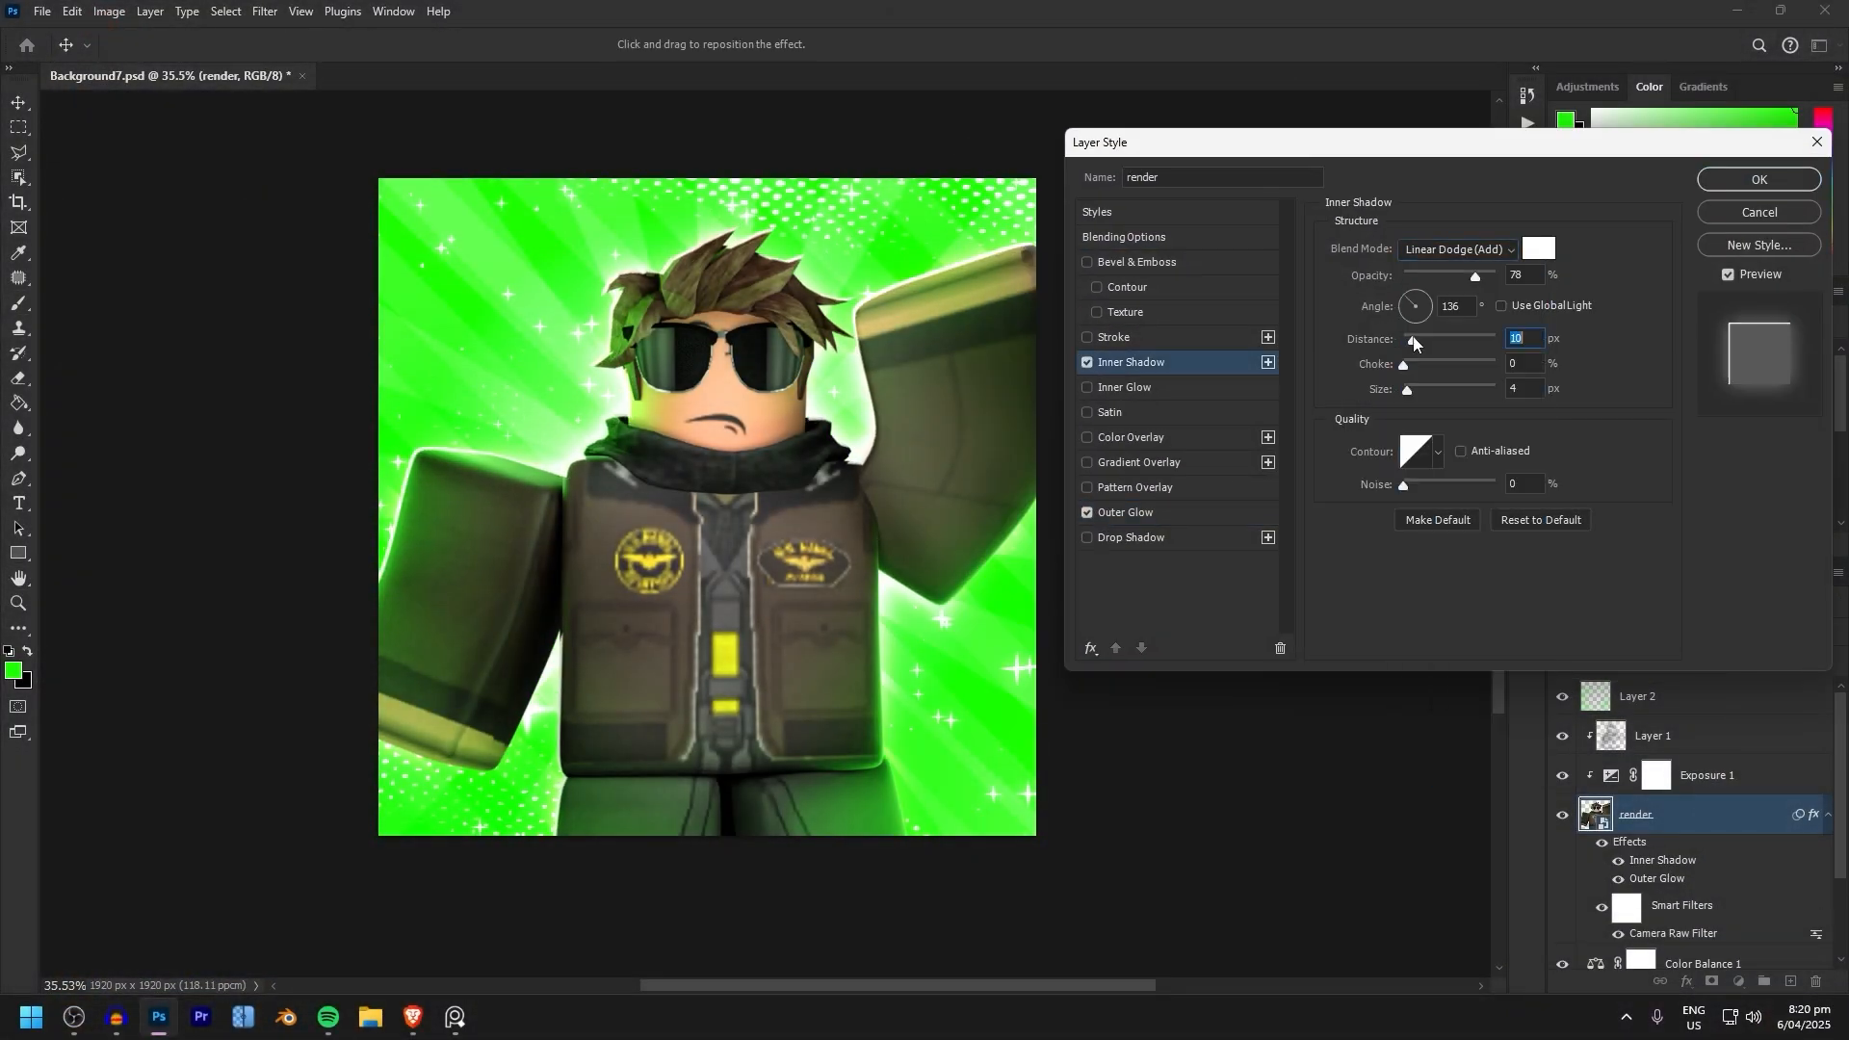
# Adjust the Inner Shadow Distance value on the render layer's style.
pyautogui.click(1758, 179)
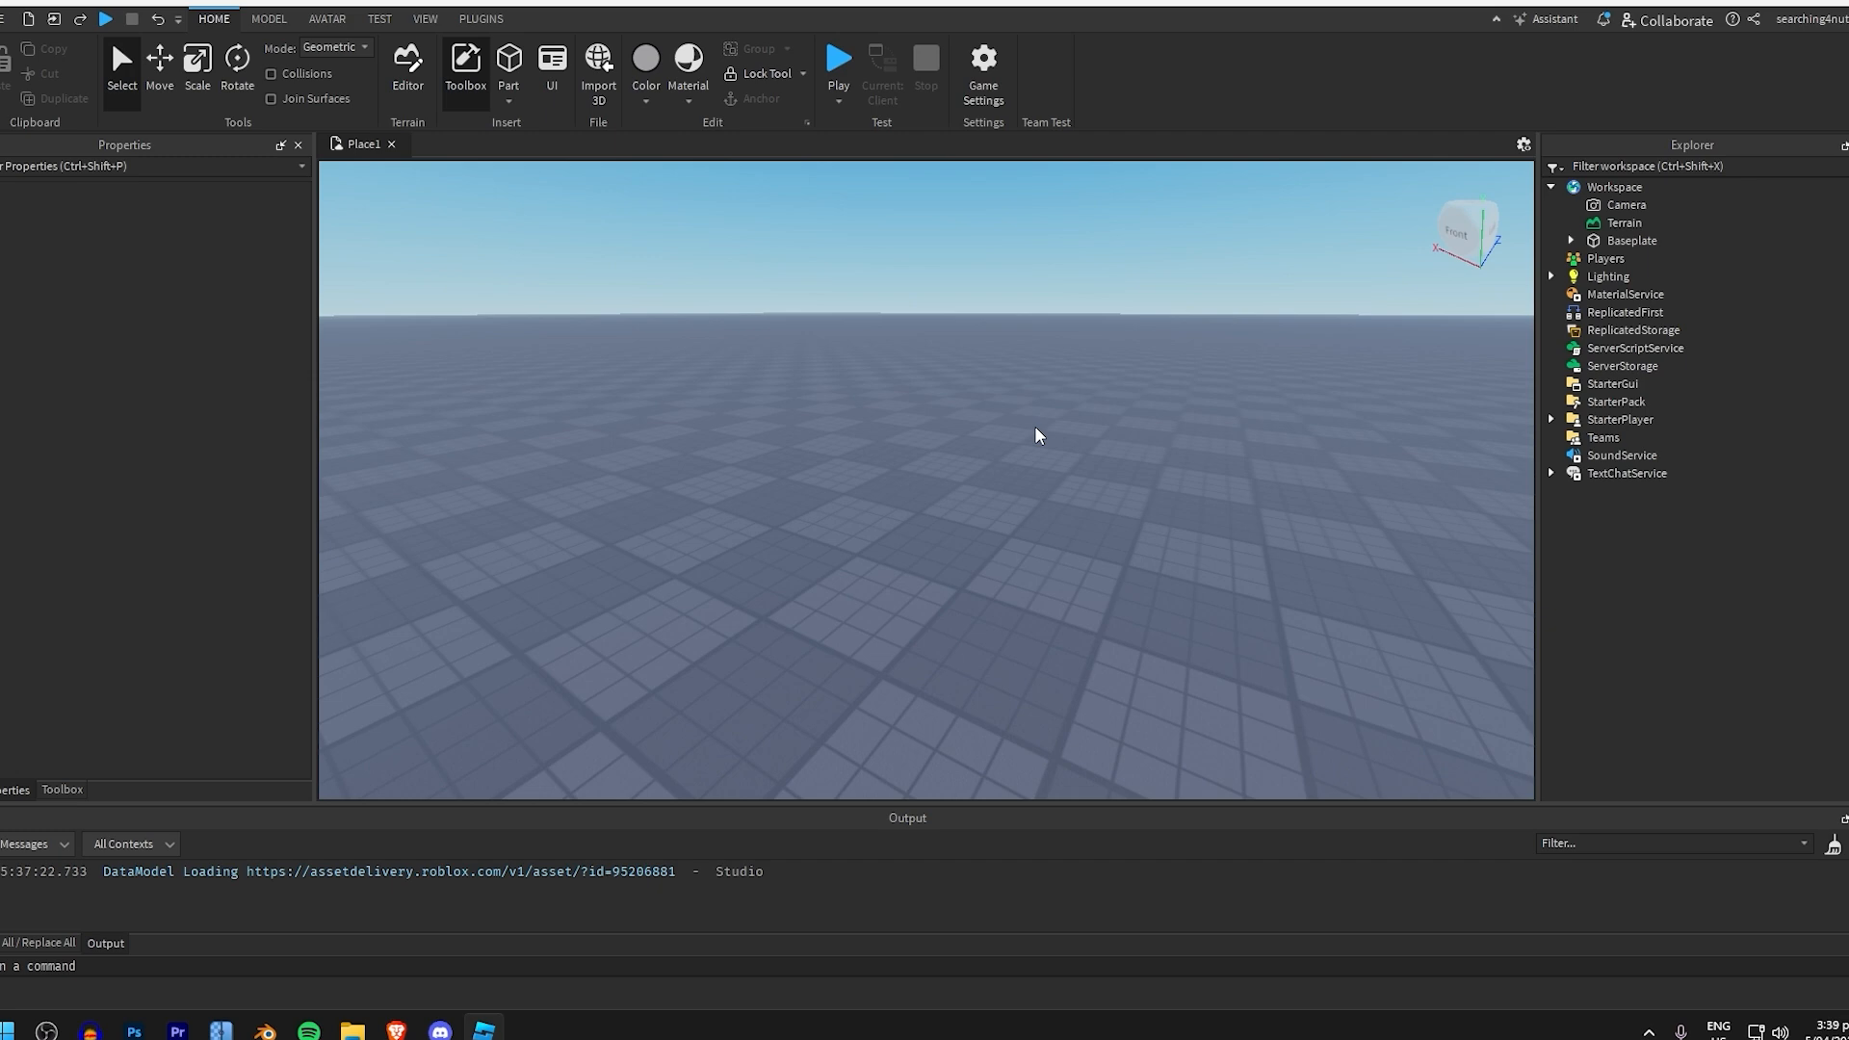
# Load the avatar character into the scene with the Load Character plugin.
pyautogui.click(493, 35)
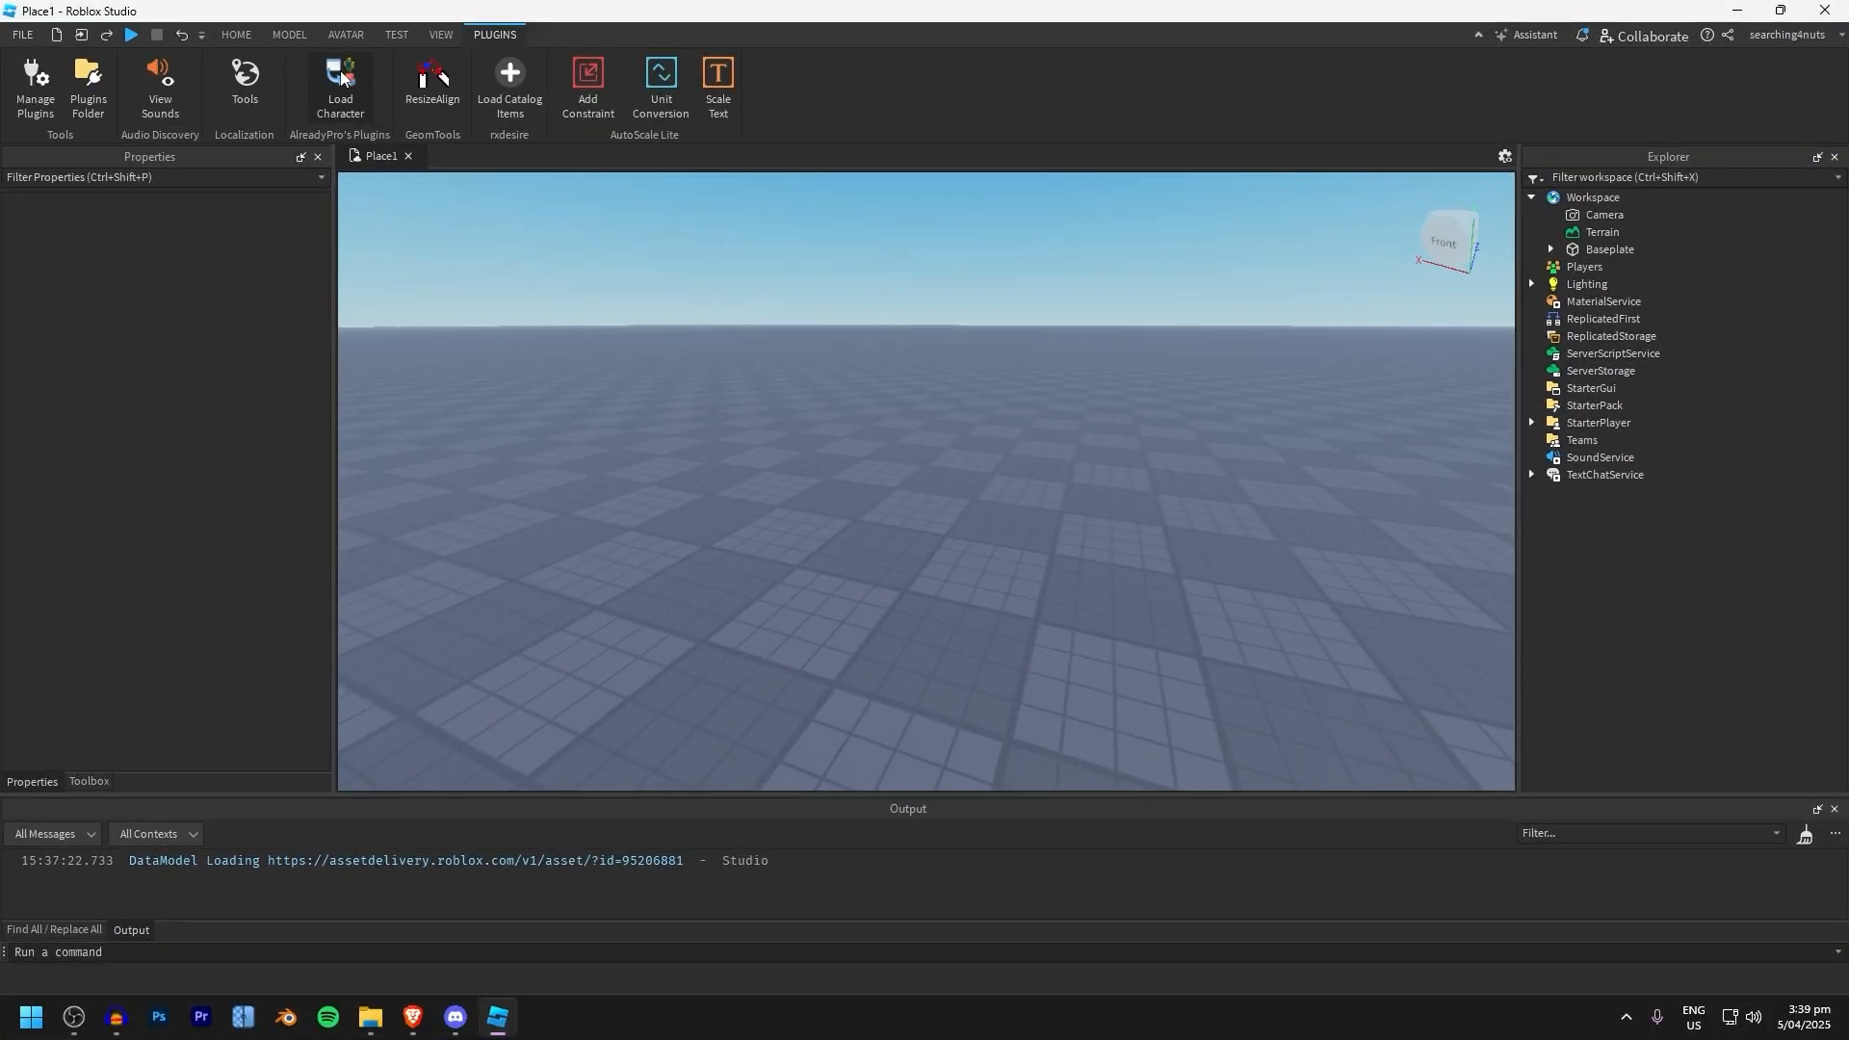
pyautogui.click(339, 88)
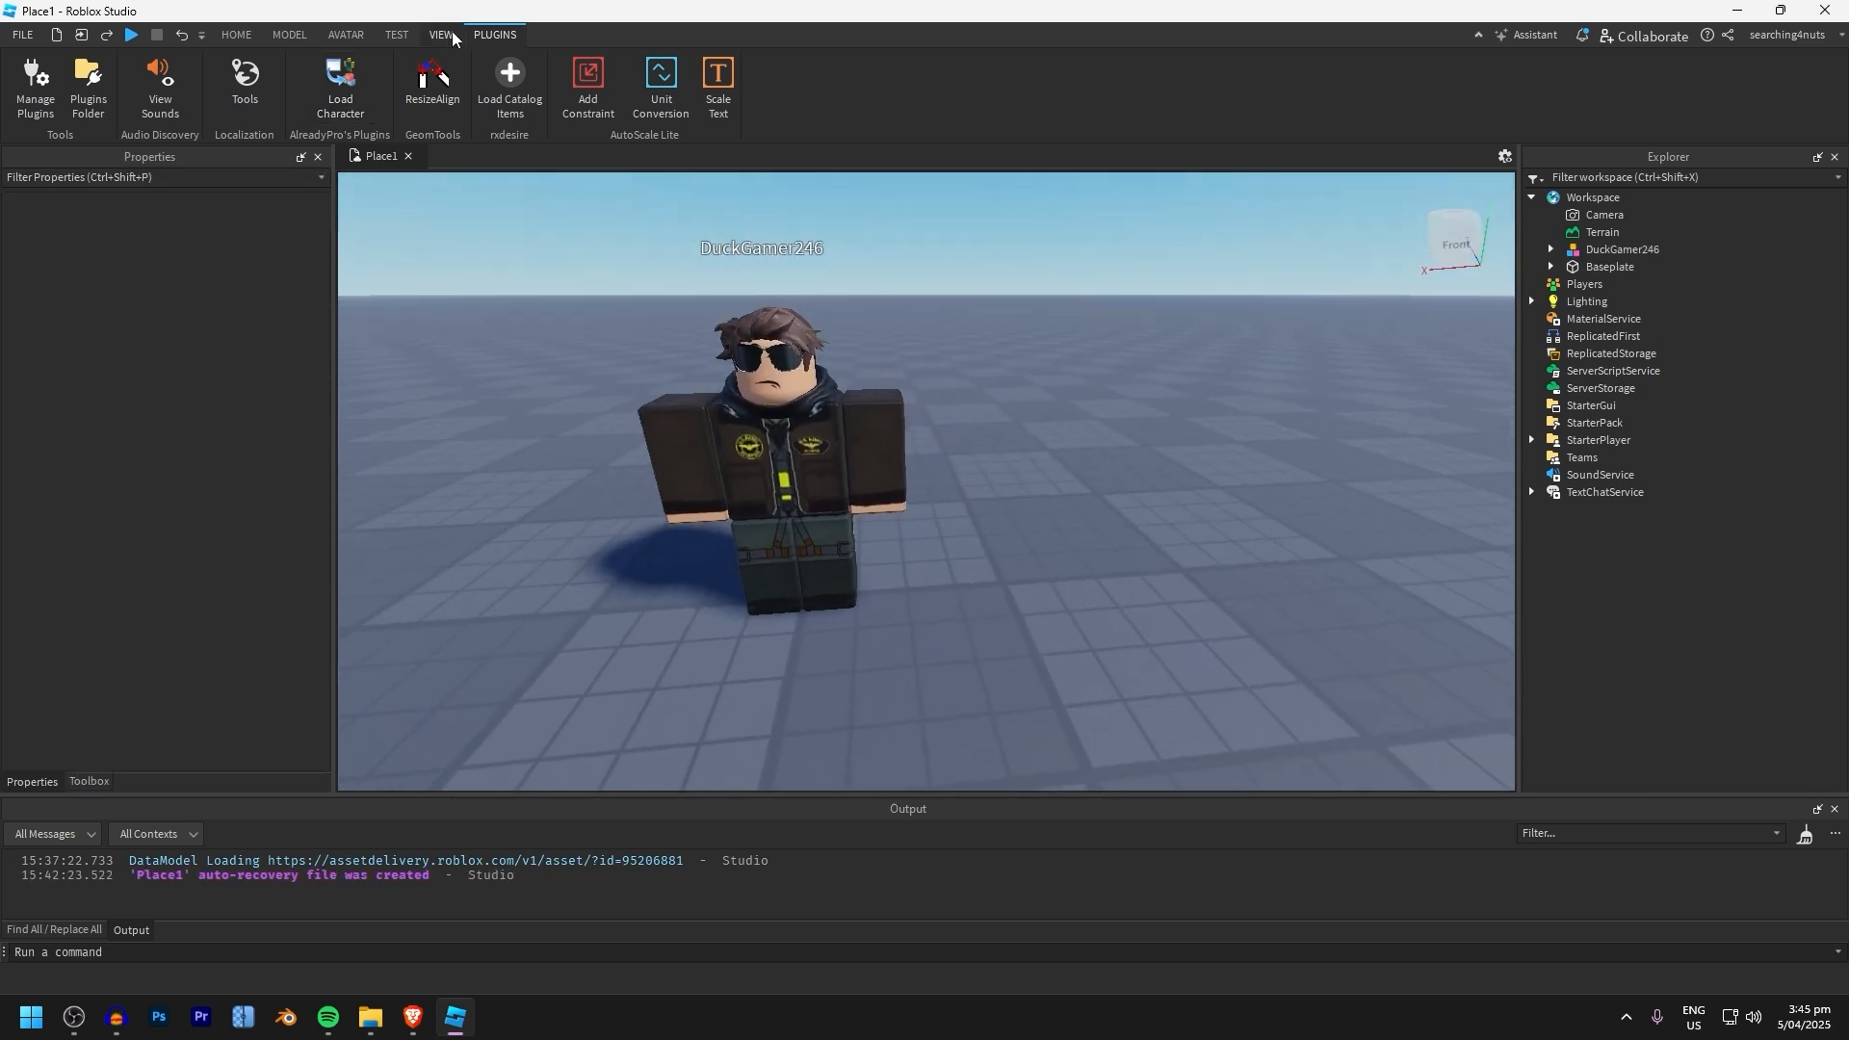
pyautogui.click(509, 89)
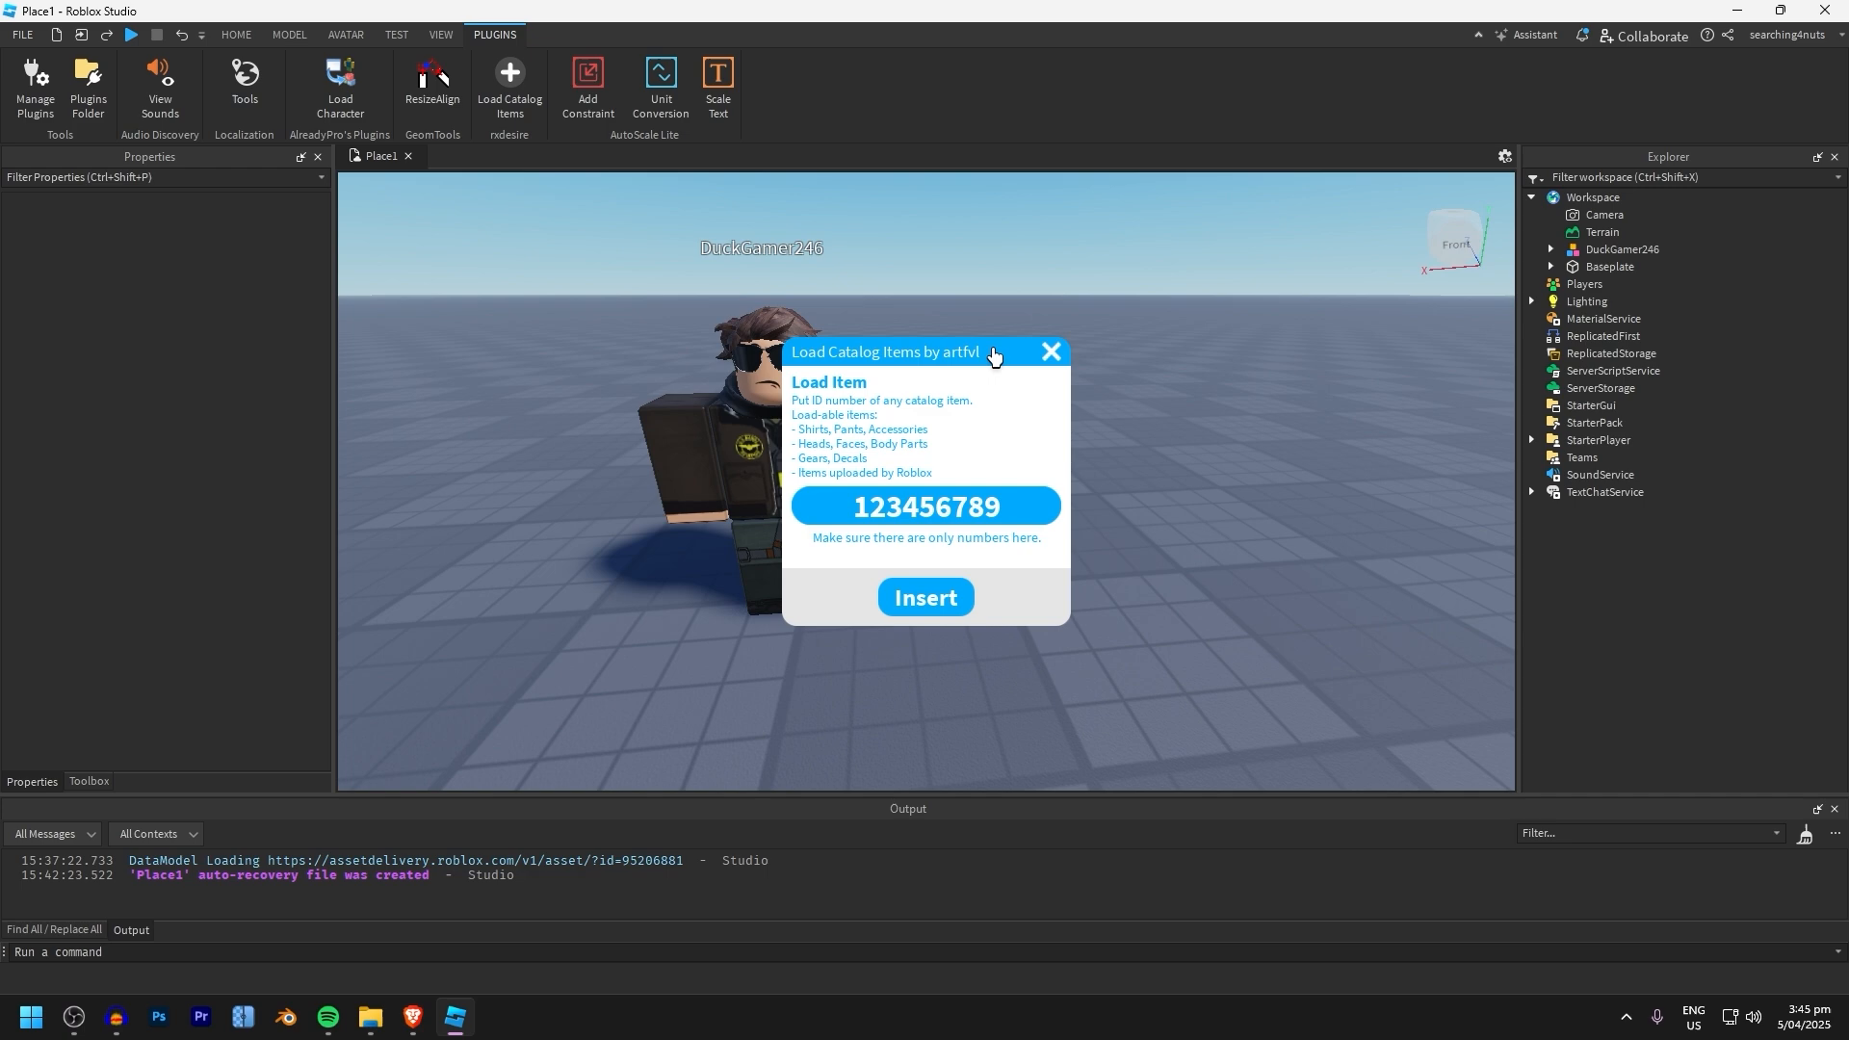
pyautogui.click(1549, 249)
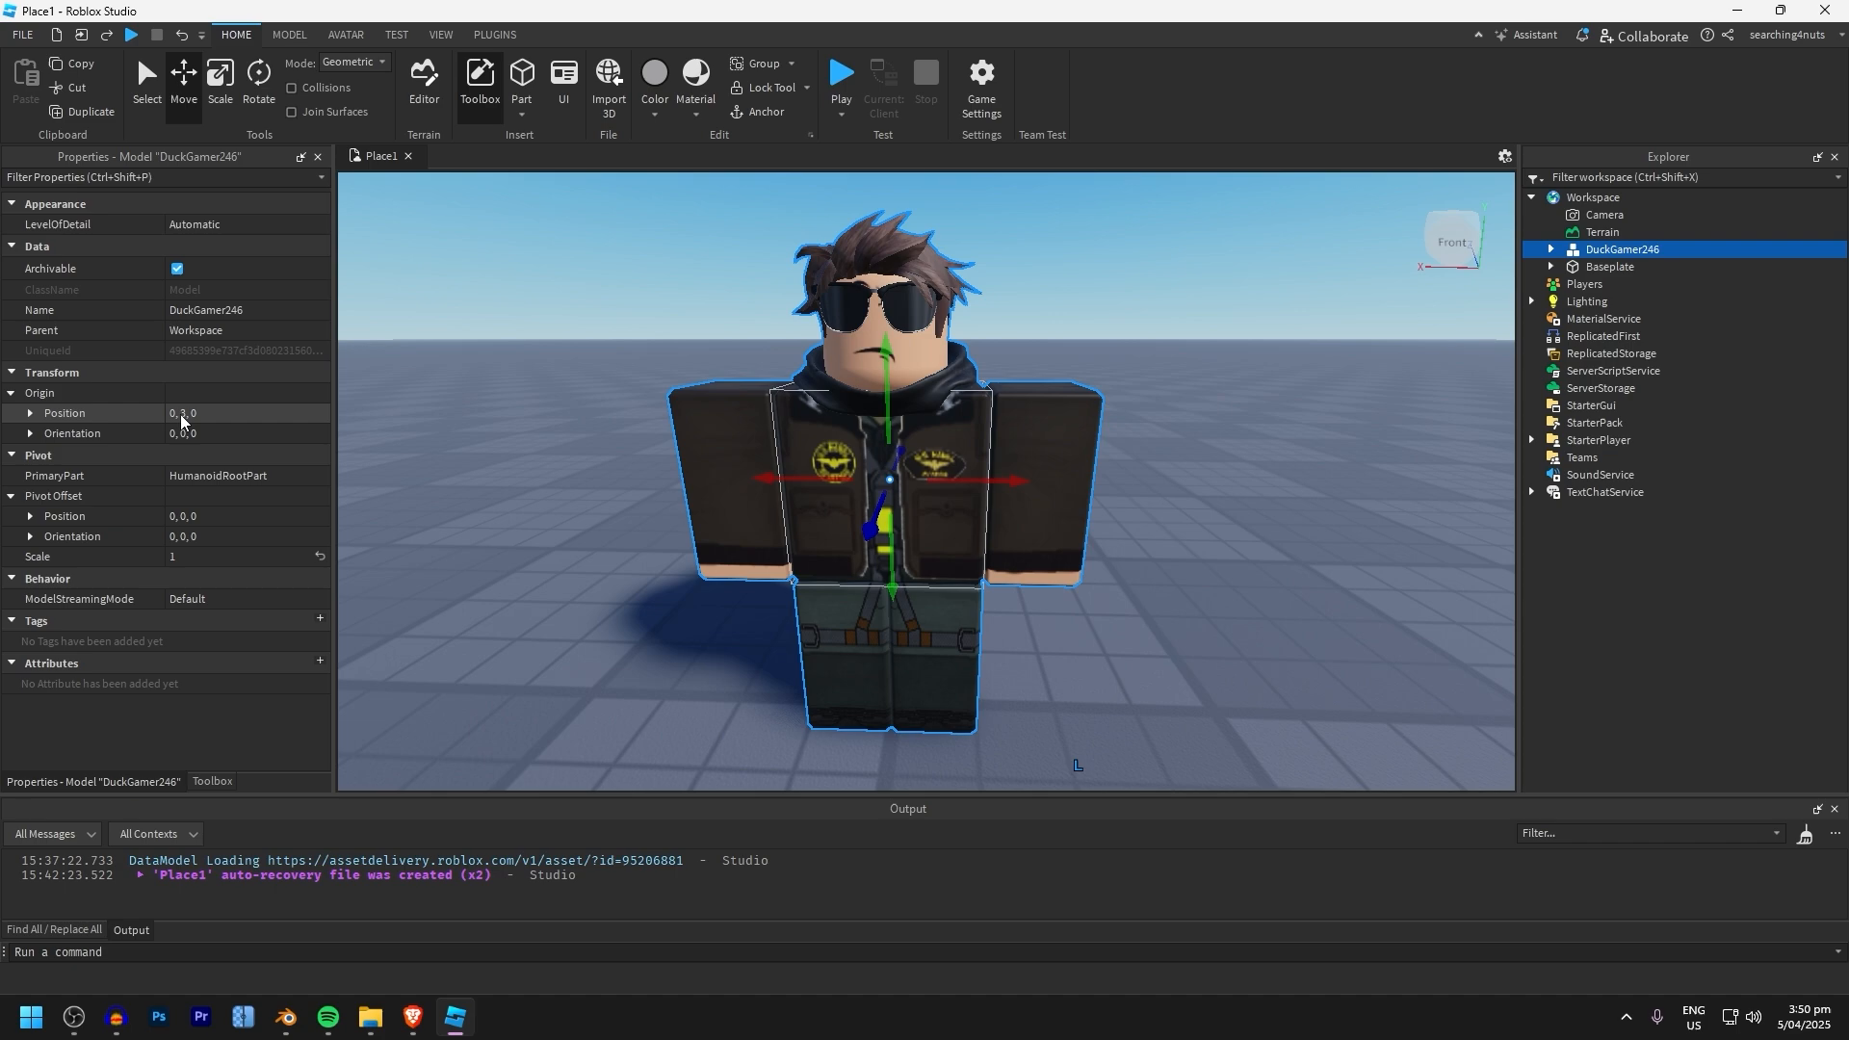
# Raise the avatar model's origin position to 0, 3, 0 and export the selection.
pyautogui.click(183, 412)
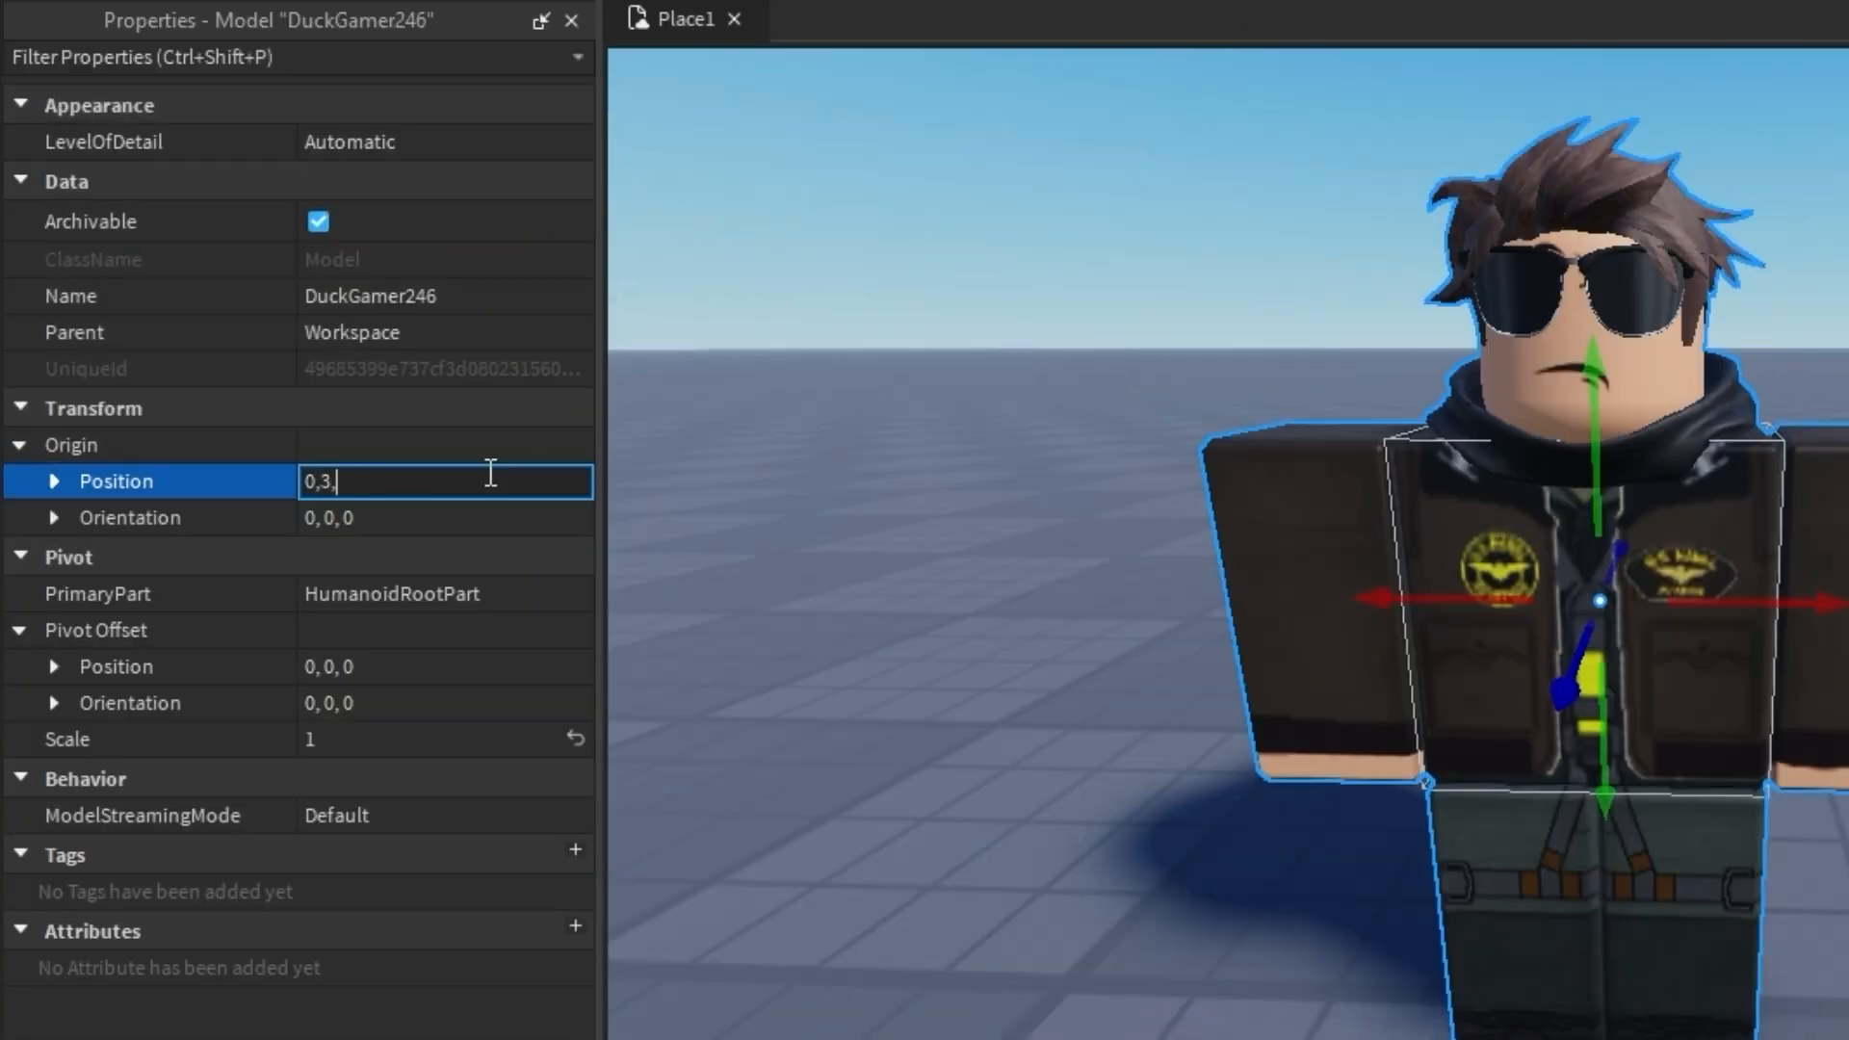
pyautogui.press('Enter')
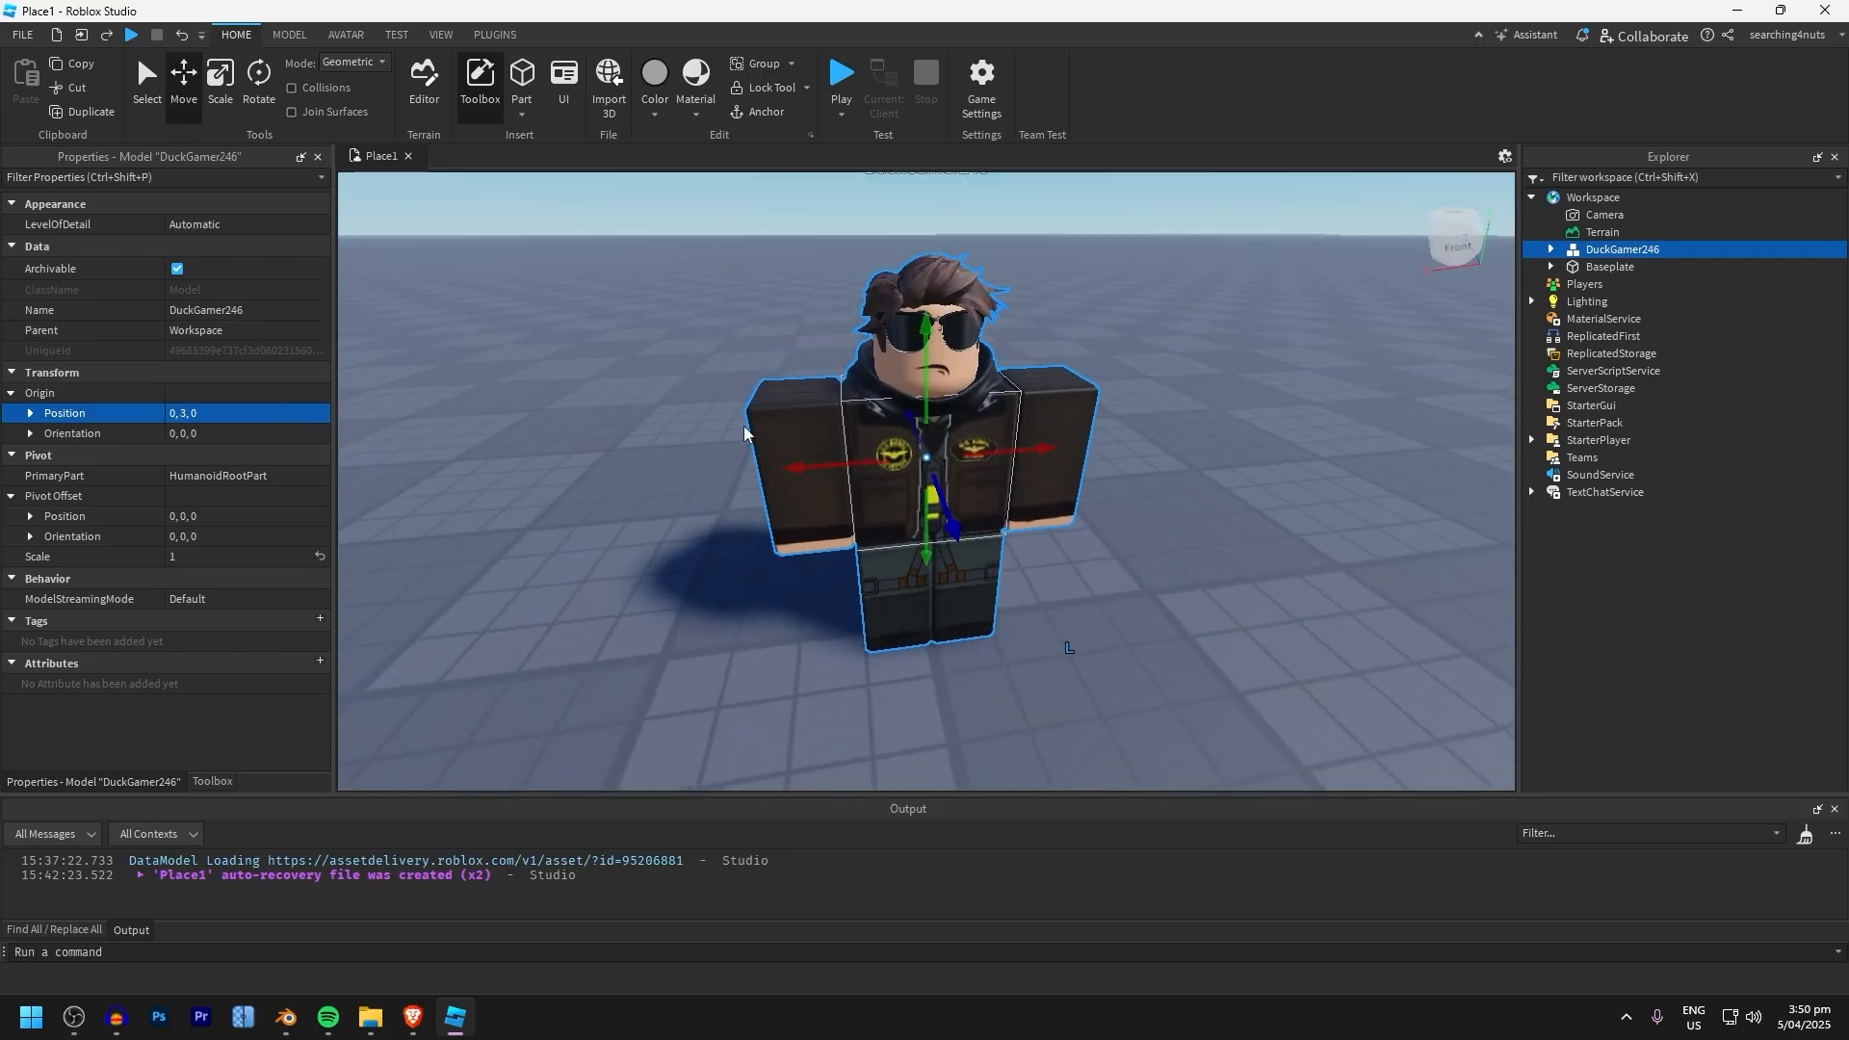
pyautogui.rightClick(1620, 248)
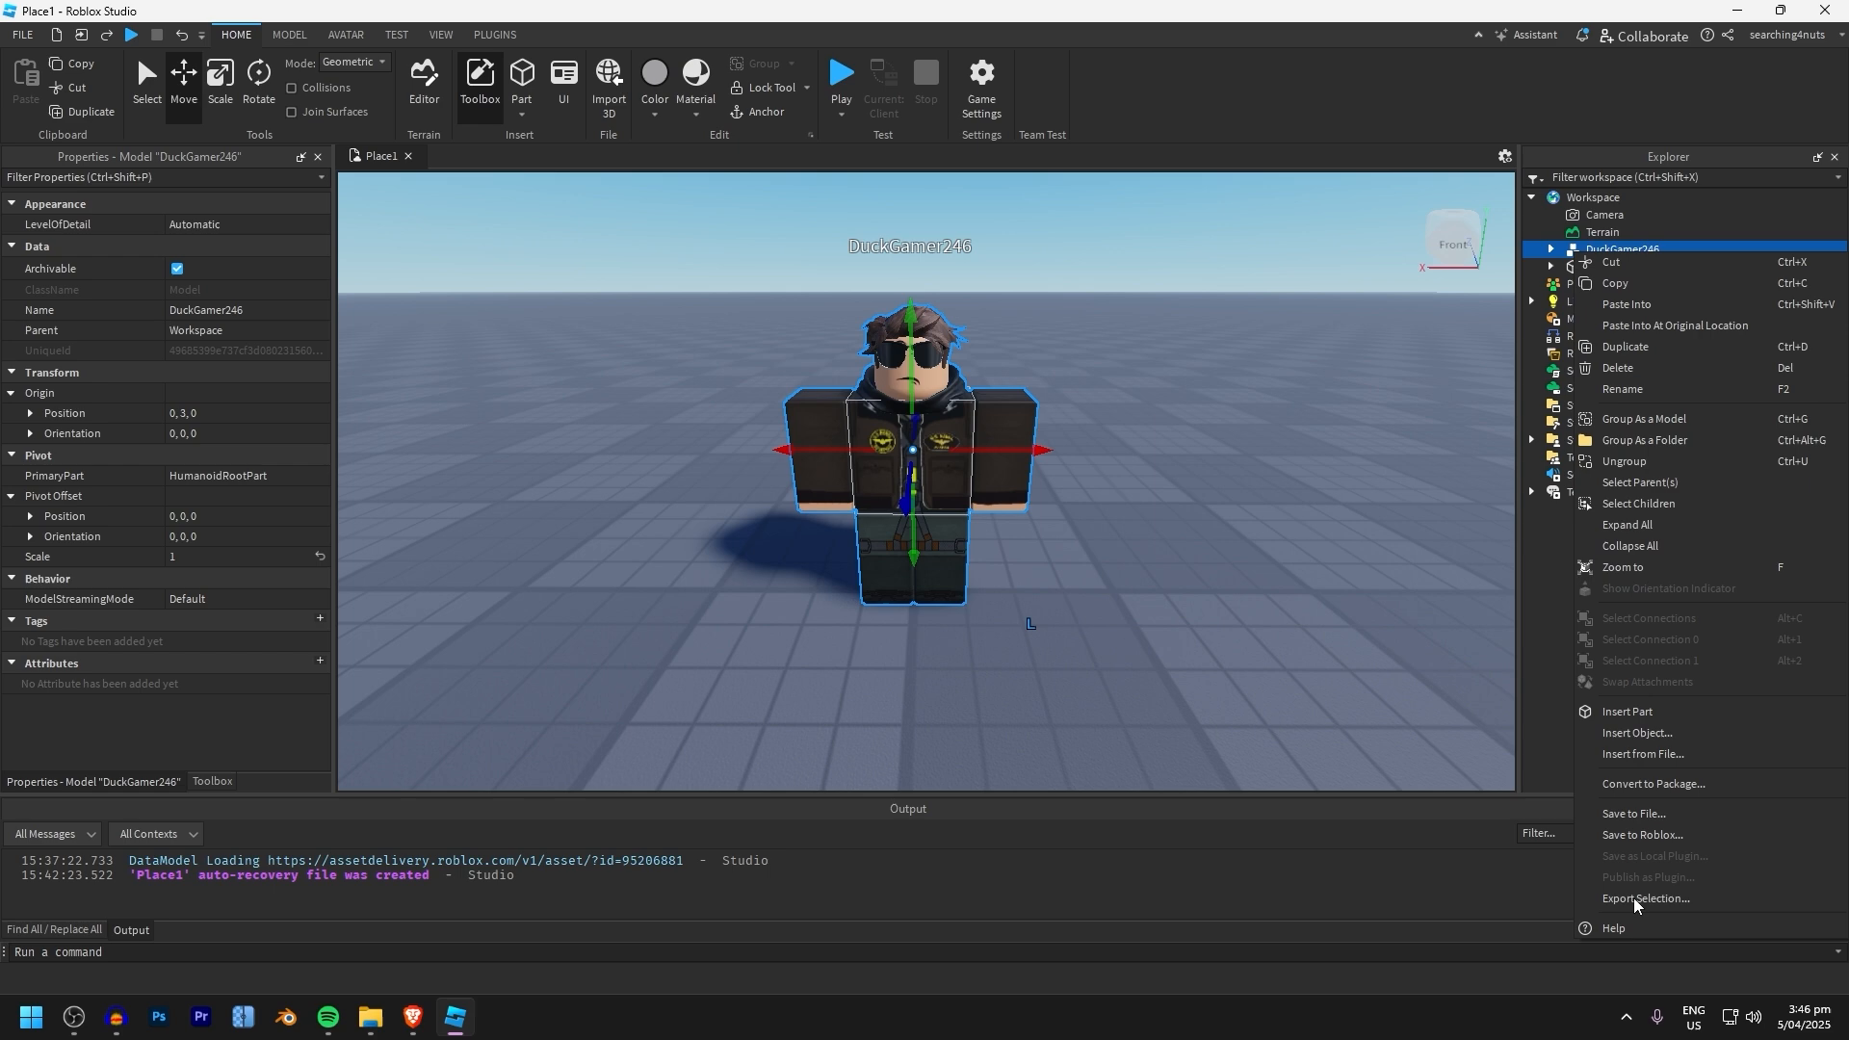
pyautogui.click(858, 470)
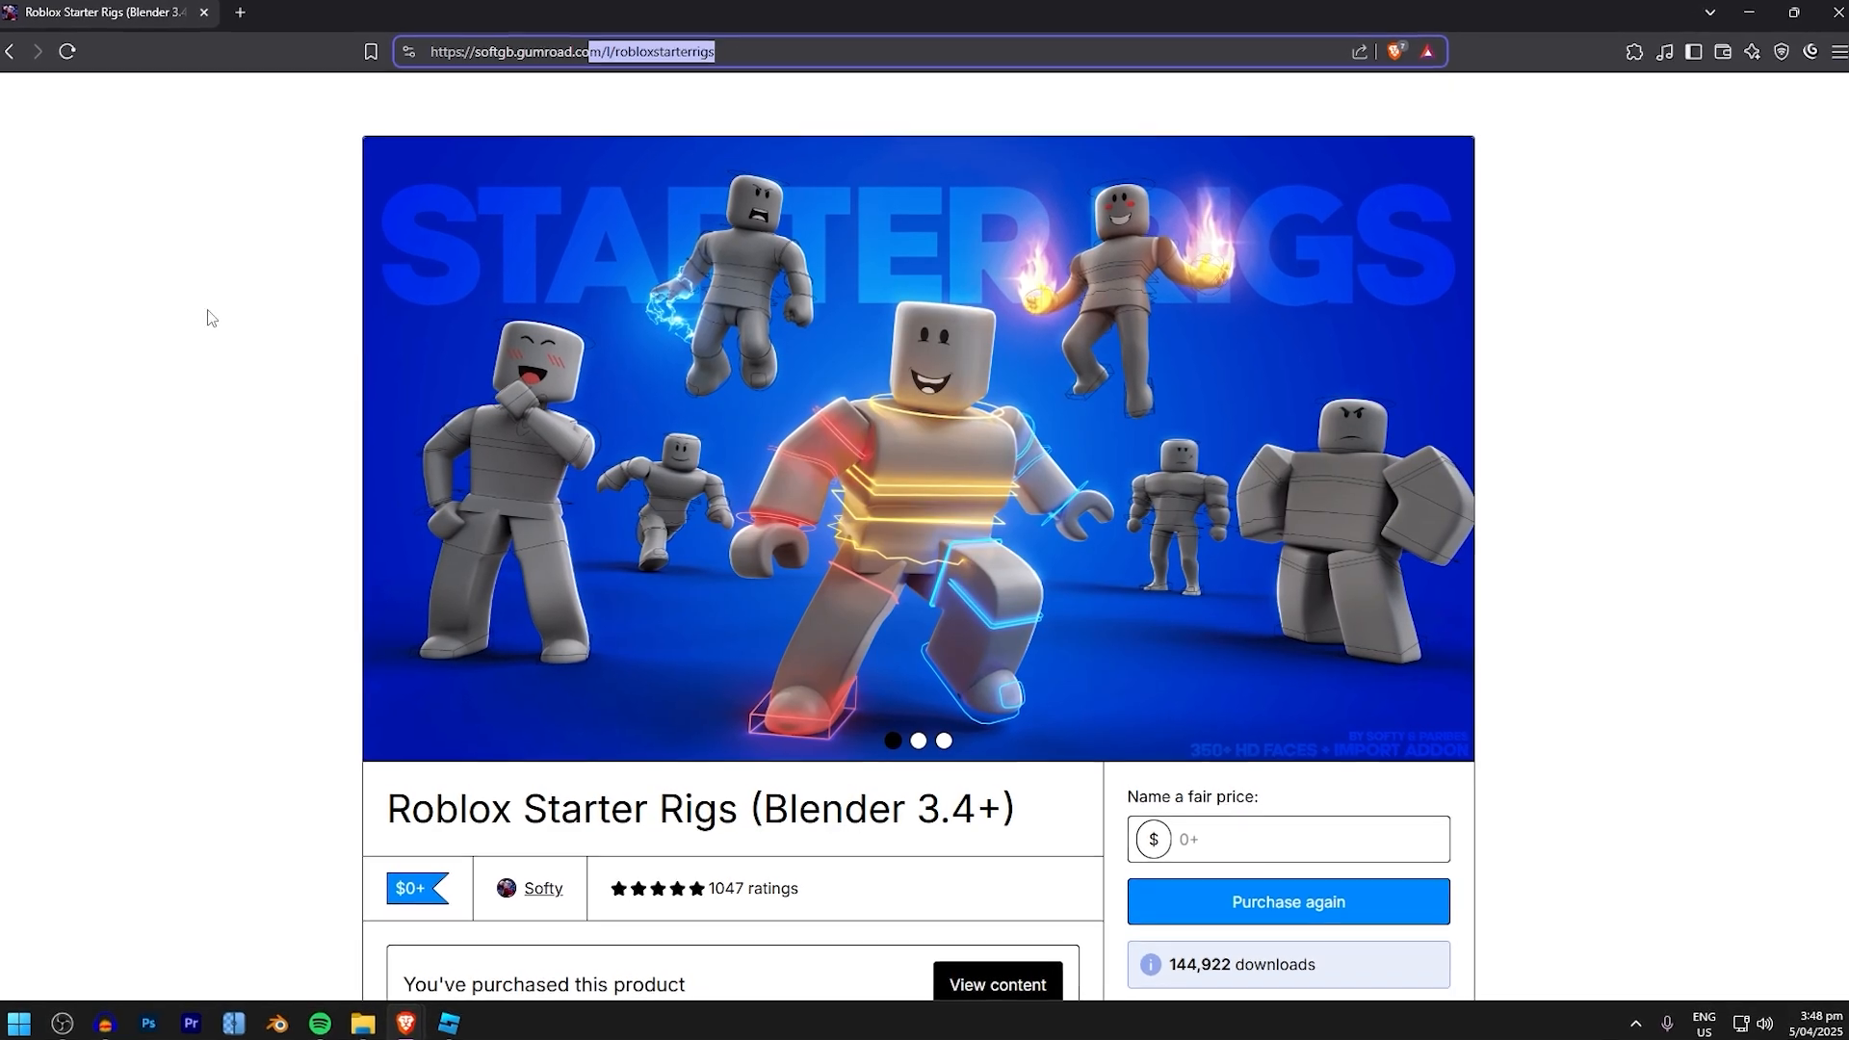
pyautogui.scroll(-3)
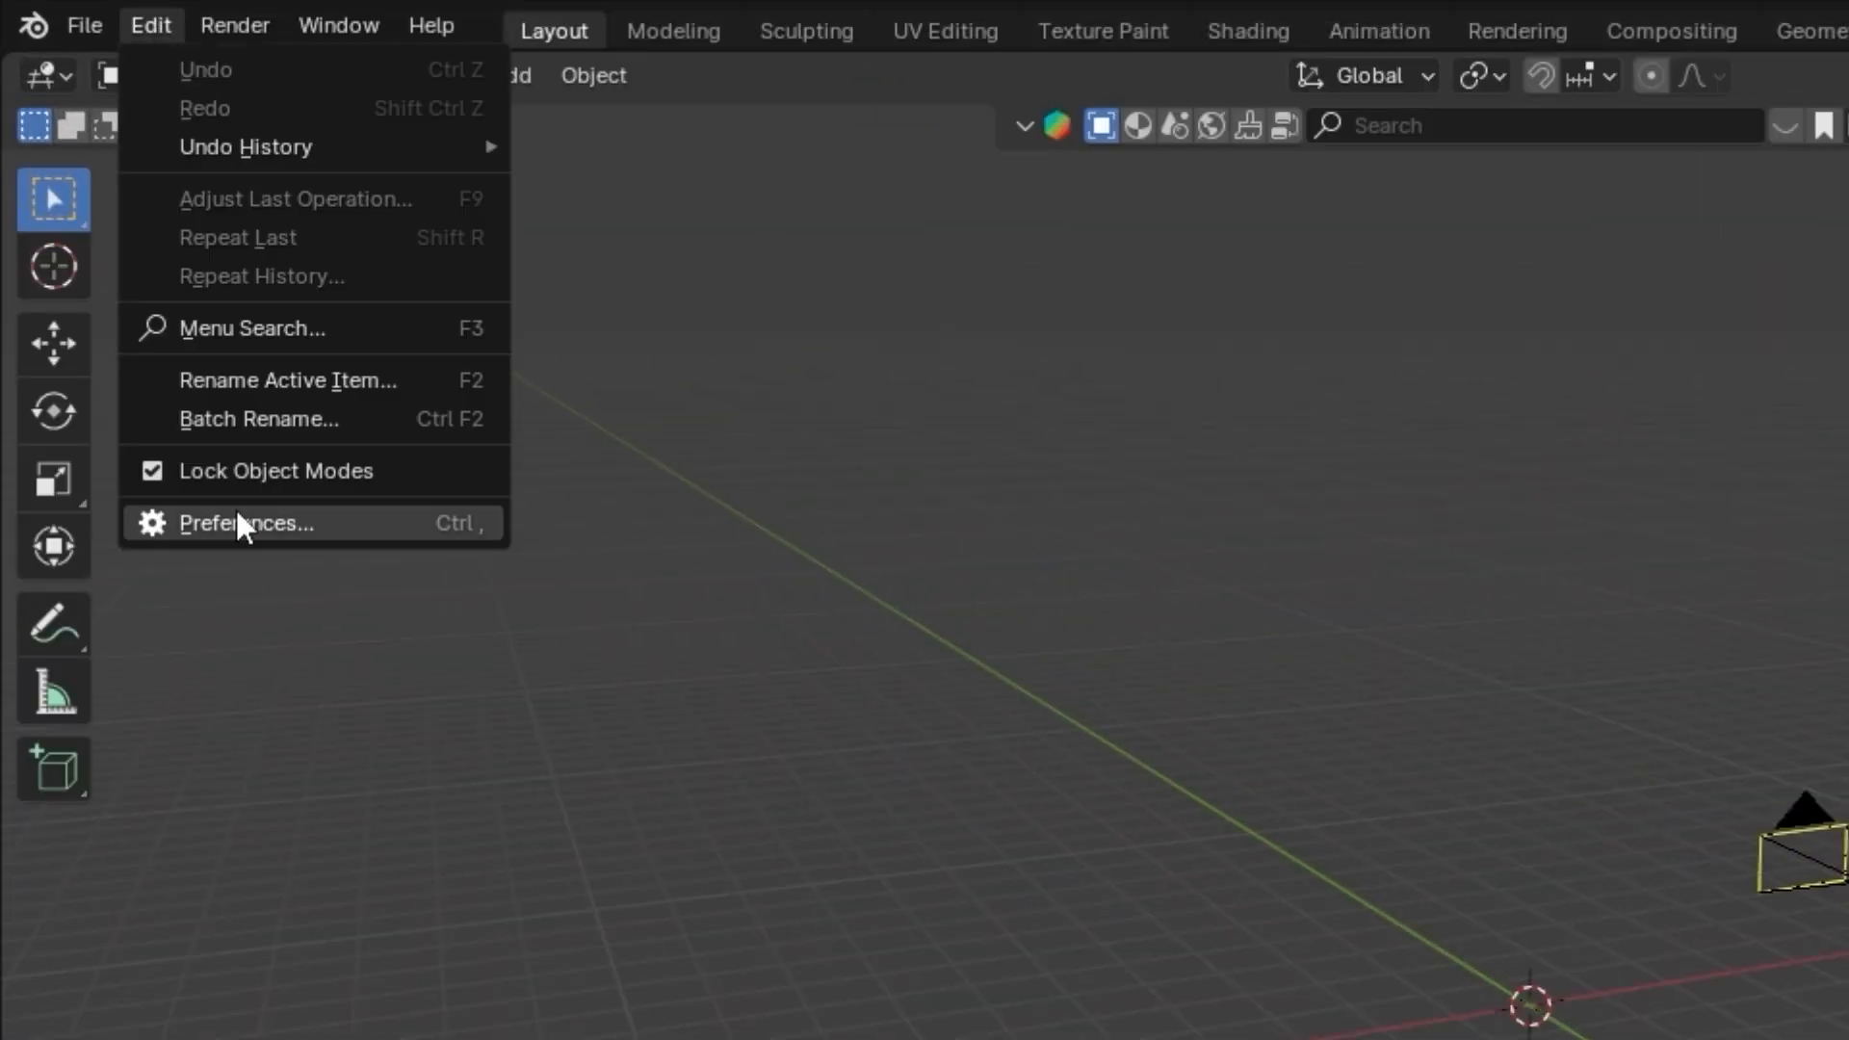
# Install the Starter Rigs add-on from Preferences and show its rig panel.
pyautogui.click(244, 522)
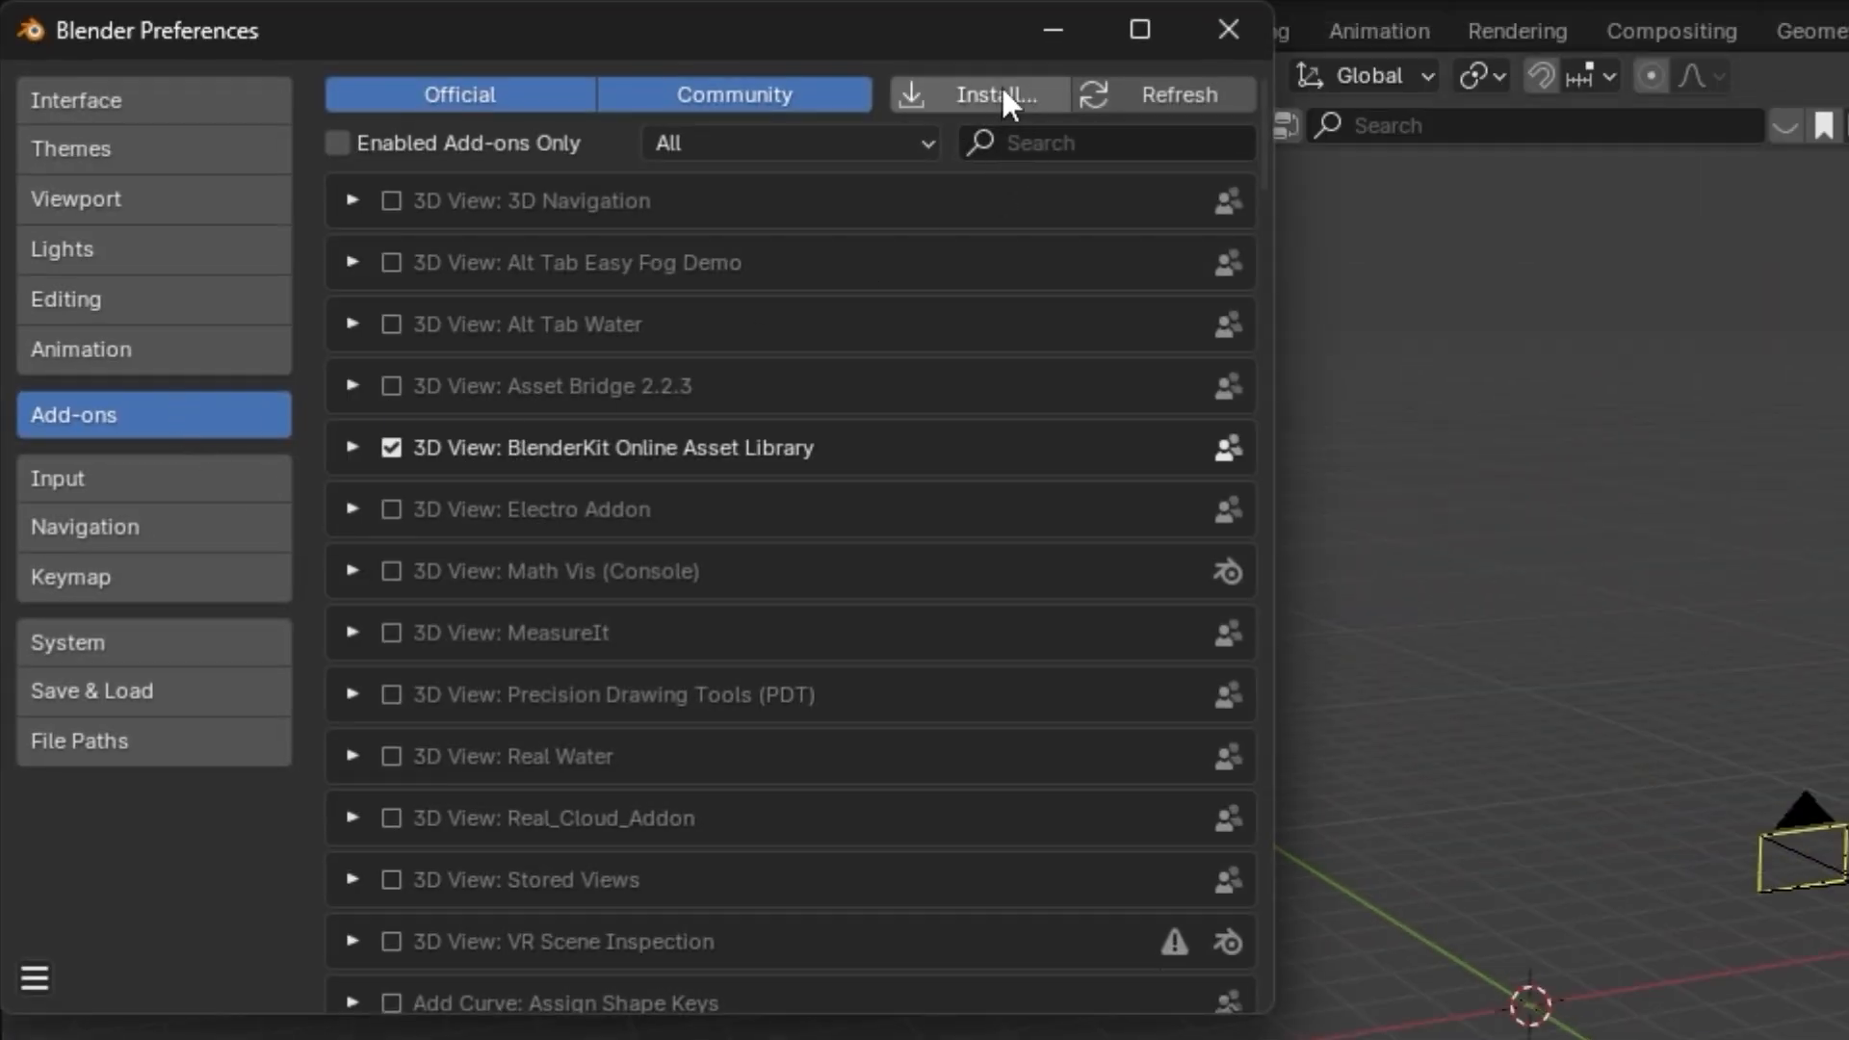
pyautogui.click(978, 94)
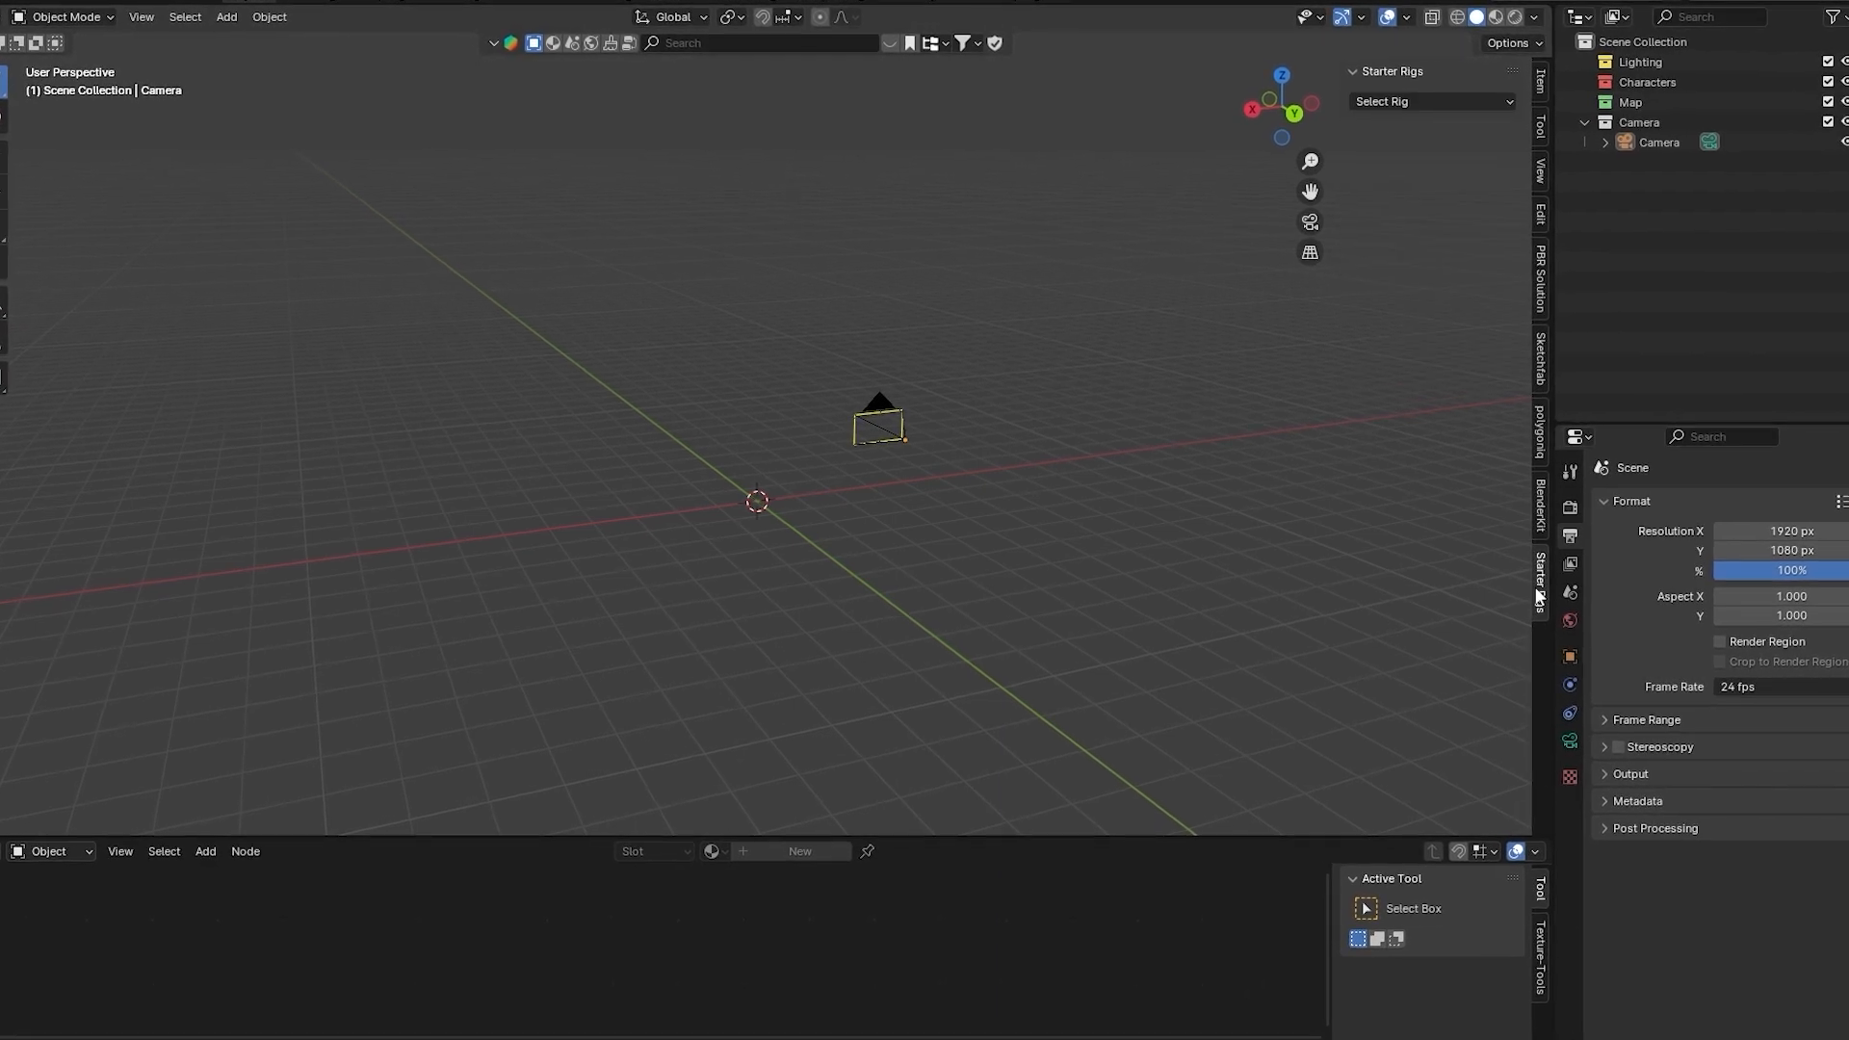
pyautogui.click(1431, 100)
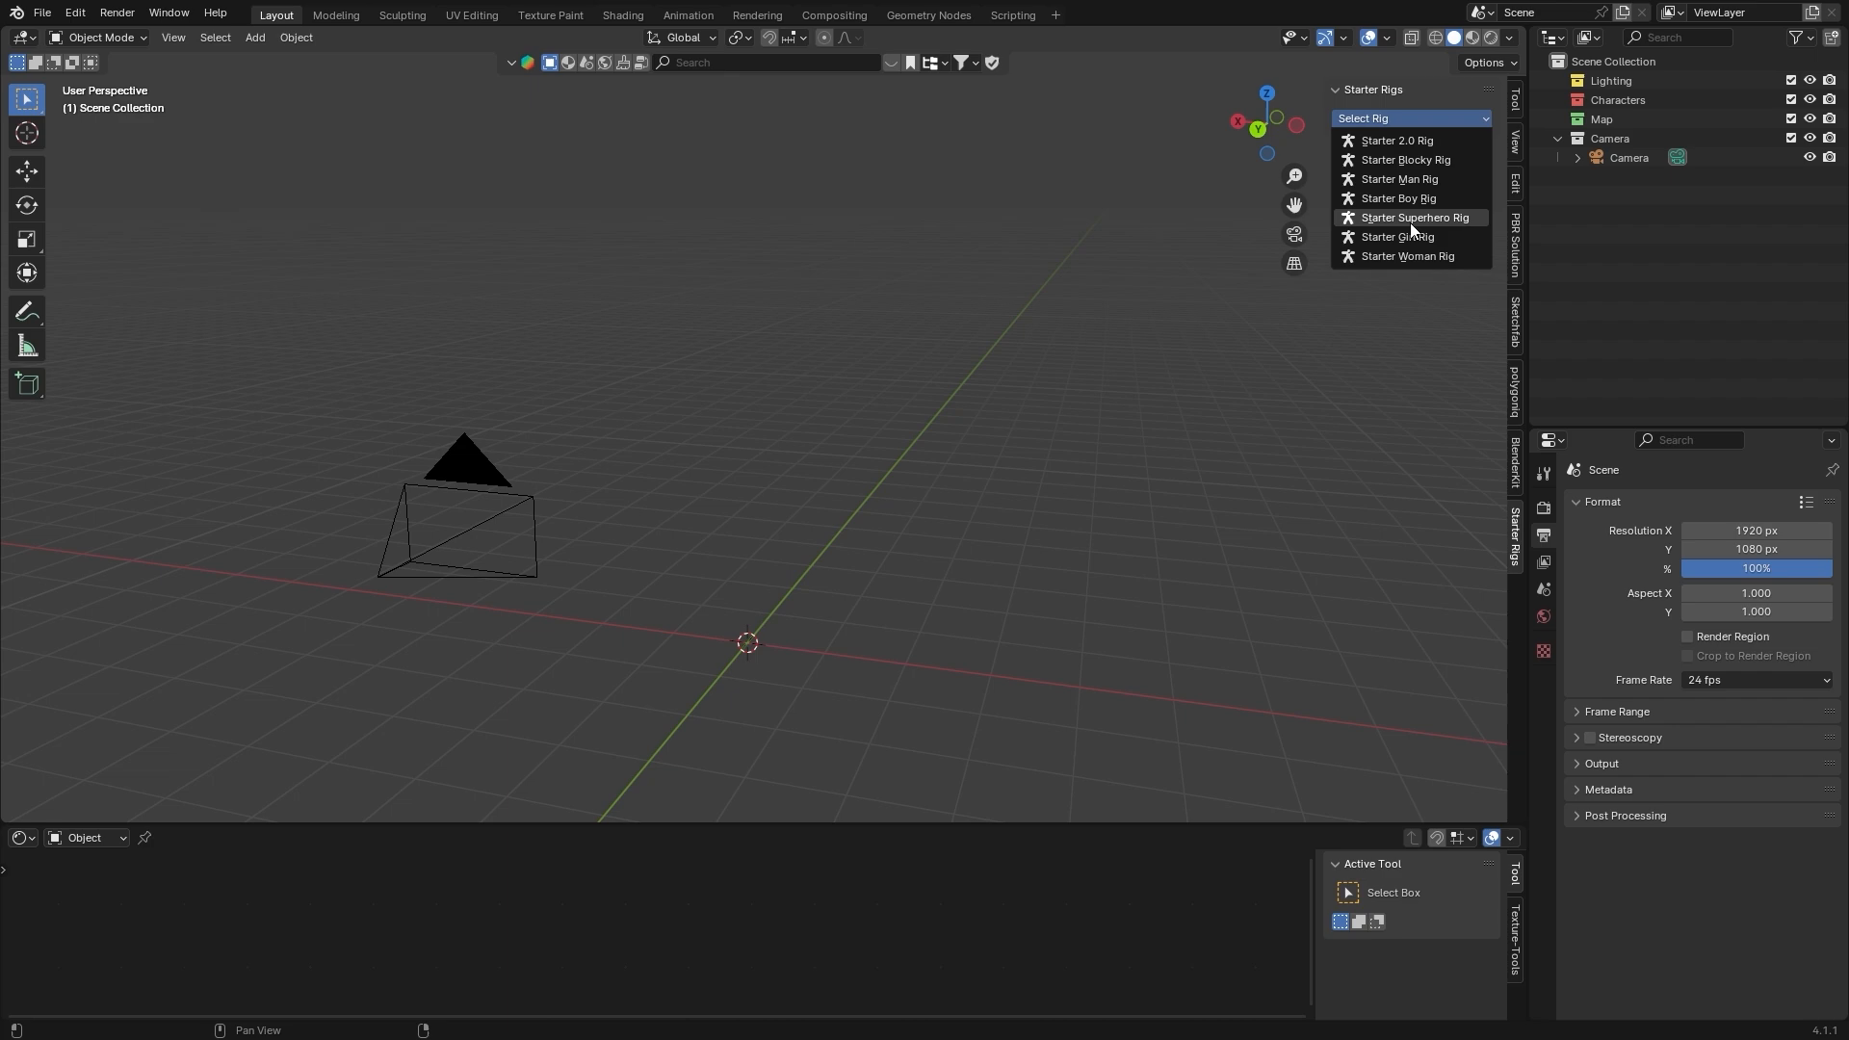
pyautogui.click(42, 12)
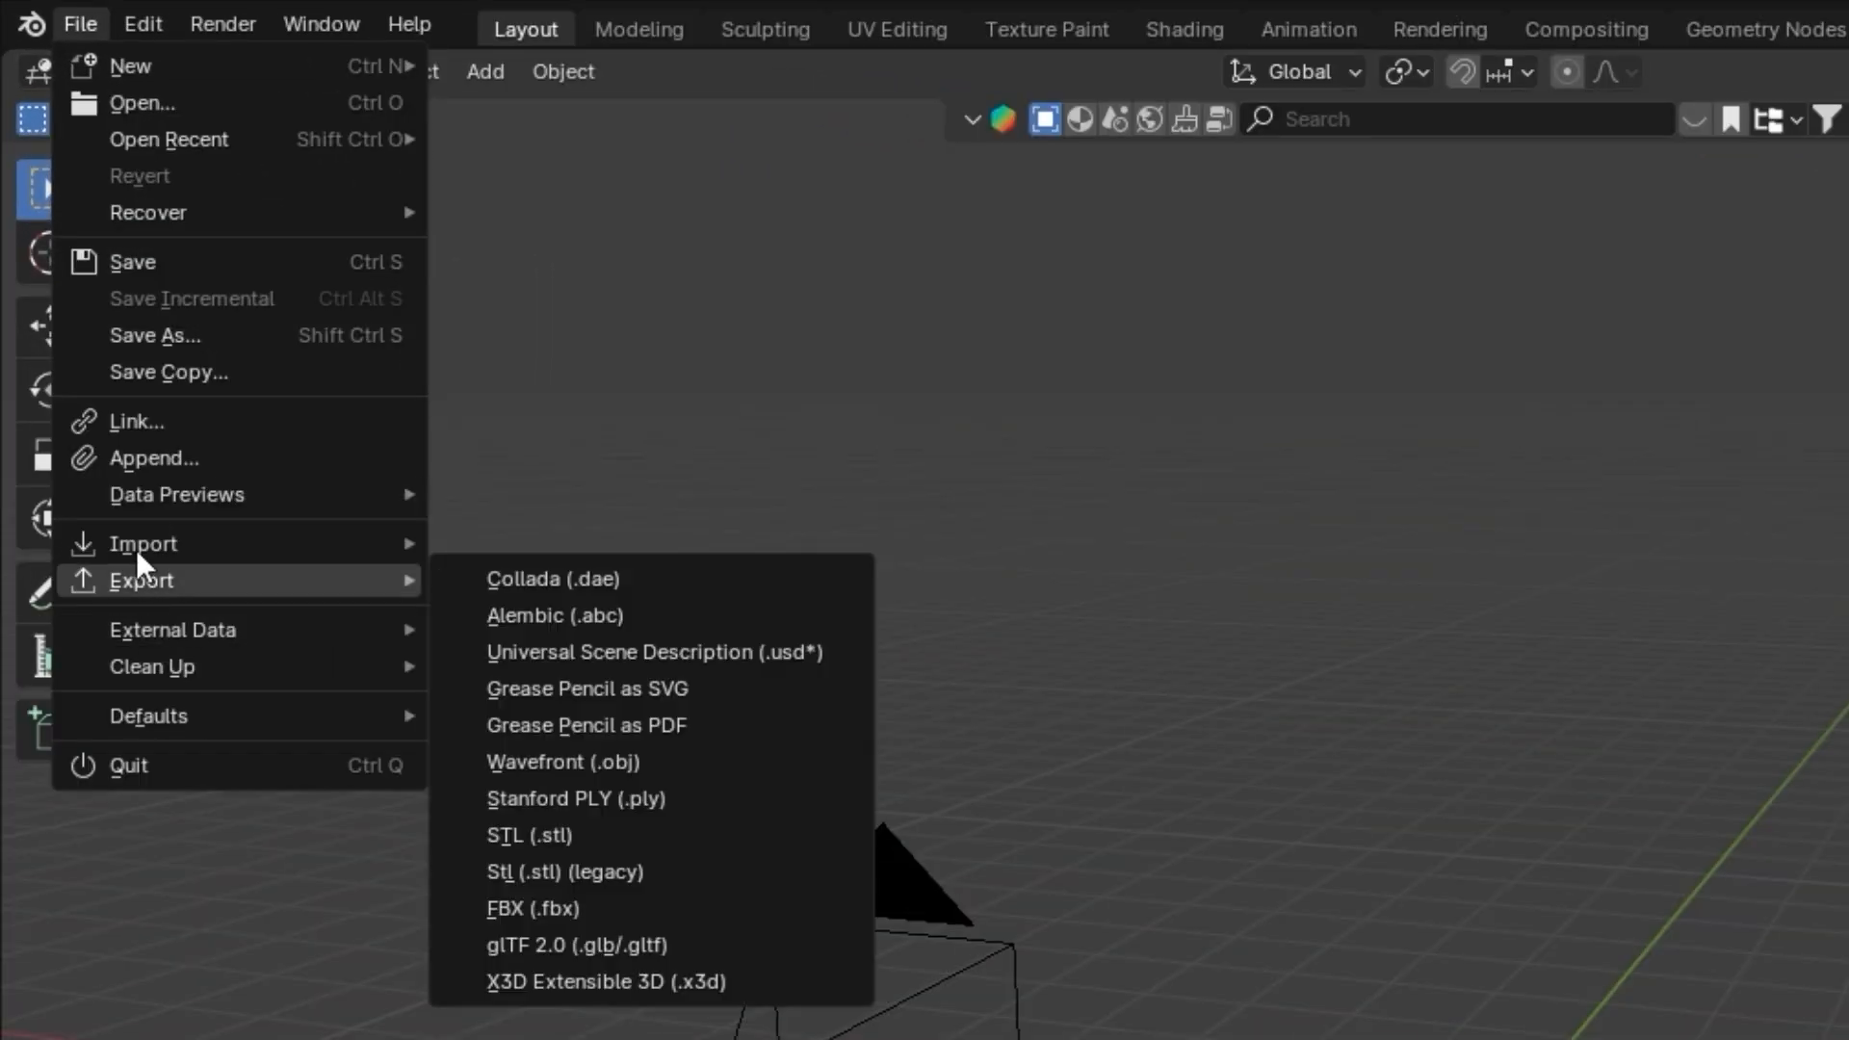
# Import the exported char.obj avatar model as a Wavefront OBJ.
pyautogui.click(562, 763)
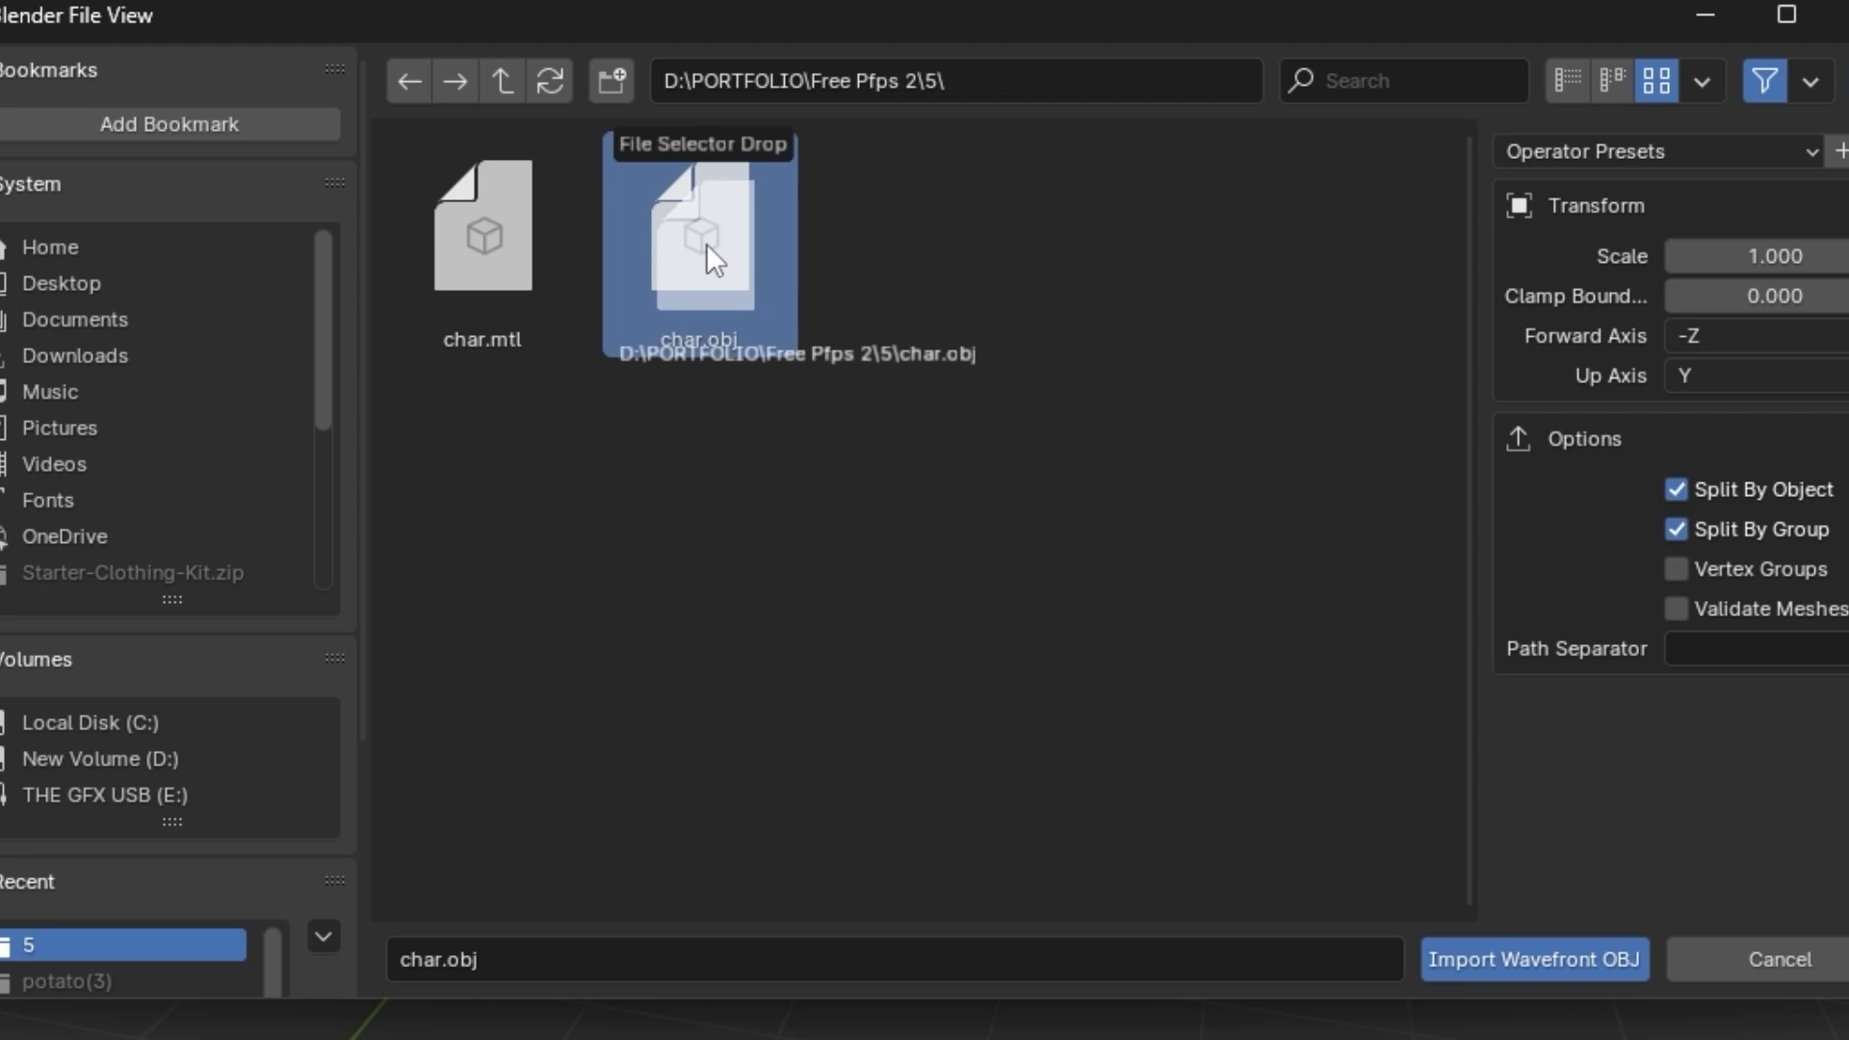
pyautogui.moveTo(1722, 649)
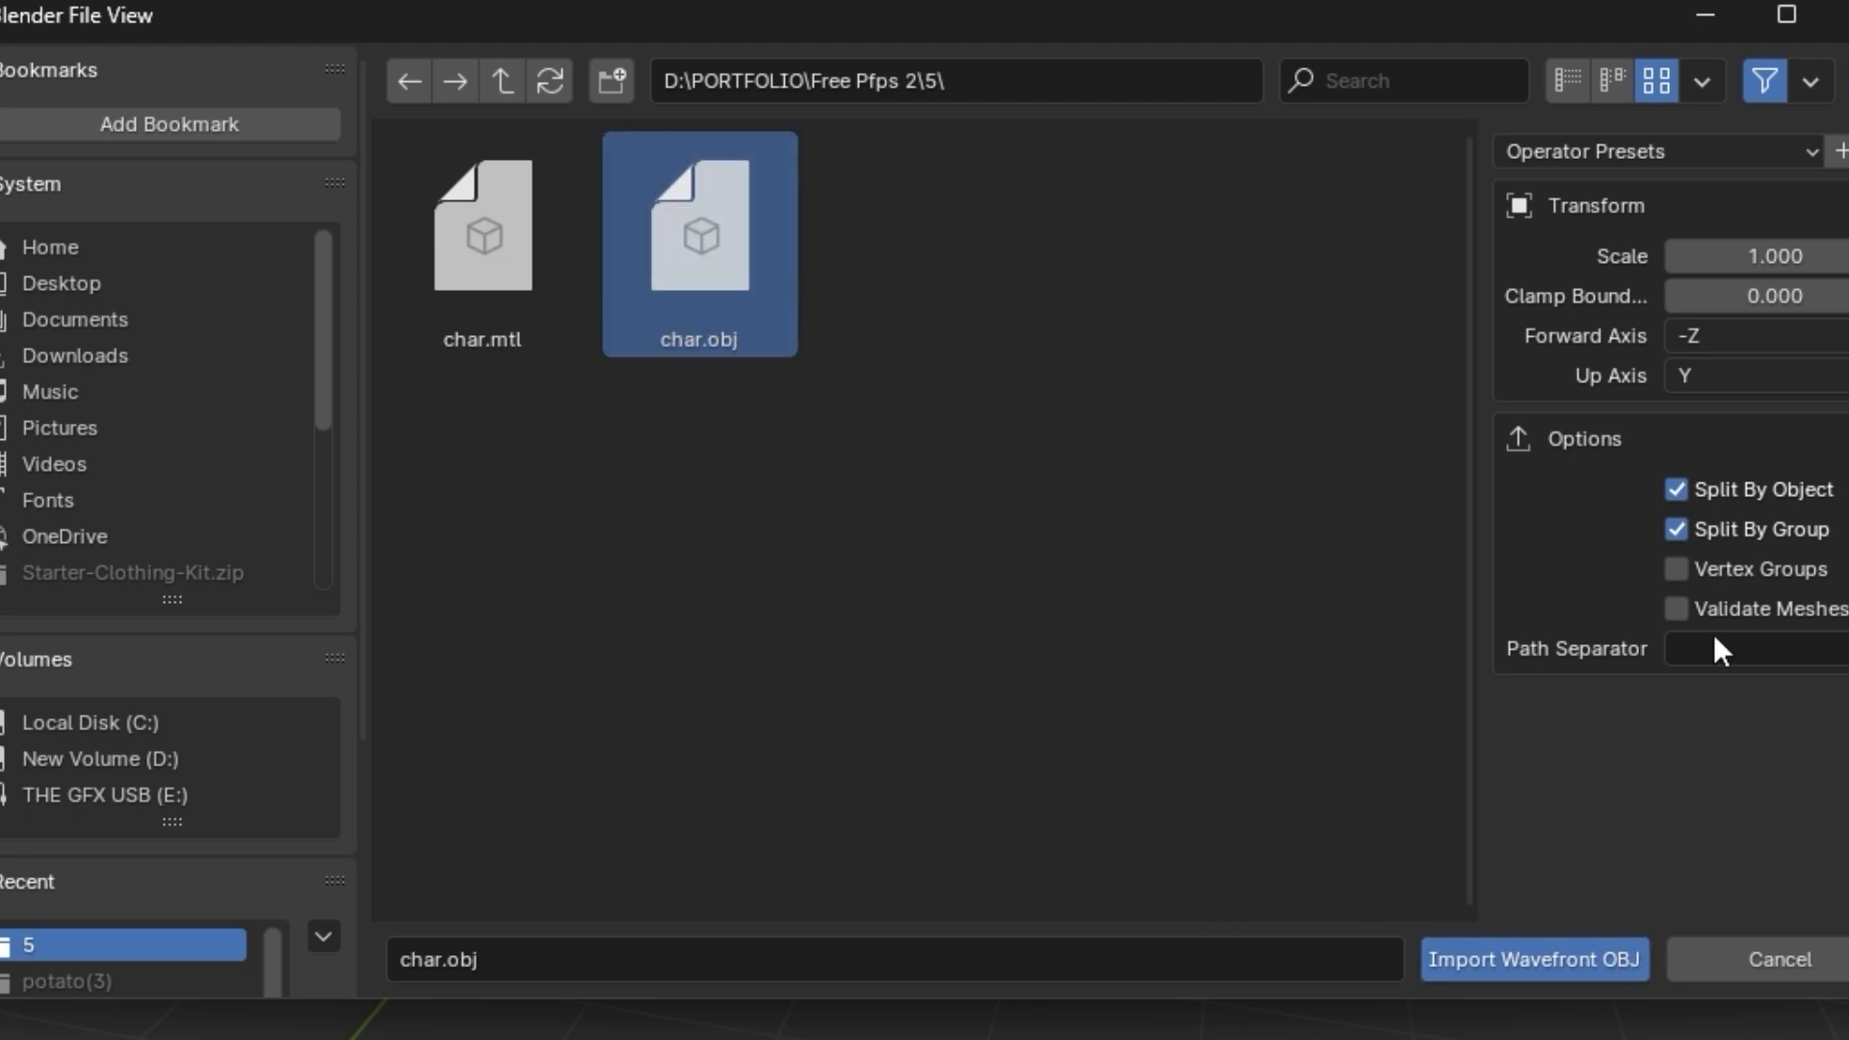
pyautogui.moveTo(1668, 597)
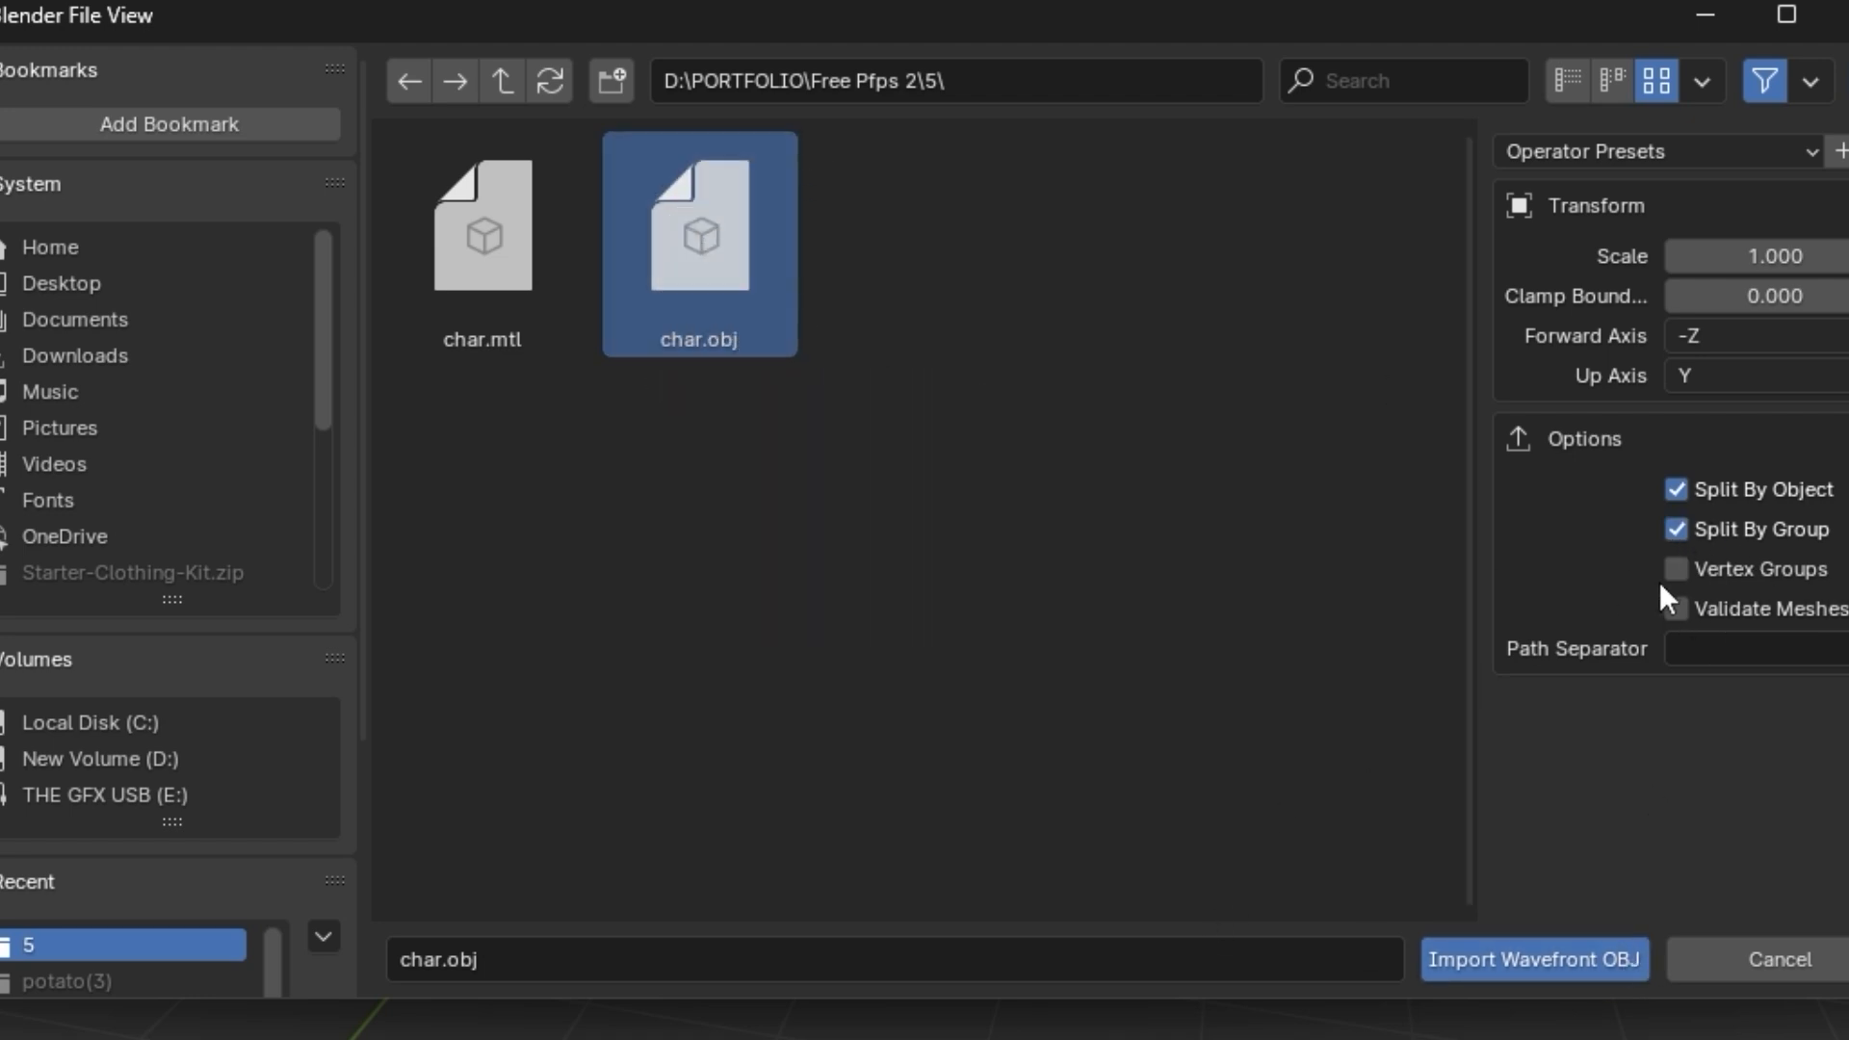
pyautogui.click(1535, 959)
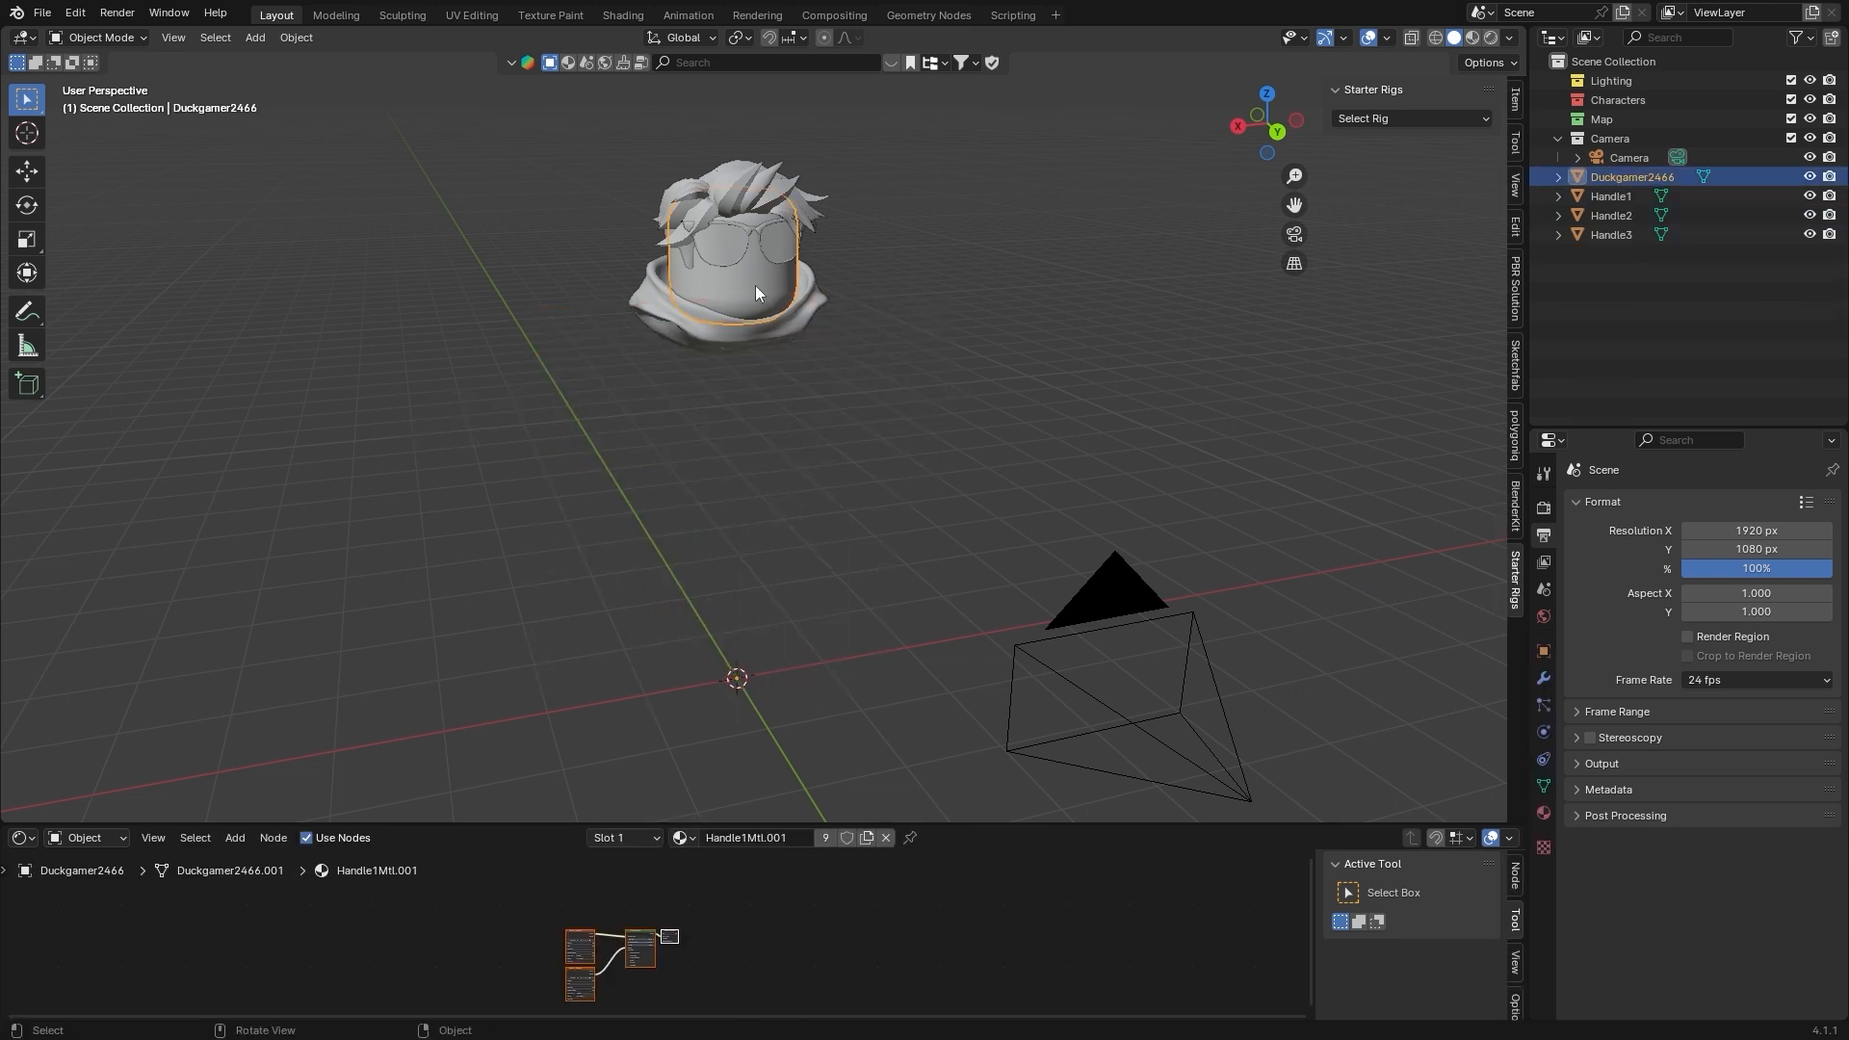
# Add the Starter Blocky Rig beneath the imported hair, glasses and scarf.
pyautogui.click(1410, 117)
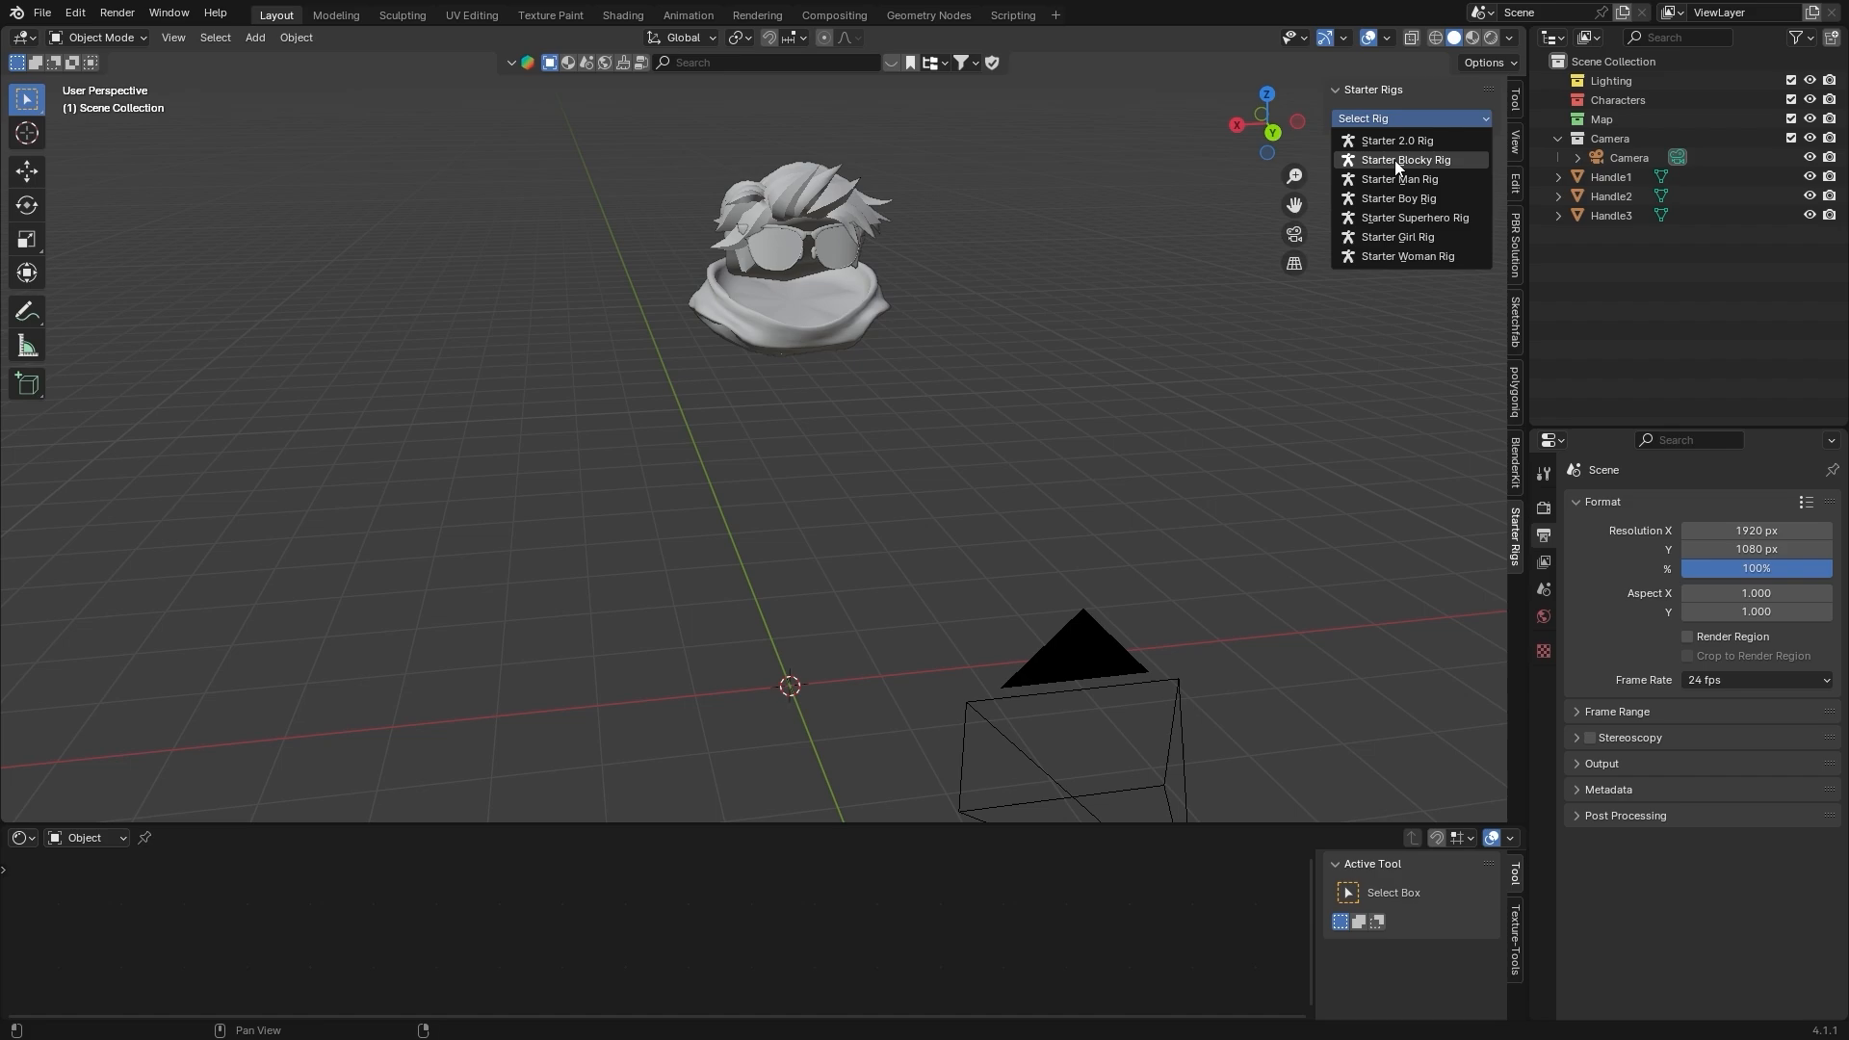
pyautogui.click(1404, 159)
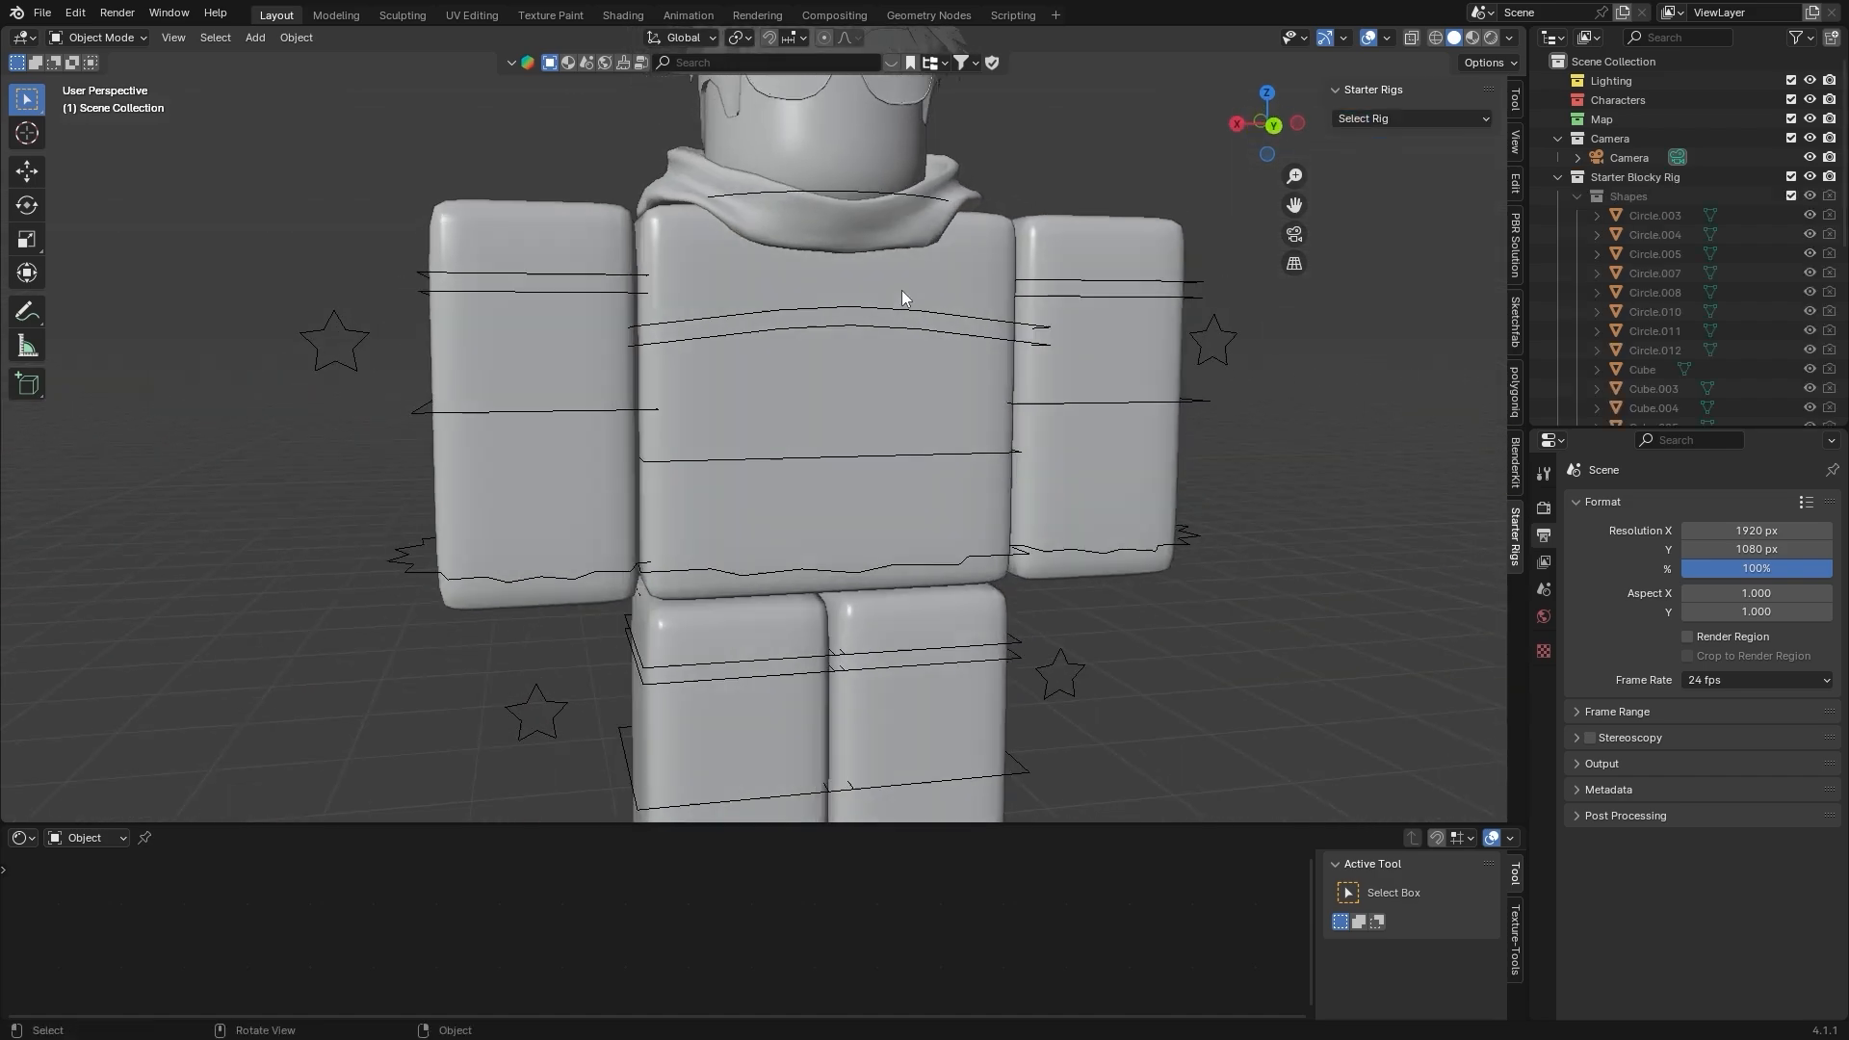
pyautogui.moveTo(902, 294); pyautogui.dragTo(812, 283)
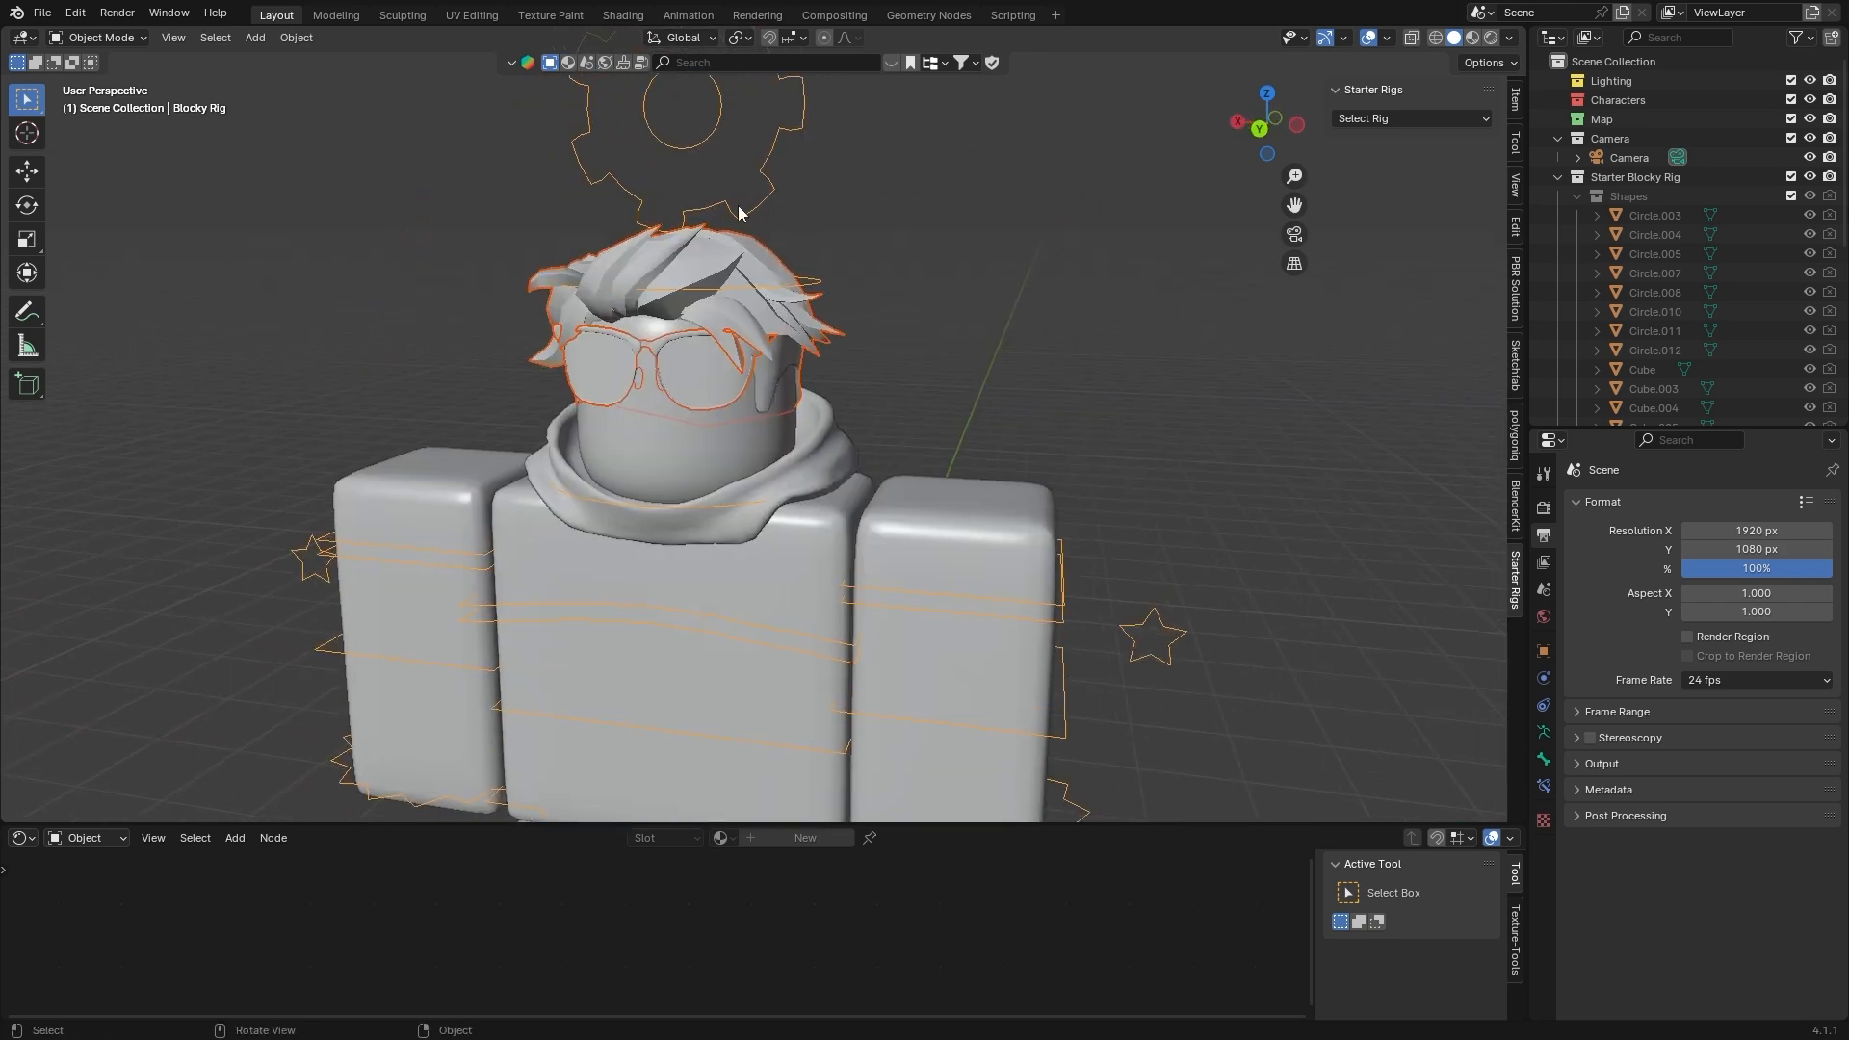
# Switch to Pose Mode and rotate and tilt the rig's head.
pyautogui.click(100, 37)
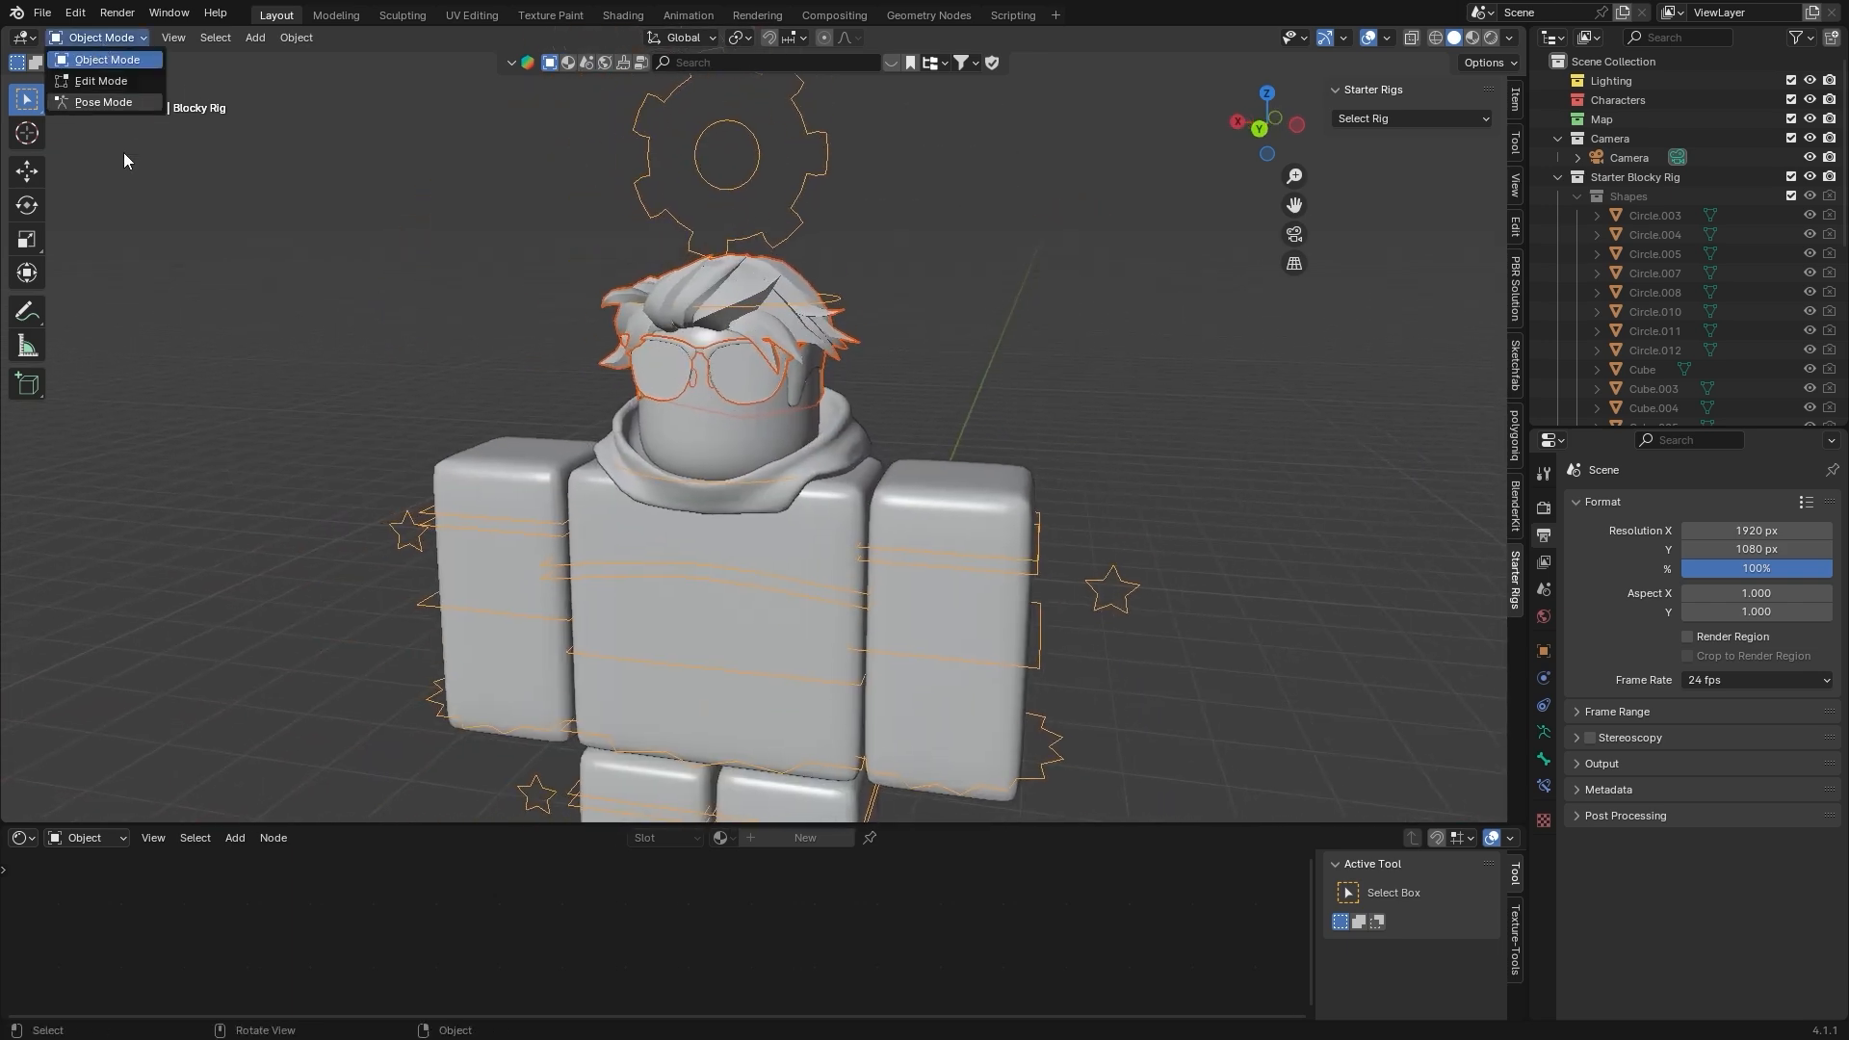
pyautogui.click(102, 103)
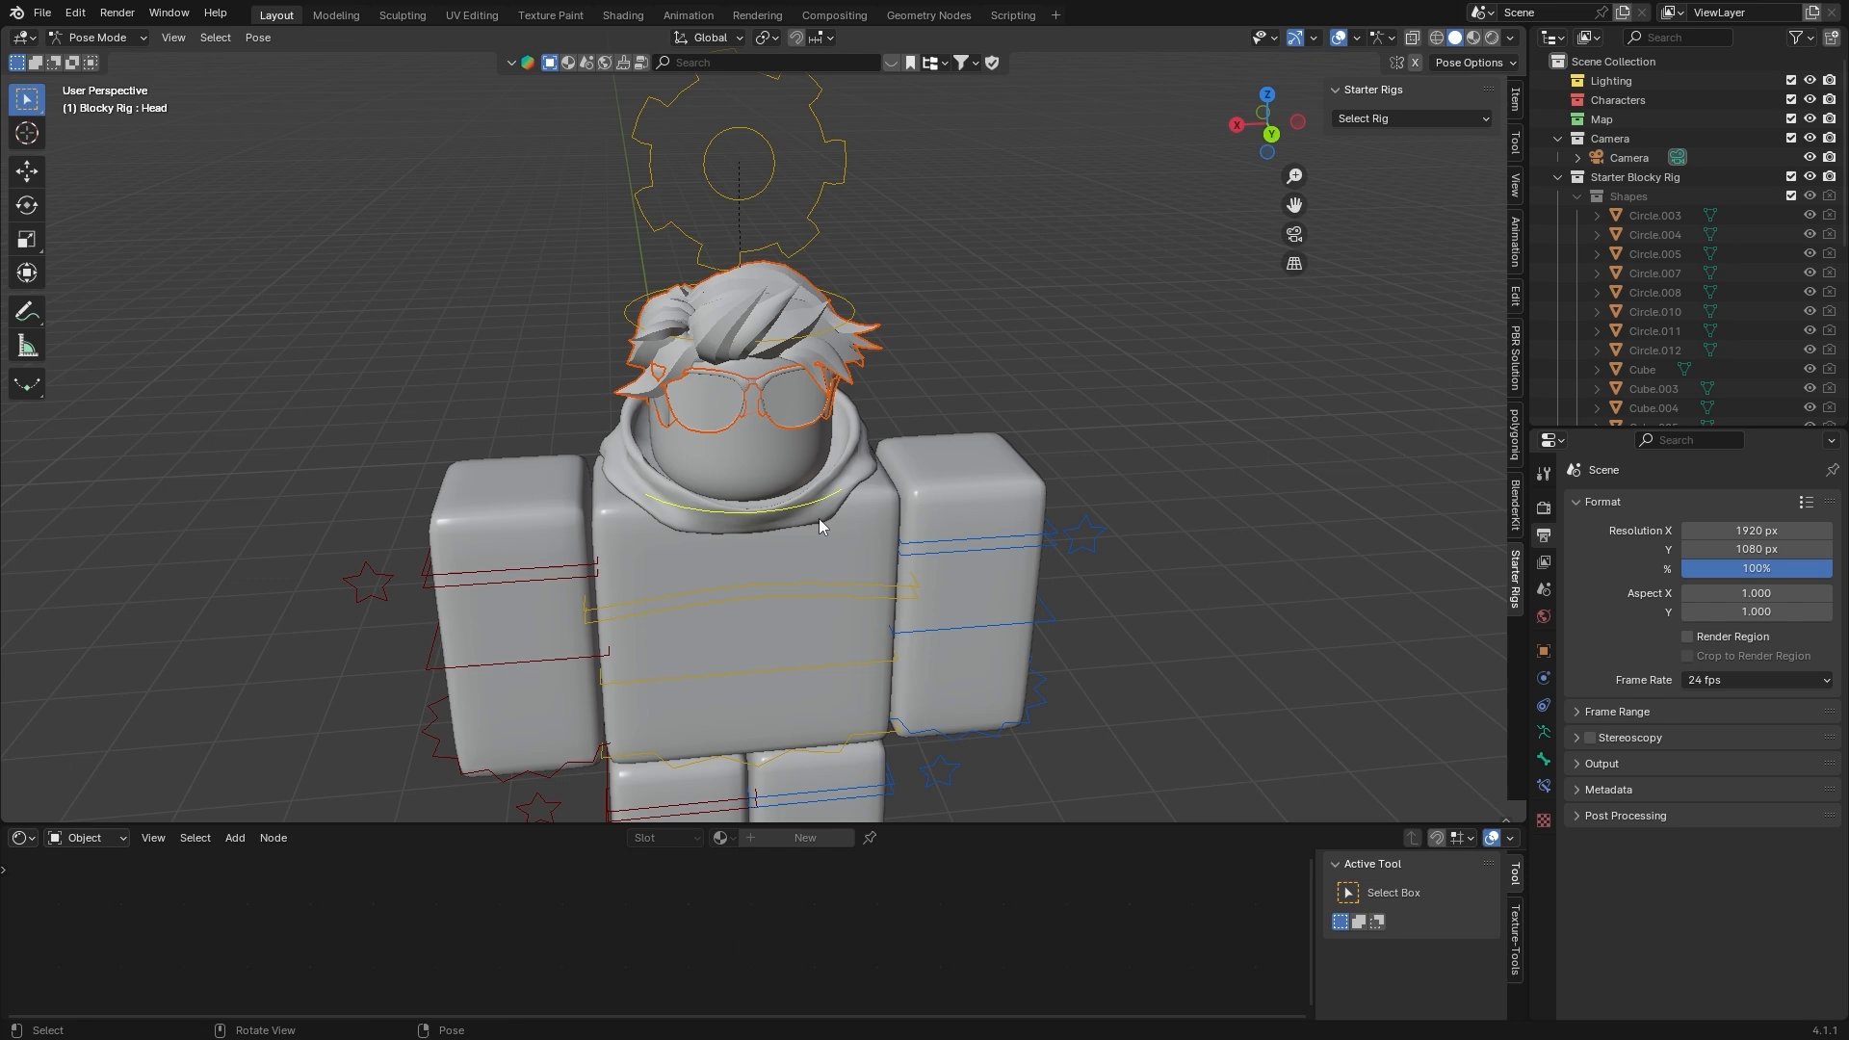
pyautogui.moveTo(820, 525); pyautogui.dragTo(884, 389)
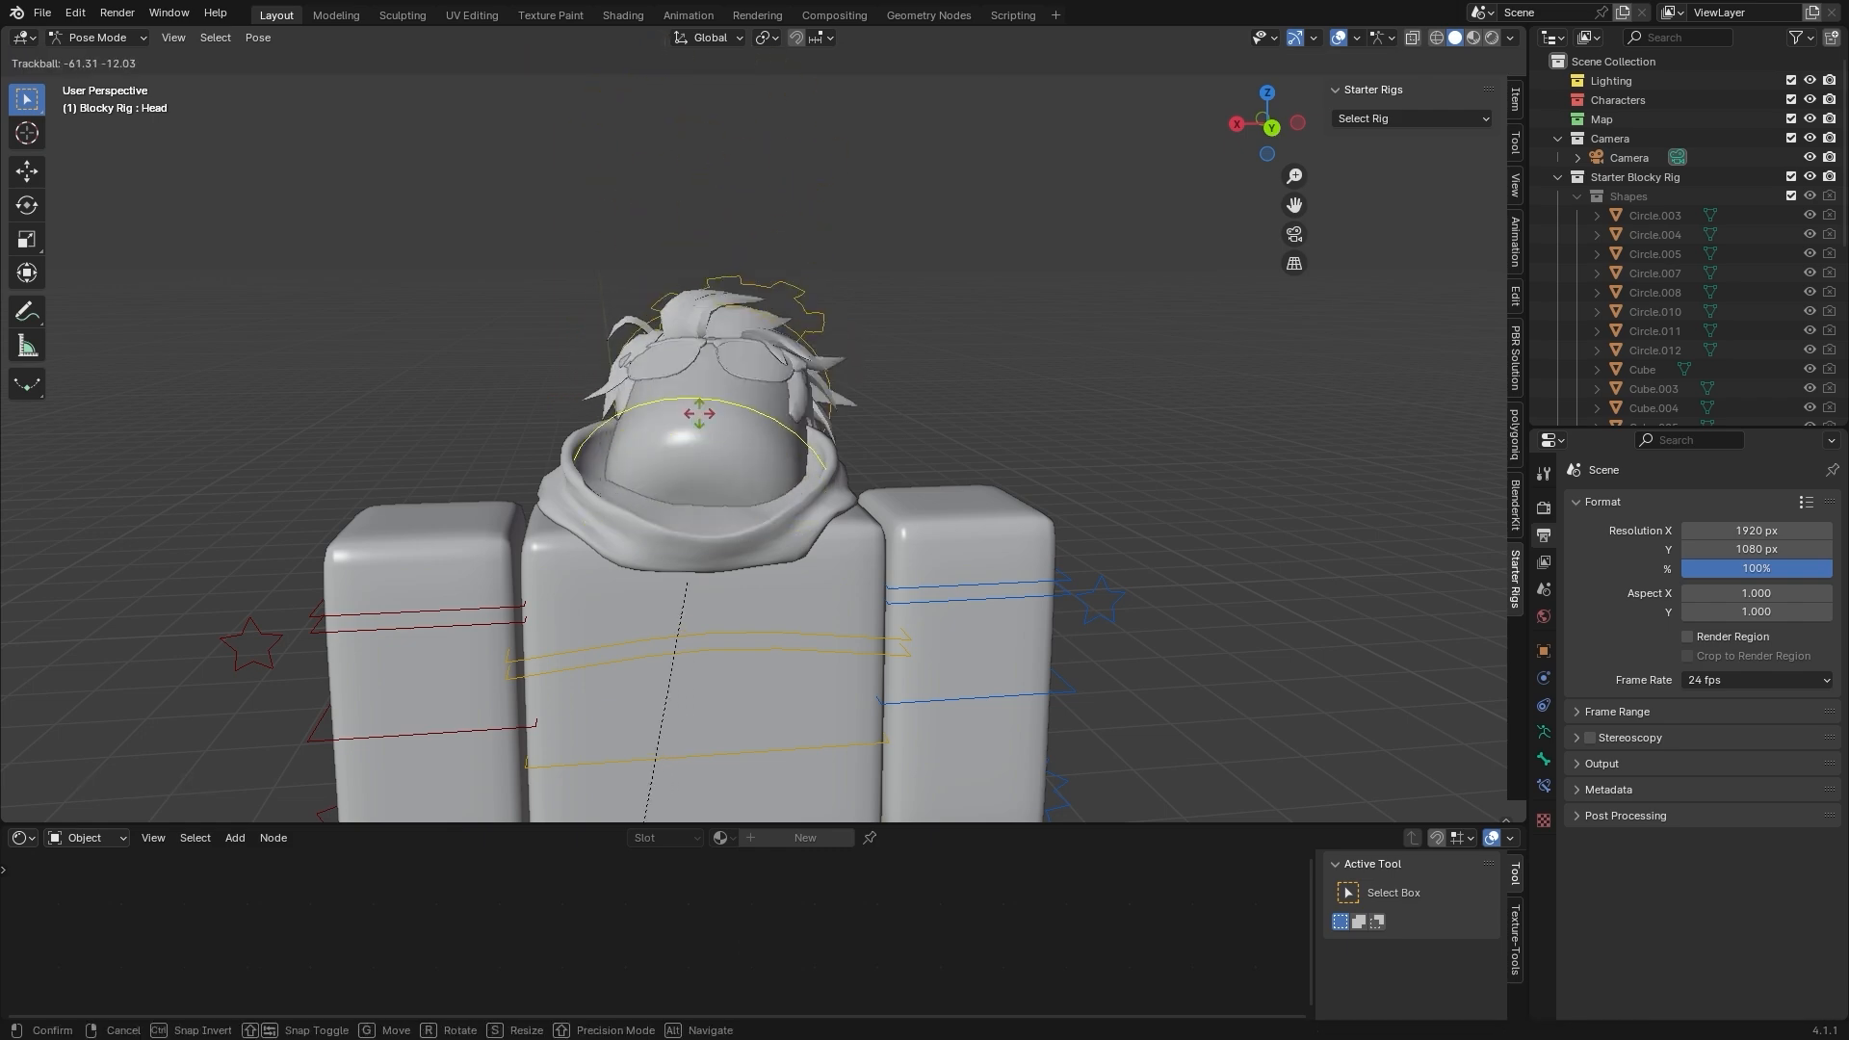
pyautogui.moveTo(701, 412); pyautogui.dragTo(744, 549)
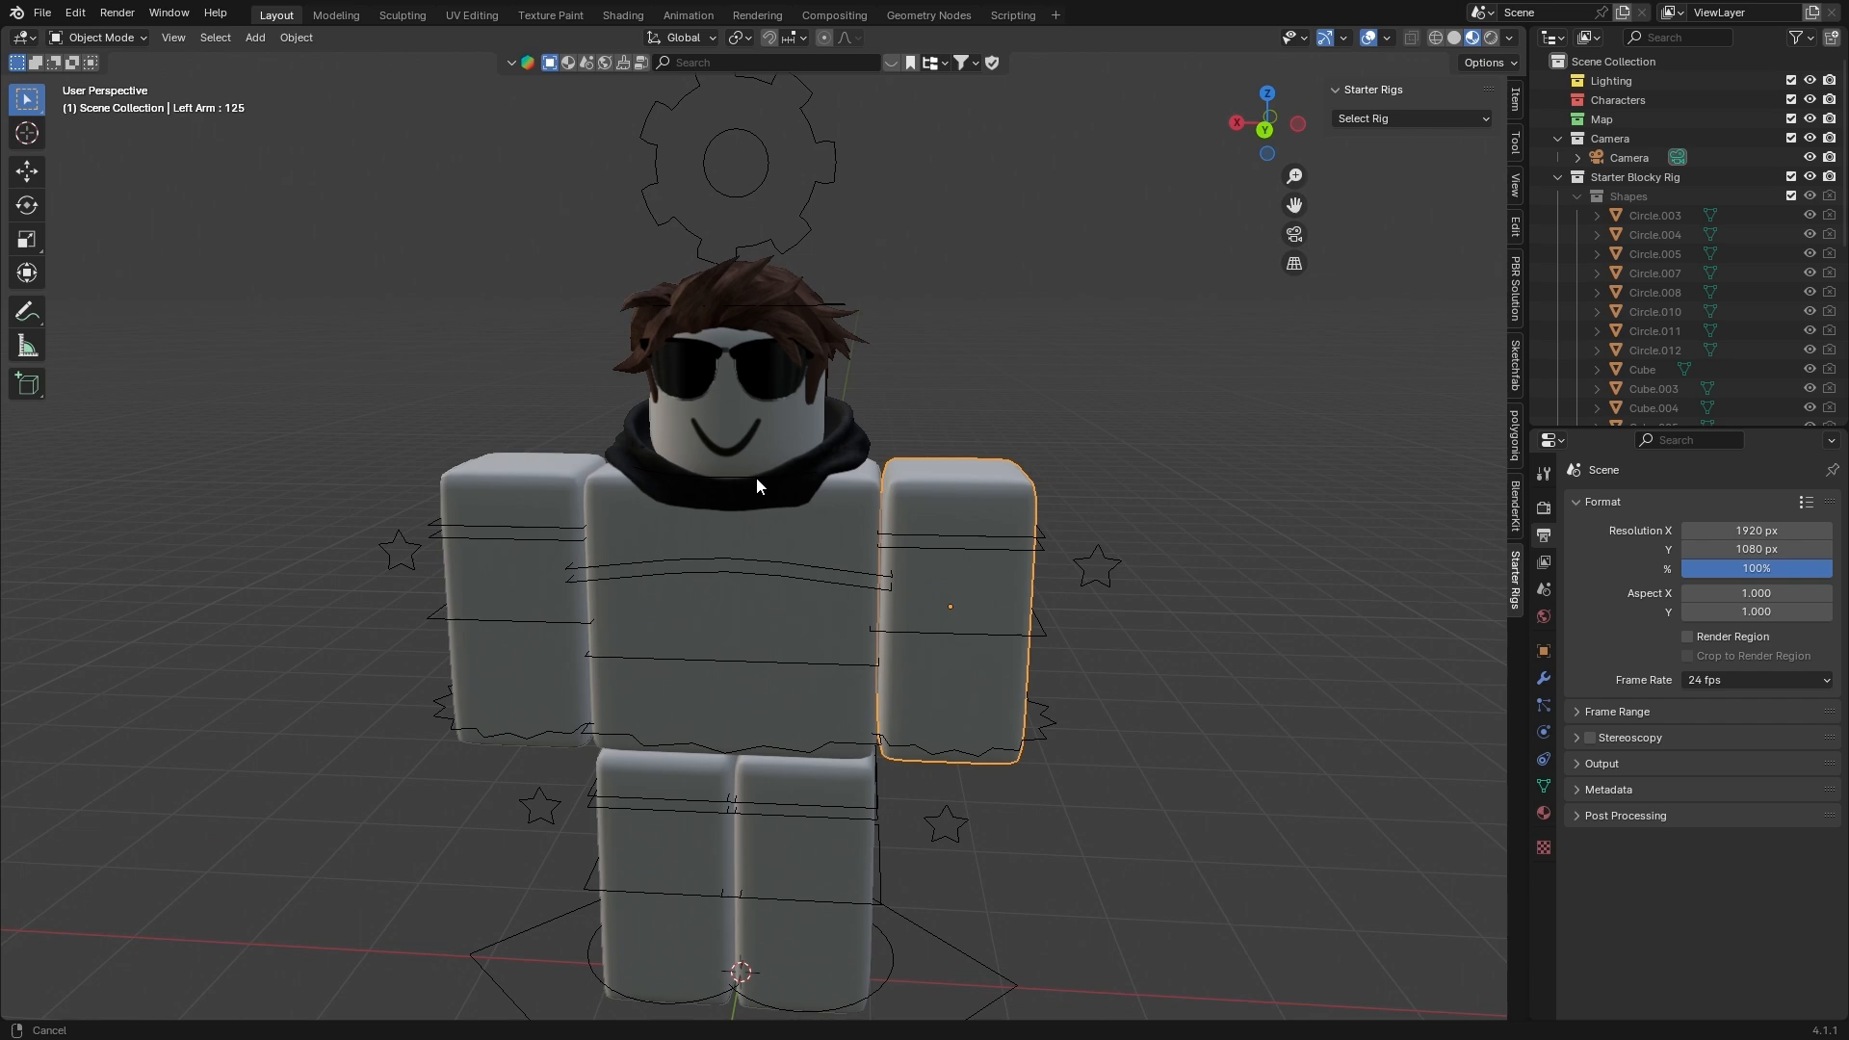
# Replace the avatar's main clothing texture with Handle1_diff.png for the black jacket outfit.
pyautogui.moveTo(755, 495); pyautogui.dragTo(990, 460)
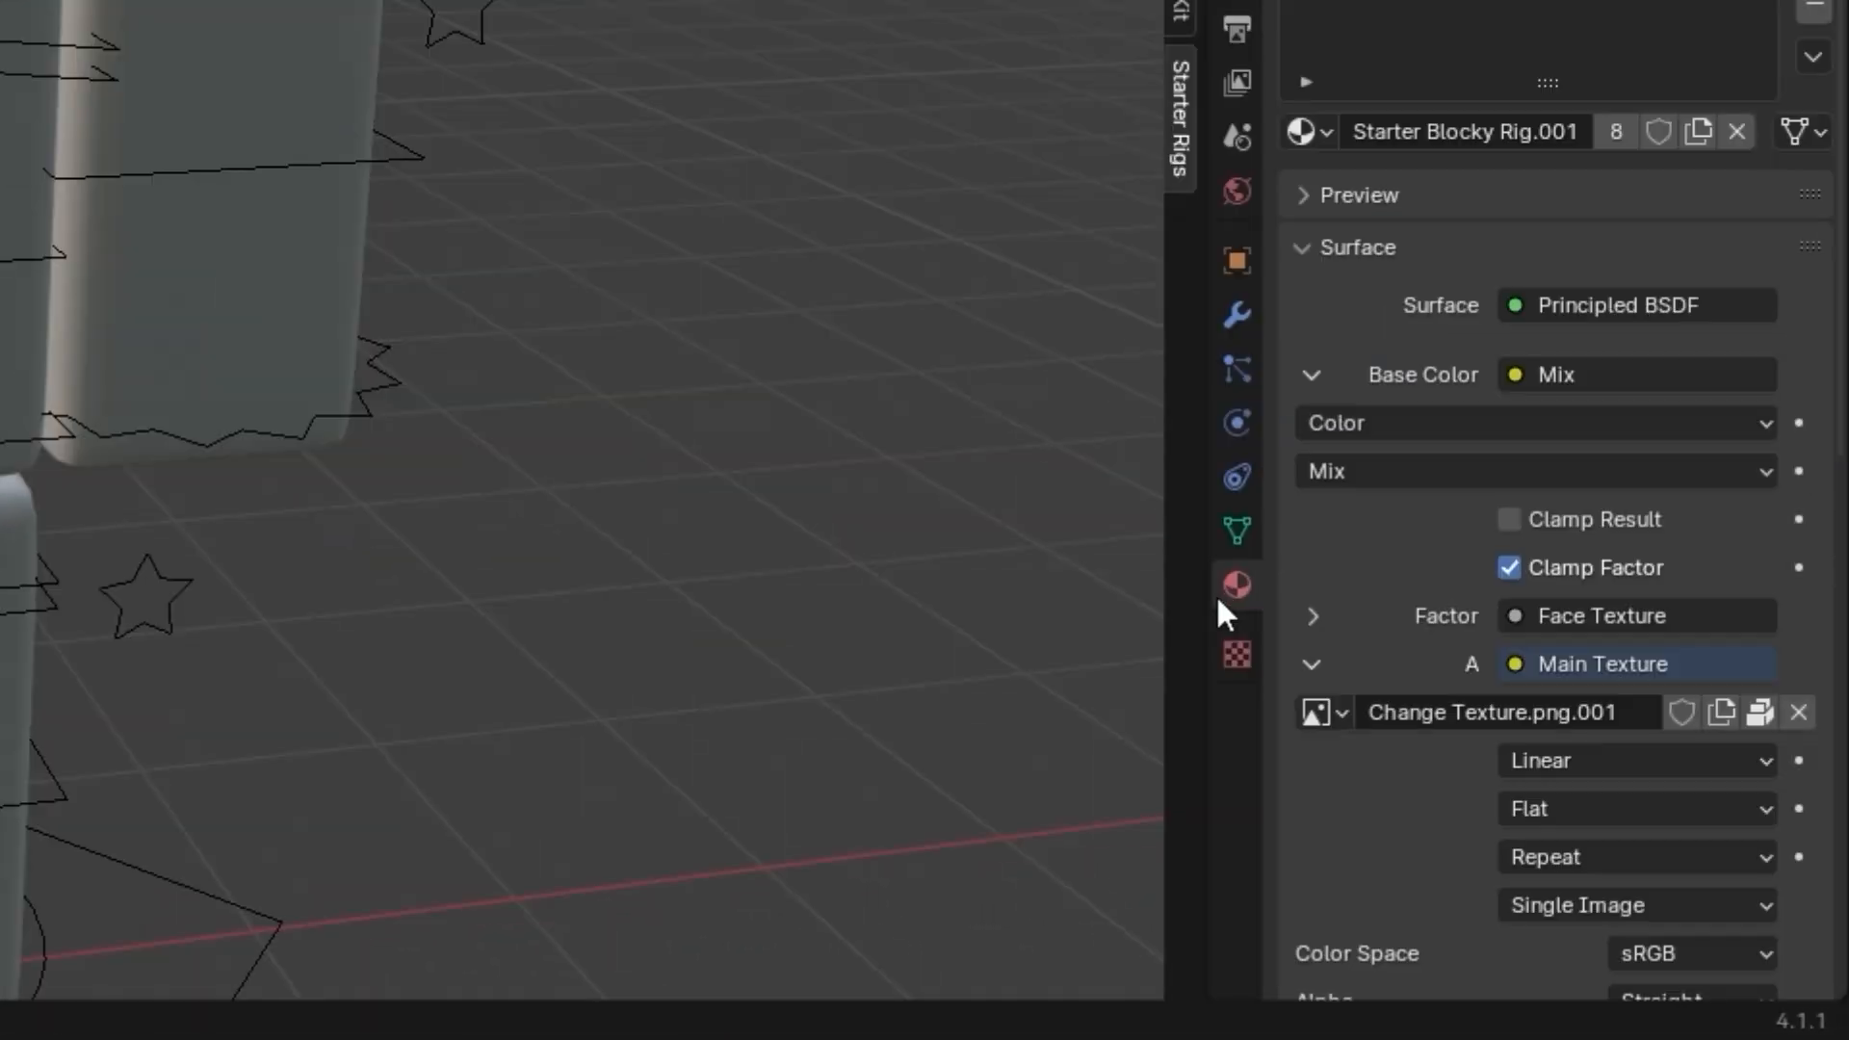
pyautogui.moveTo(1235, 583)
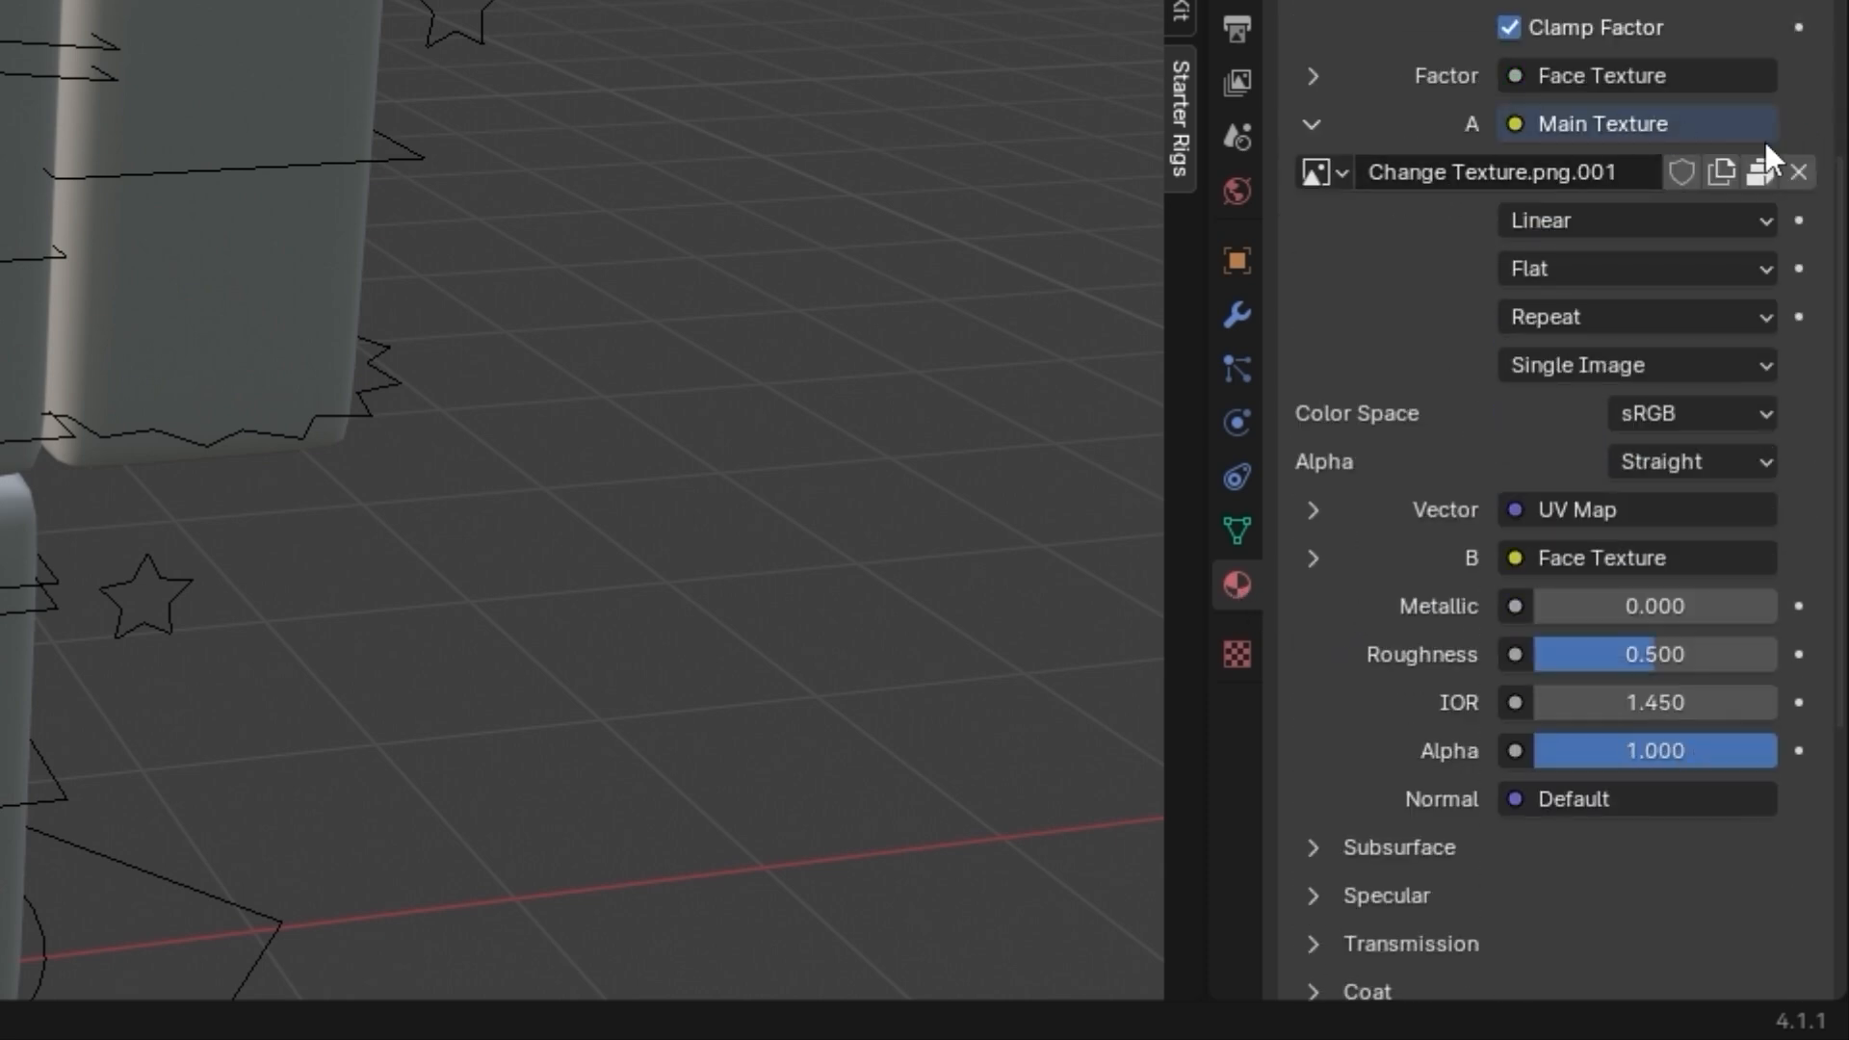
pyautogui.click(1797, 171)
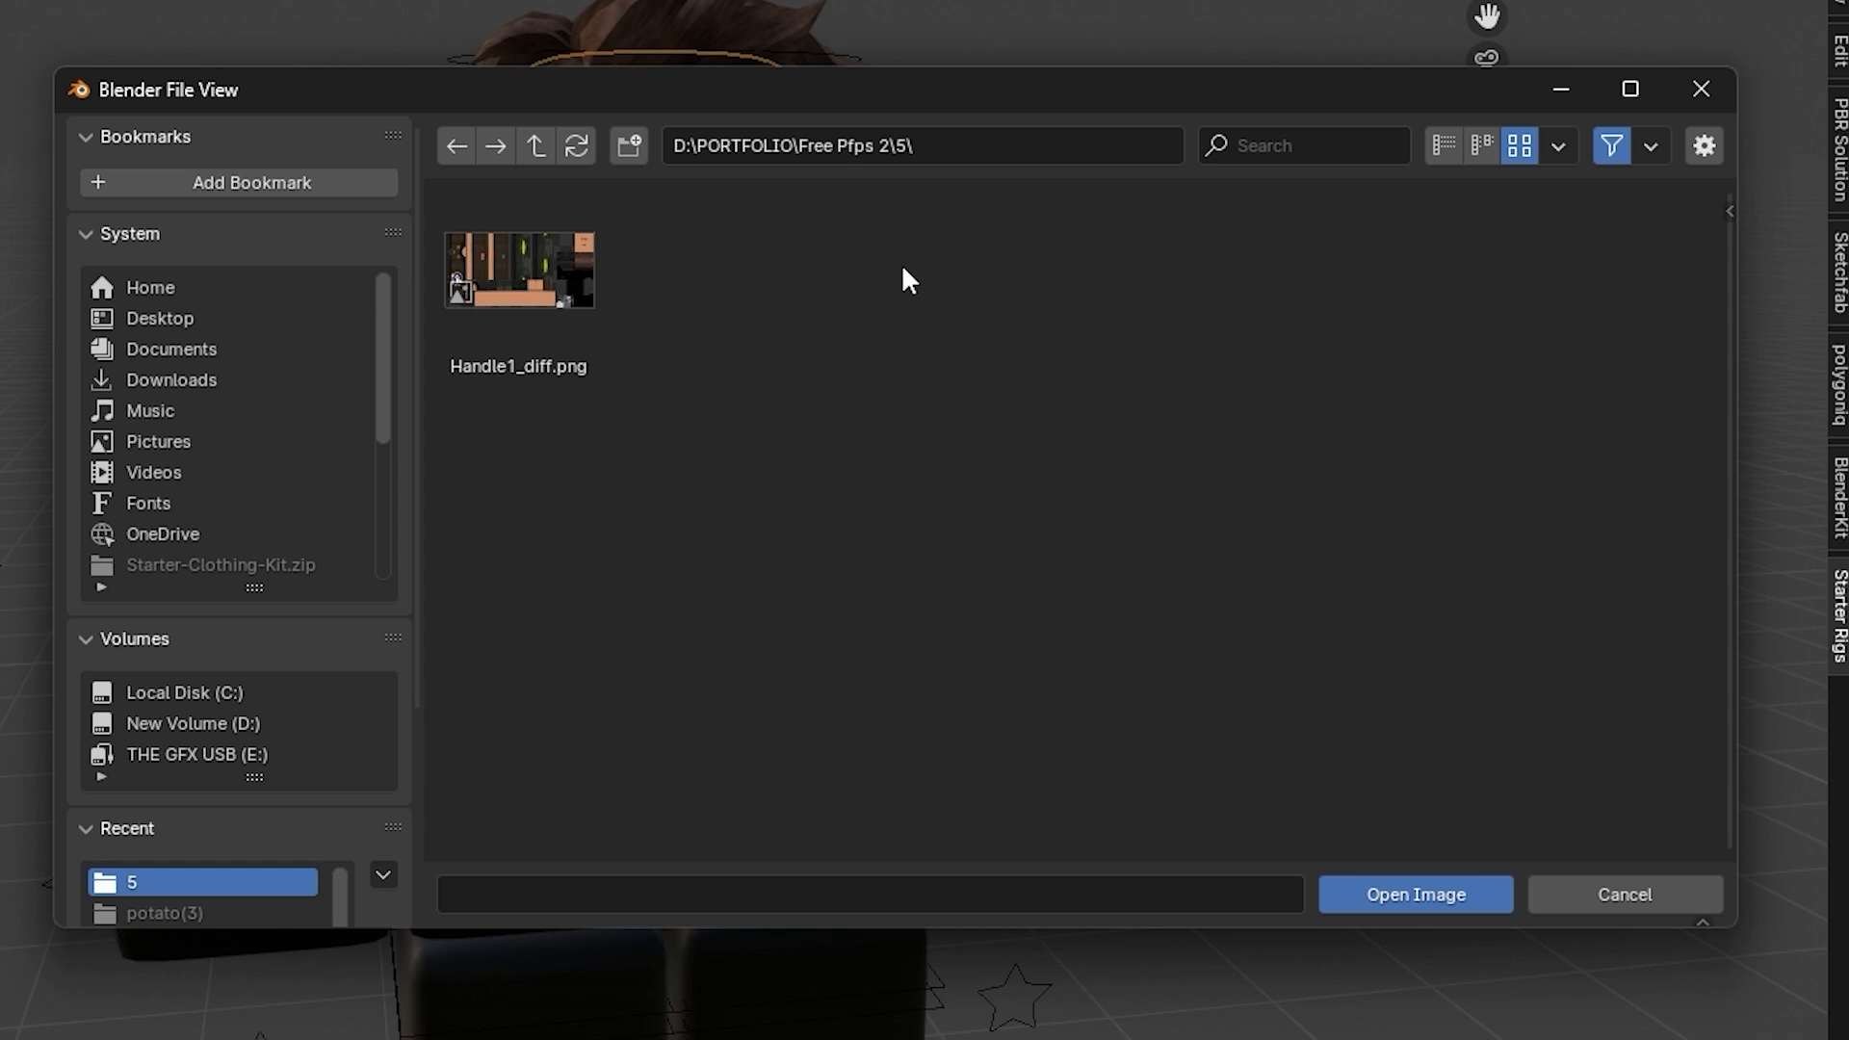
pyautogui.click(518, 272)
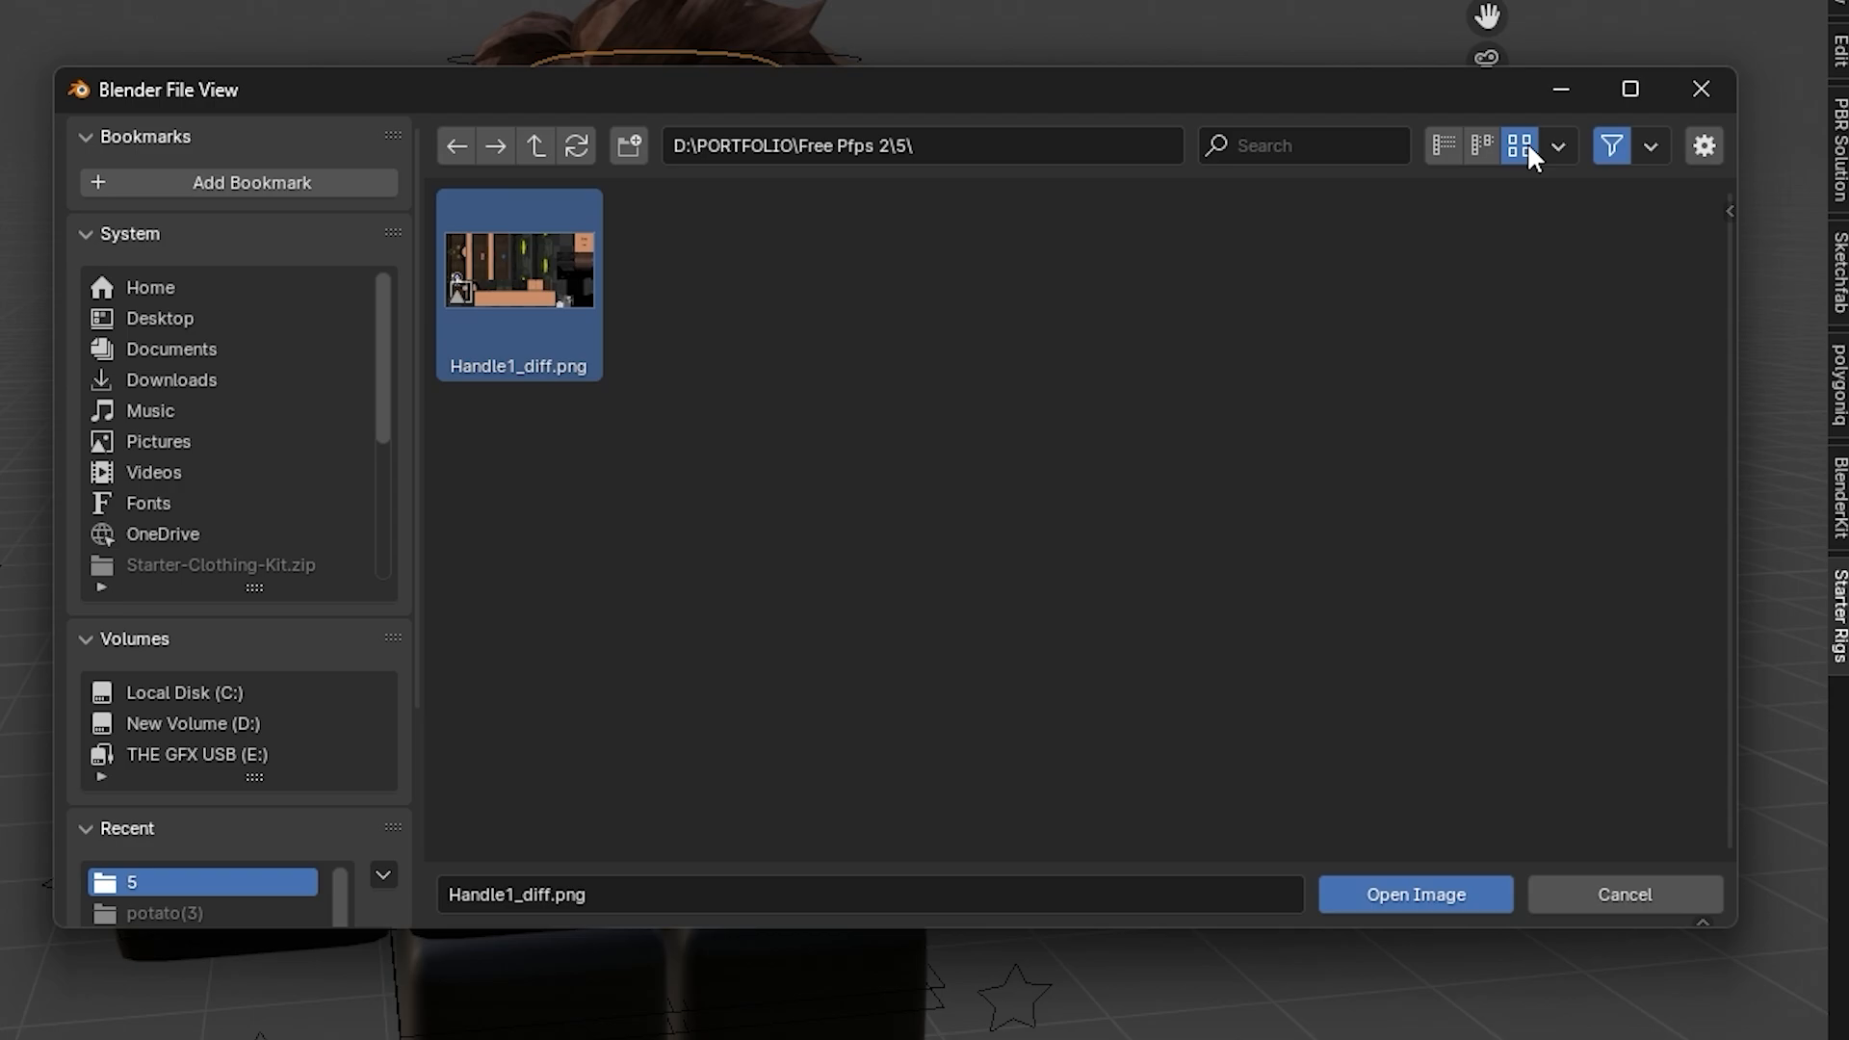
pyautogui.click(1411, 894)
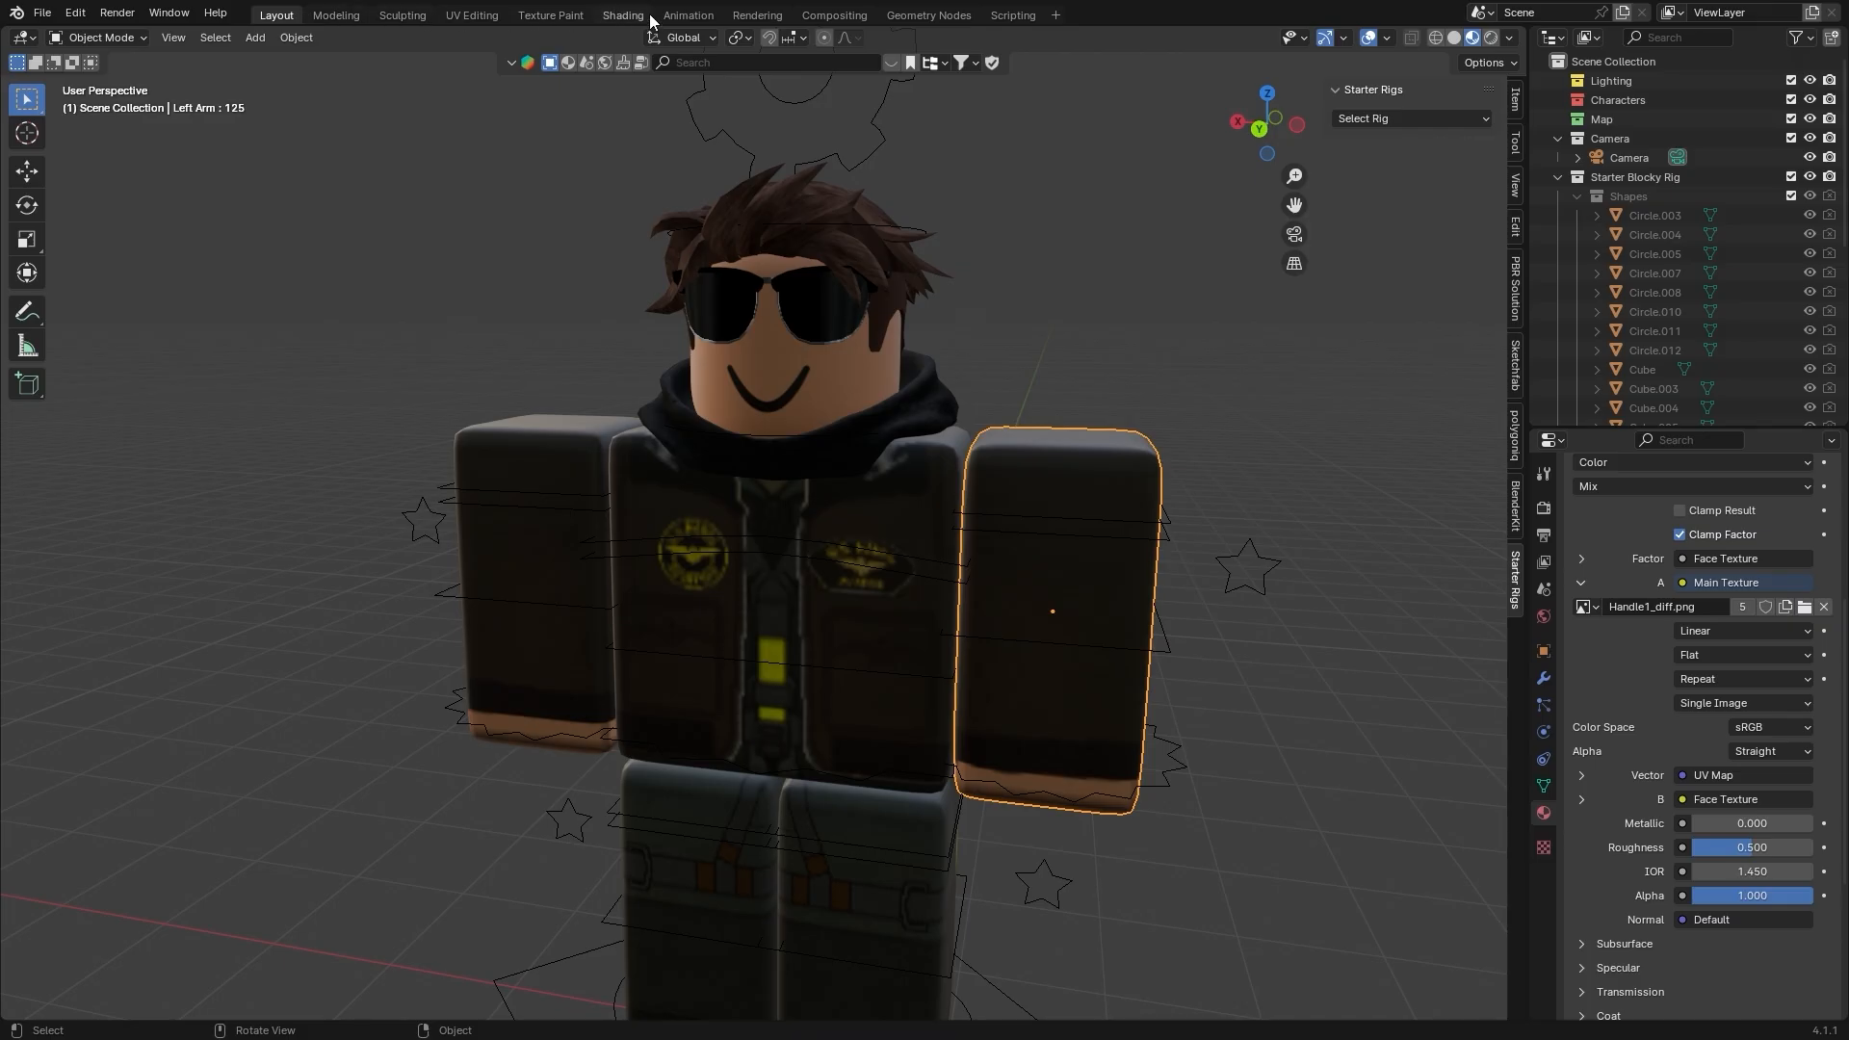
# Connect the jacket Image Texture colour to the Principled BSDF Base Color in Shading.
pyautogui.click(622, 14)
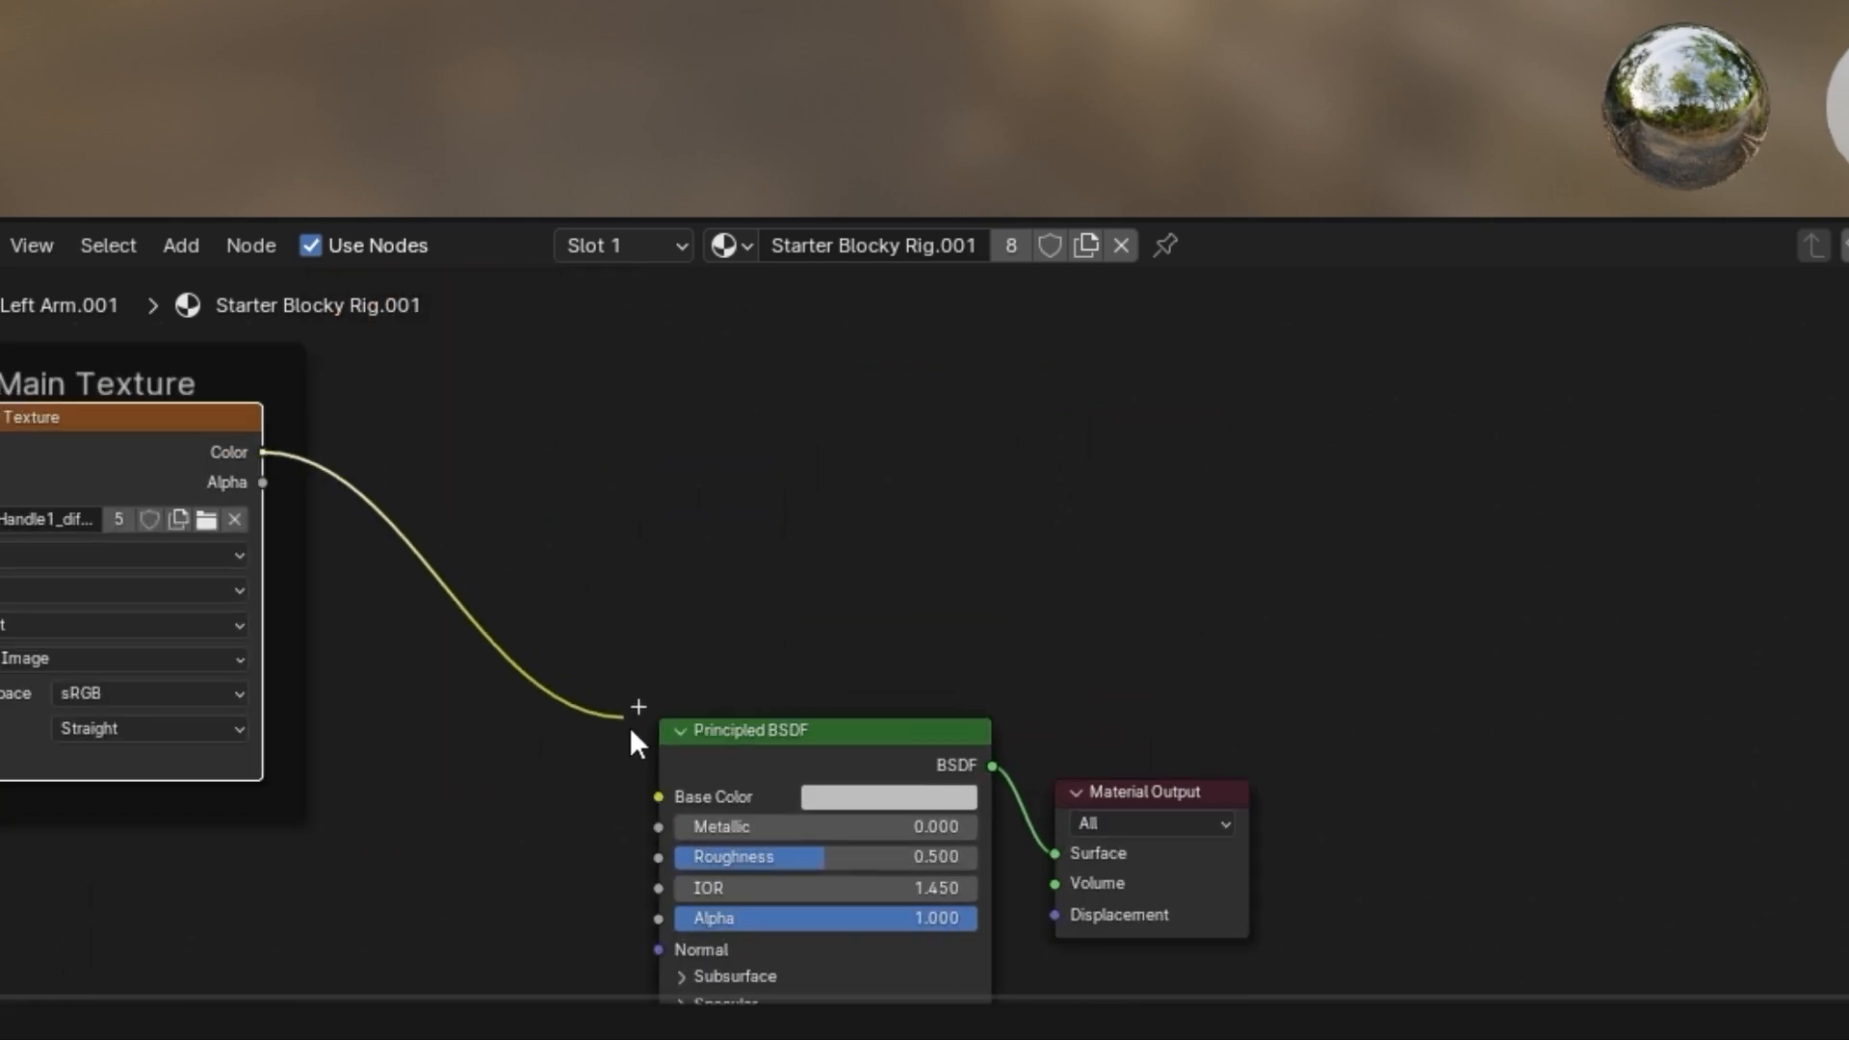
pyautogui.click(276, 13)
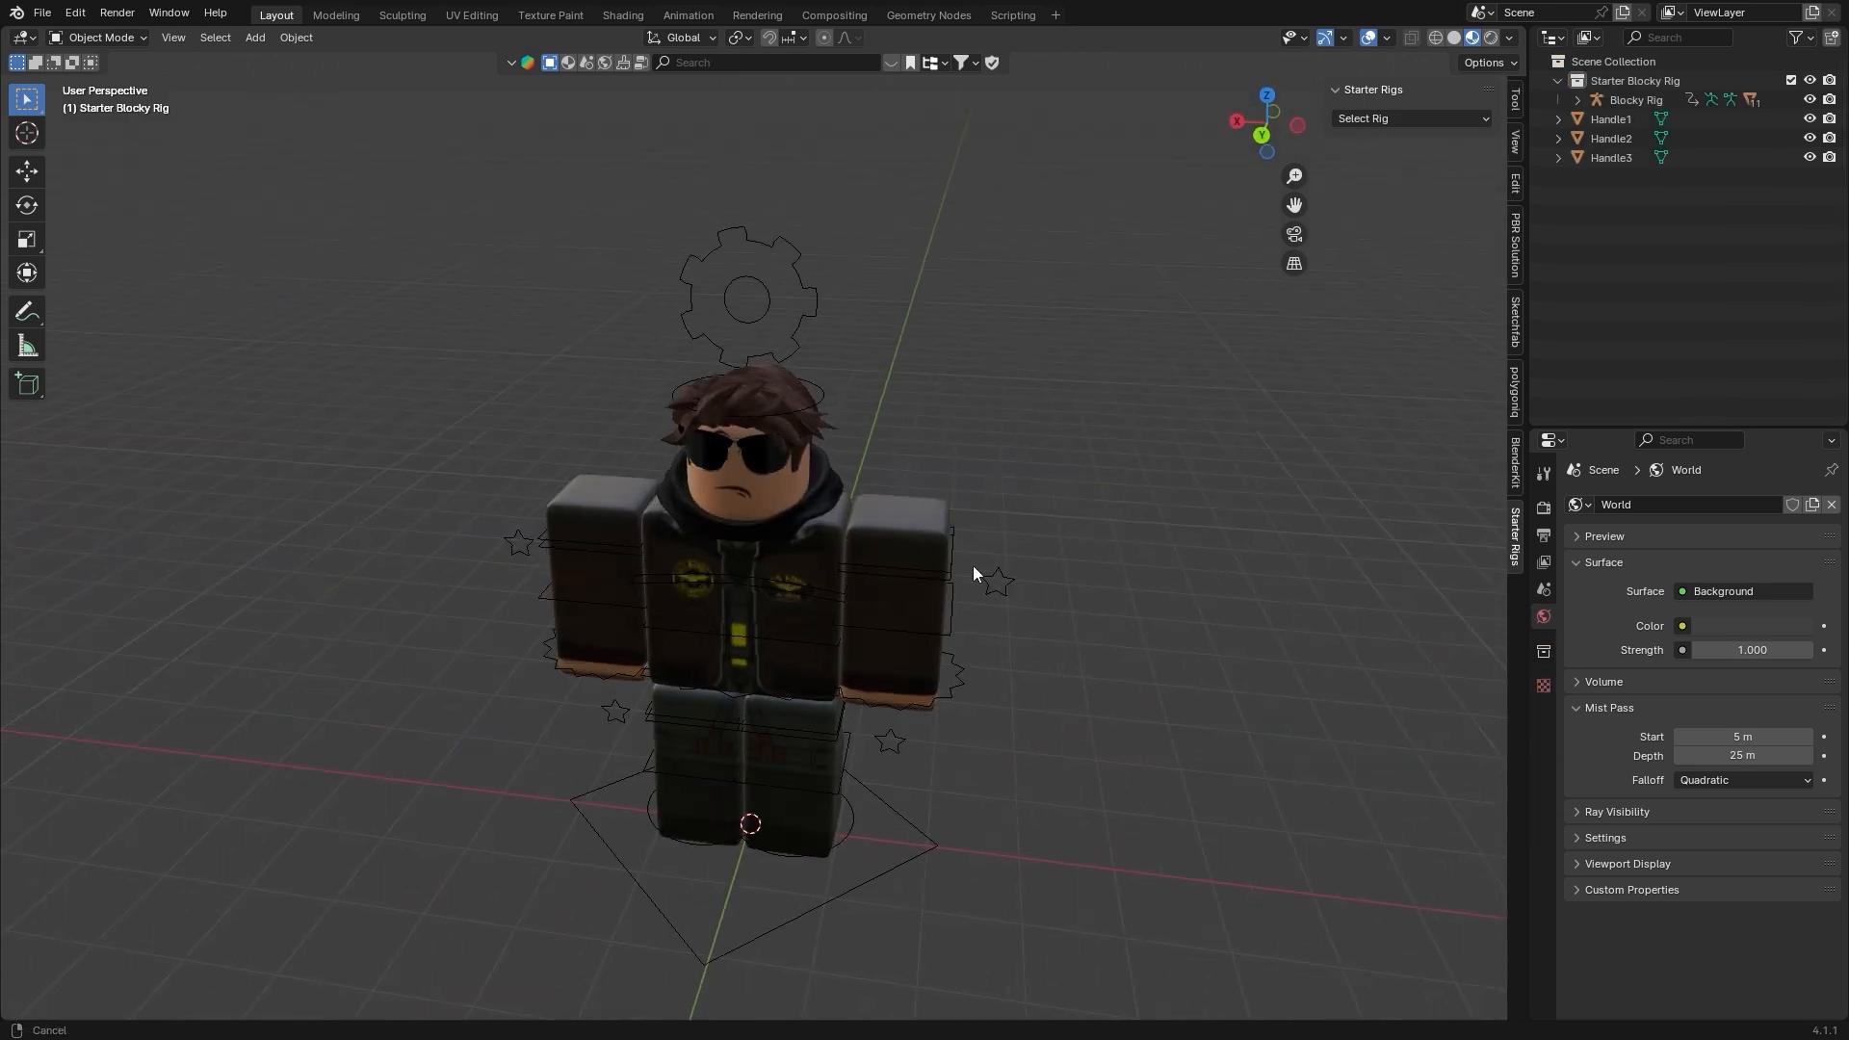
# Add a camera aligned to the view framing the avatar, adjust focal length, set Resolution X to 1080.
pyautogui.click(254, 37)
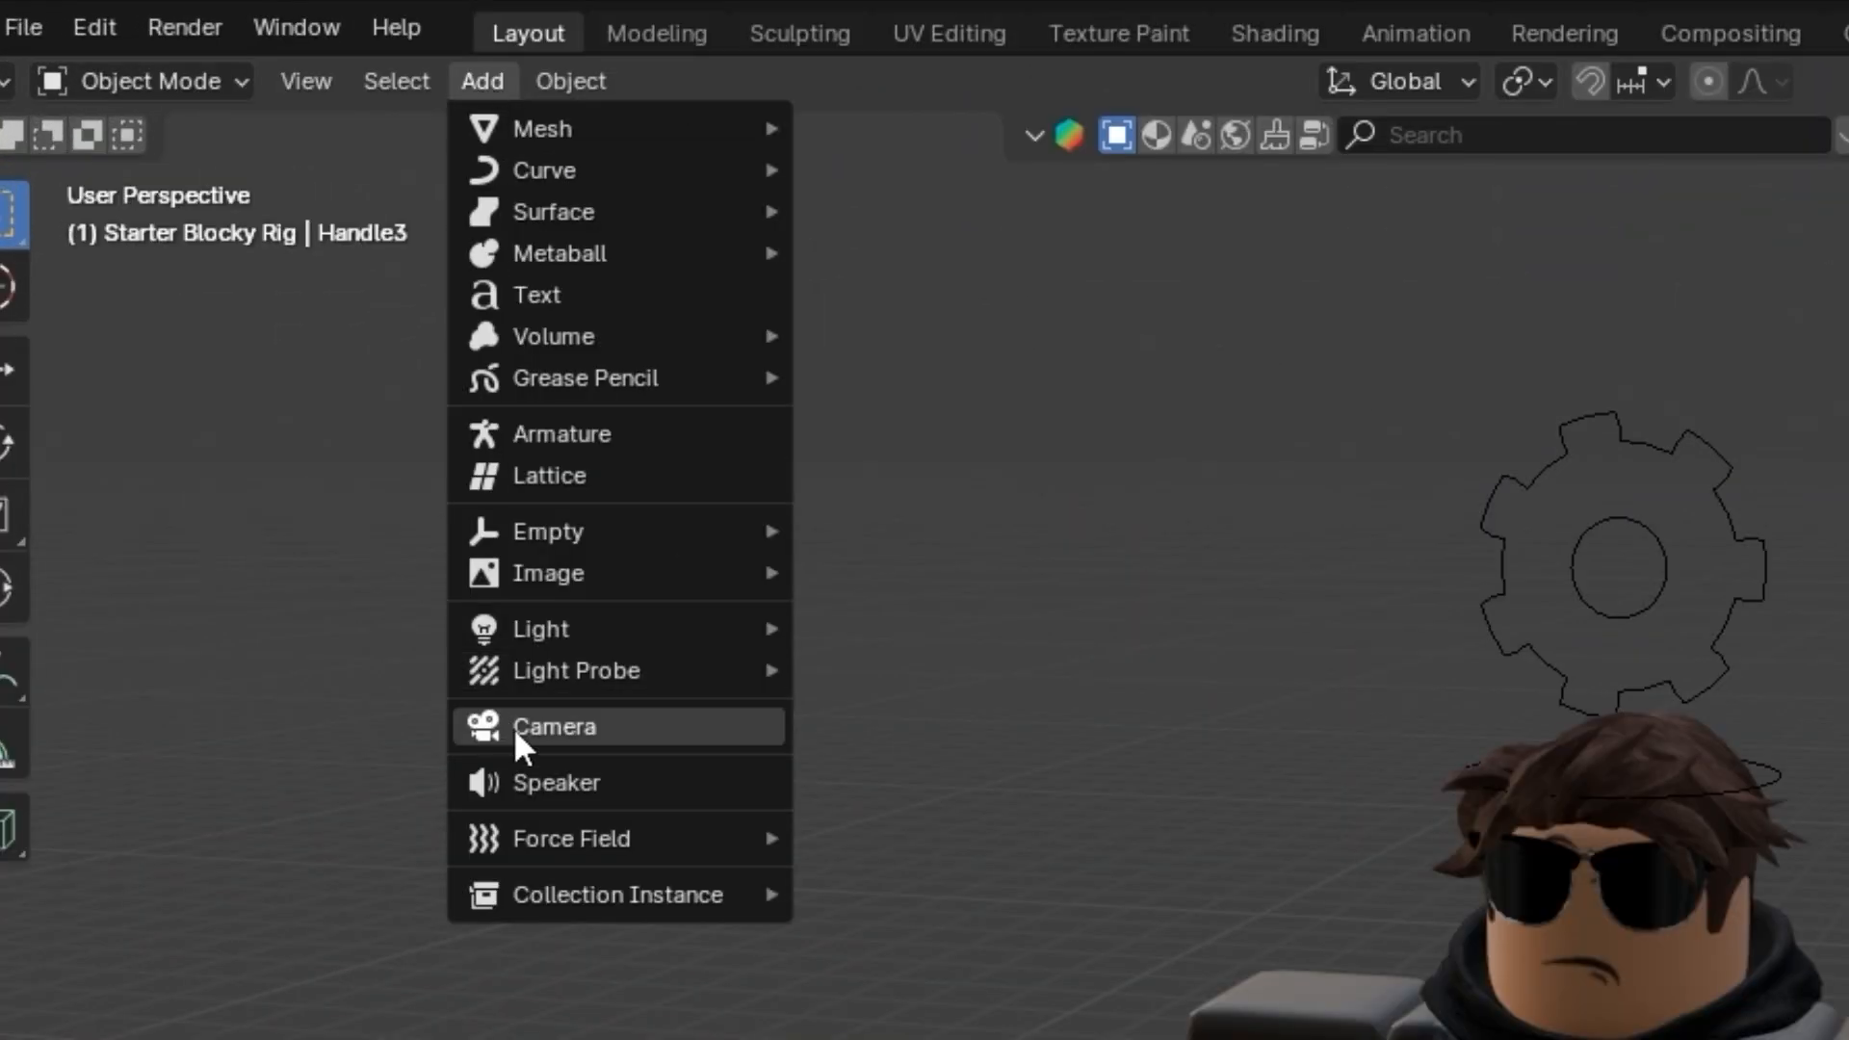
pyautogui.click(555, 726)
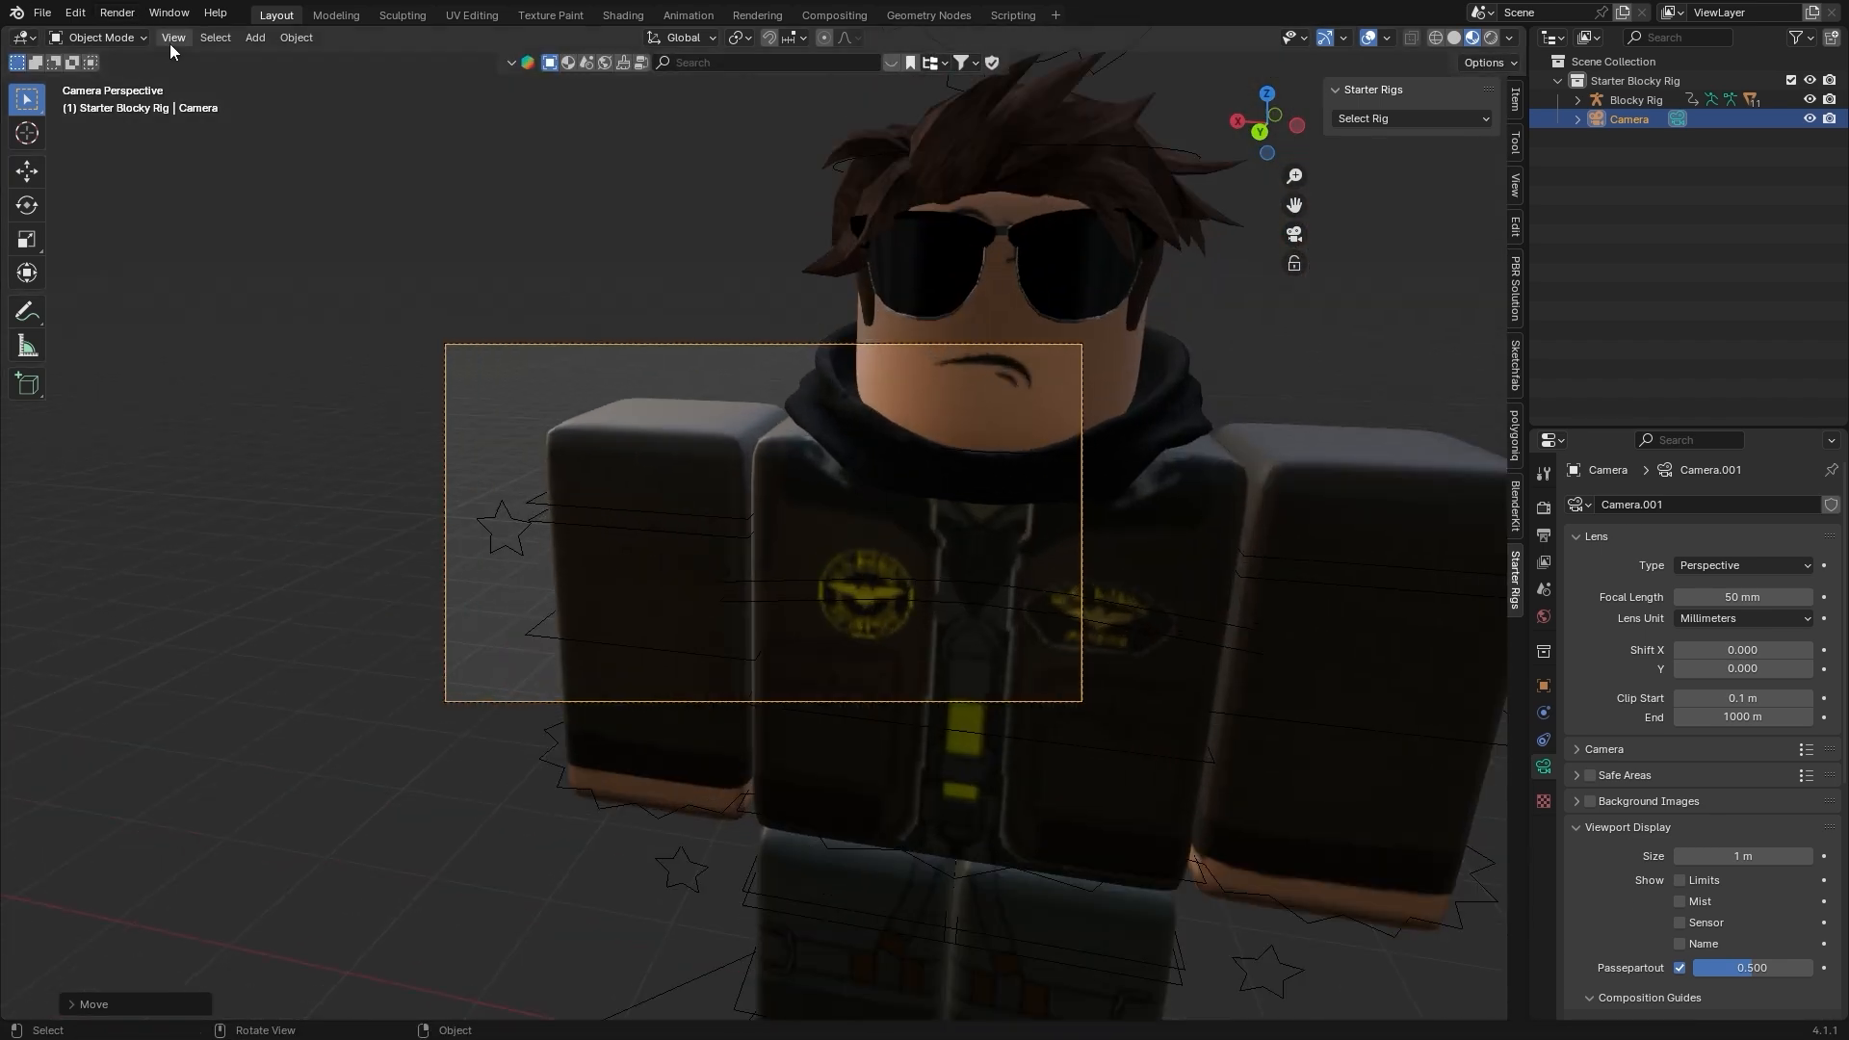
pyautogui.click(171, 36)
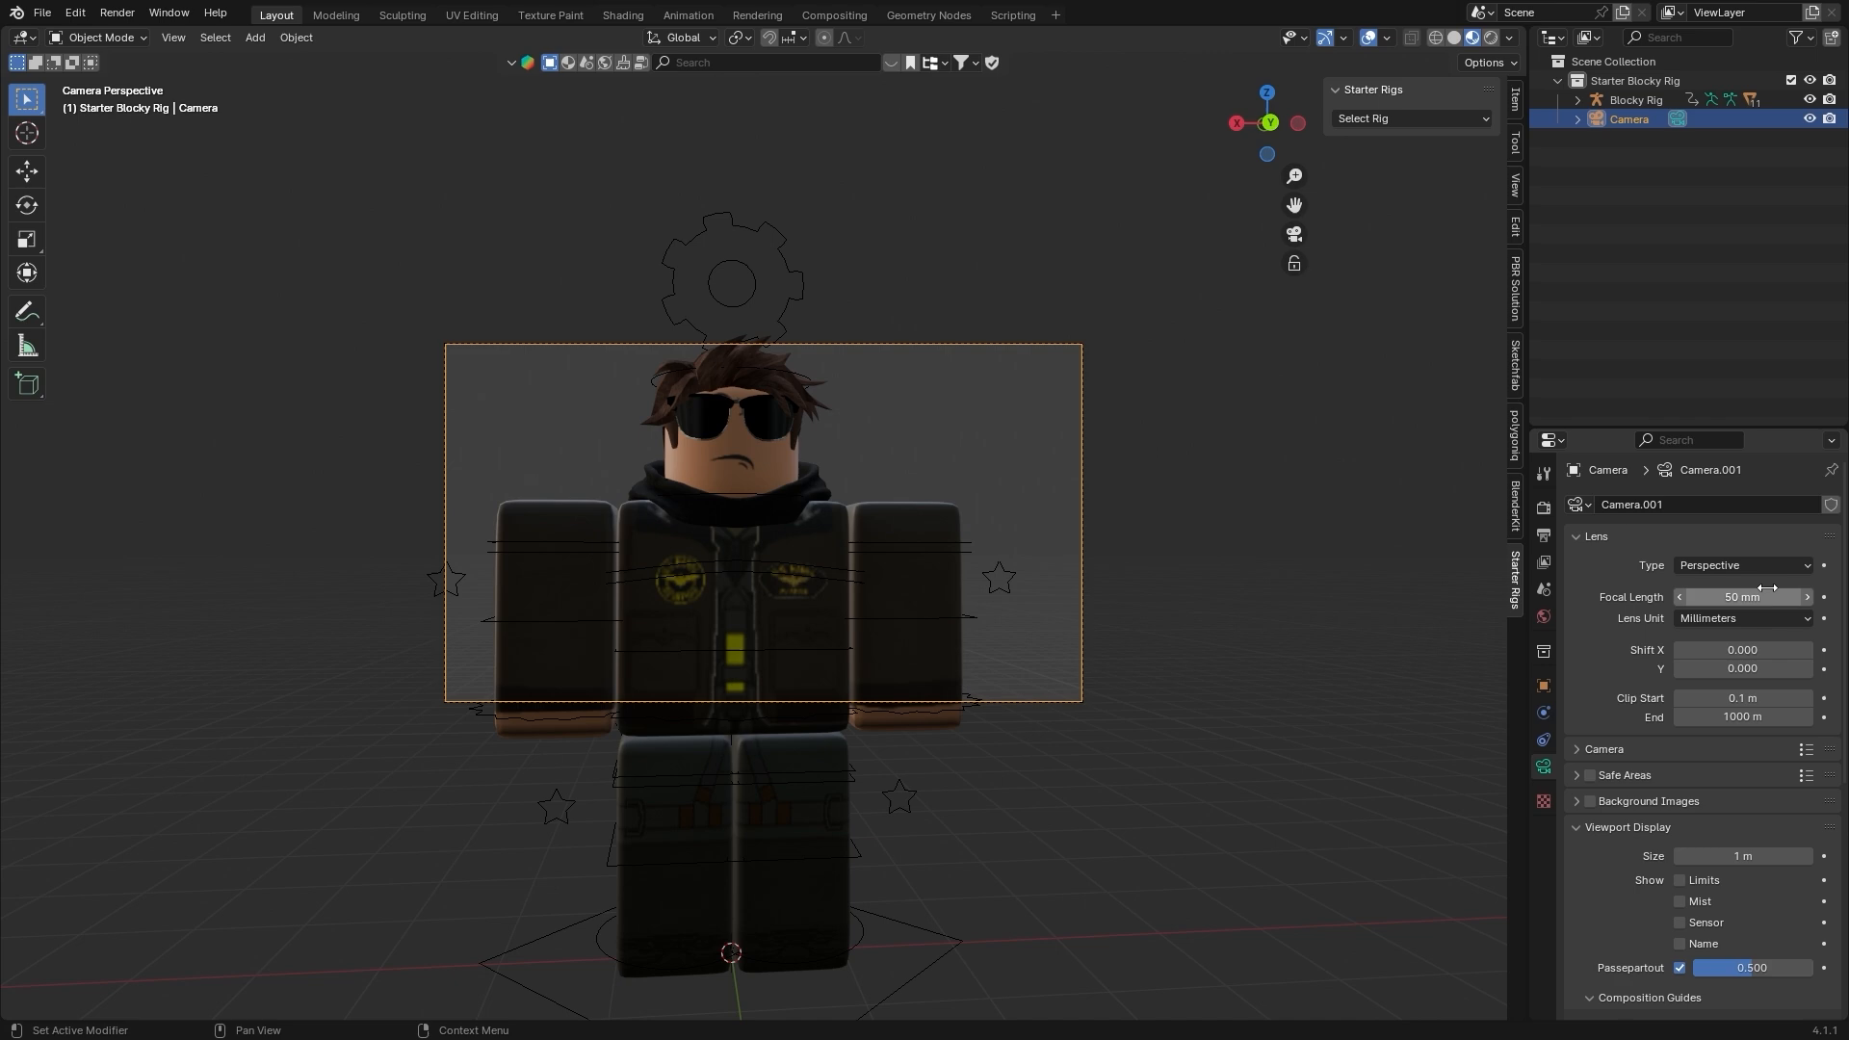
pyautogui.moveTo(1742, 597); pyautogui.dragTo(1699, 597)
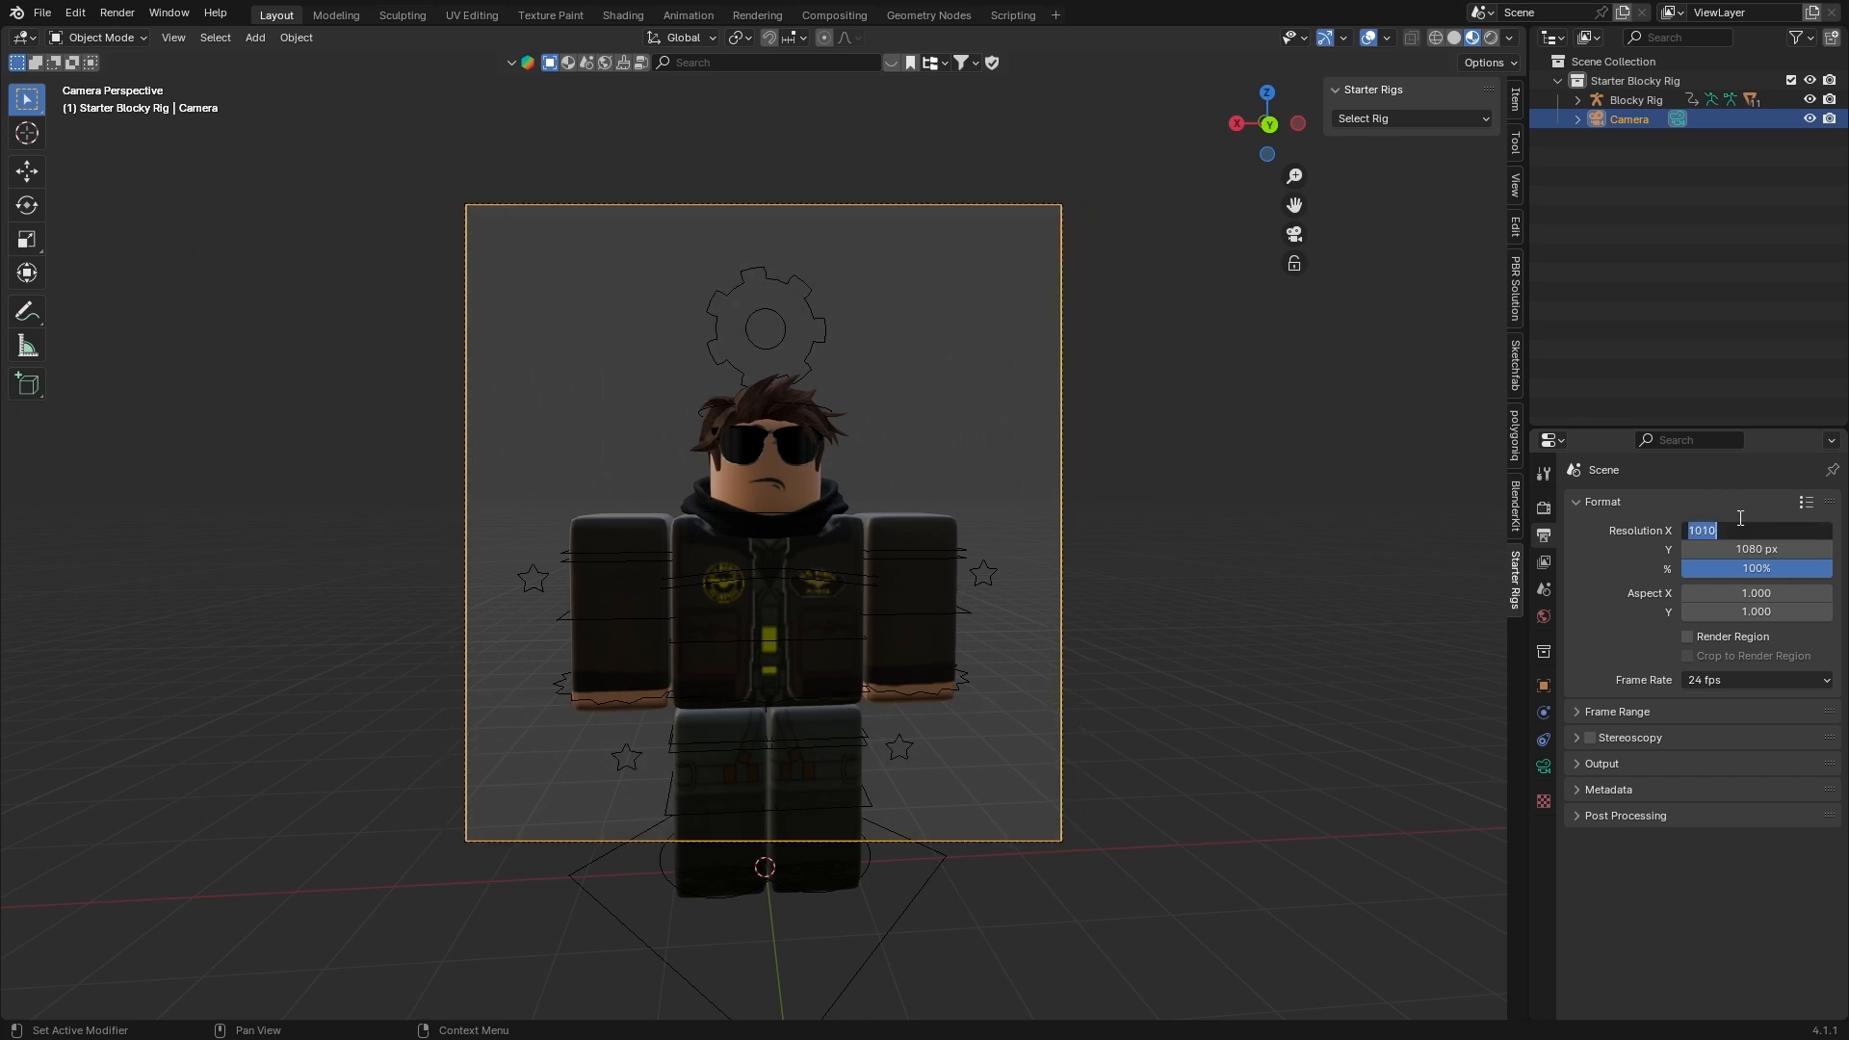
pyautogui.write('1080 px')
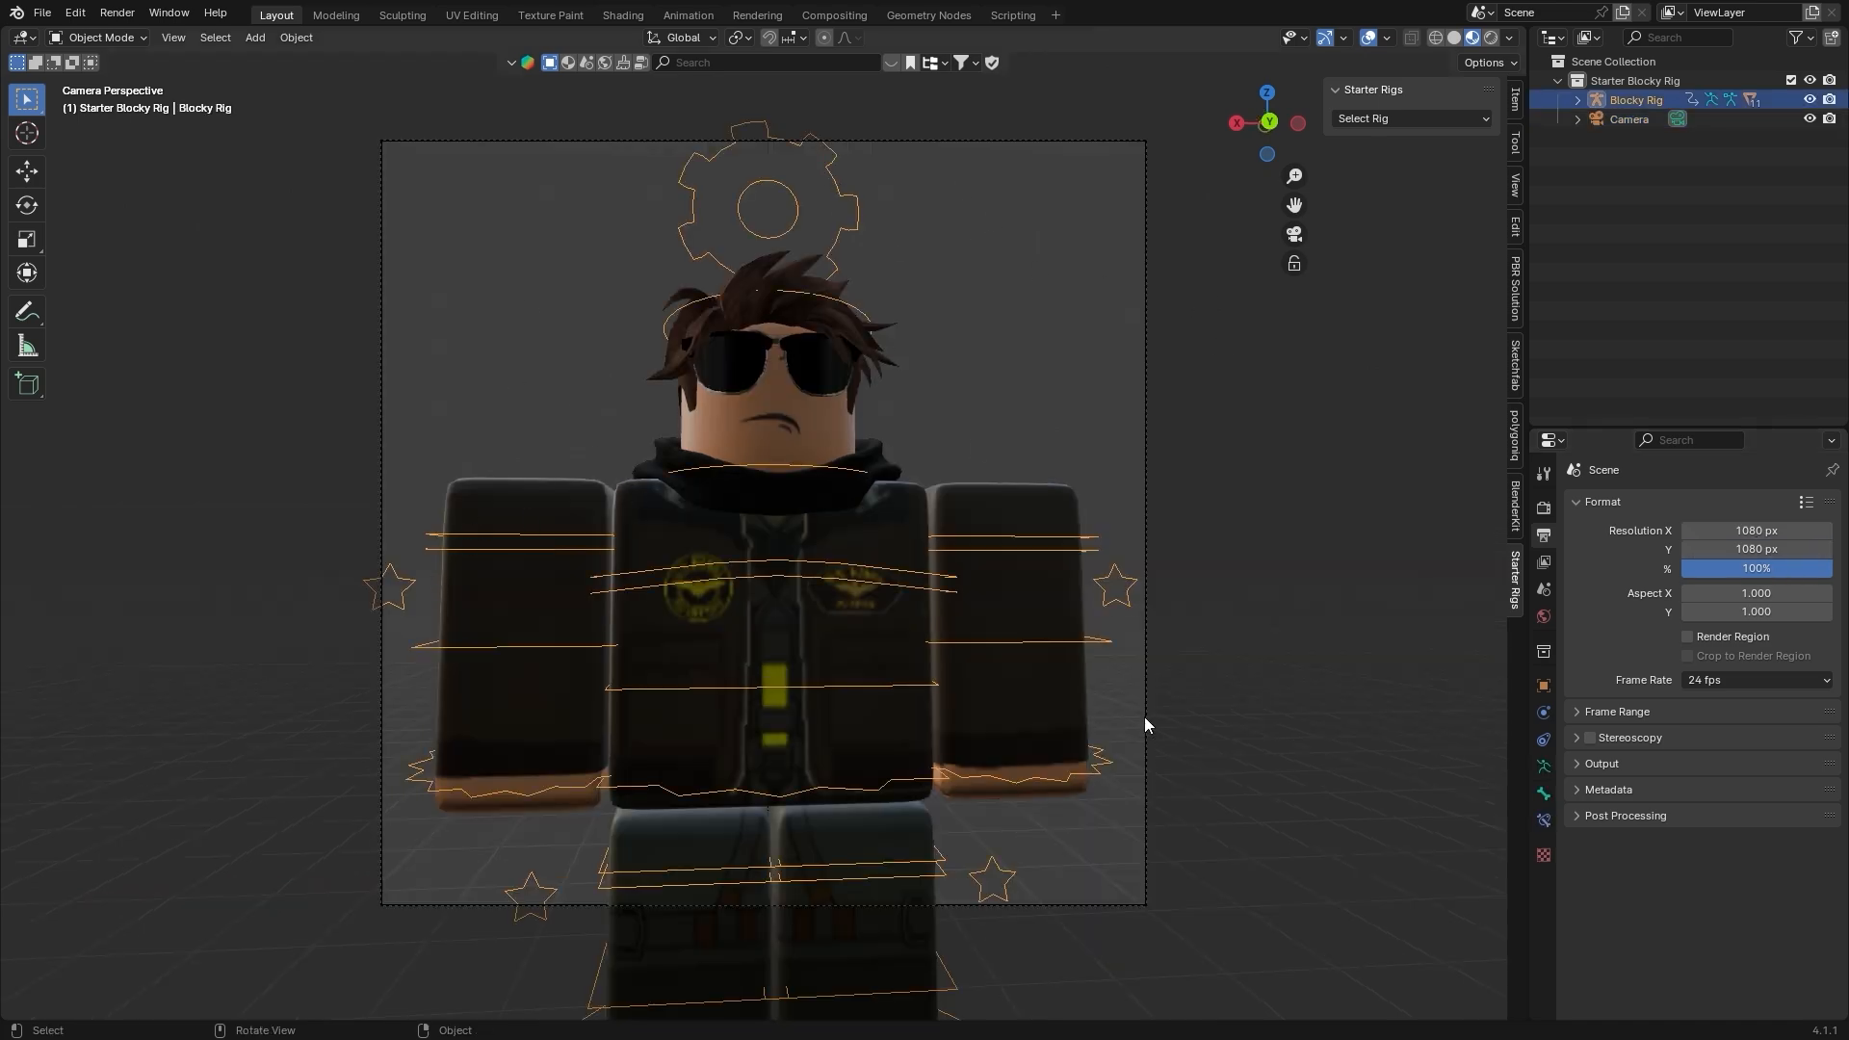
# Switch the rig into Pose Mode to pose the legs.
pyautogui.click(100, 37)
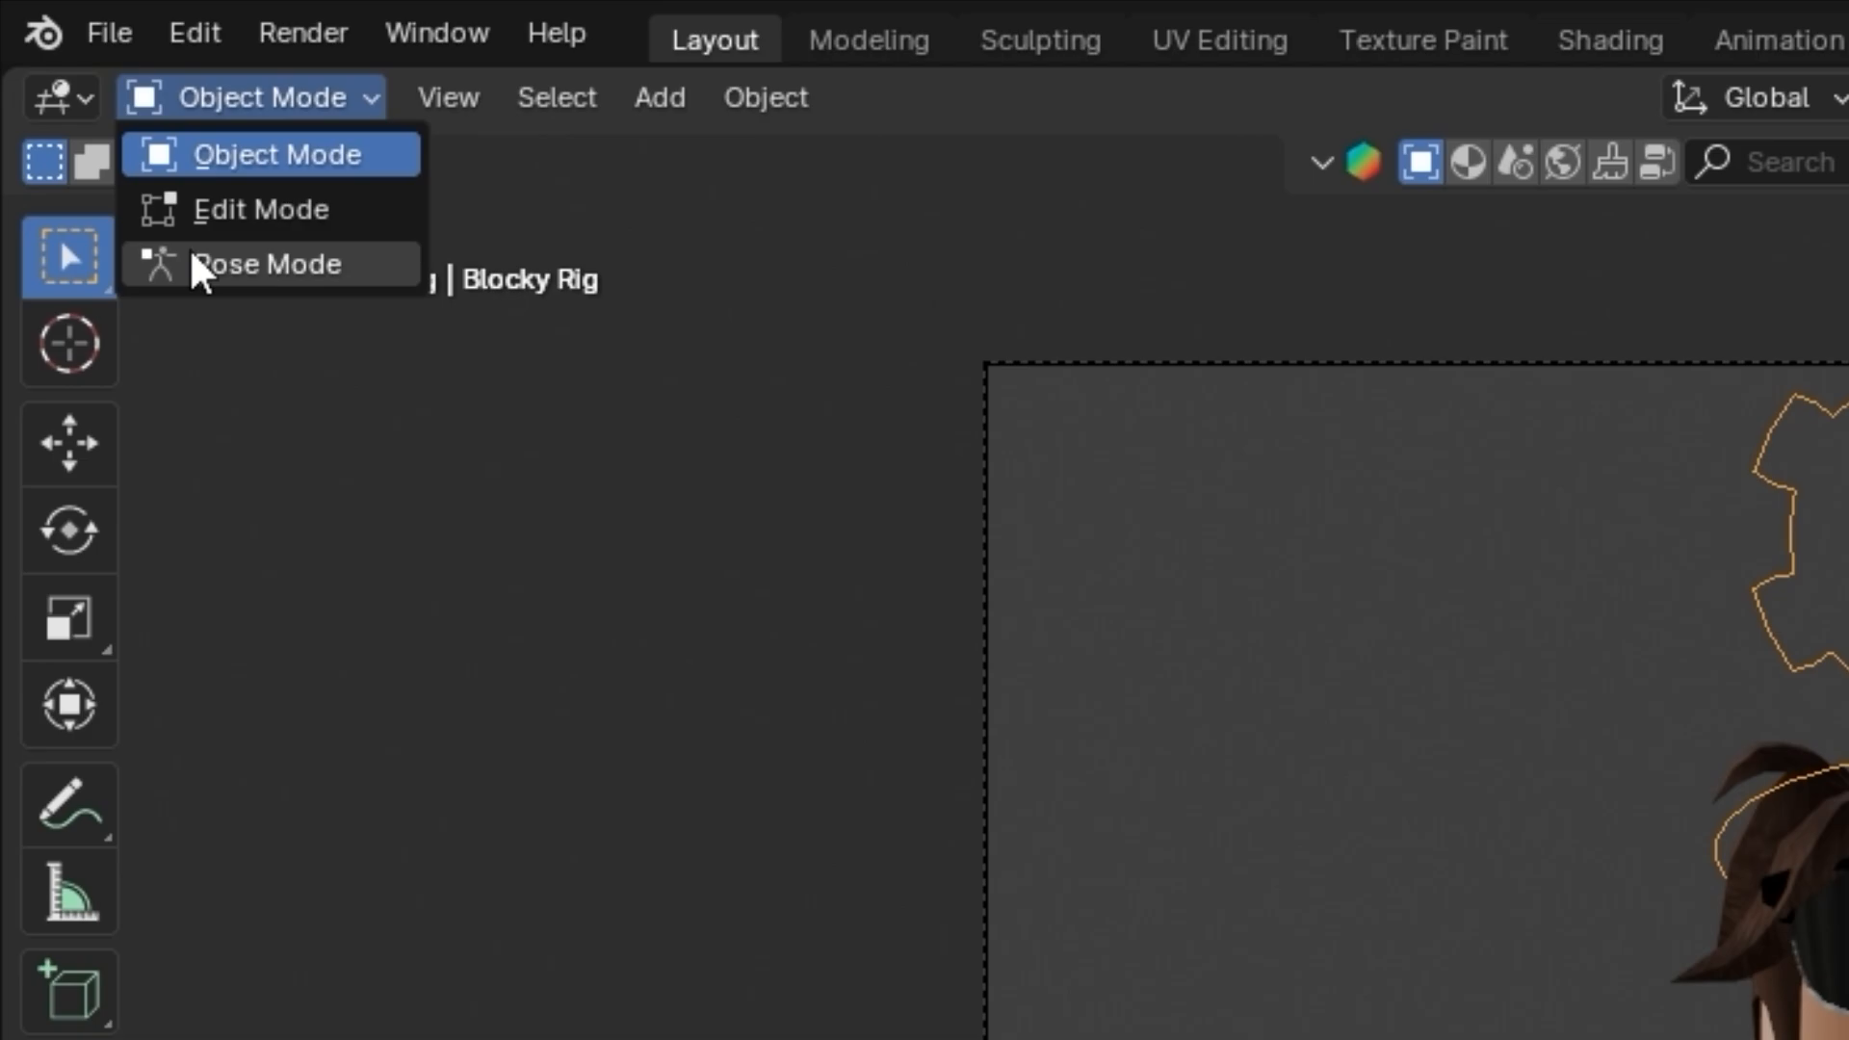
pyautogui.click(268, 264)
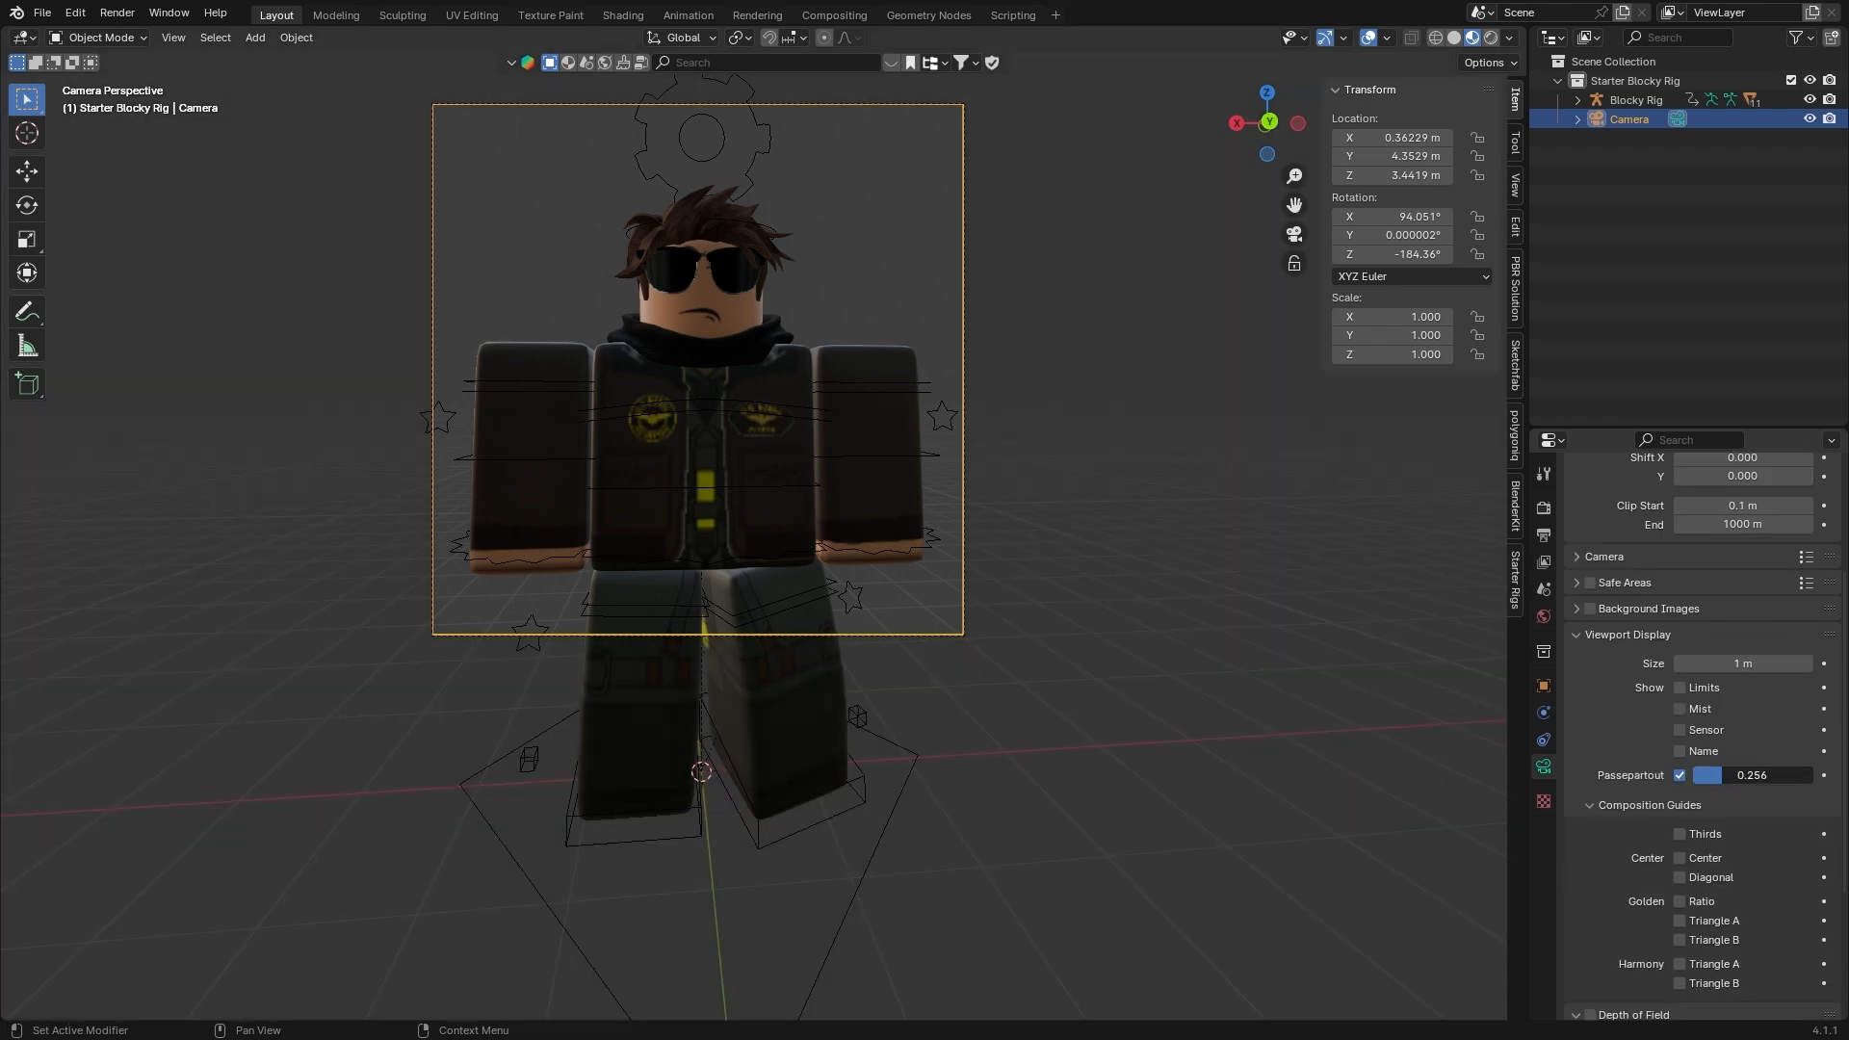
# Show the Render Properties with the Cycles engine and sampling settings.
pyautogui.click(1750, 775)
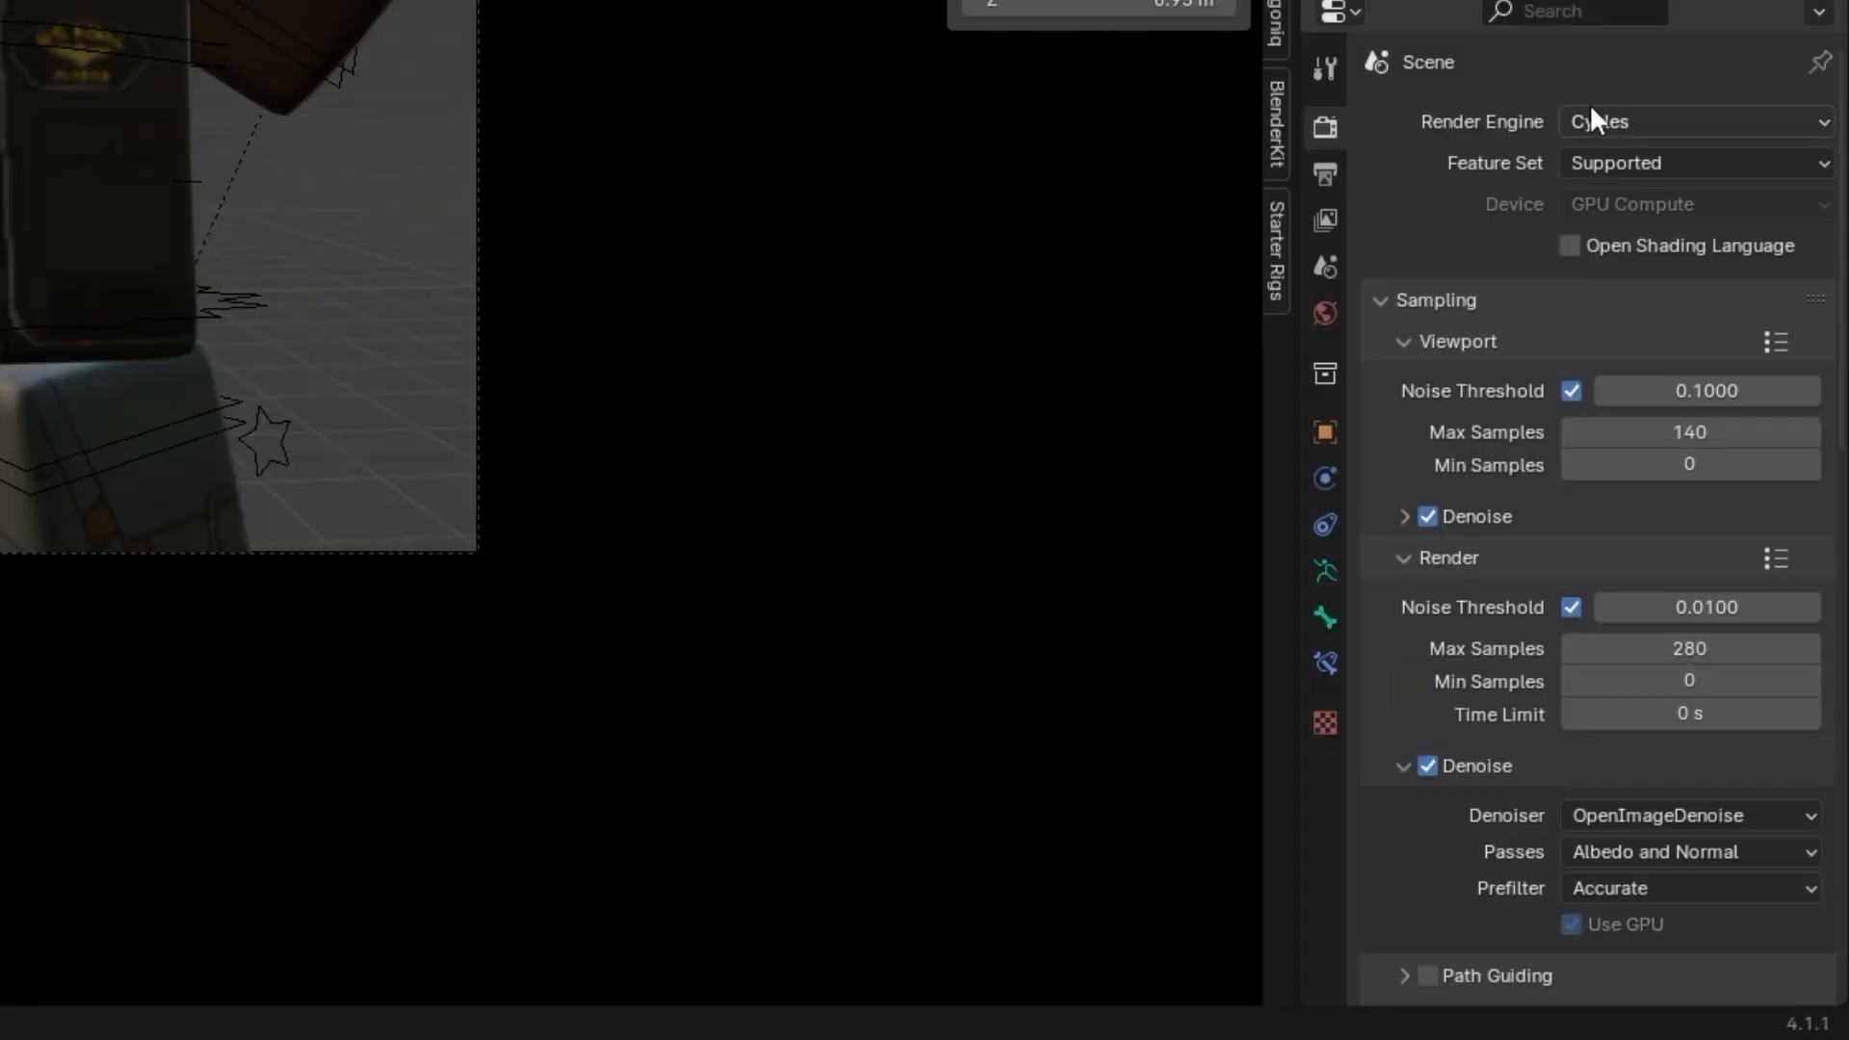
# Set the render engine to Cycles on GPU Compute and expand viewport sampling (140 max samples).
pyautogui.click(1693, 120)
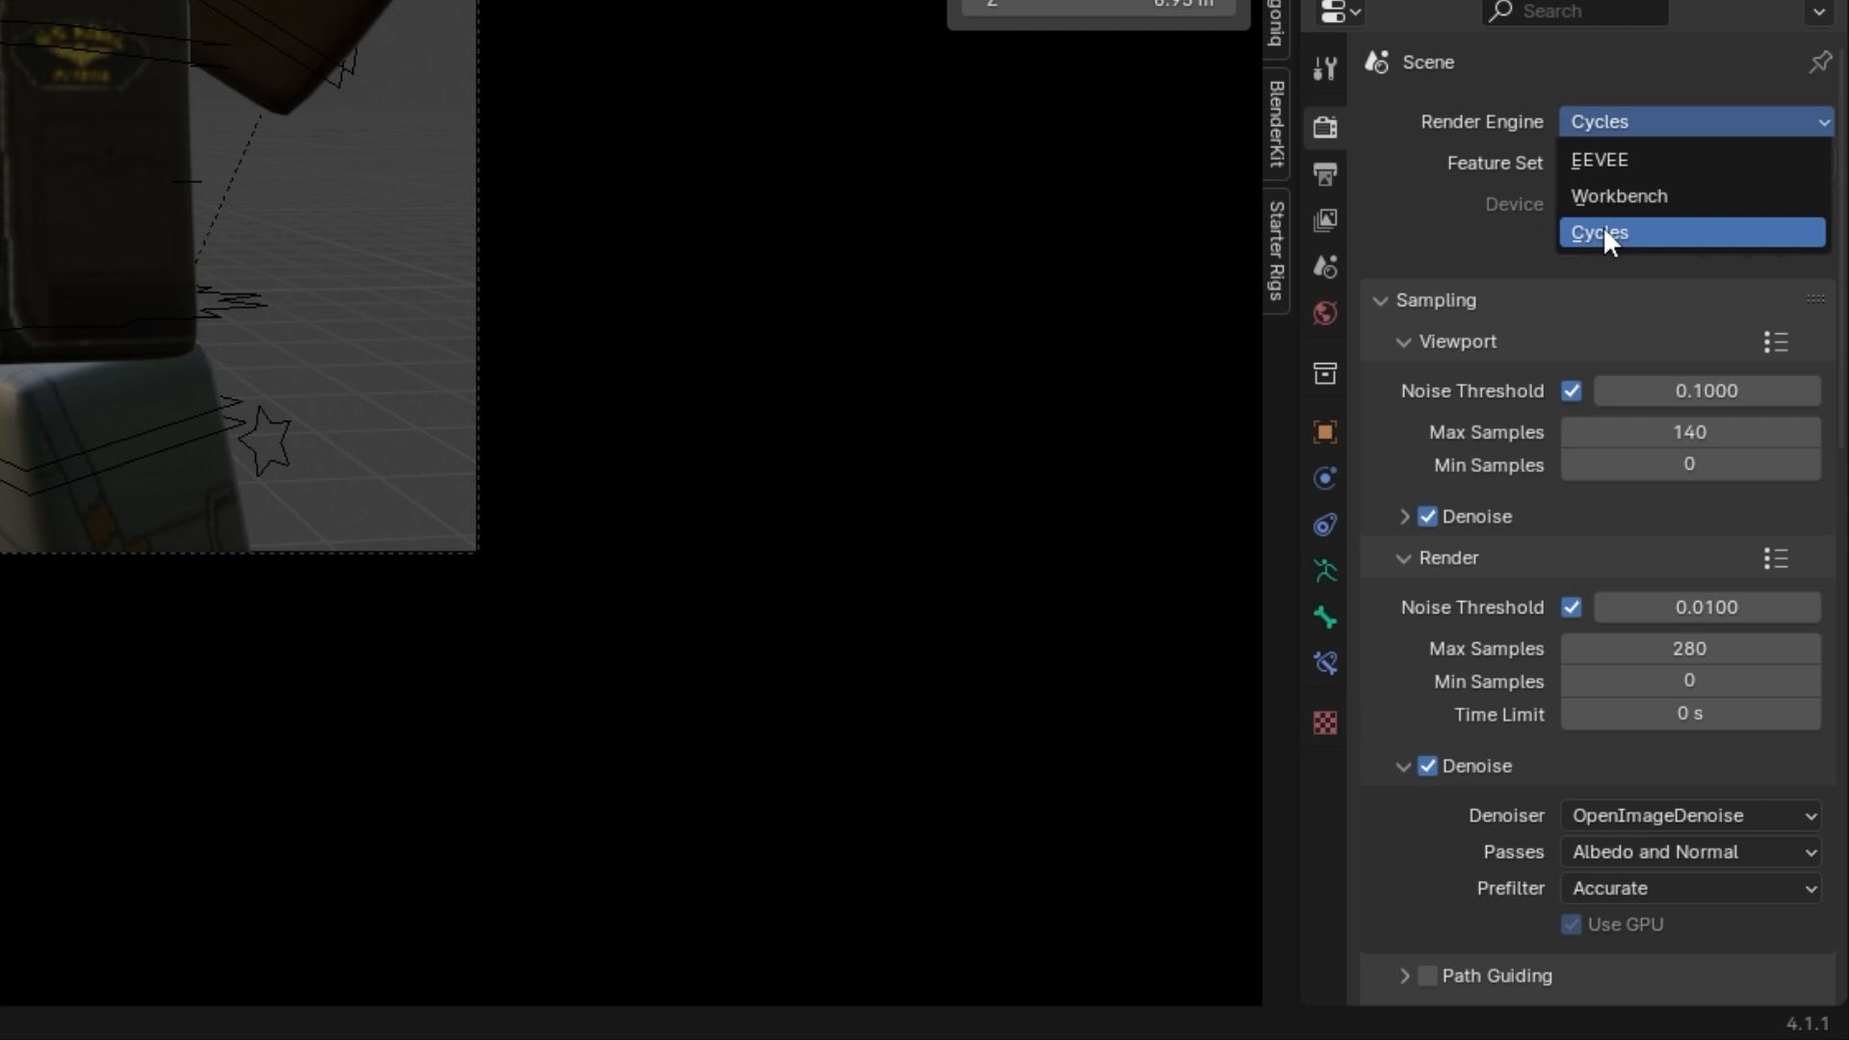
pyautogui.click(1600, 233)
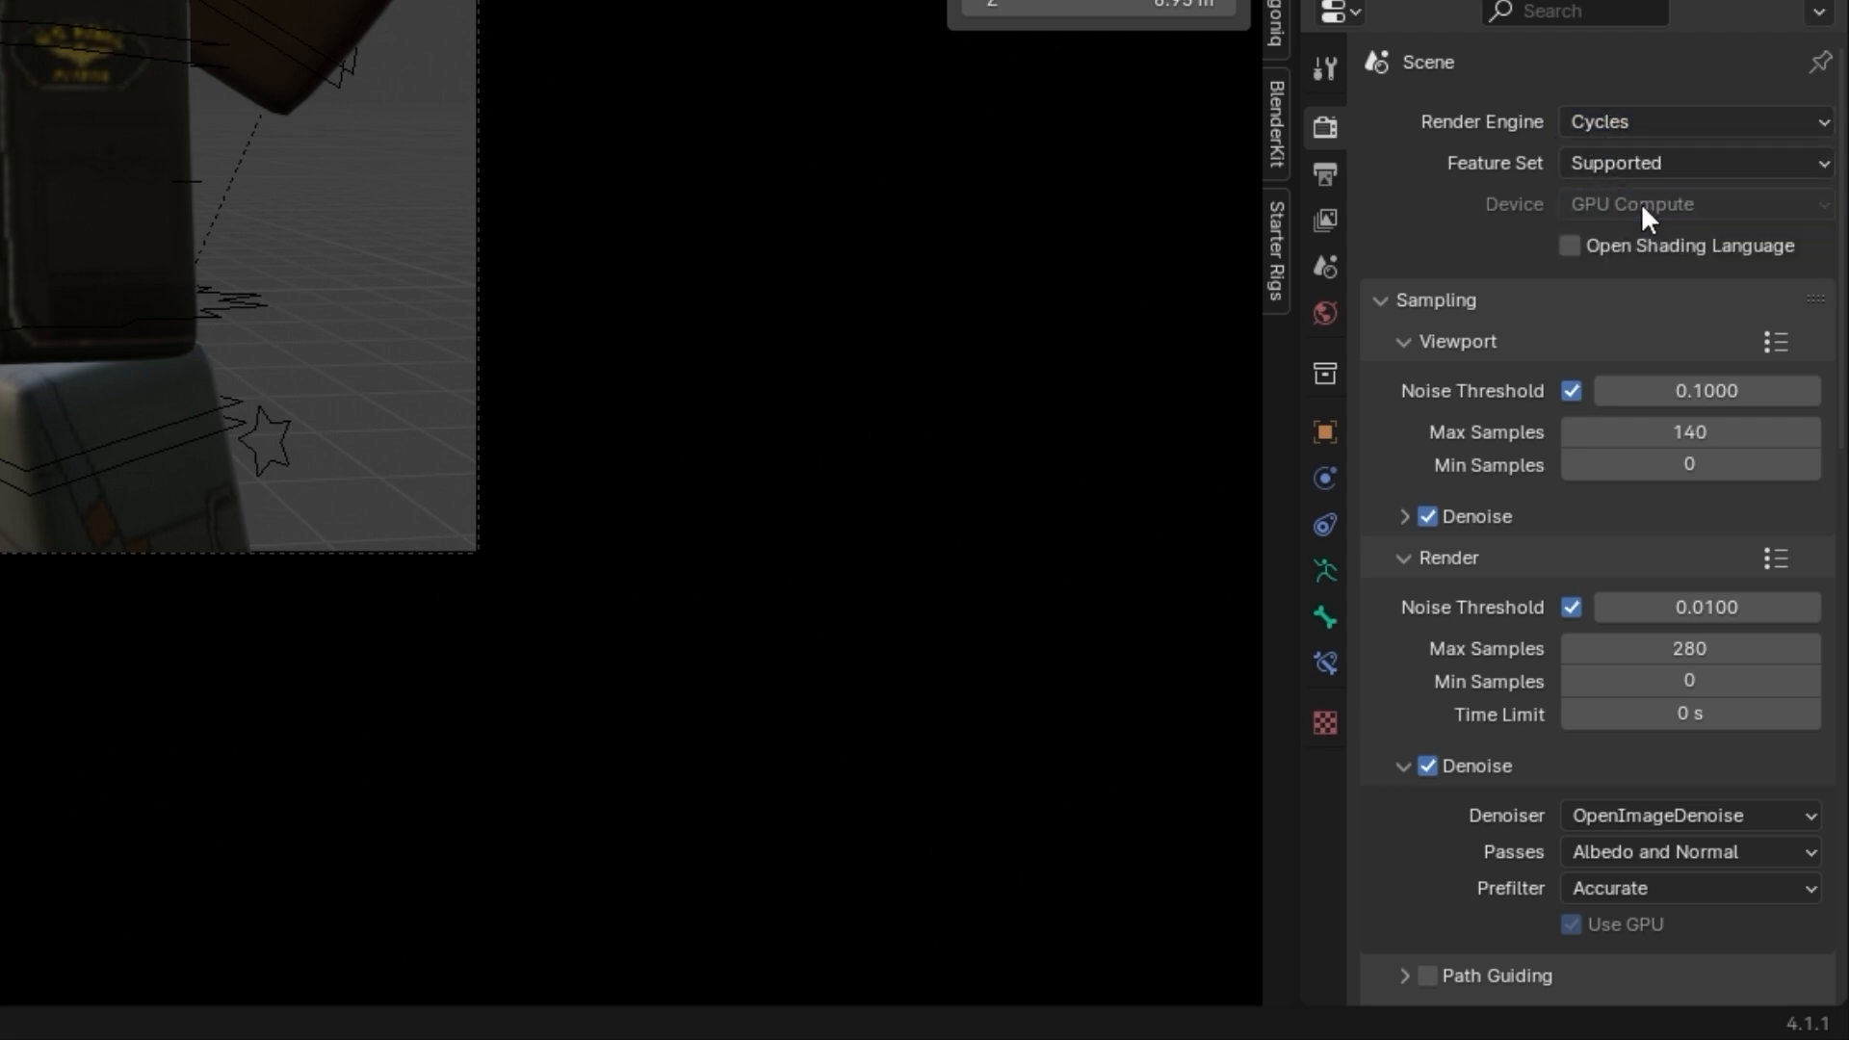
pyautogui.click(1694, 202)
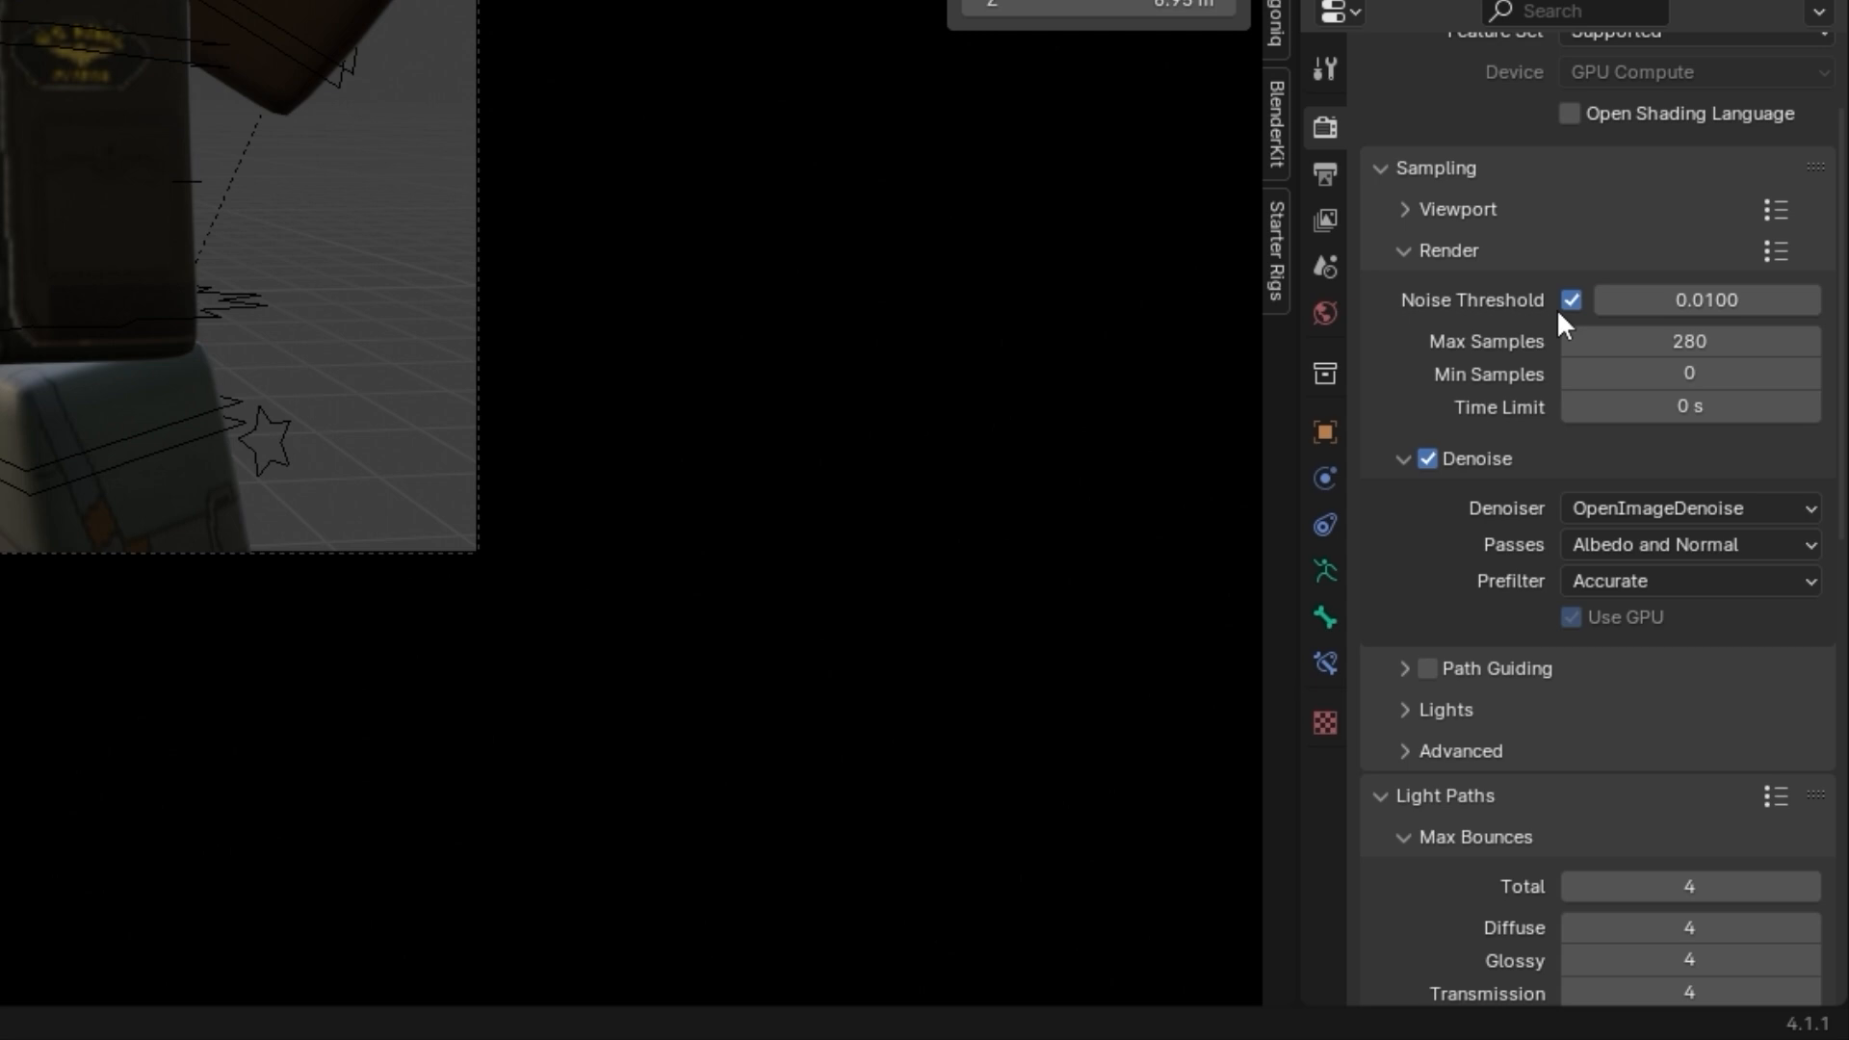
pyautogui.click(1404, 208)
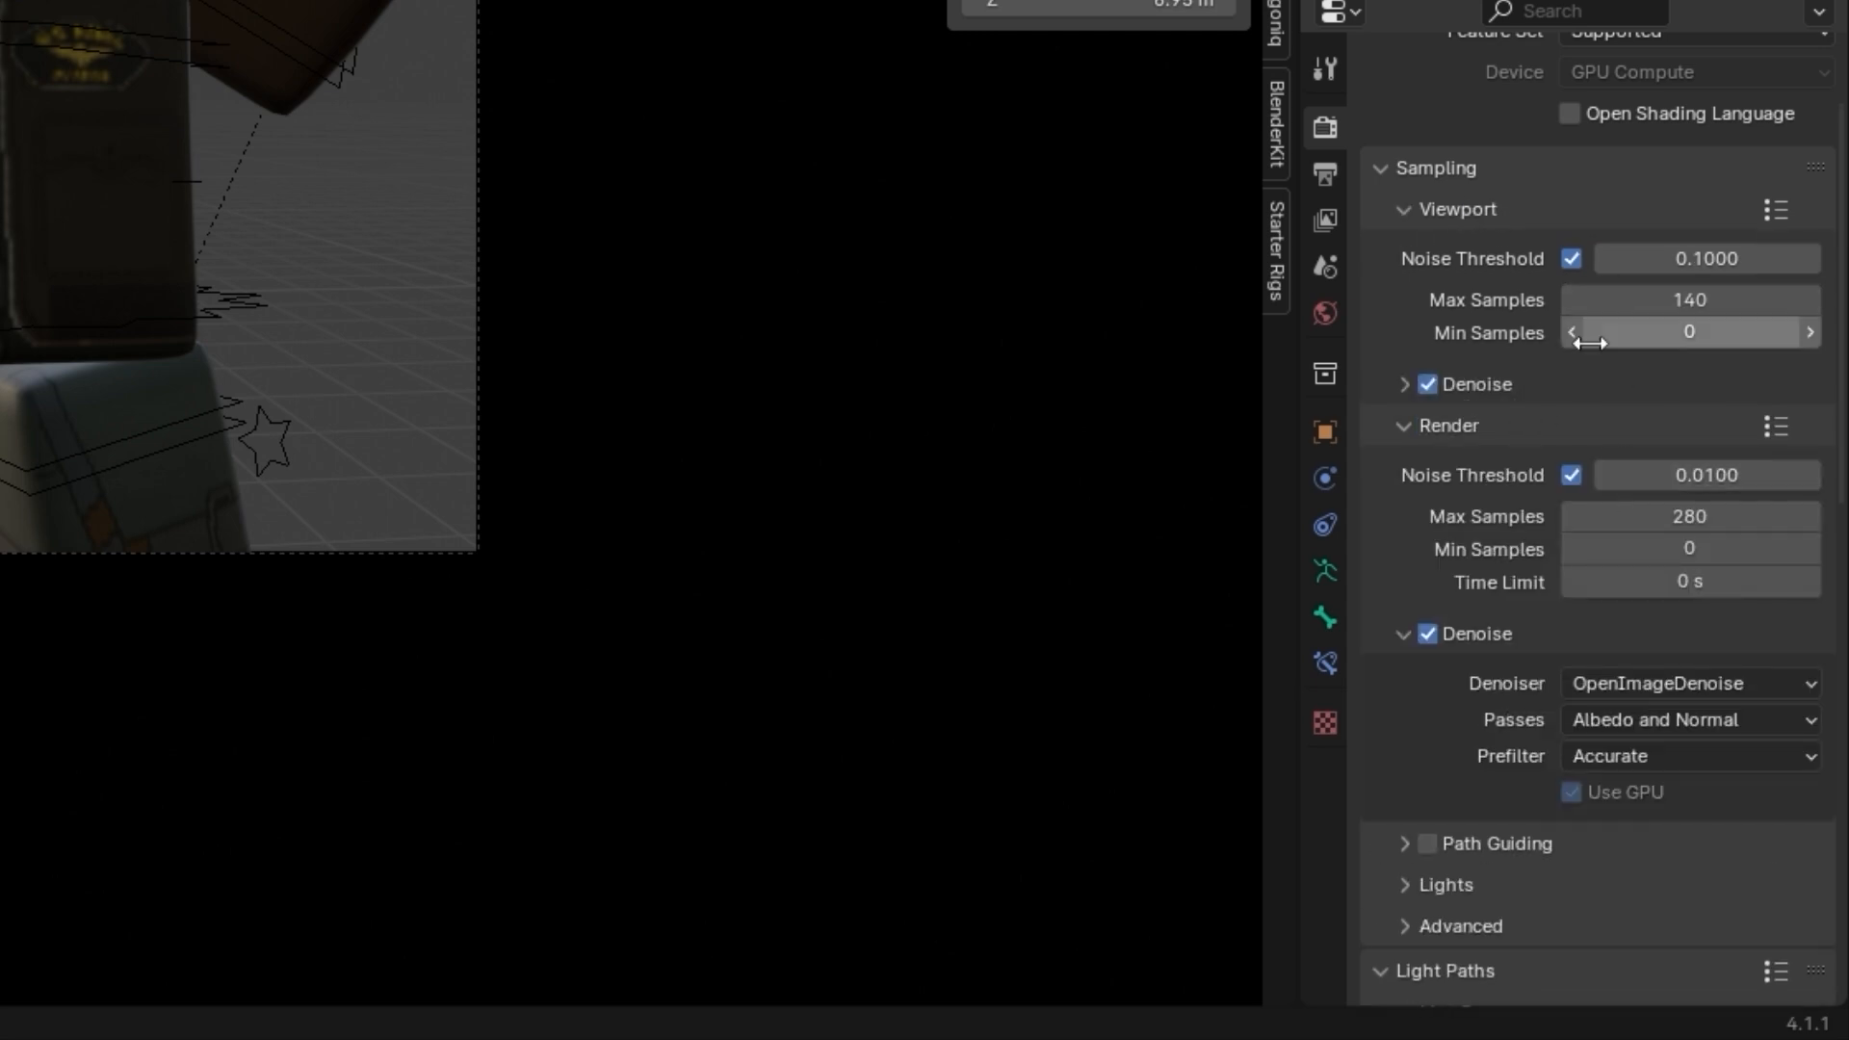
pyautogui.moveTo(1610, 485)
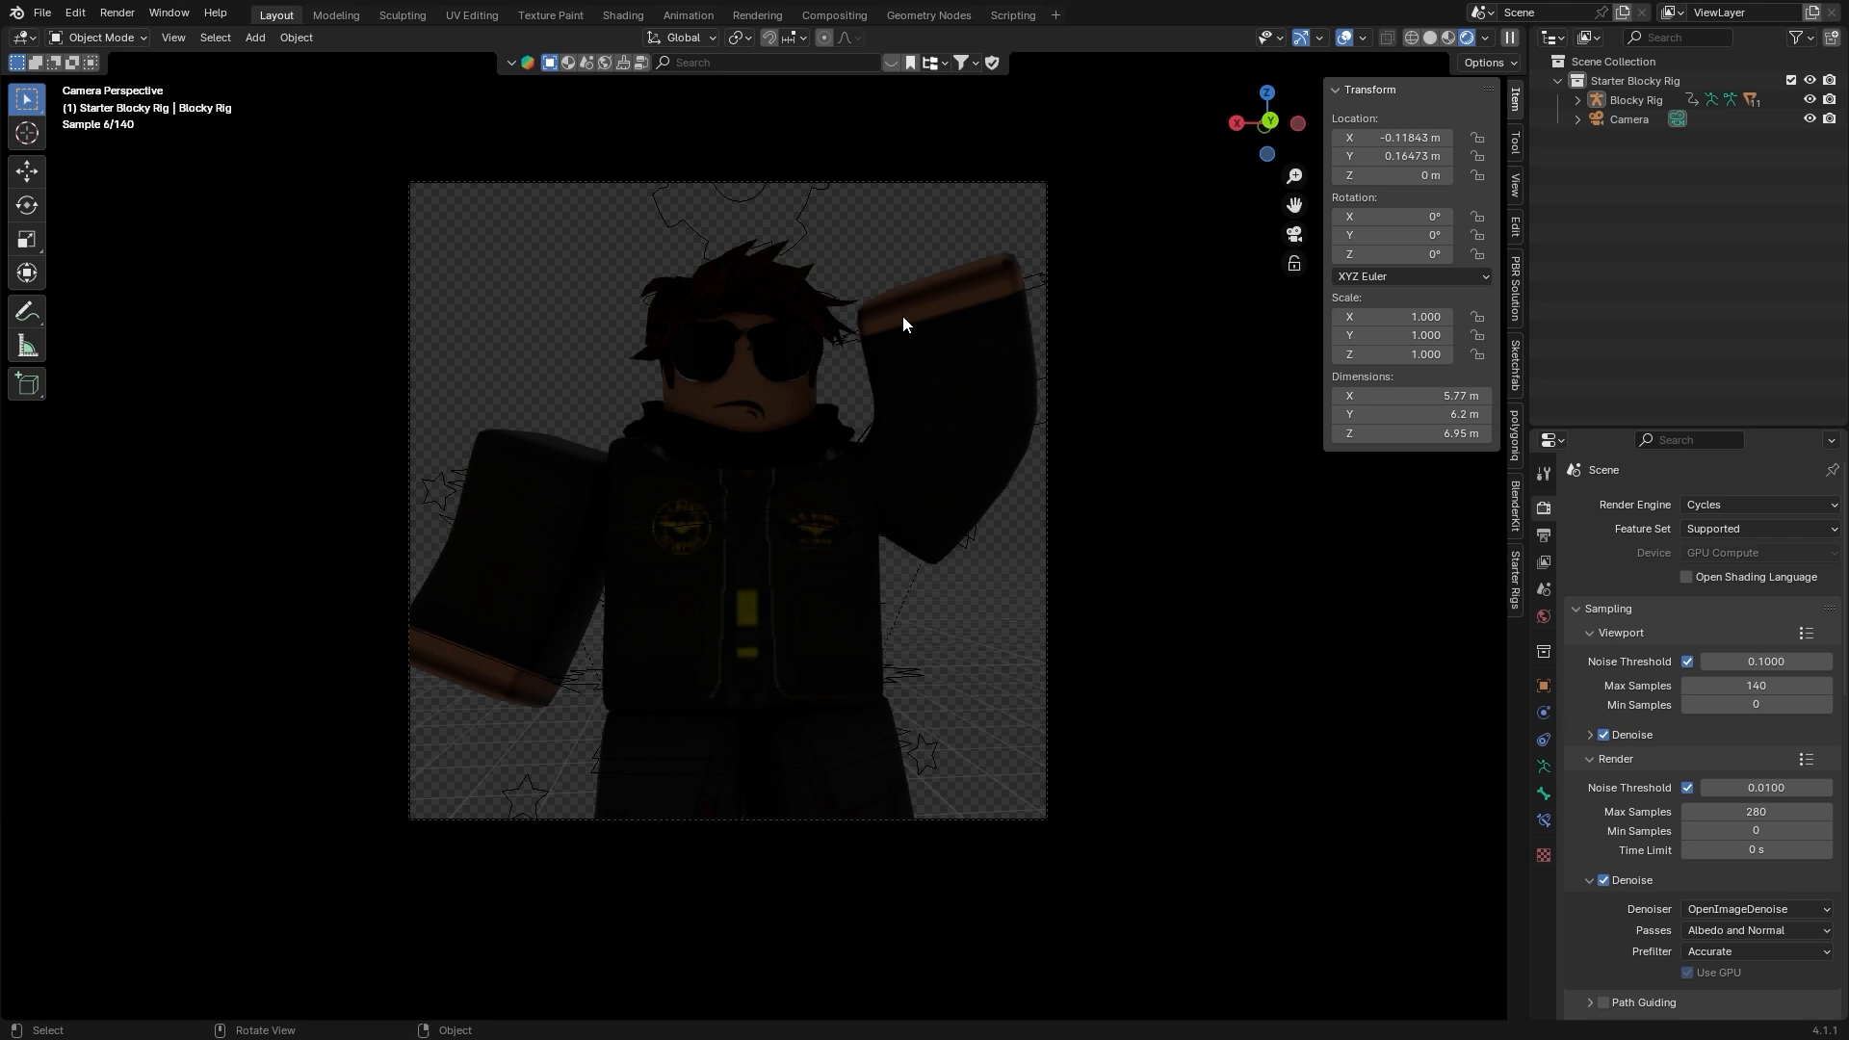
pyautogui.moveTo(681, 391)
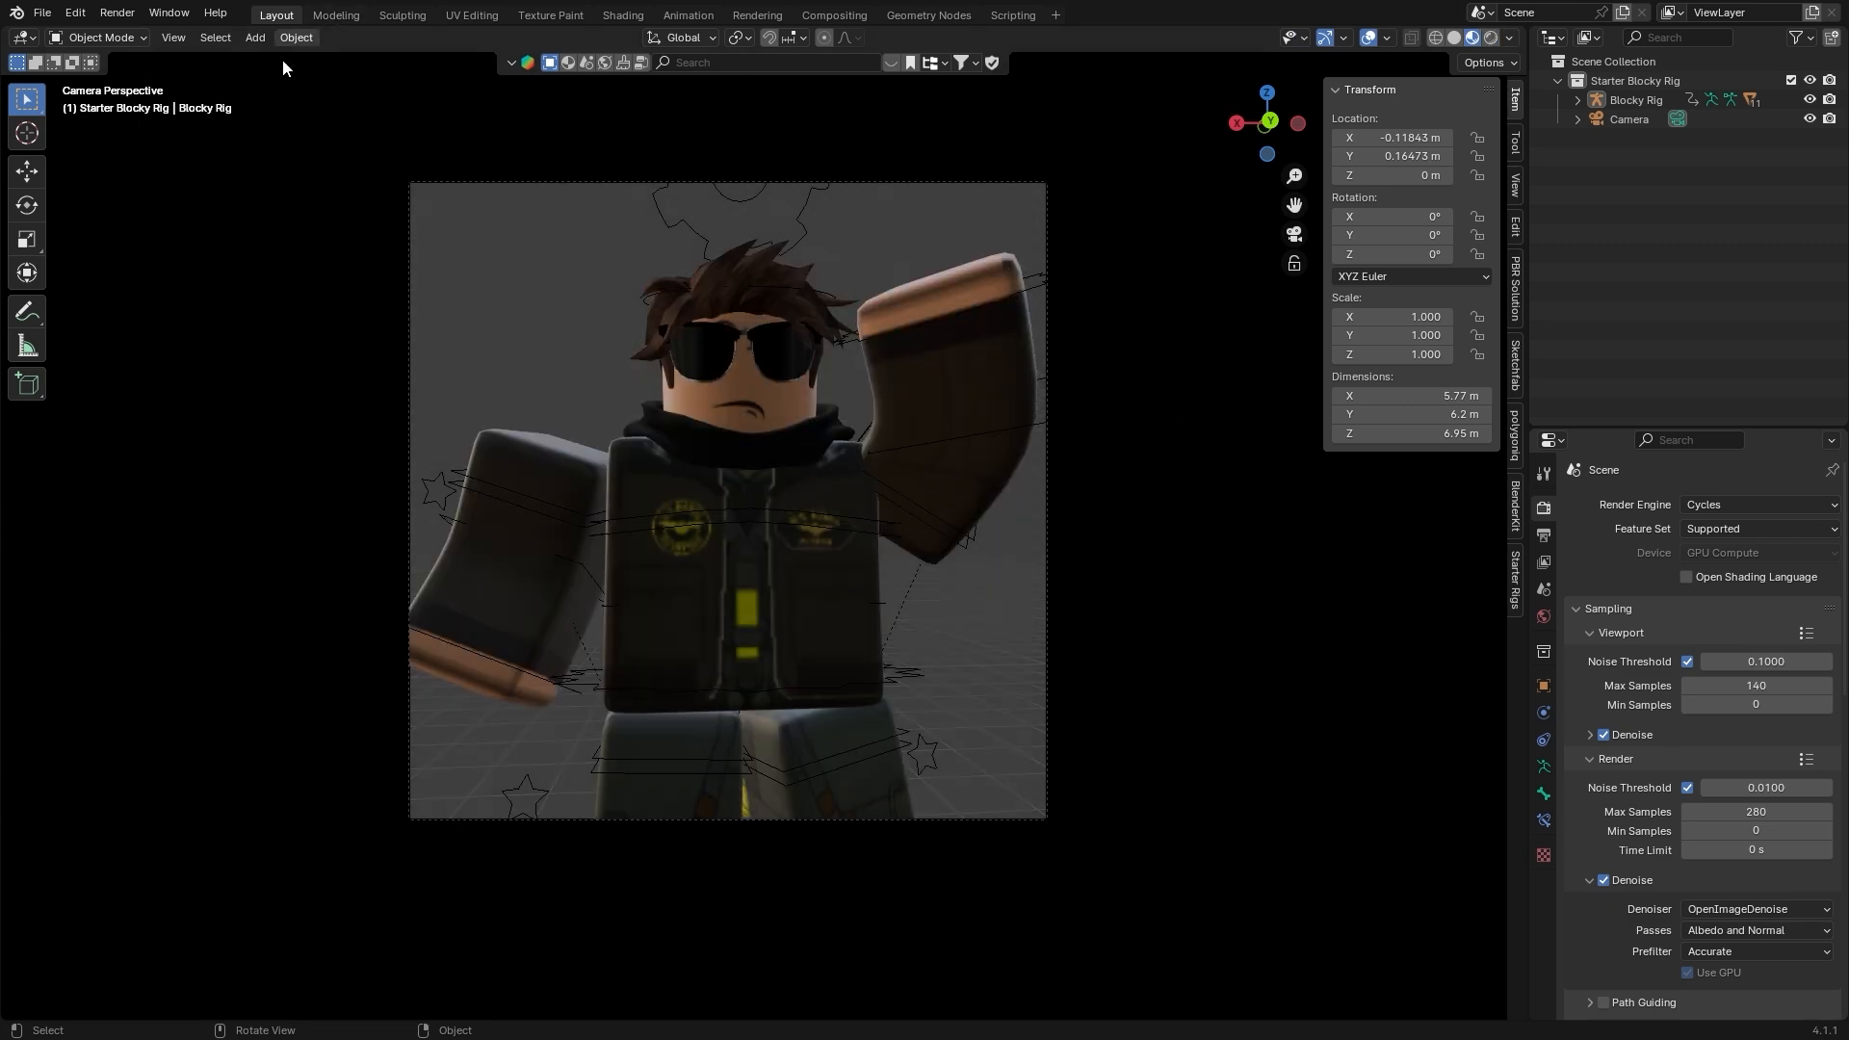
# Add a Sun light to the avatar scene from the Add > Light menu.
pyautogui.click(254, 36)
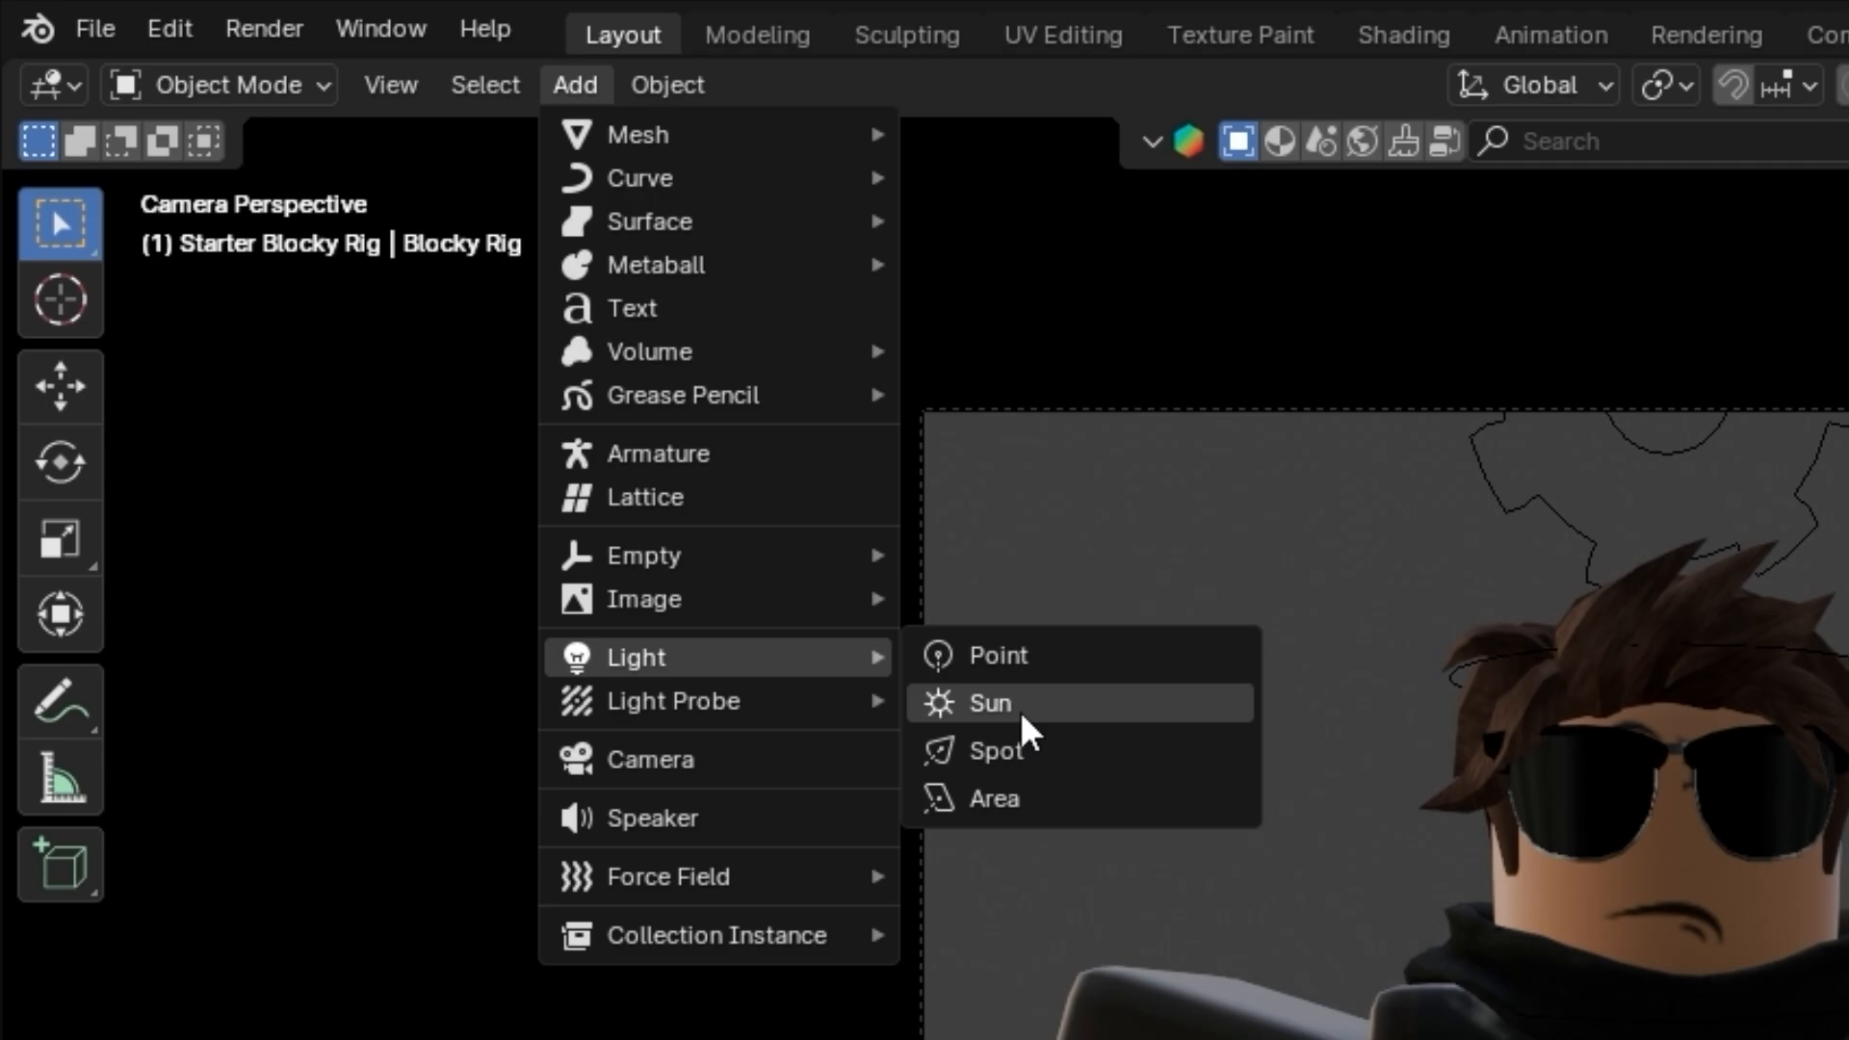
pyautogui.click(988, 702)
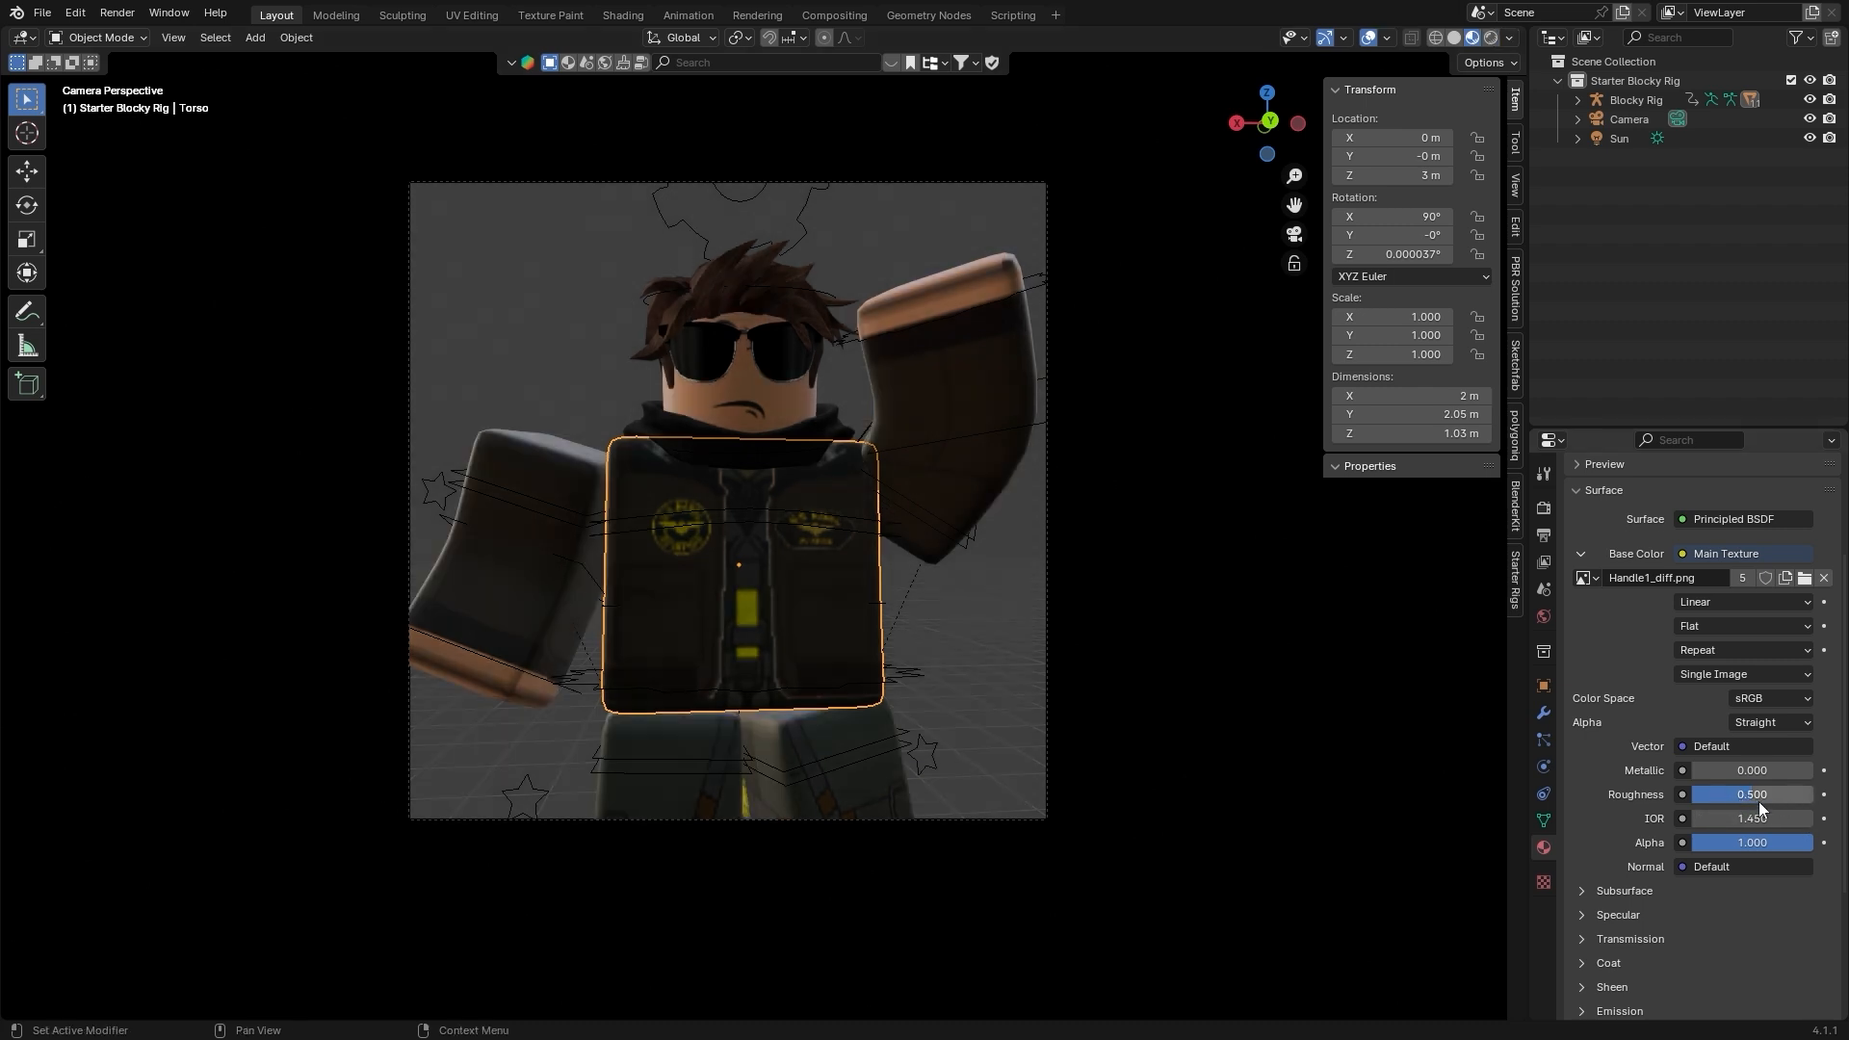
# Add an Area light at 10 W placed above and angled toward the avatar.
pyautogui.click(1753, 793)
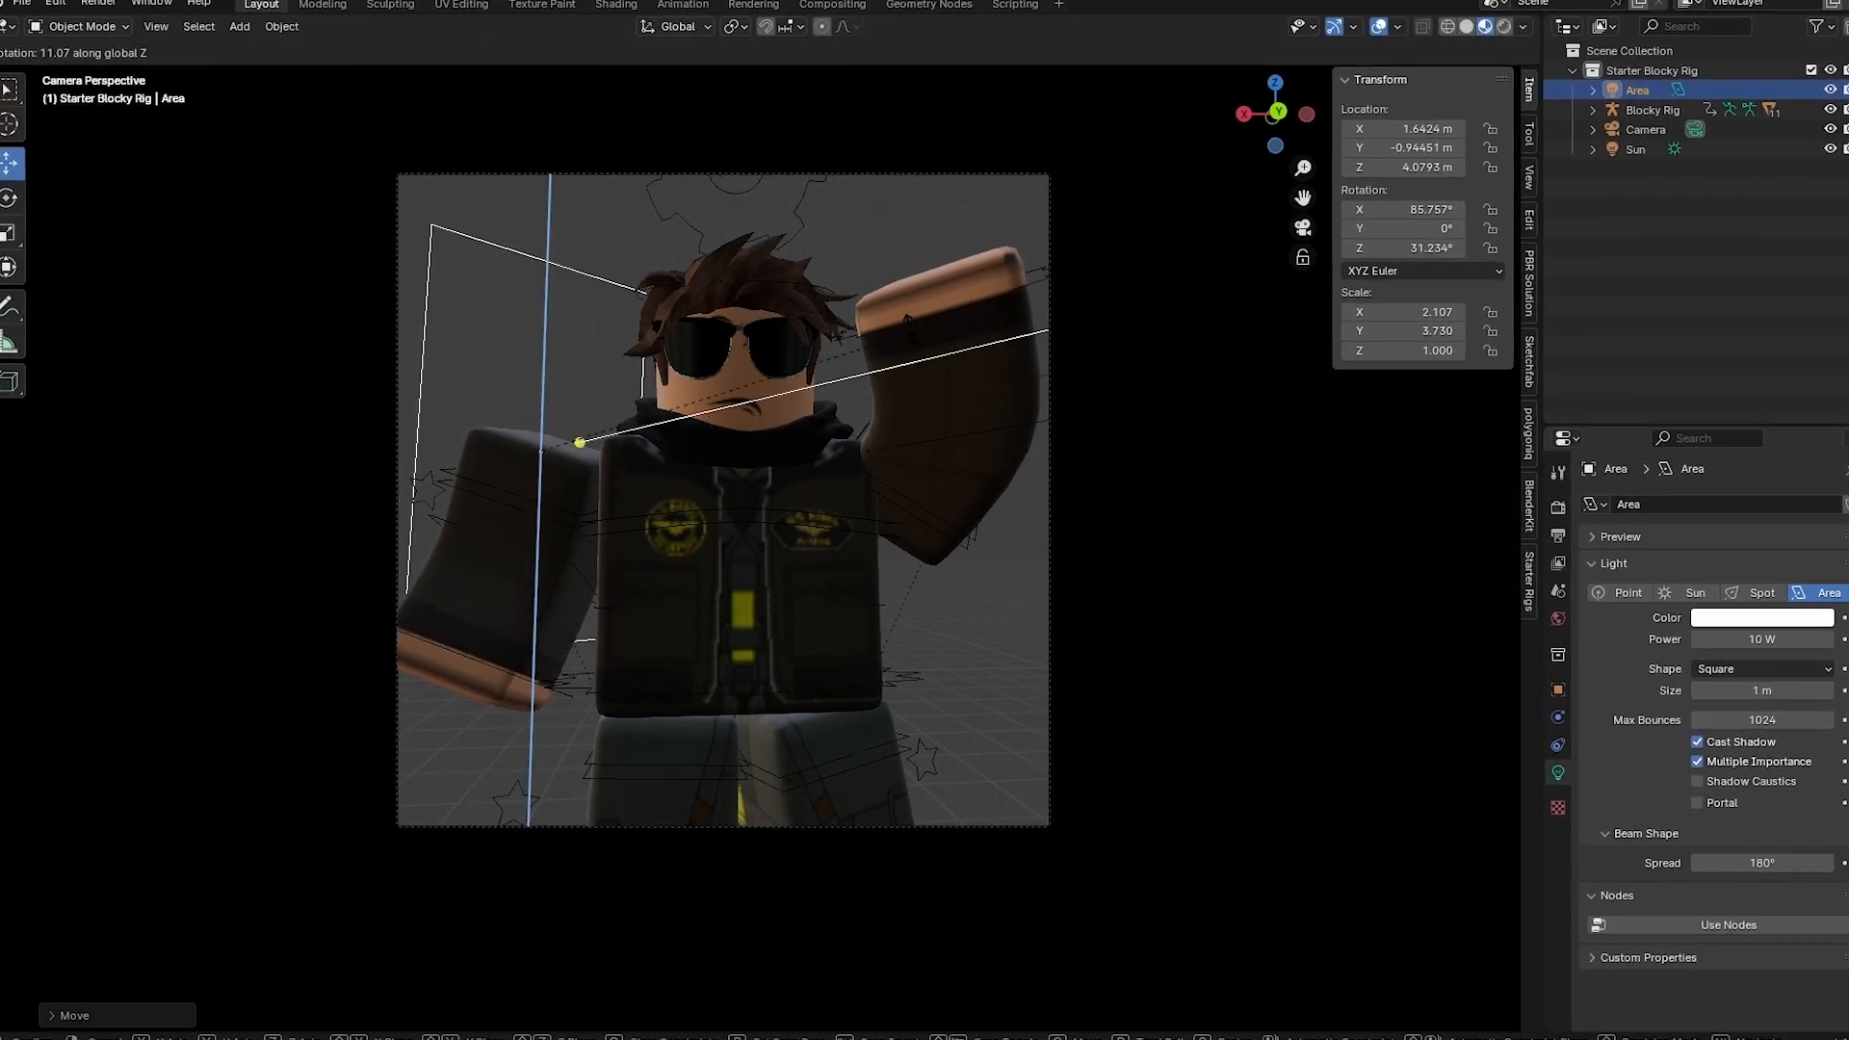
# Aim a second Area light at the avatar, colour it green at 160.8 W and place it.
pyautogui.moveTo(943, 335); pyautogui.dragTo(944, 335)
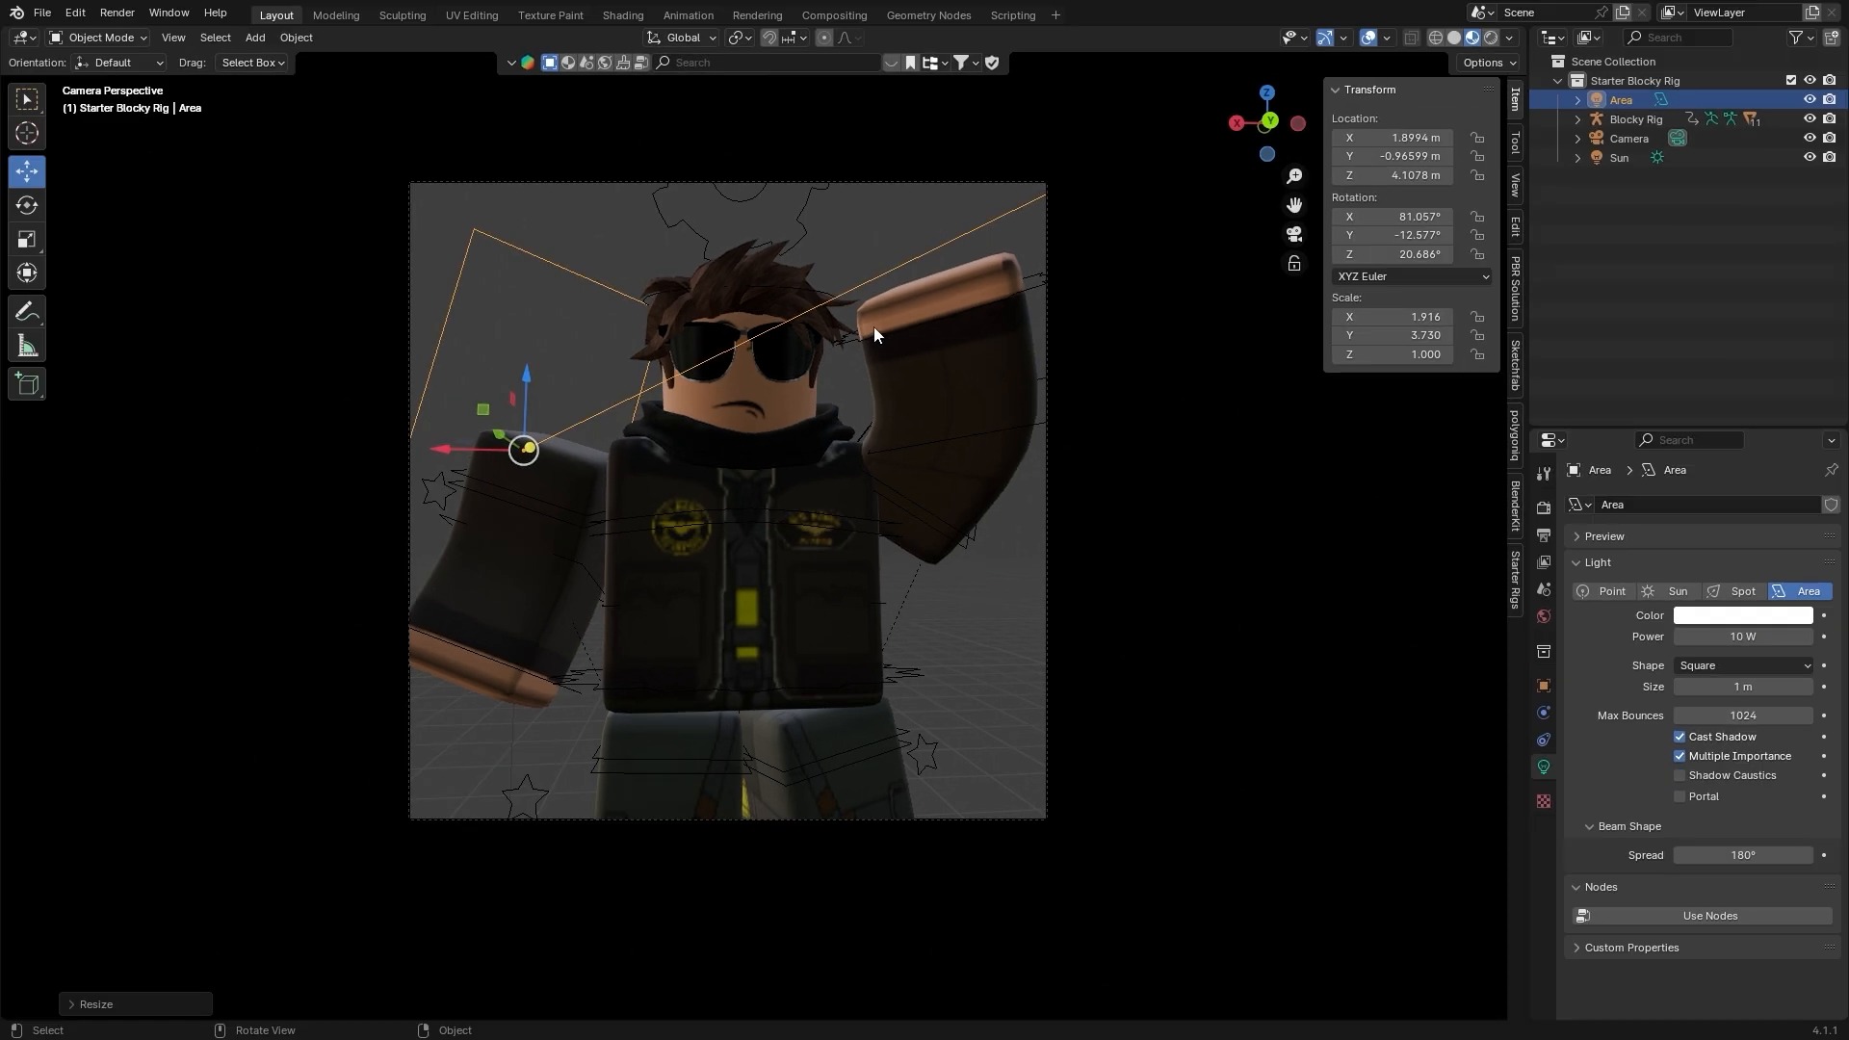
pyautogui.click(1742, 614)
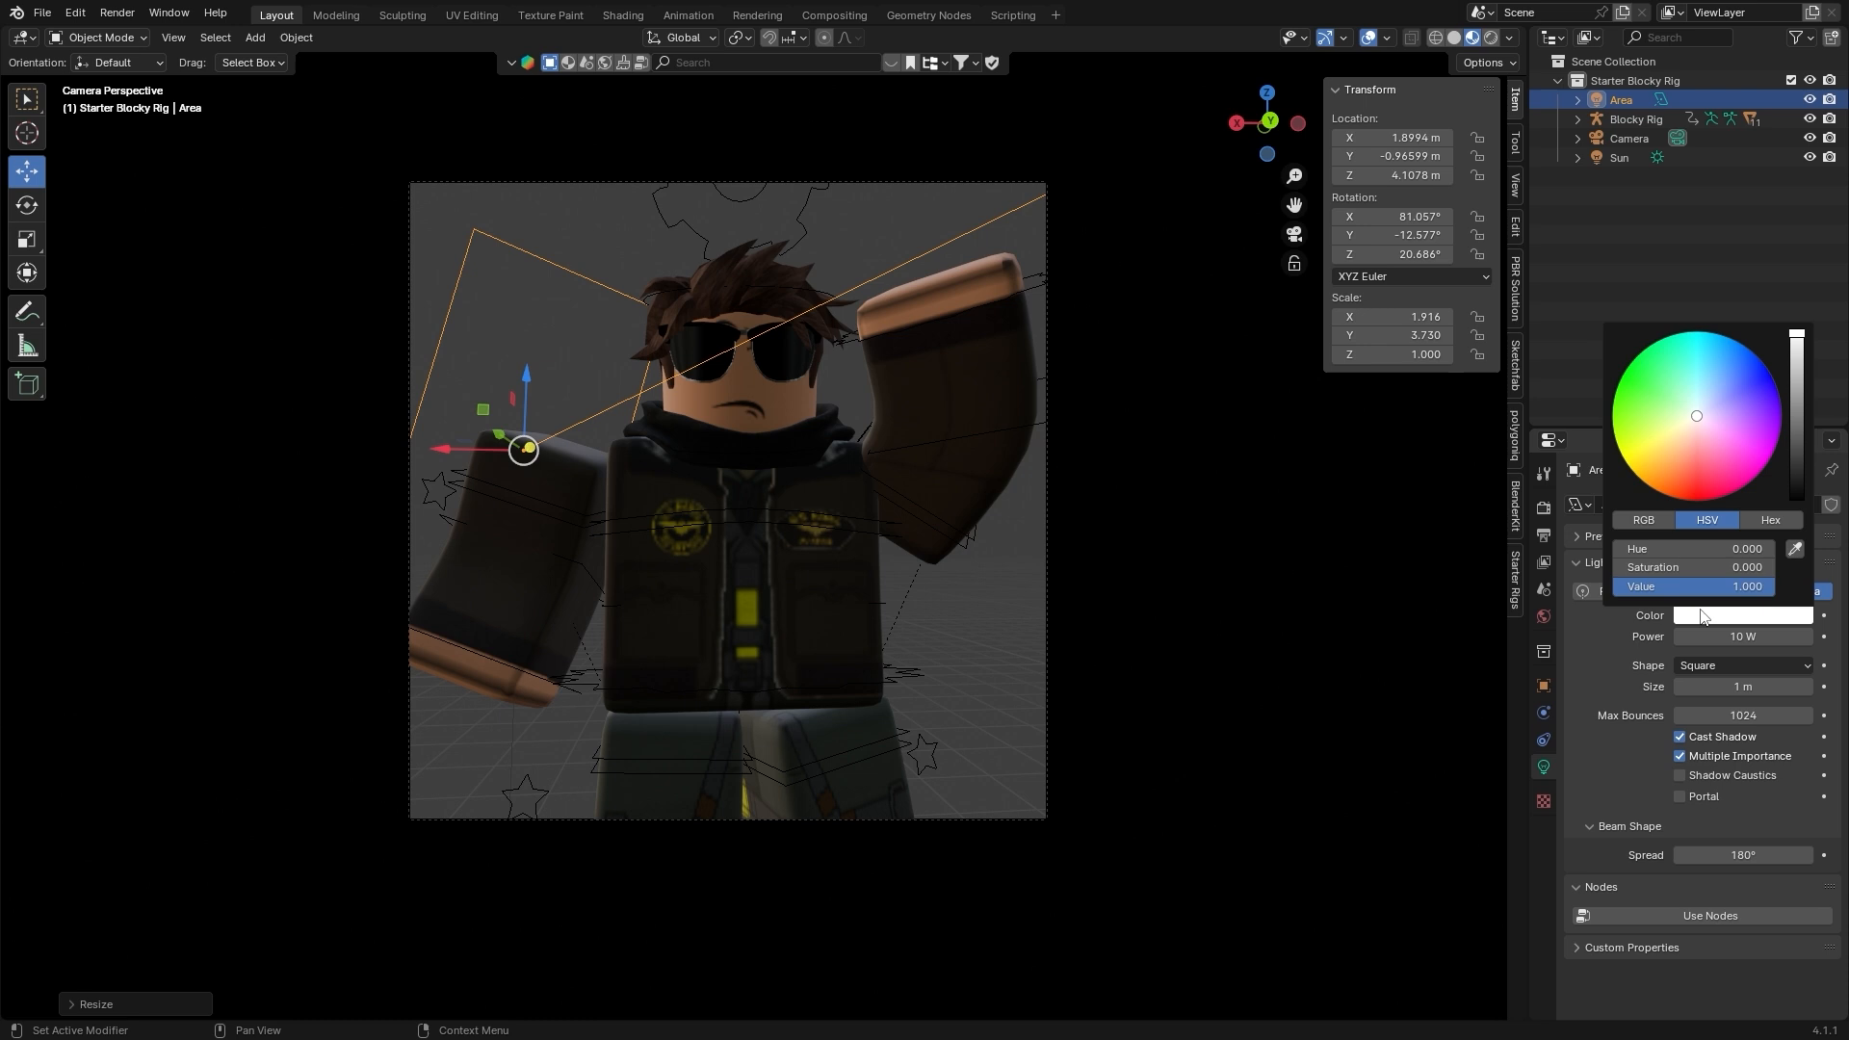
pyautogui.click(1656, 397)
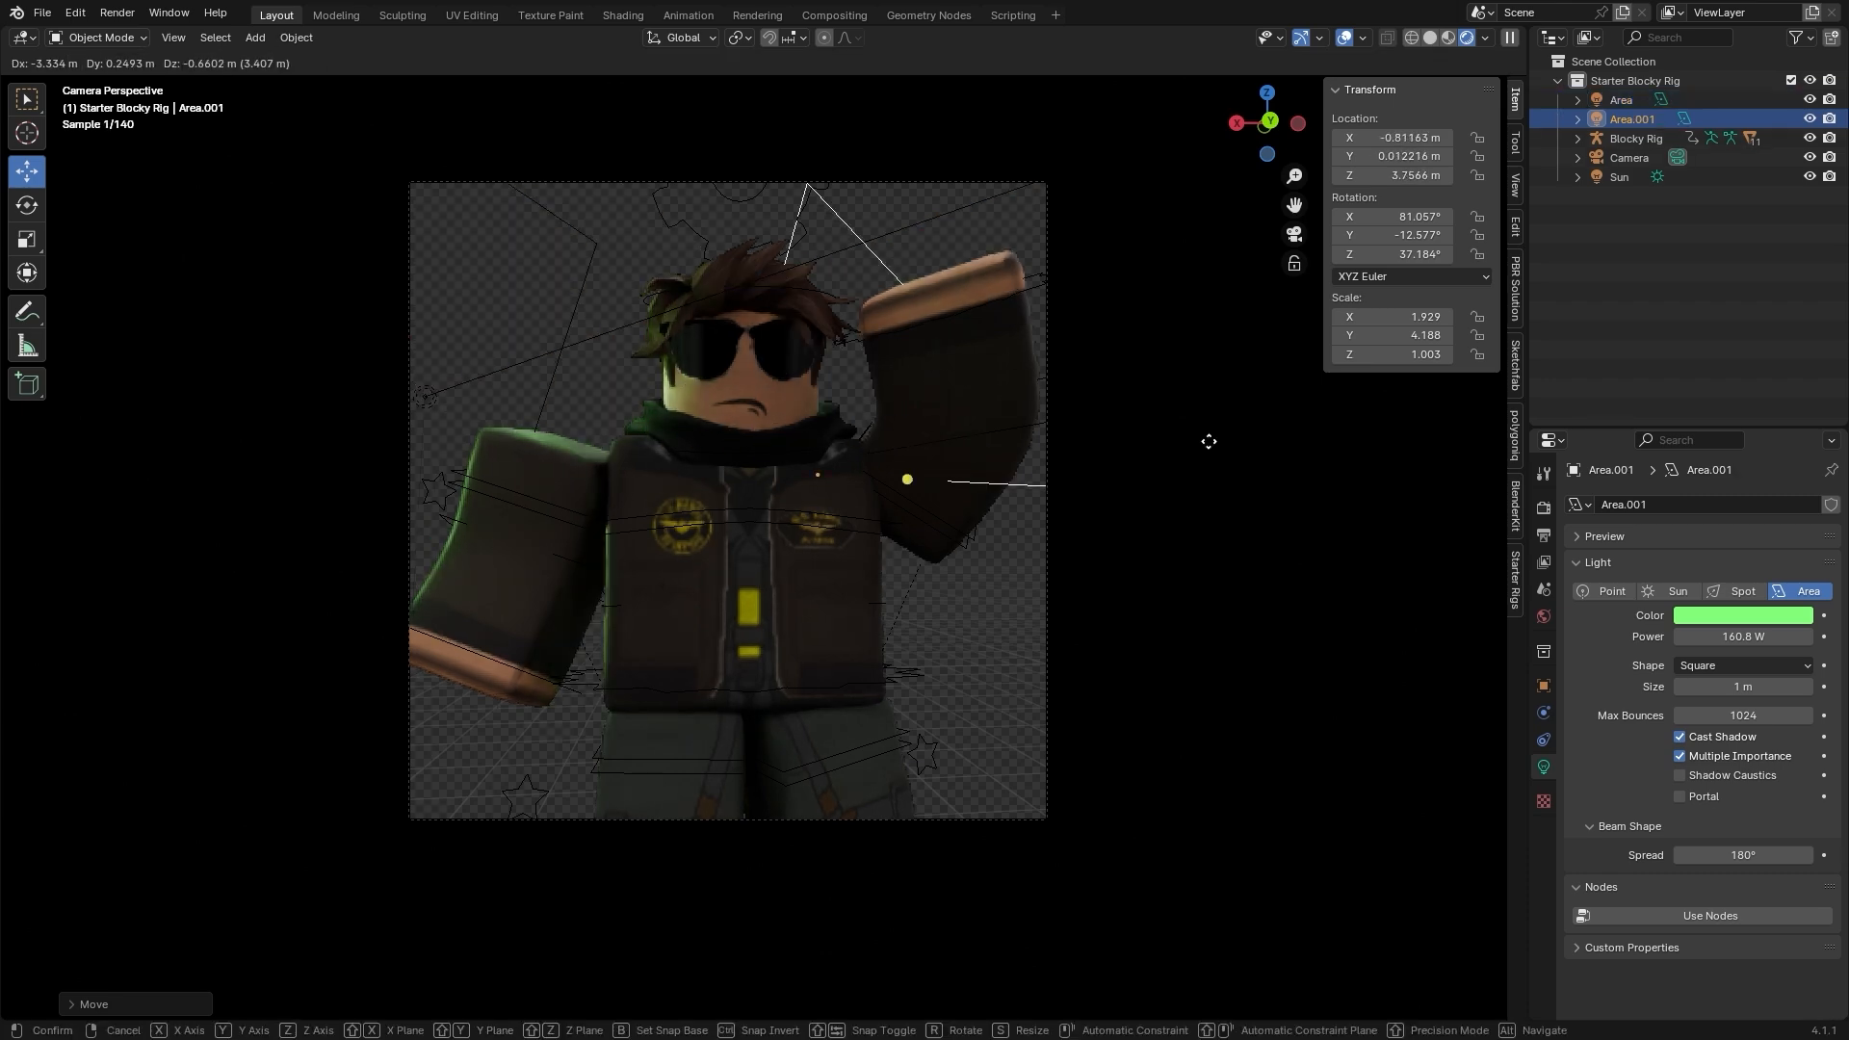
pyautogui.click(1741, 665)
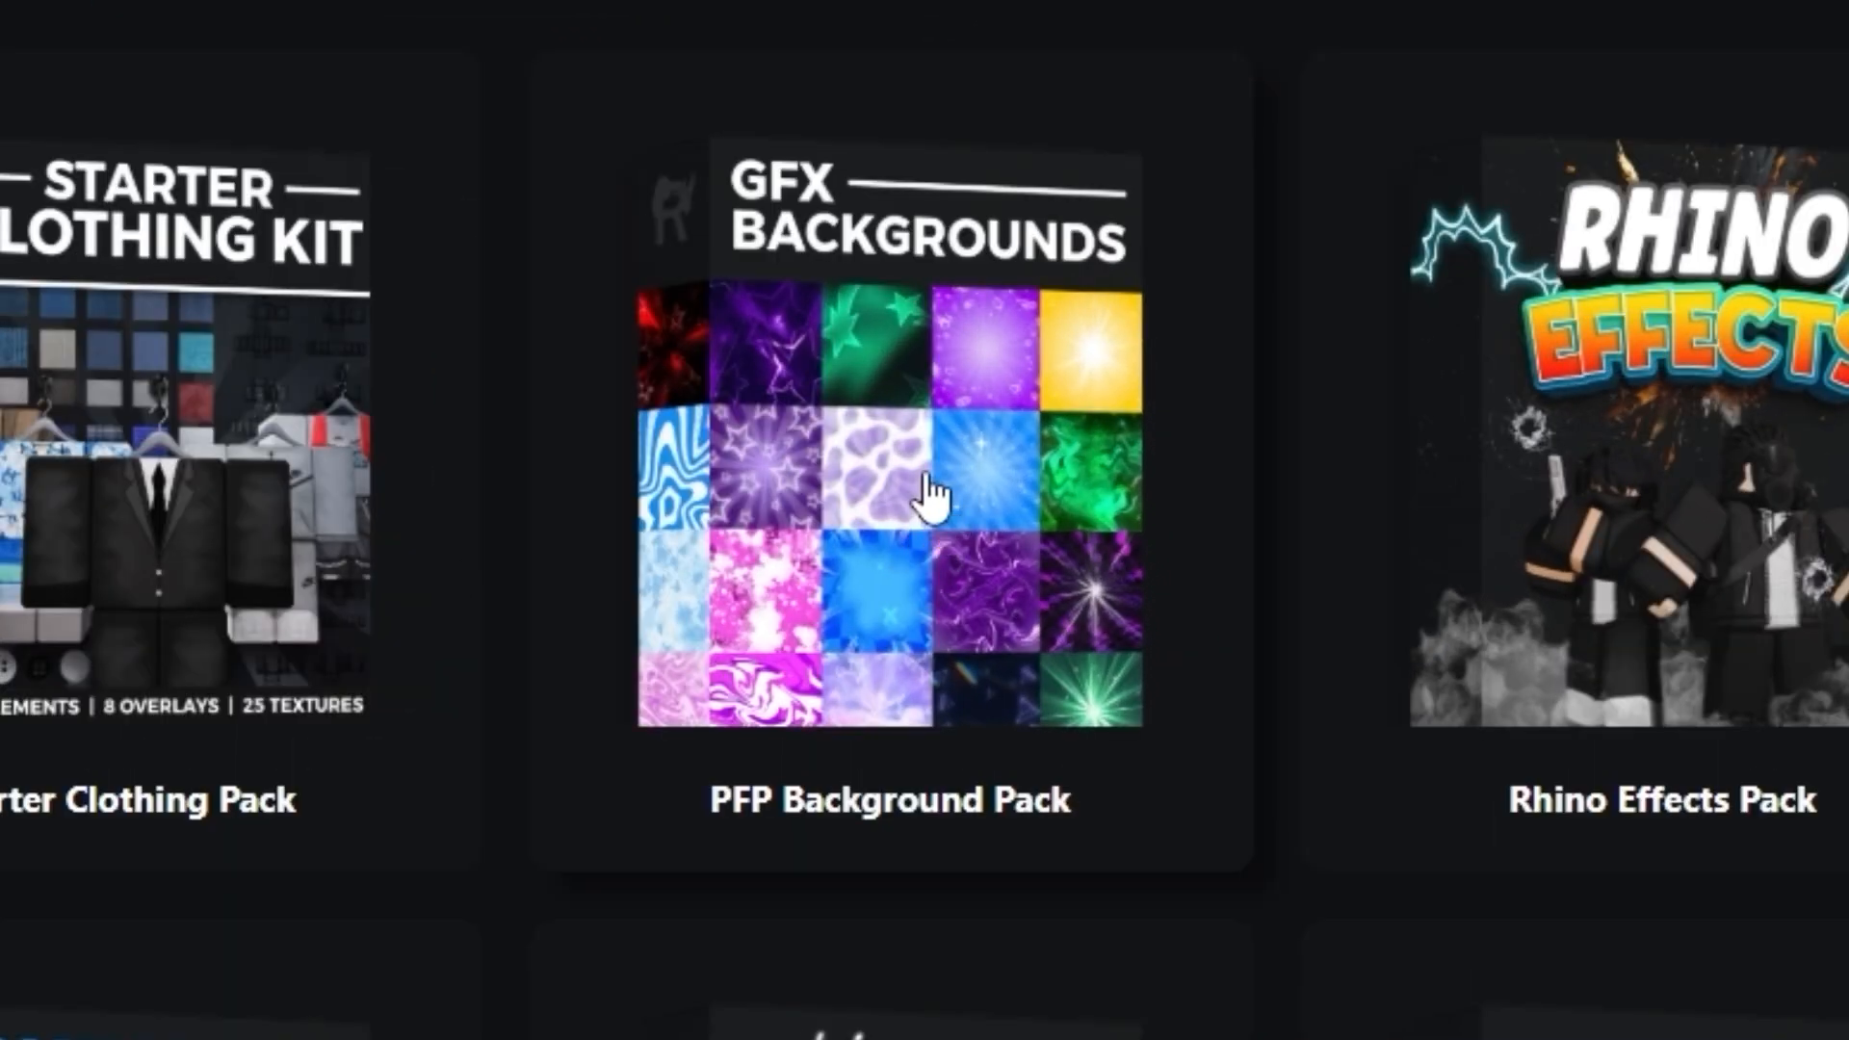
# Download the free PFP Background Pack from its GFXRhino product page.
pyautogui.click(887, 495)
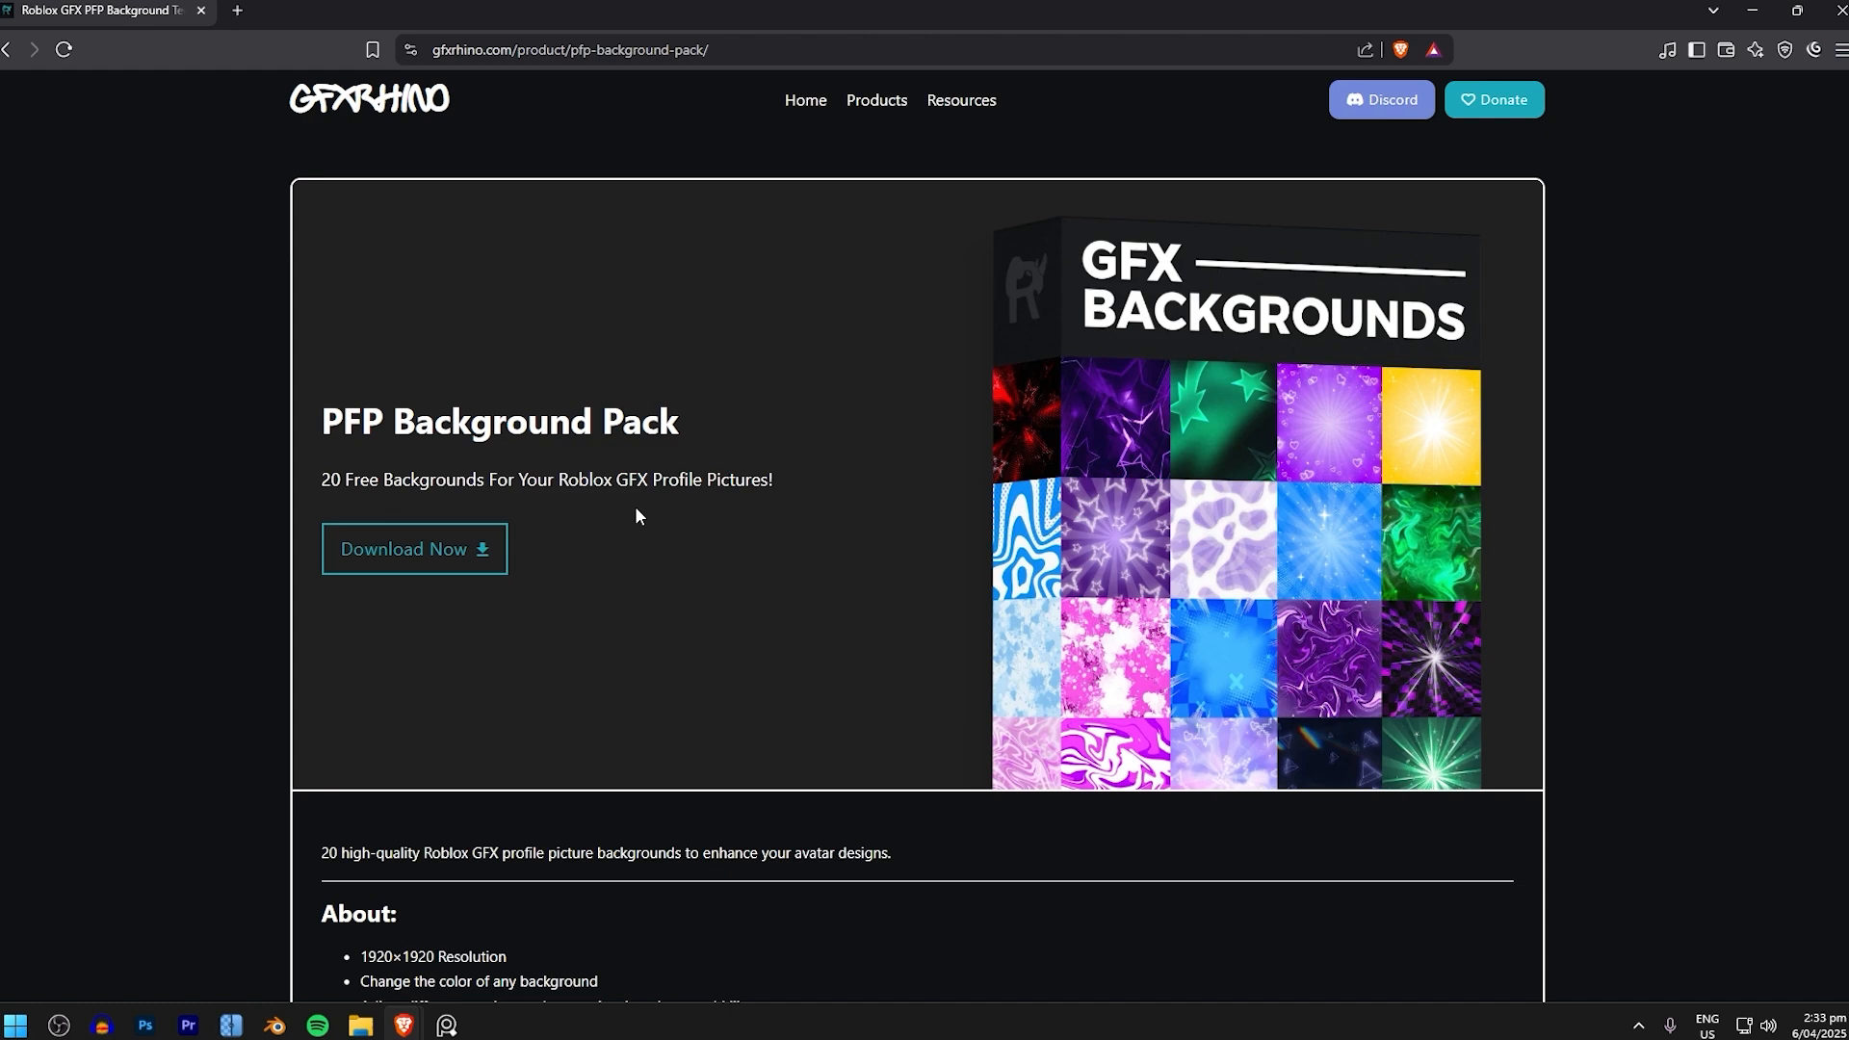
pyautogui.click(405, 549)
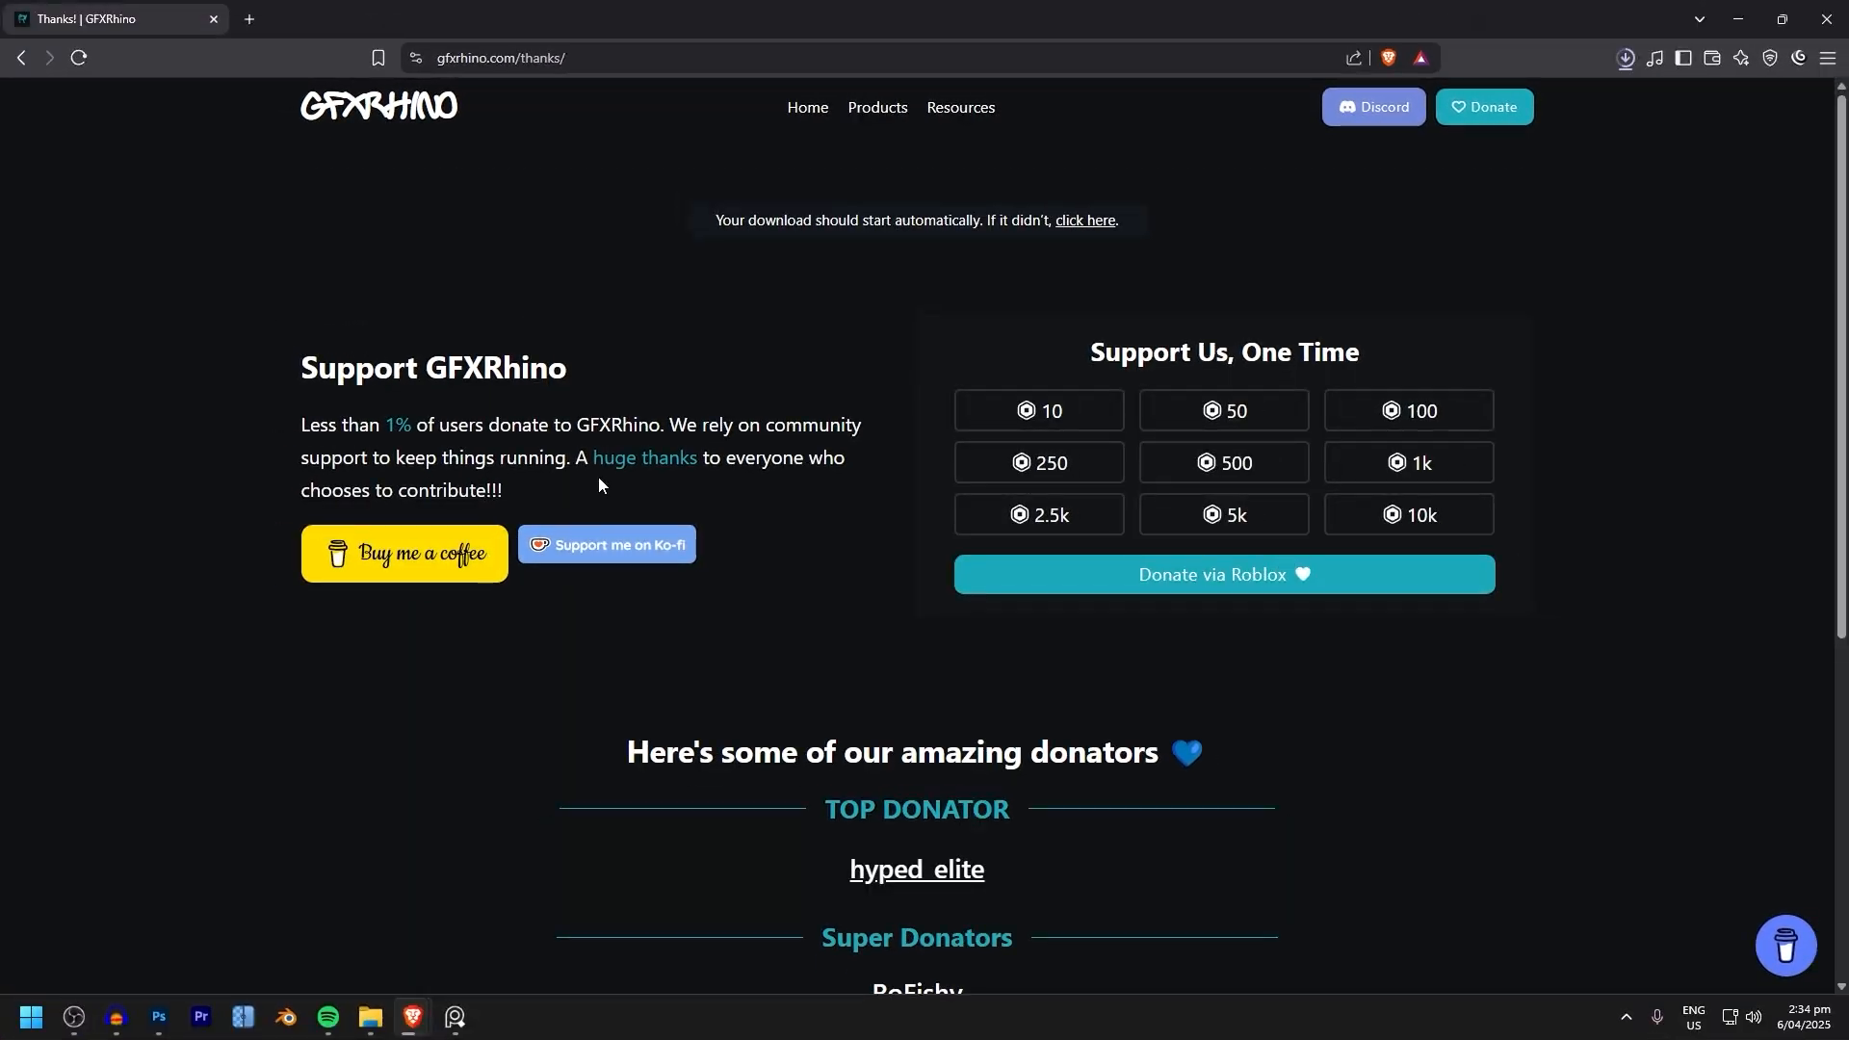
pyautogui.moveTo(806, 414)
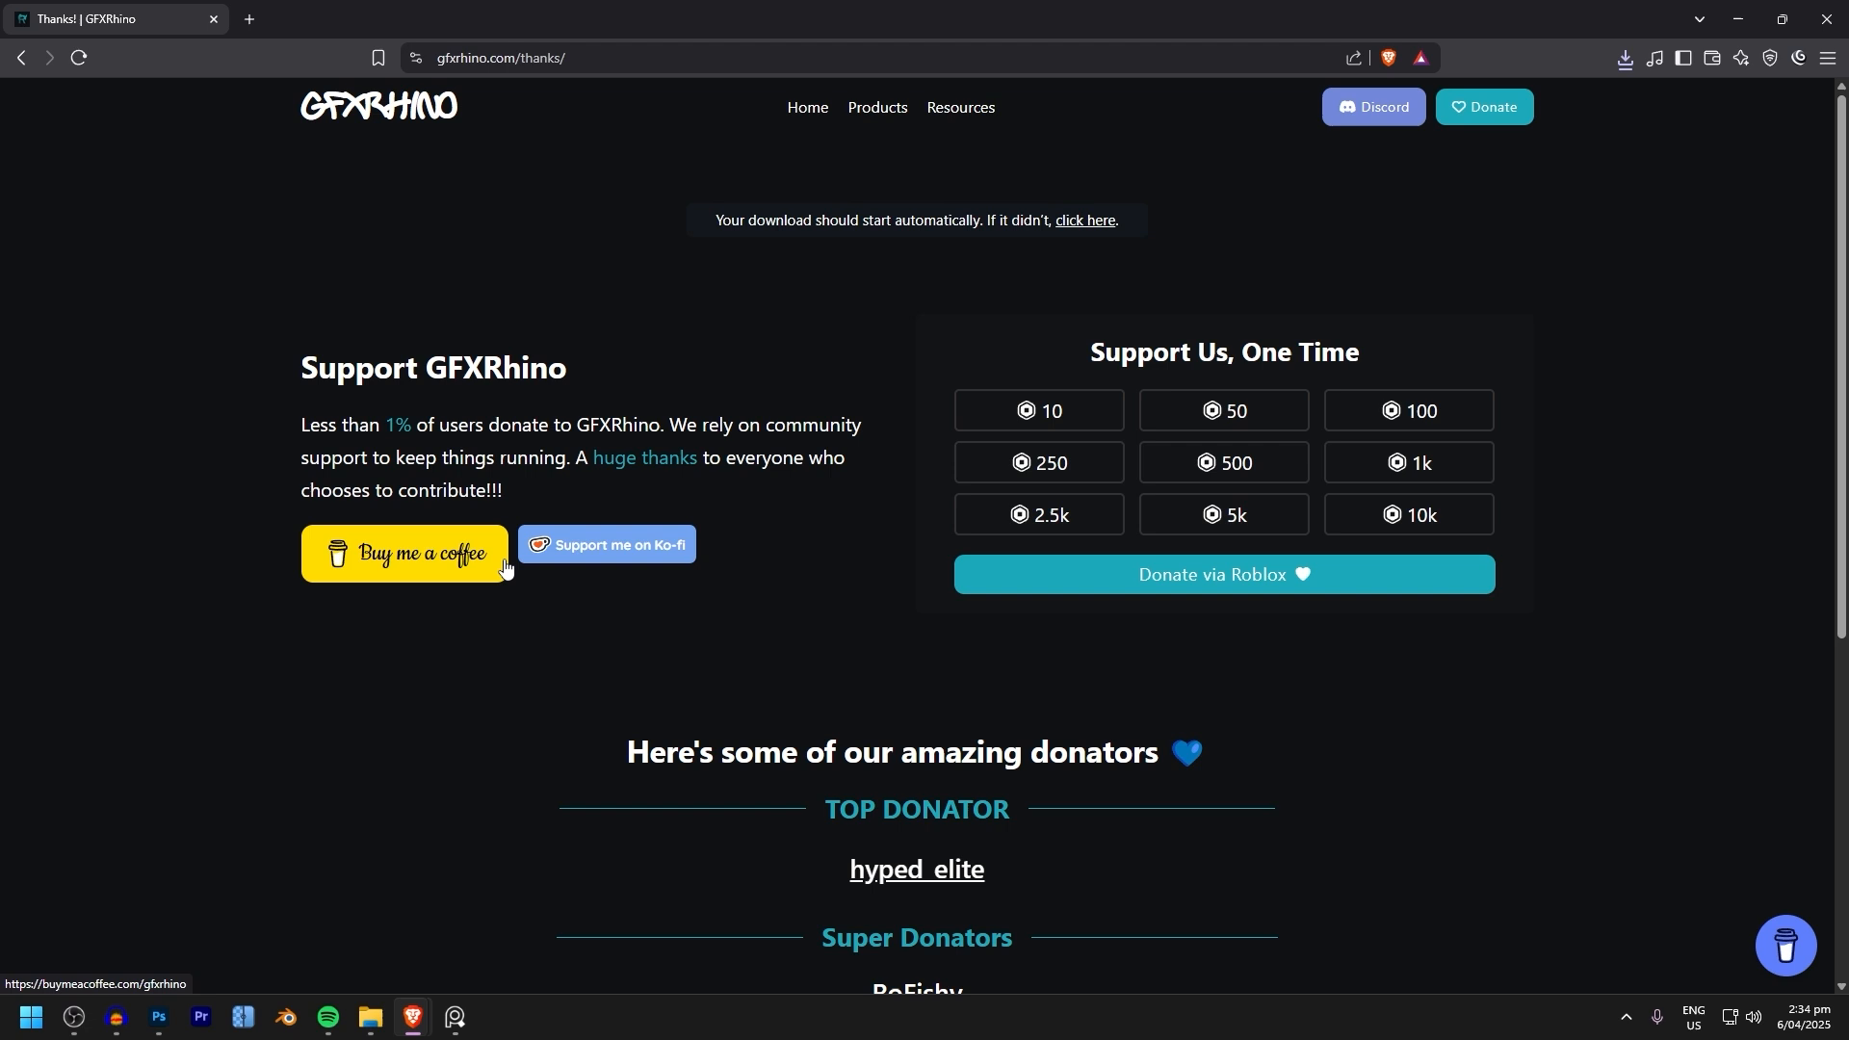
pyautogui.moveTo(604, 543)
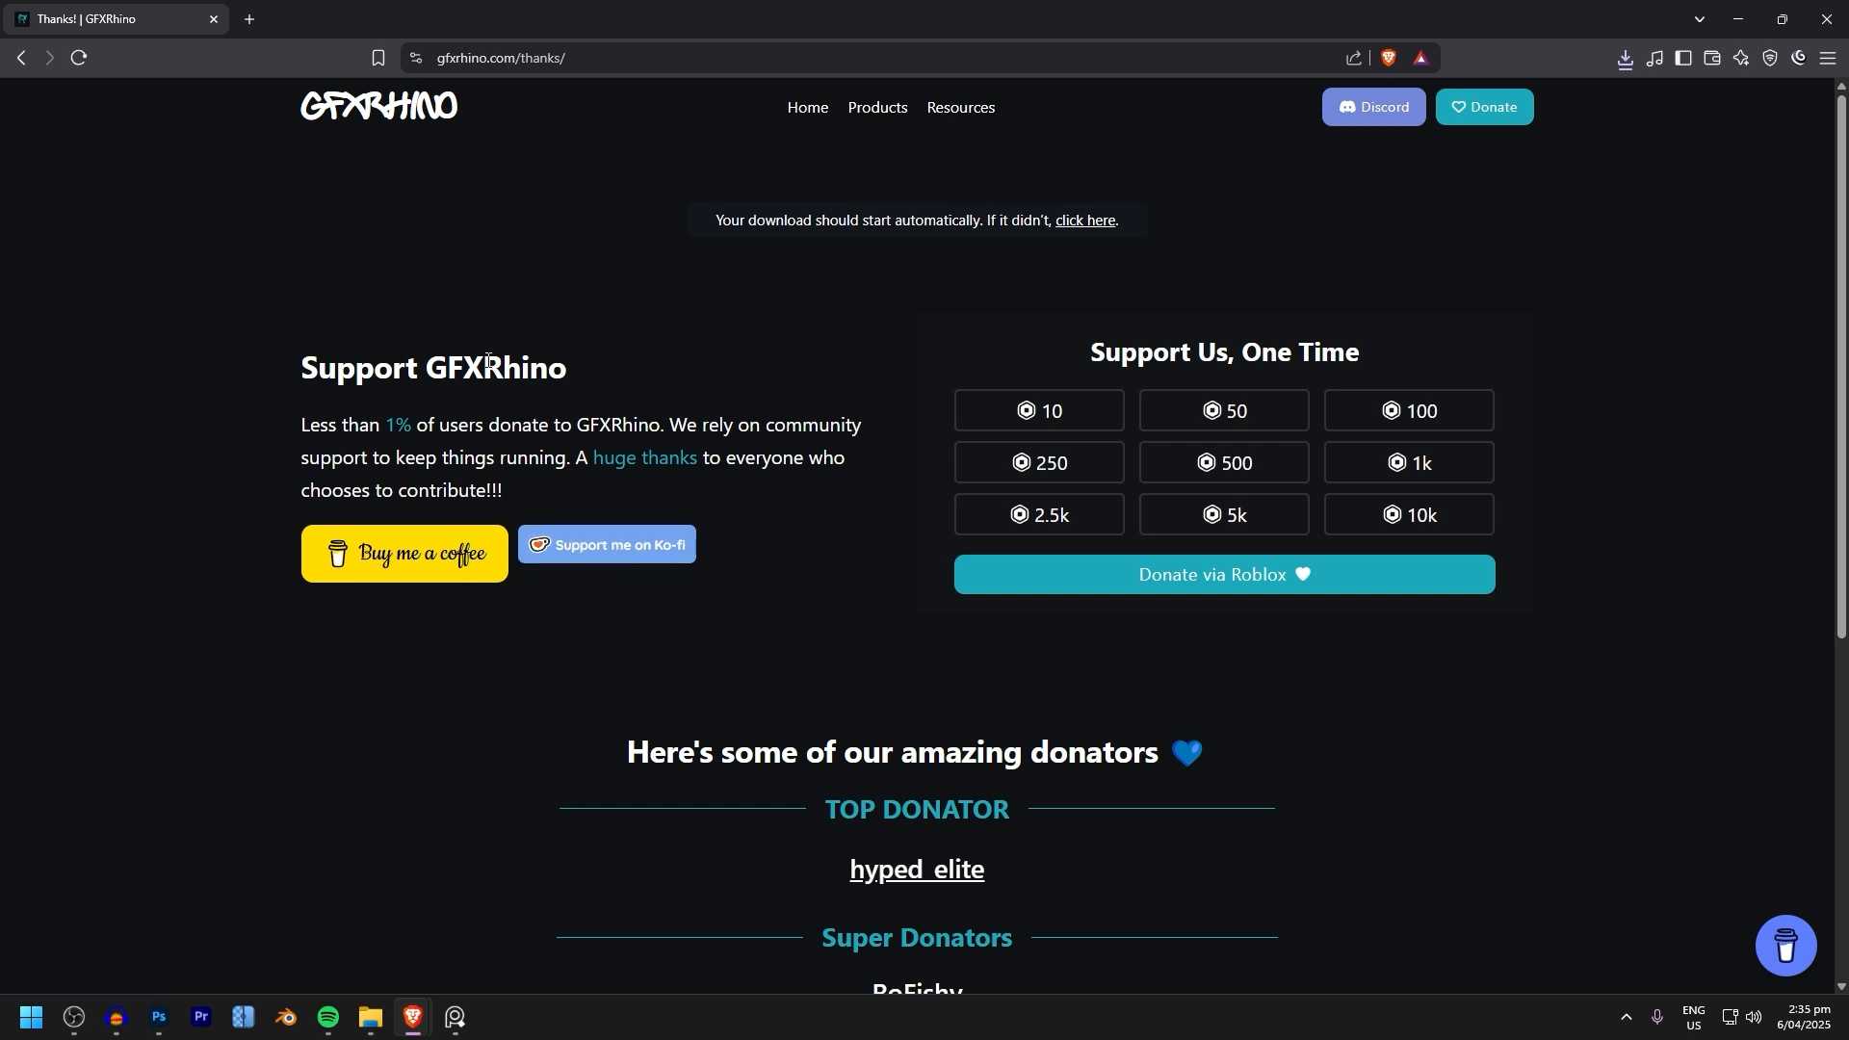
# Extract the pack zip, view its PSD backgrounds as large icons and launch Background7.psd.
pyautogui.rightClick(382, 348)
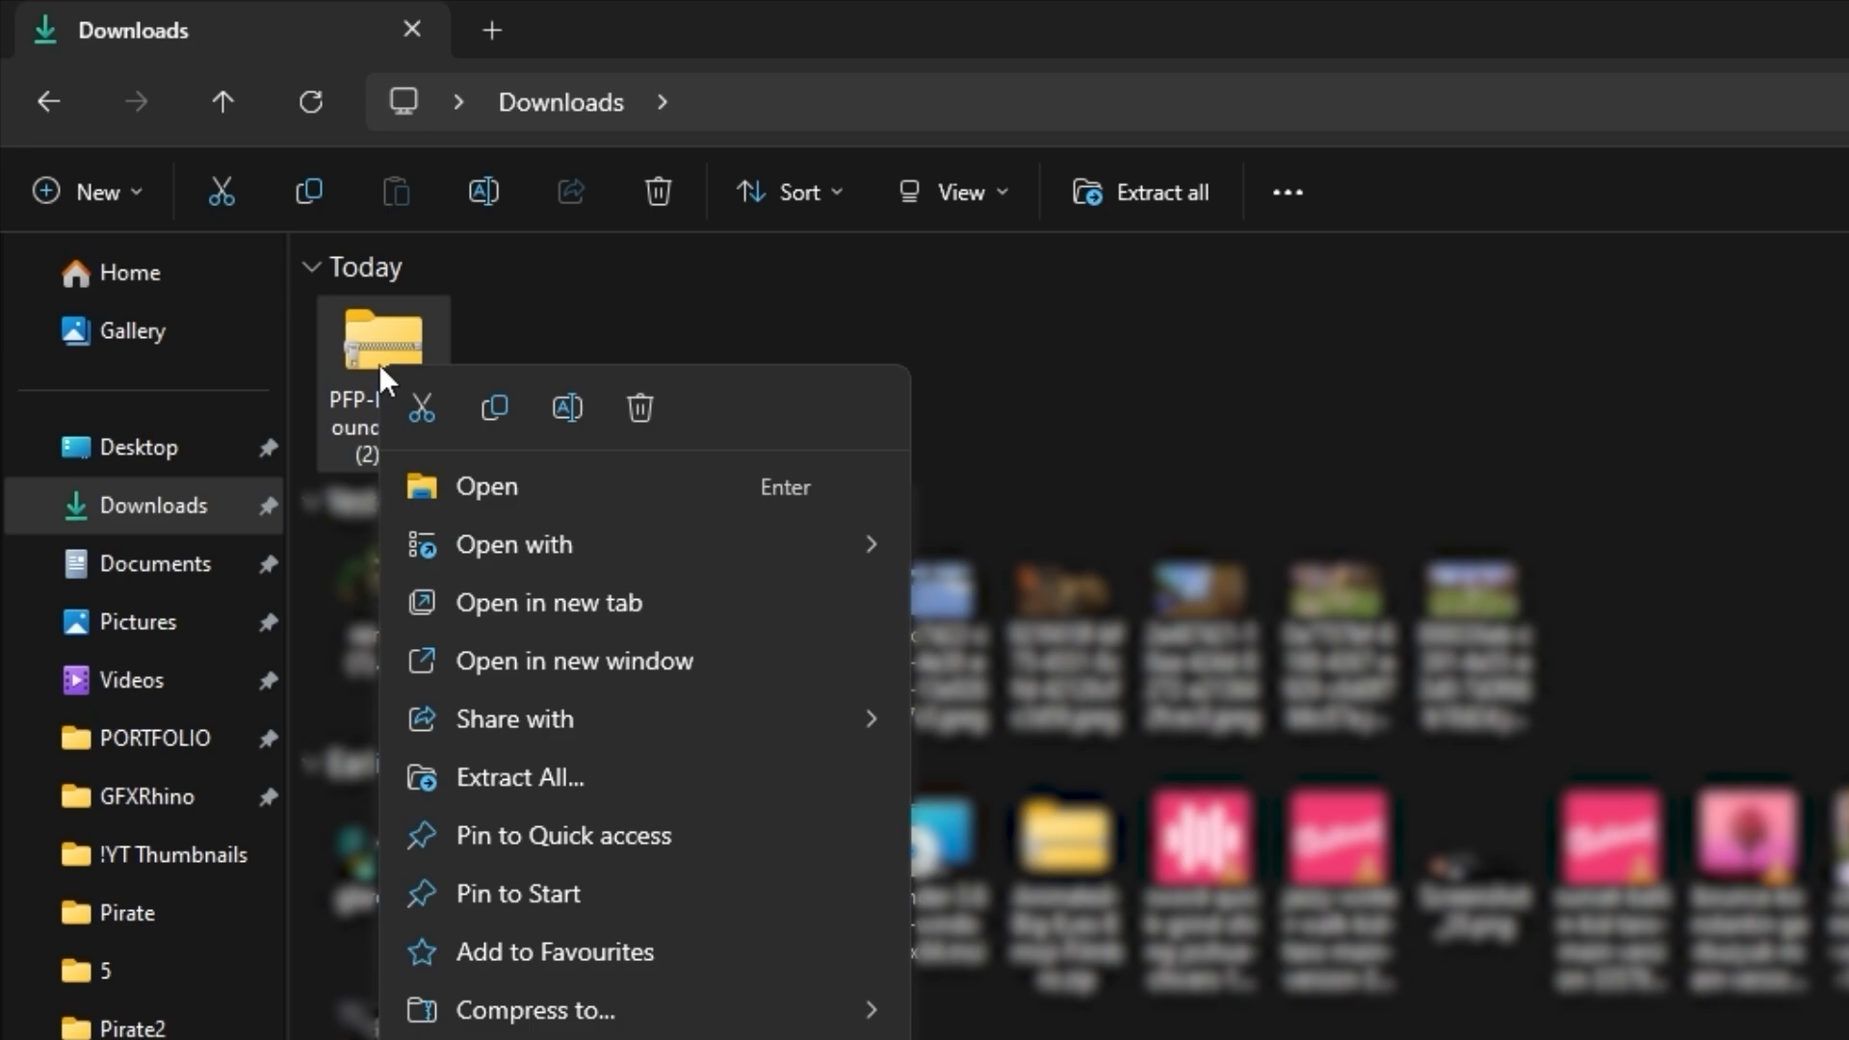
pyautogui.click(520, 776)
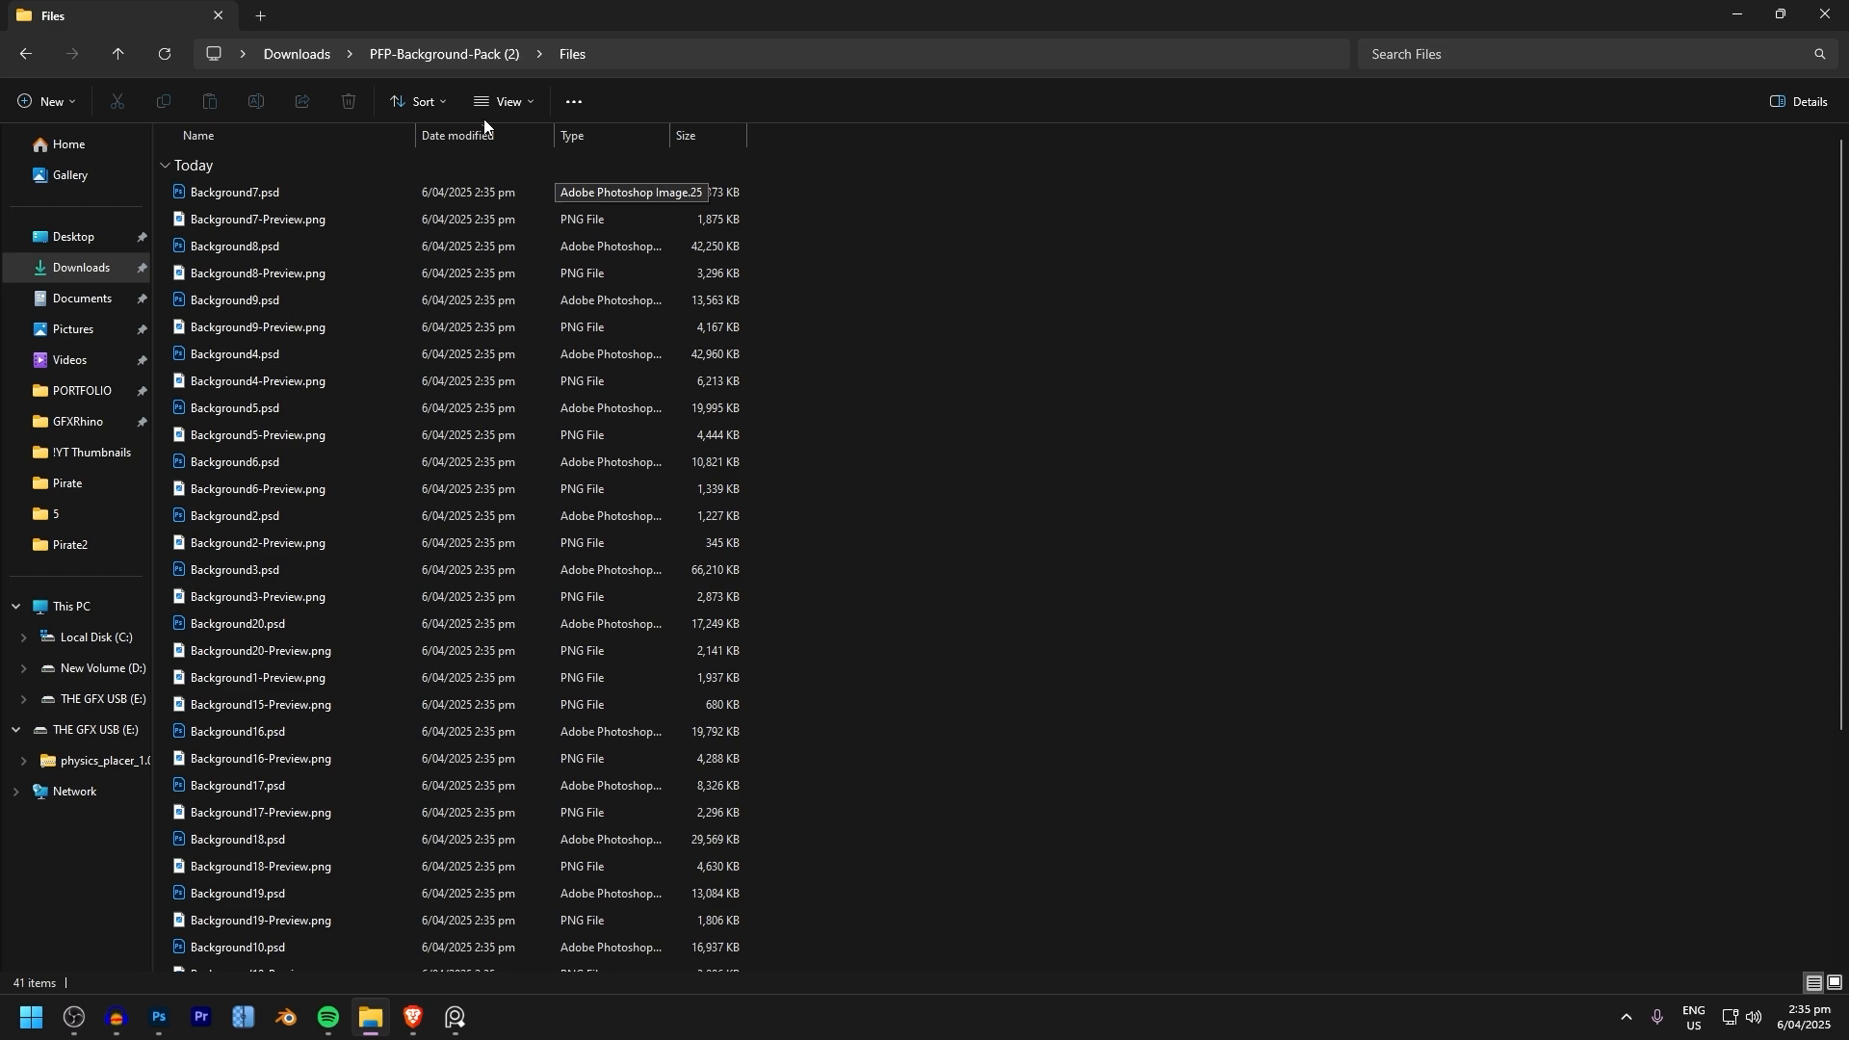
pyautogui.click(504, 102)
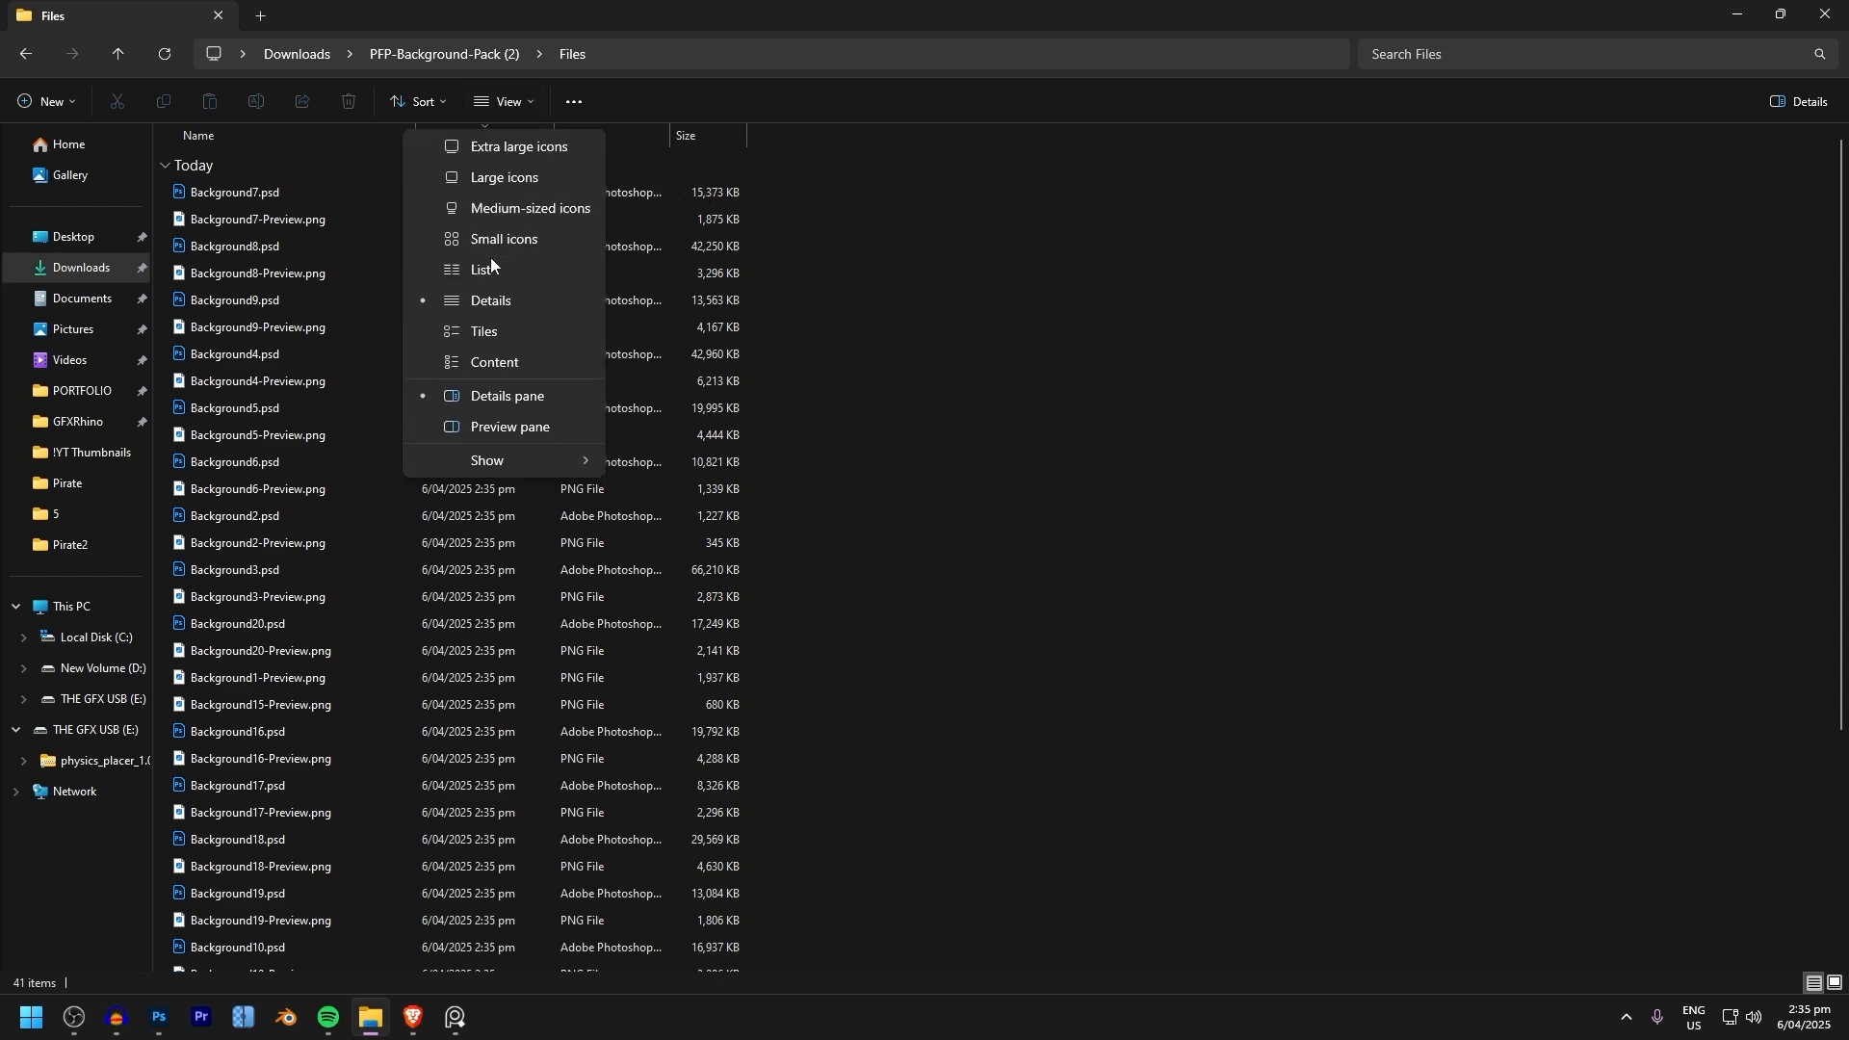
pyautogui.click(502, 243)
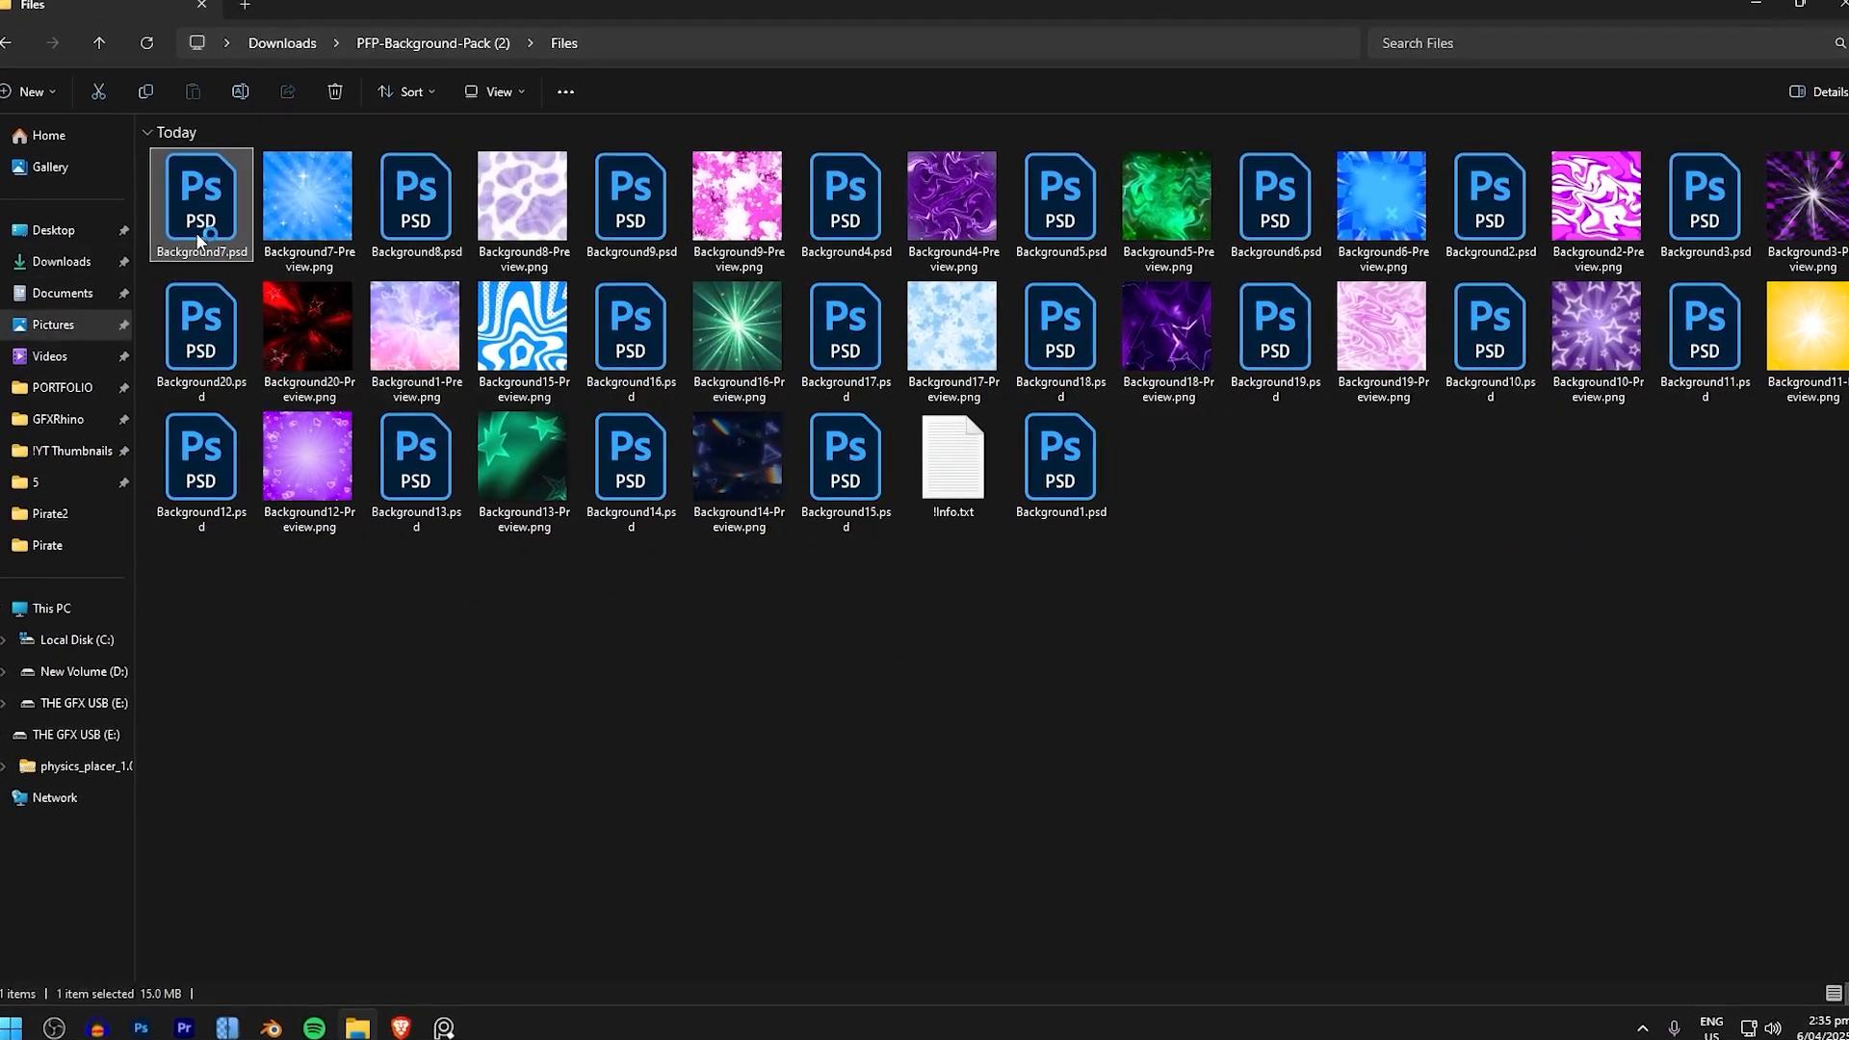
pyautogui.doubleClick(200, 201)
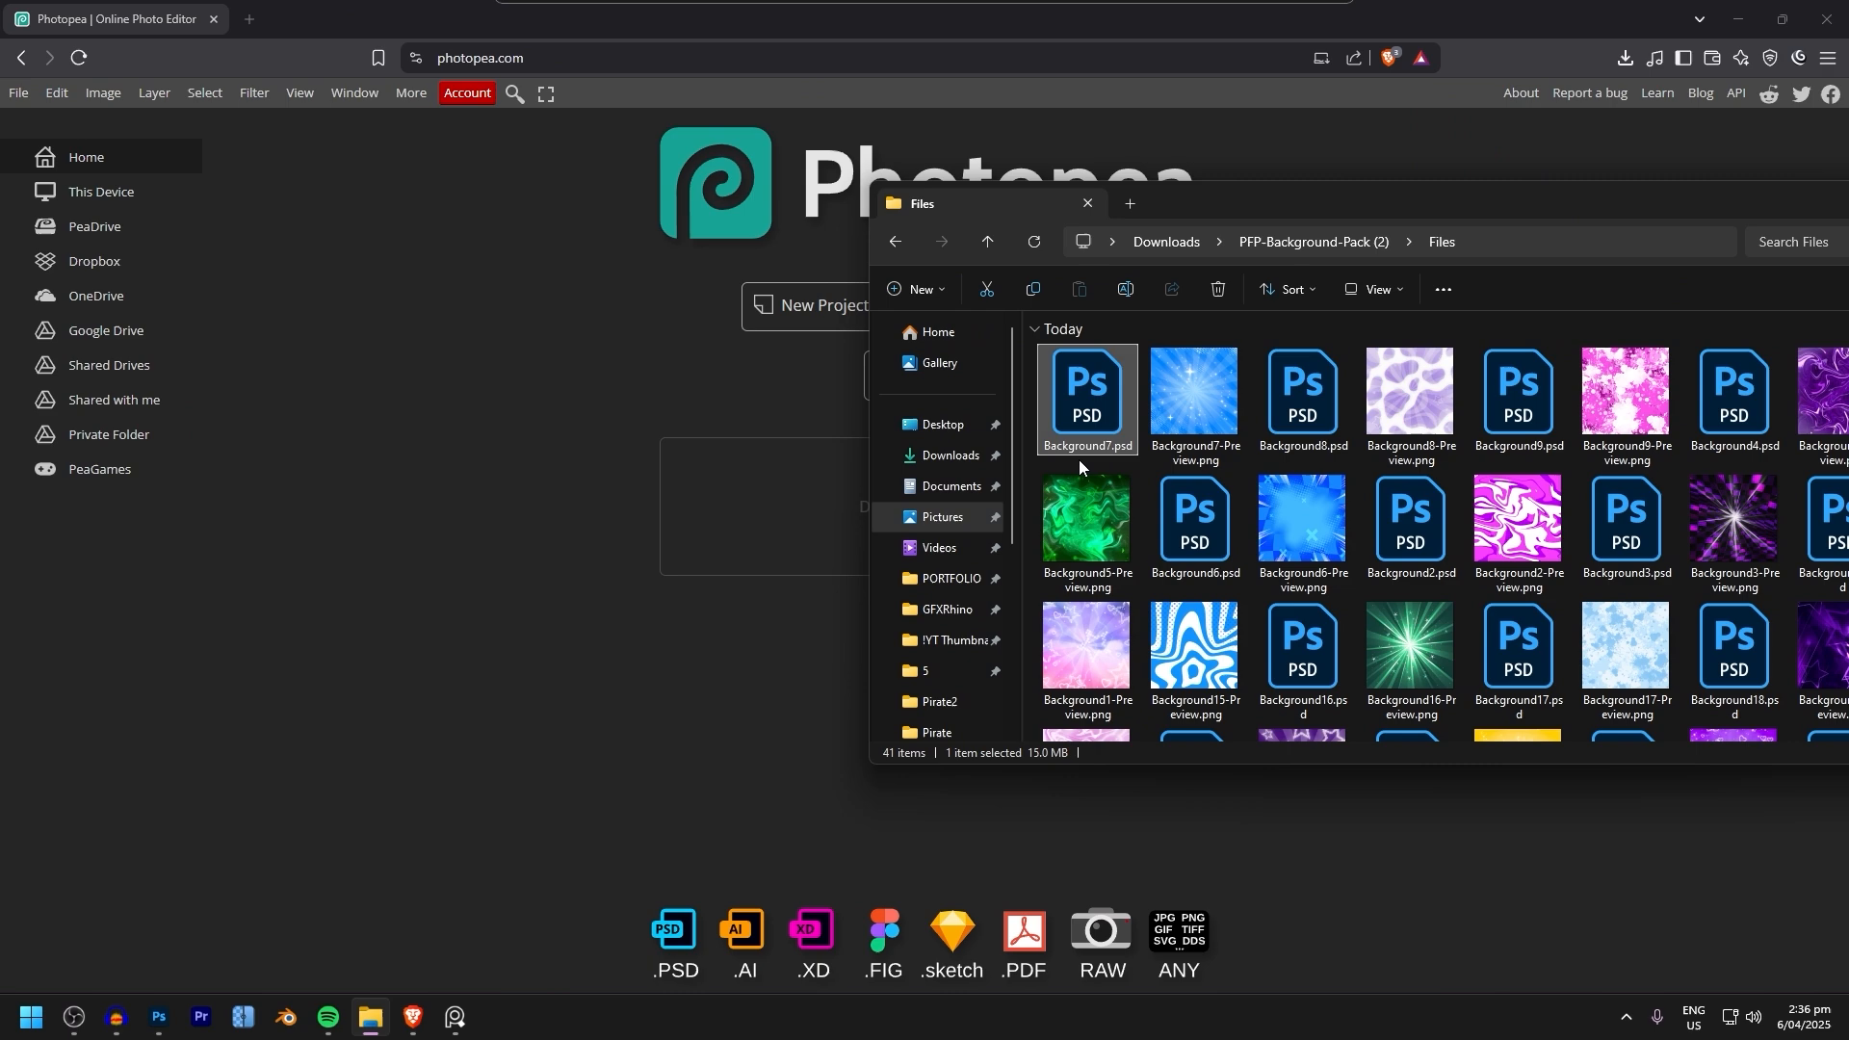
# With Background7.psd open, set the CHANGE COLOR layer's Hue to -94, turning blue to green.
pyautogui.doubleClick(1084, 395)
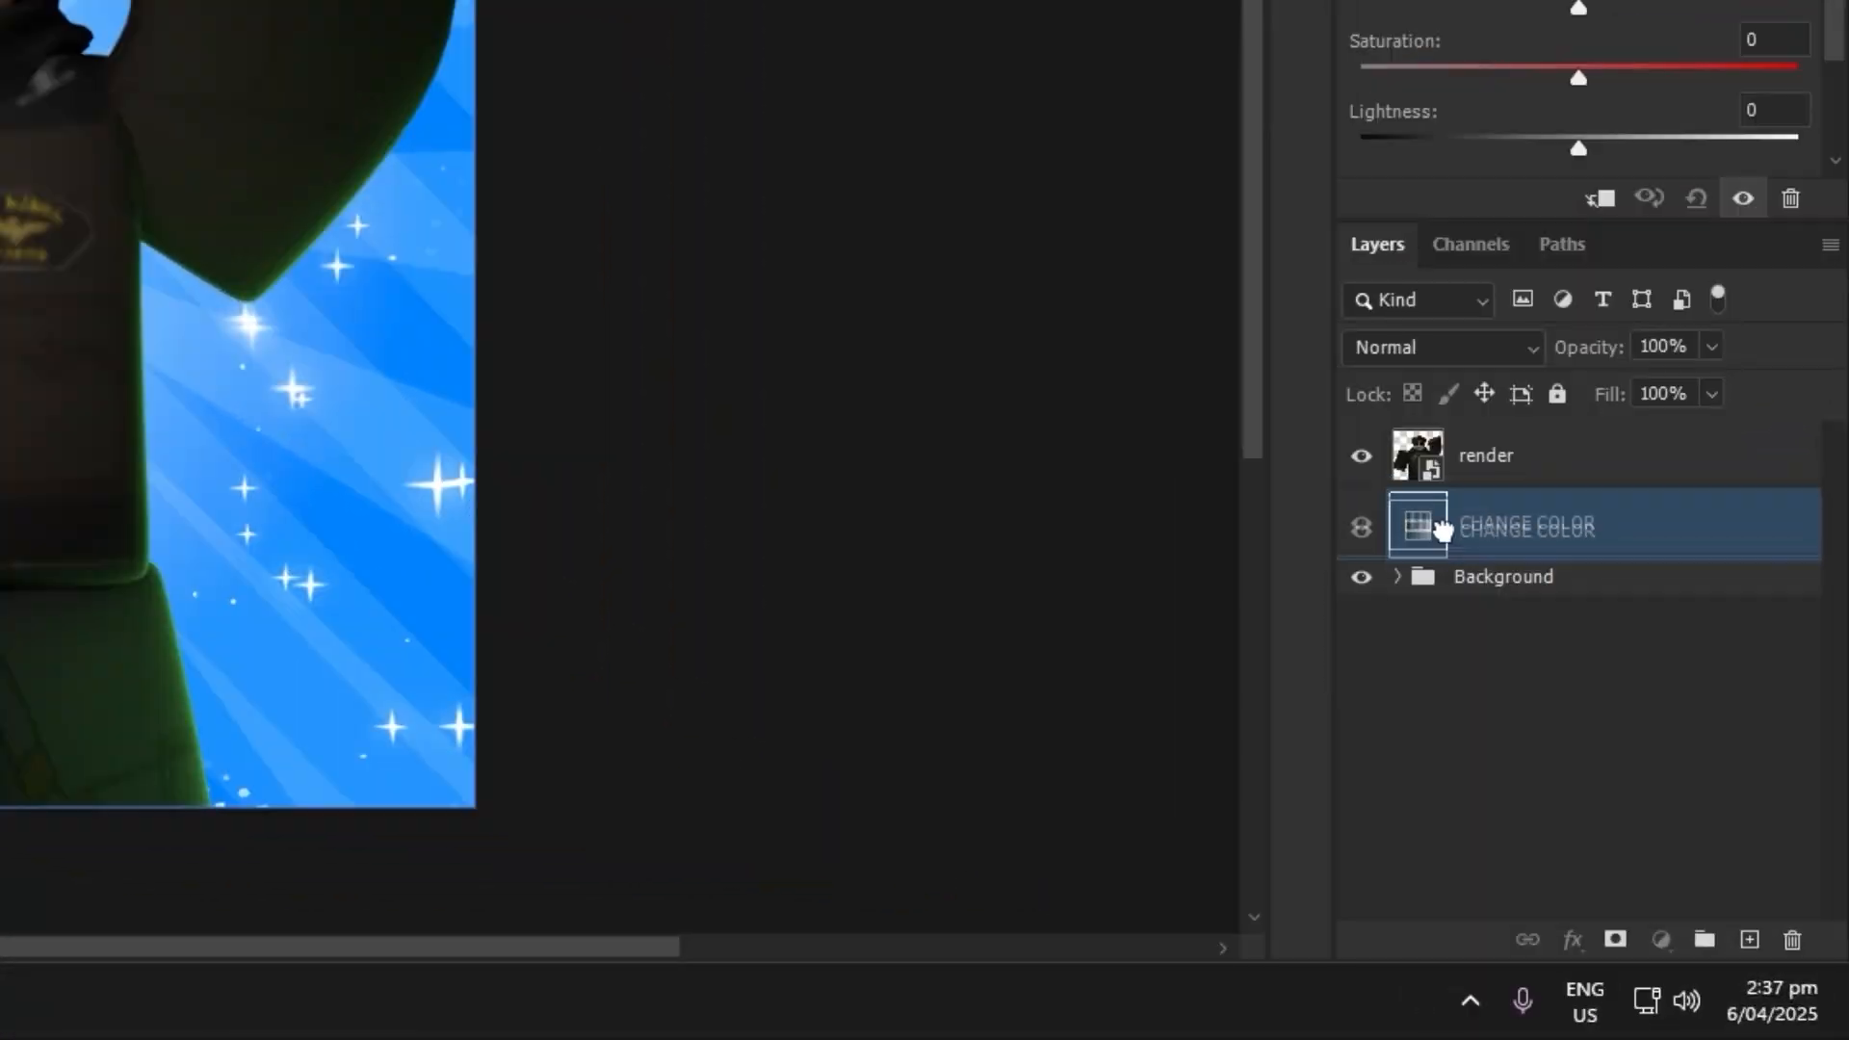
pyautogui.click(1503, 576)
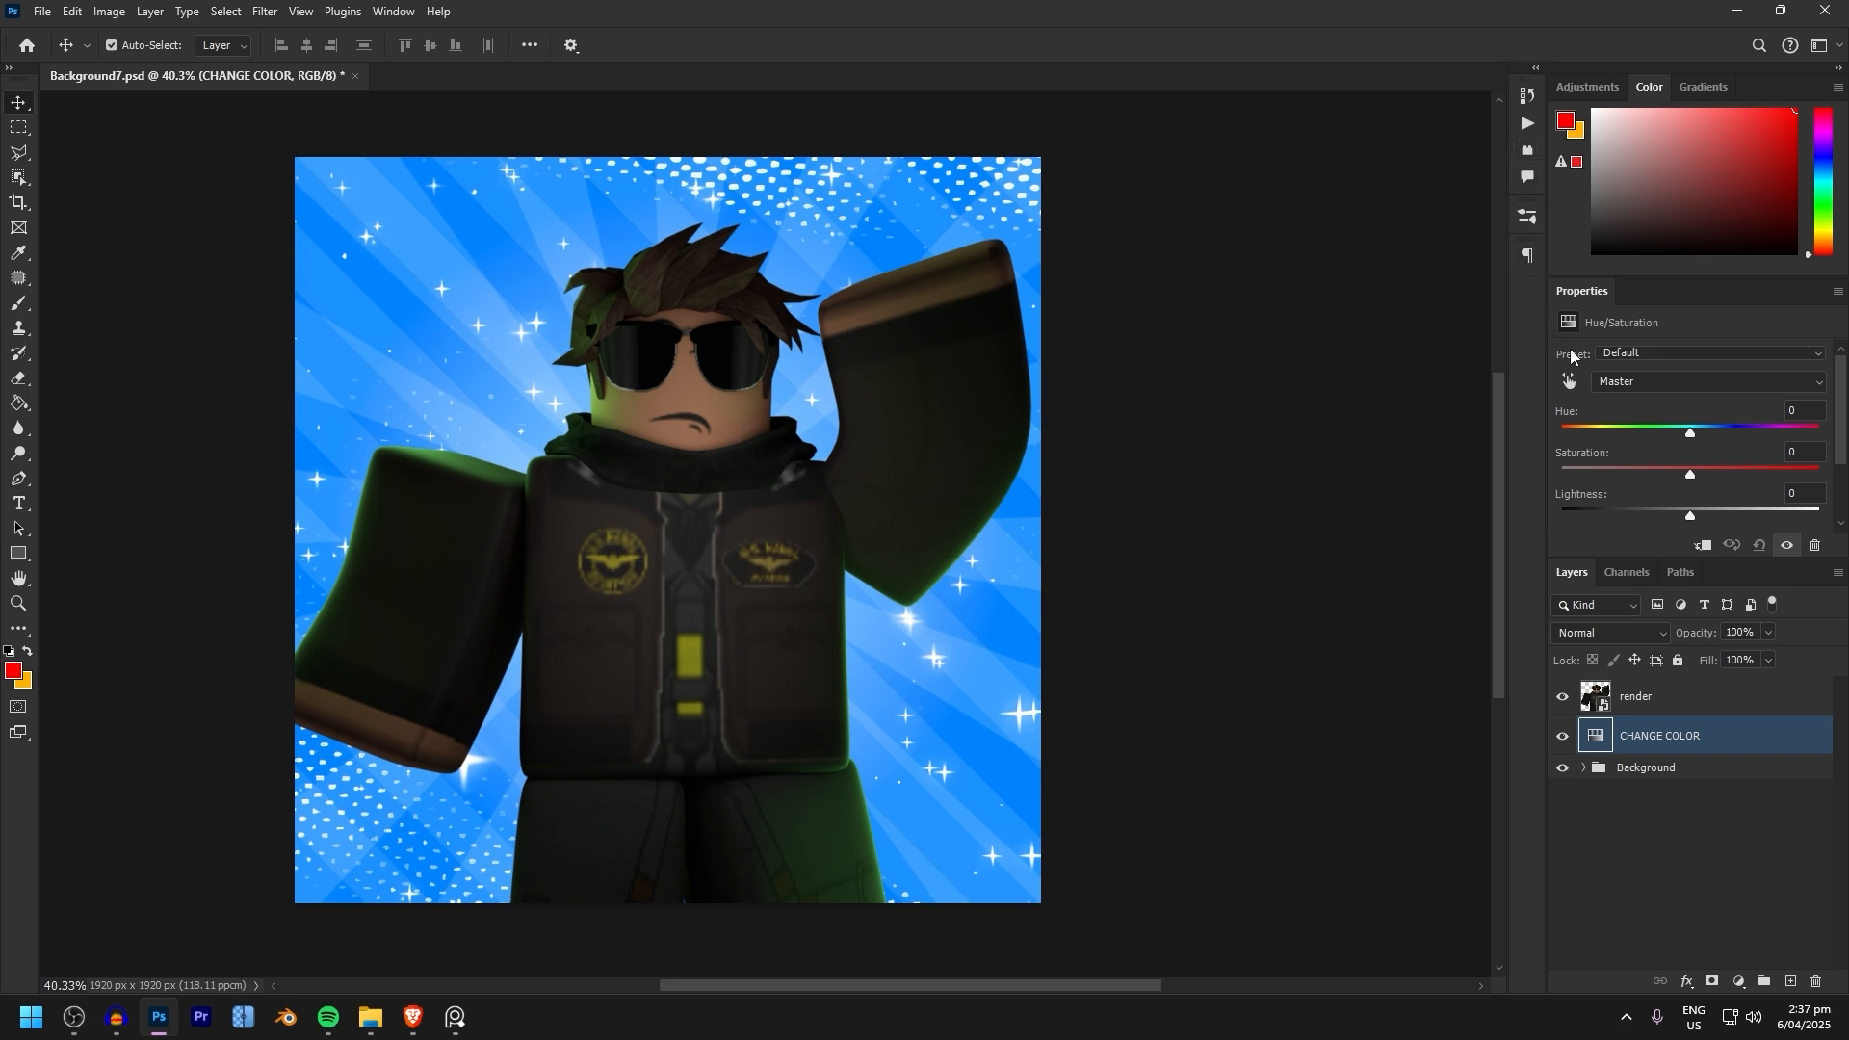
pyautogui.moveTo(1688, 434); pyautogui.dragTo(1650, 434)
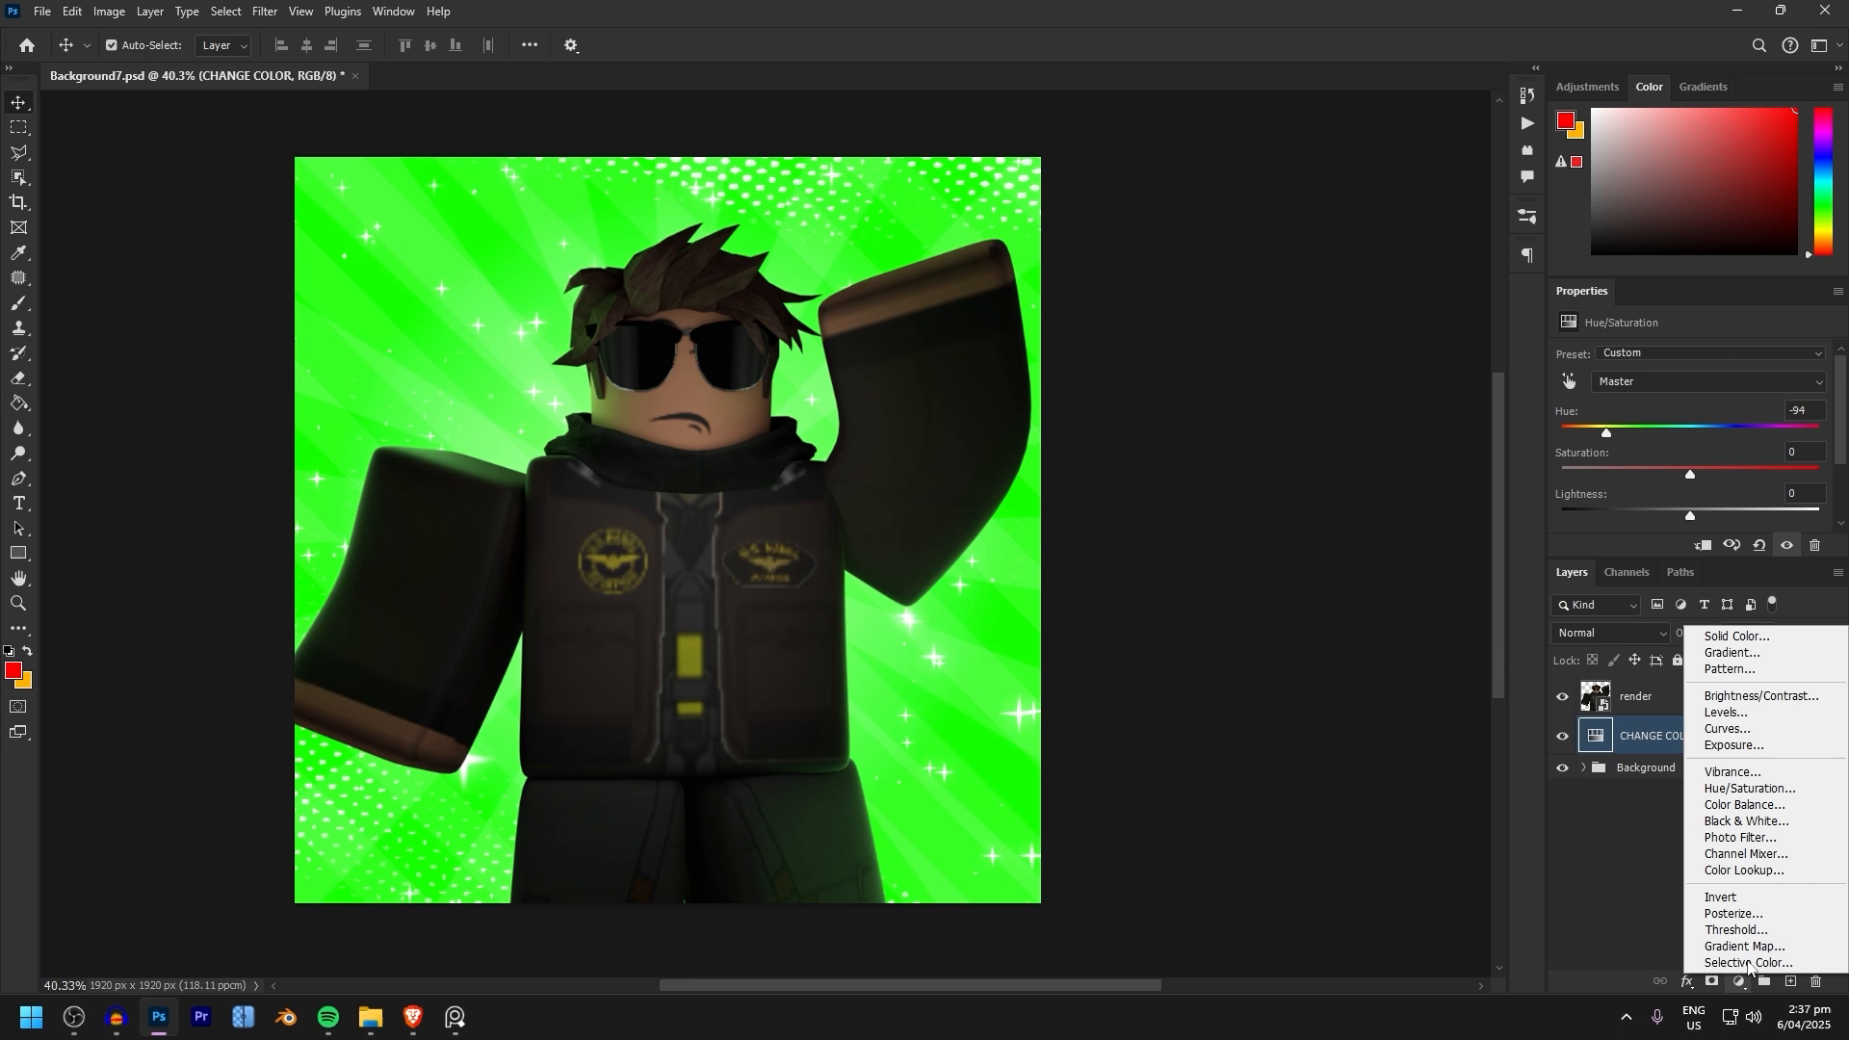
pyautogui.moveTo(1745, 821)
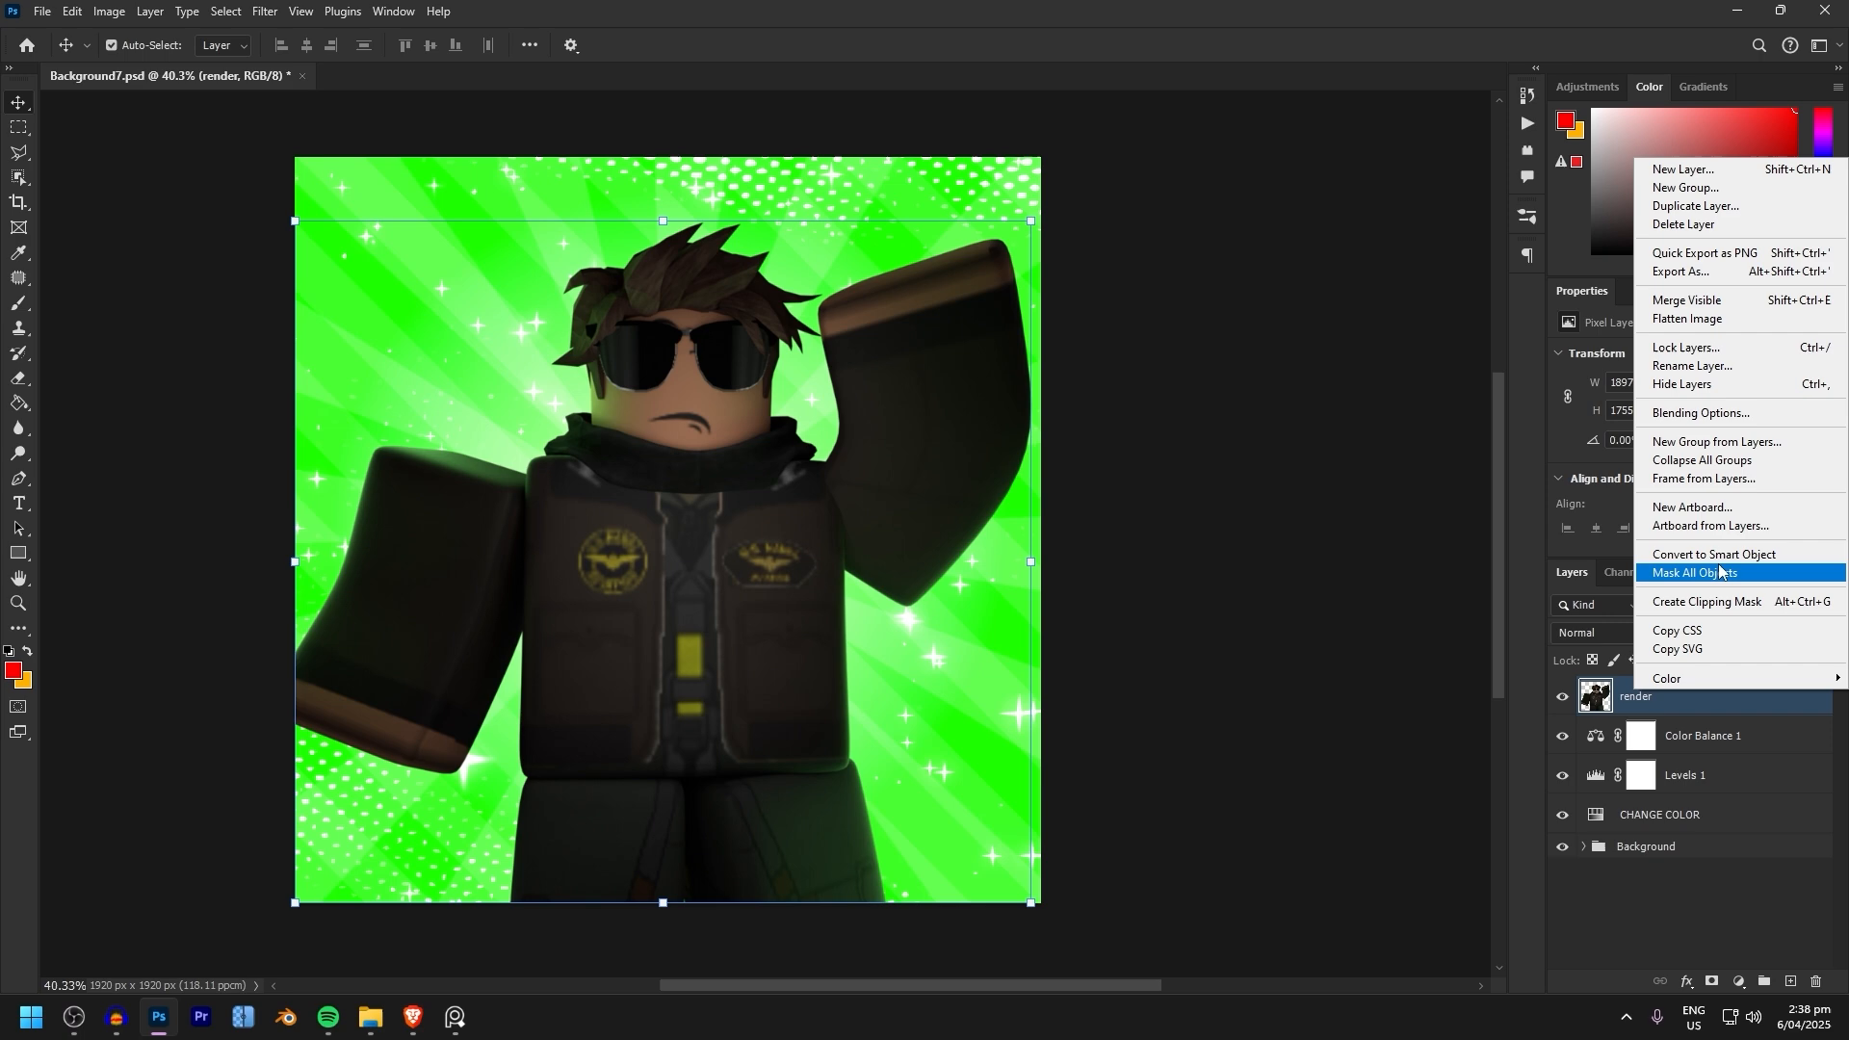
# Convert the avatar render layer to a smart object and select it.
pyautogui.click(1714, 555)
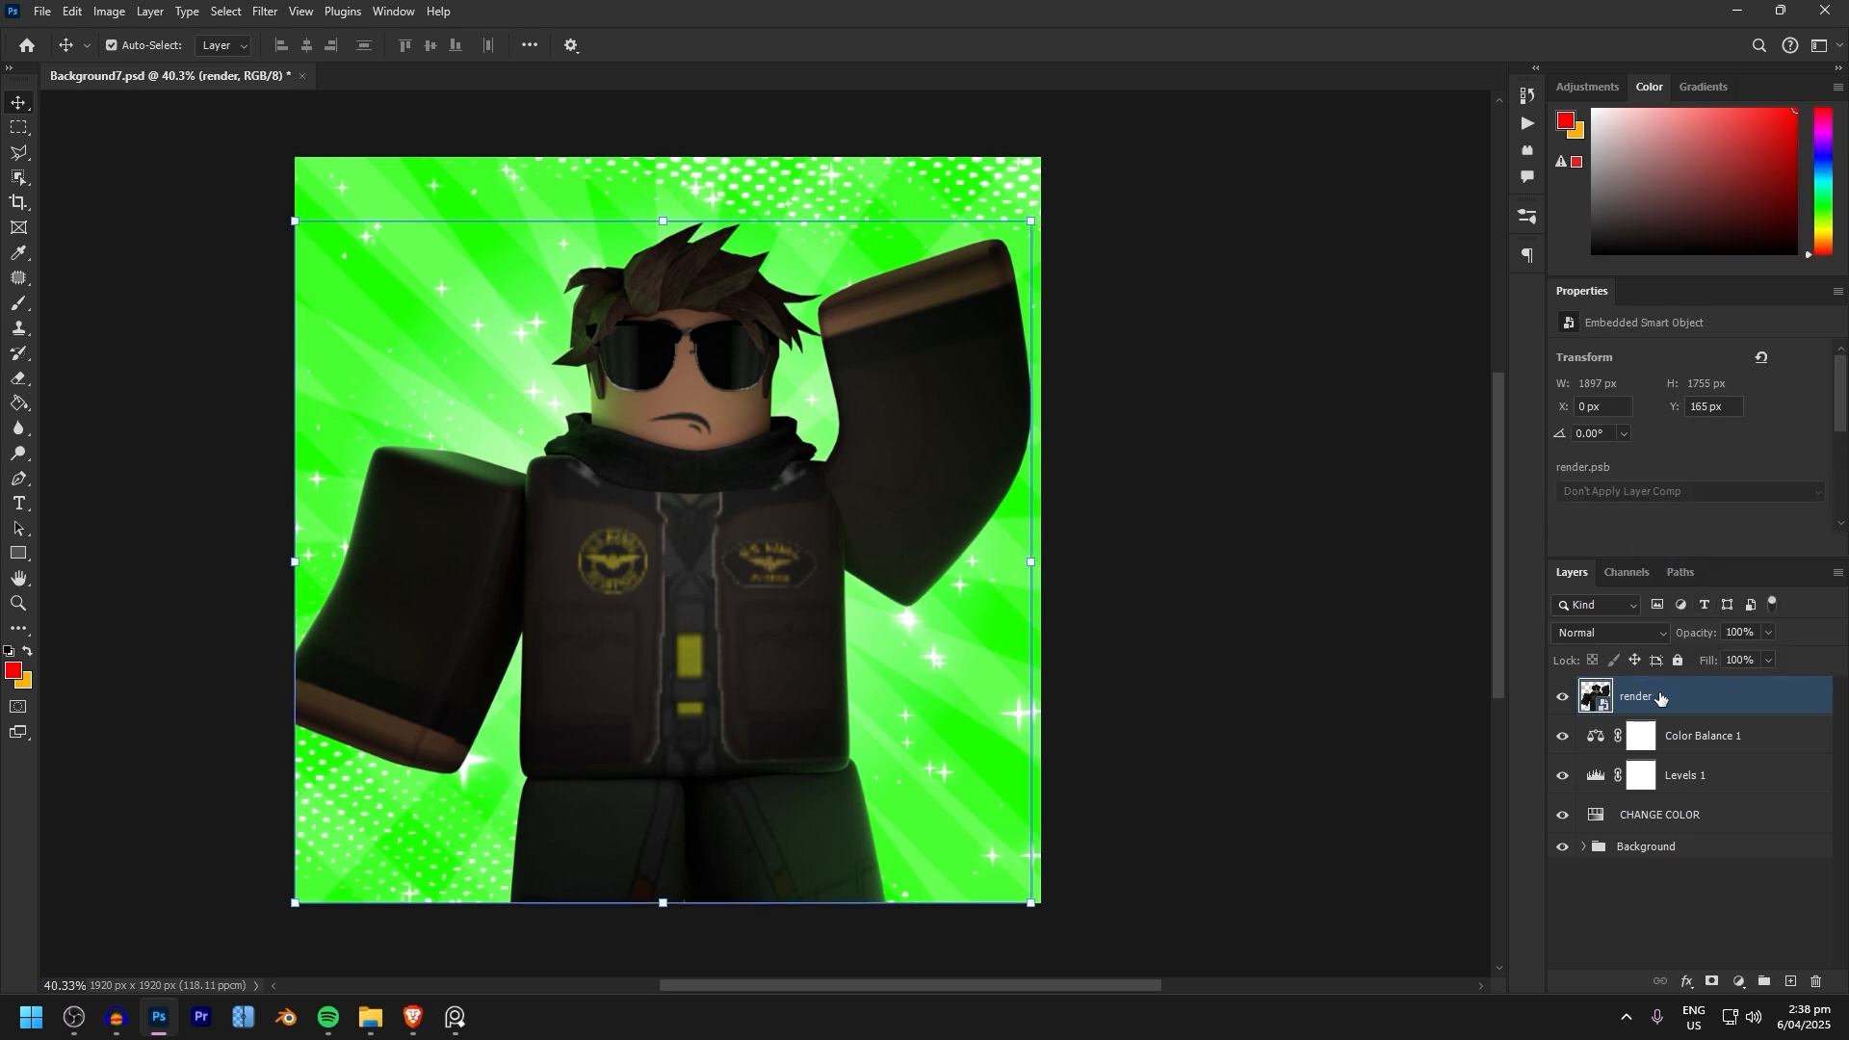
pyautogui.click(264, 11)
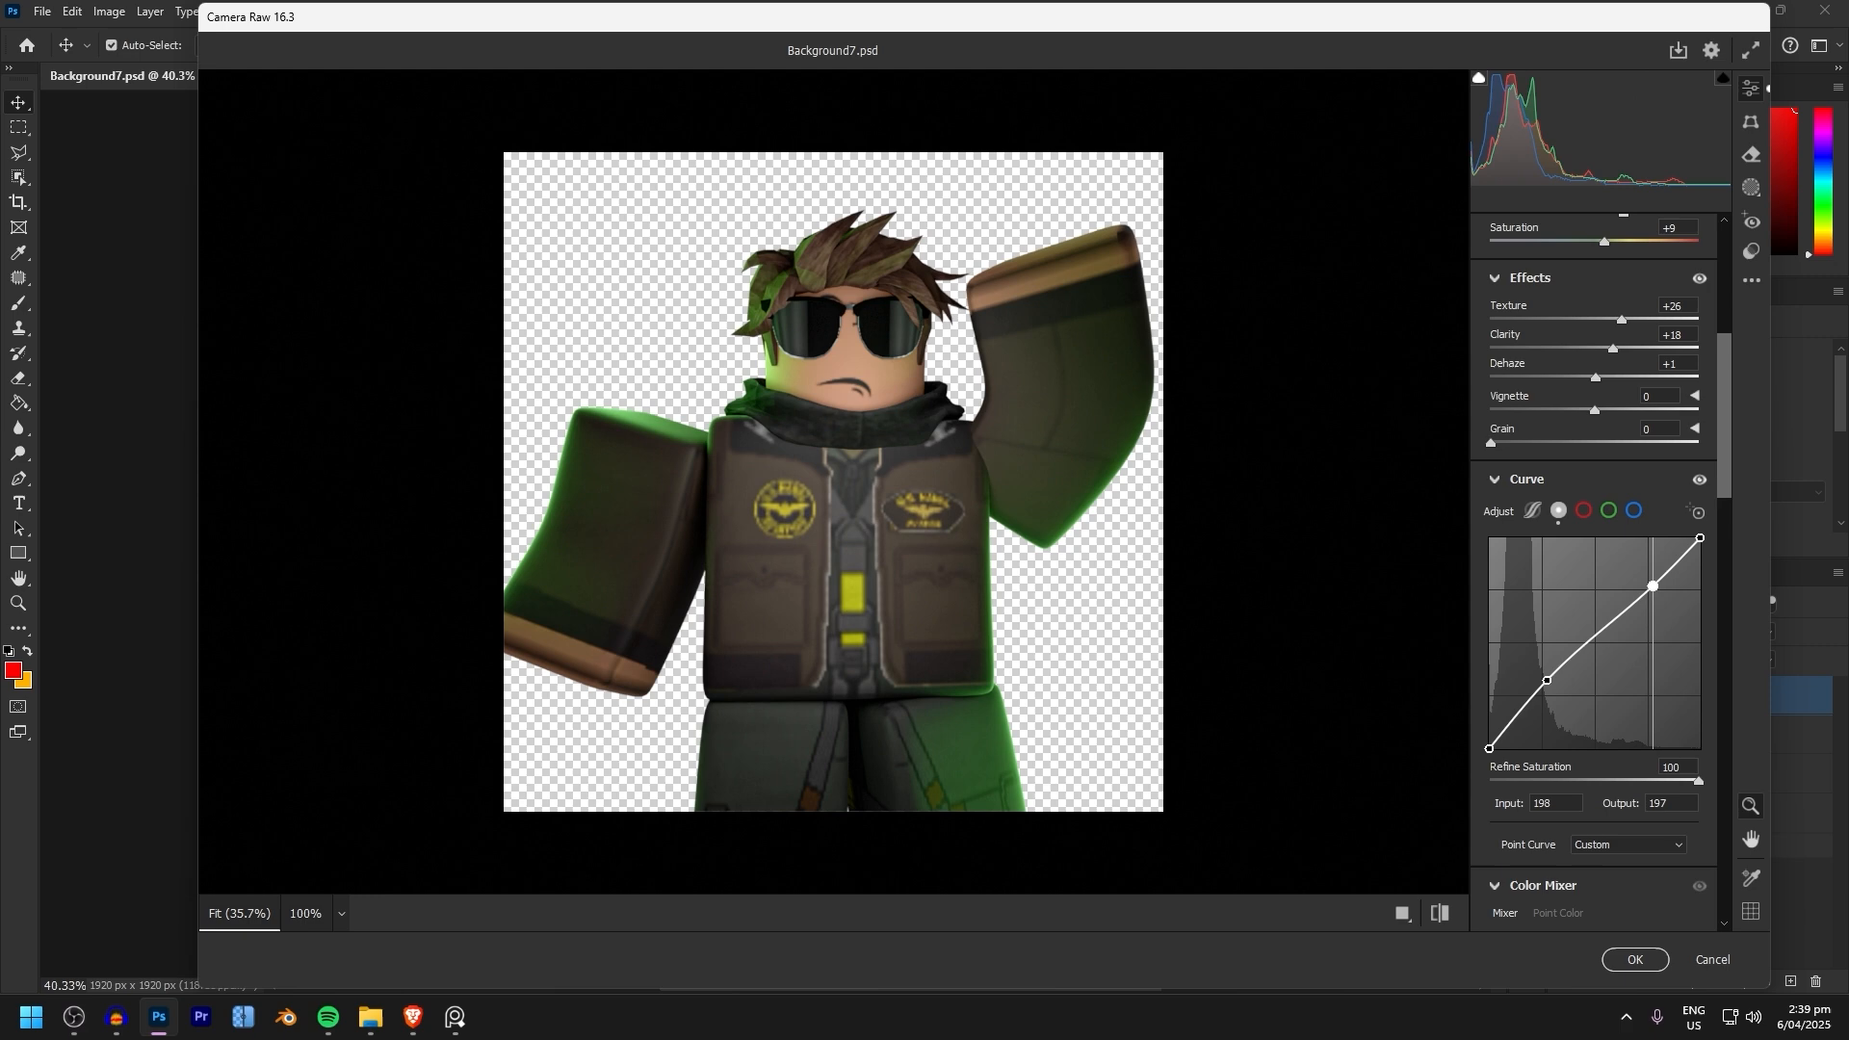
# Adjust the Camera Raw Filter's colour mixer mode for the render's texture and saturation boost.
pyautogui.scroll(-3)
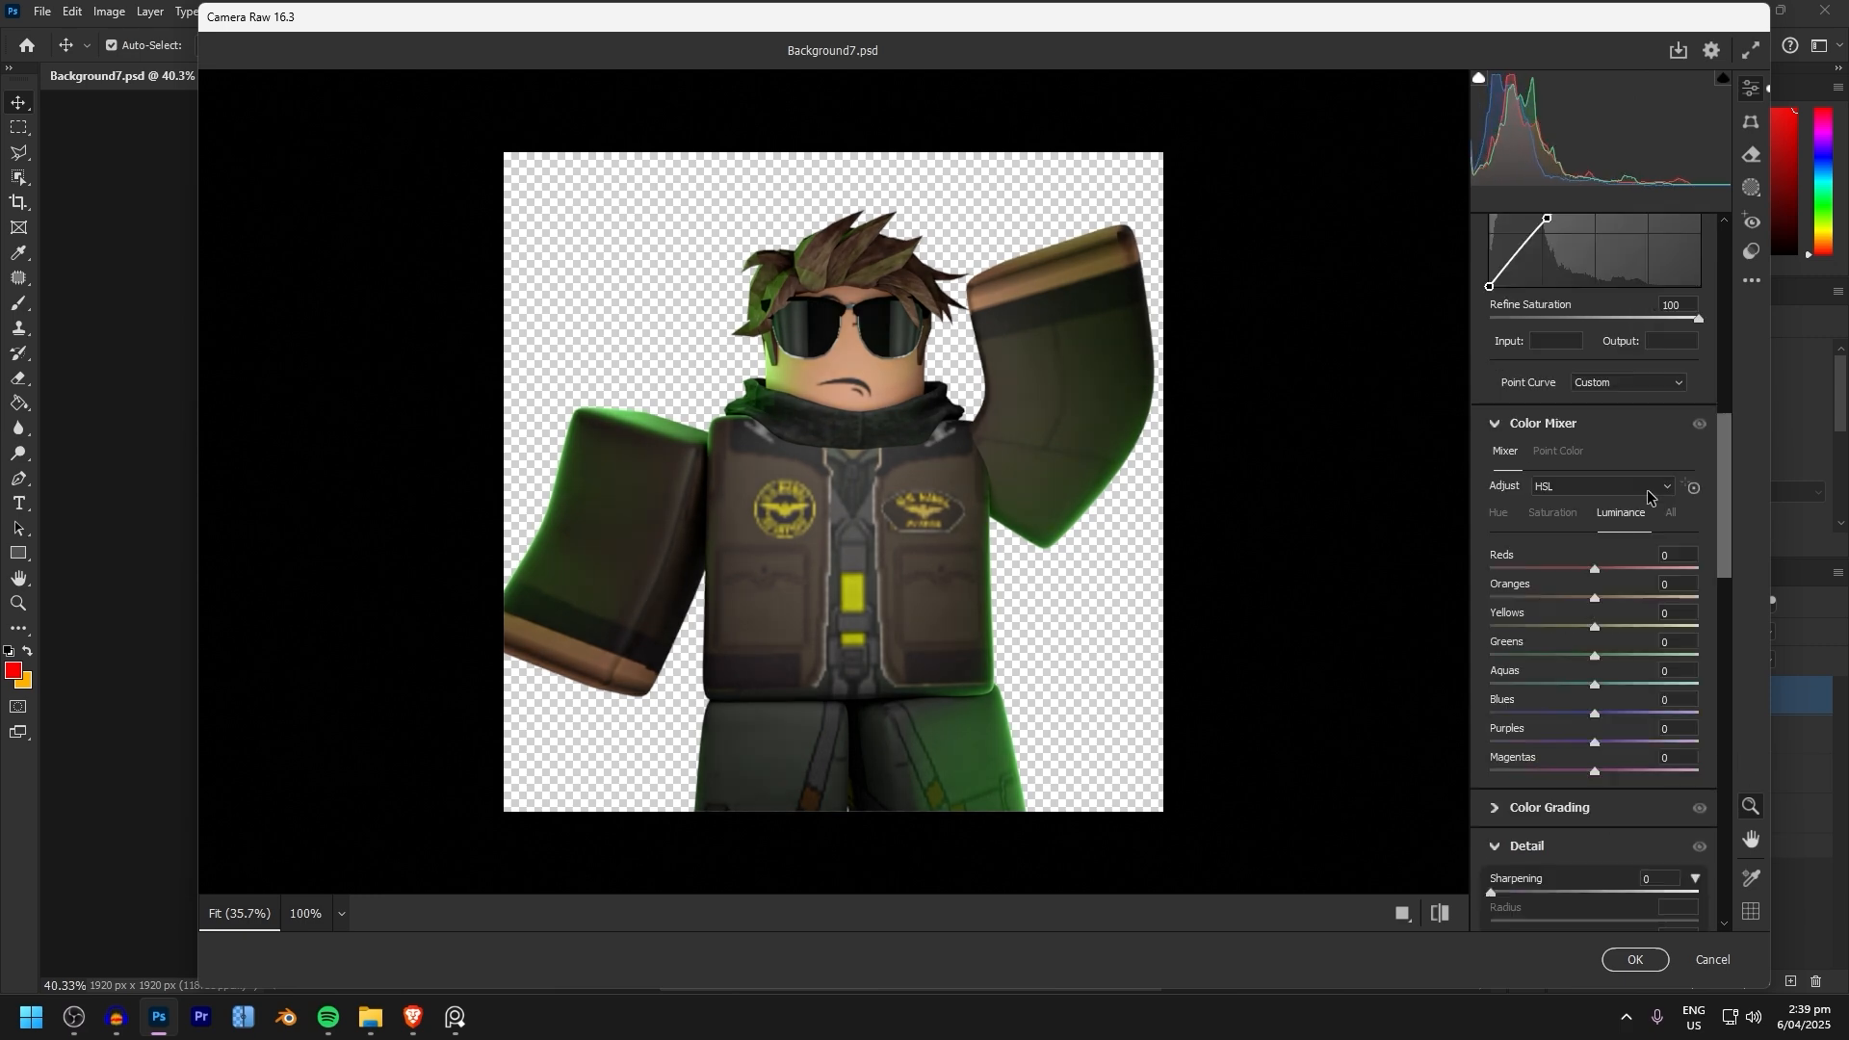
pyautogui.click(1632, 959)
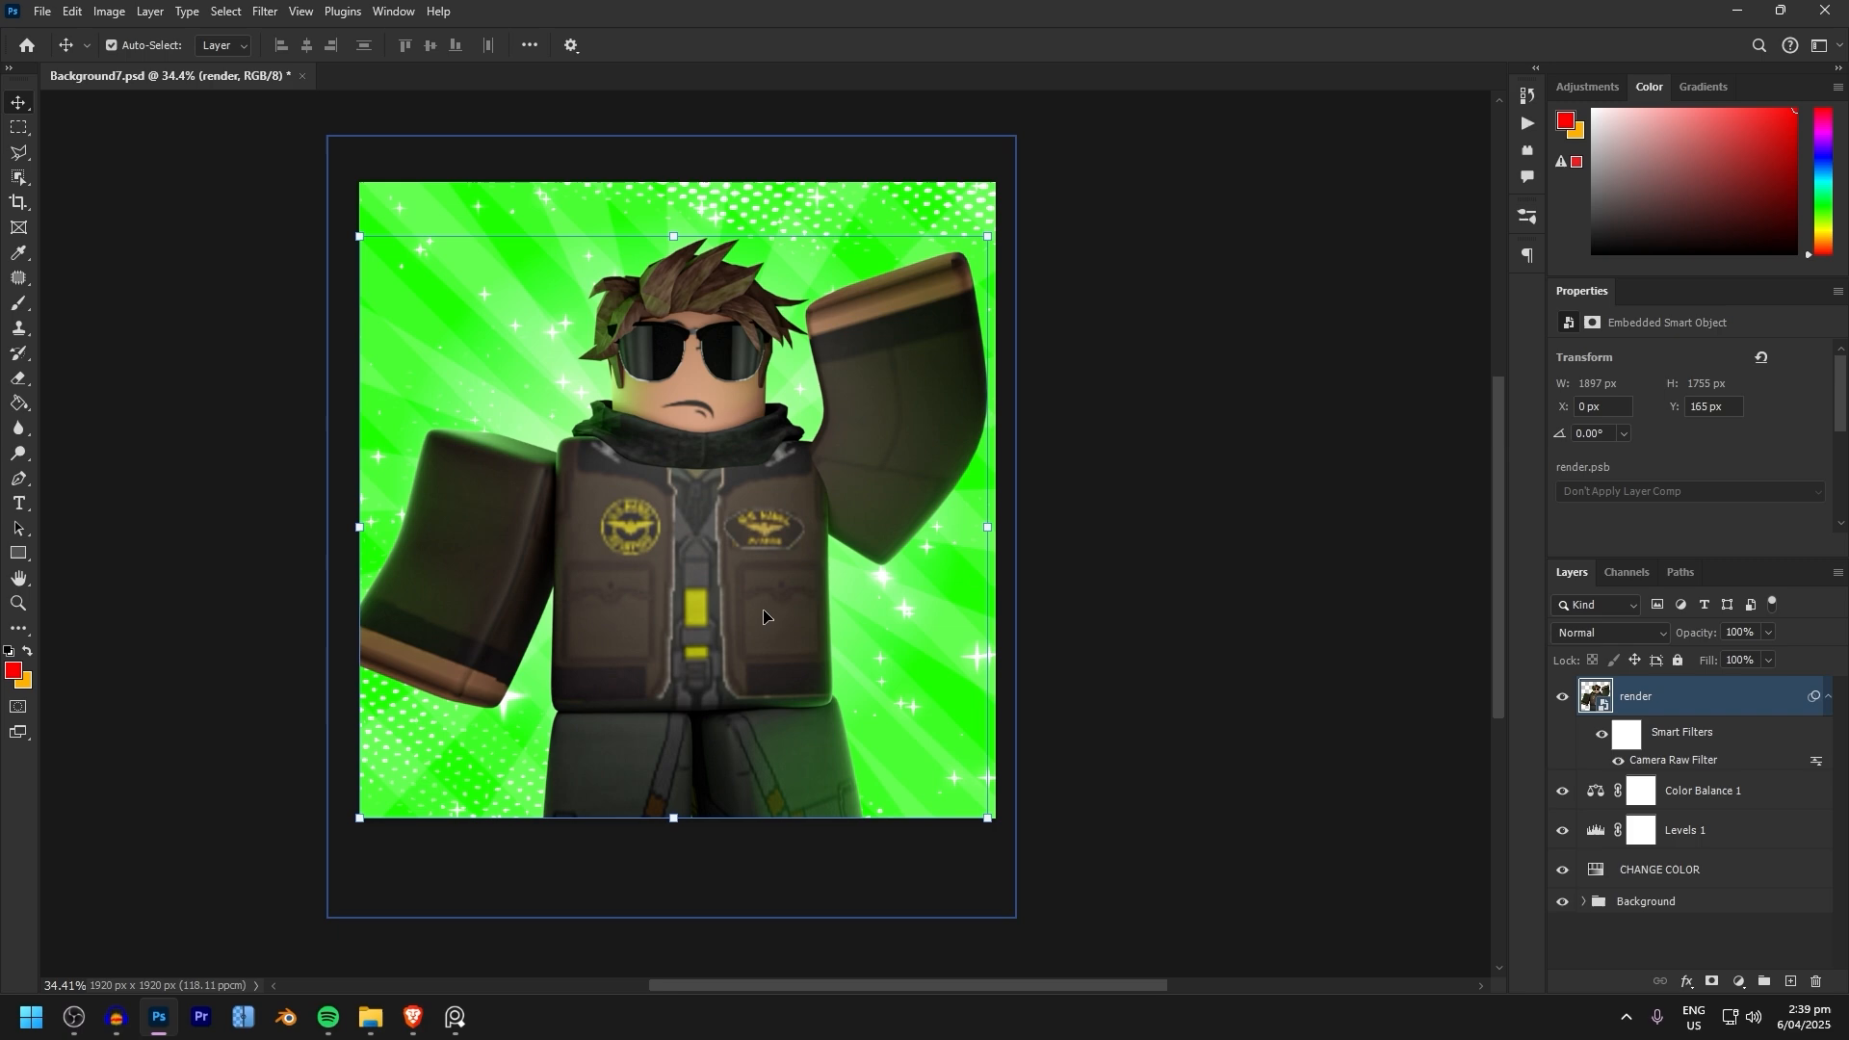
# Create a new empty layer clipped to the render and blend it with Soft Light.
pyautogui.press('ctrl+t')
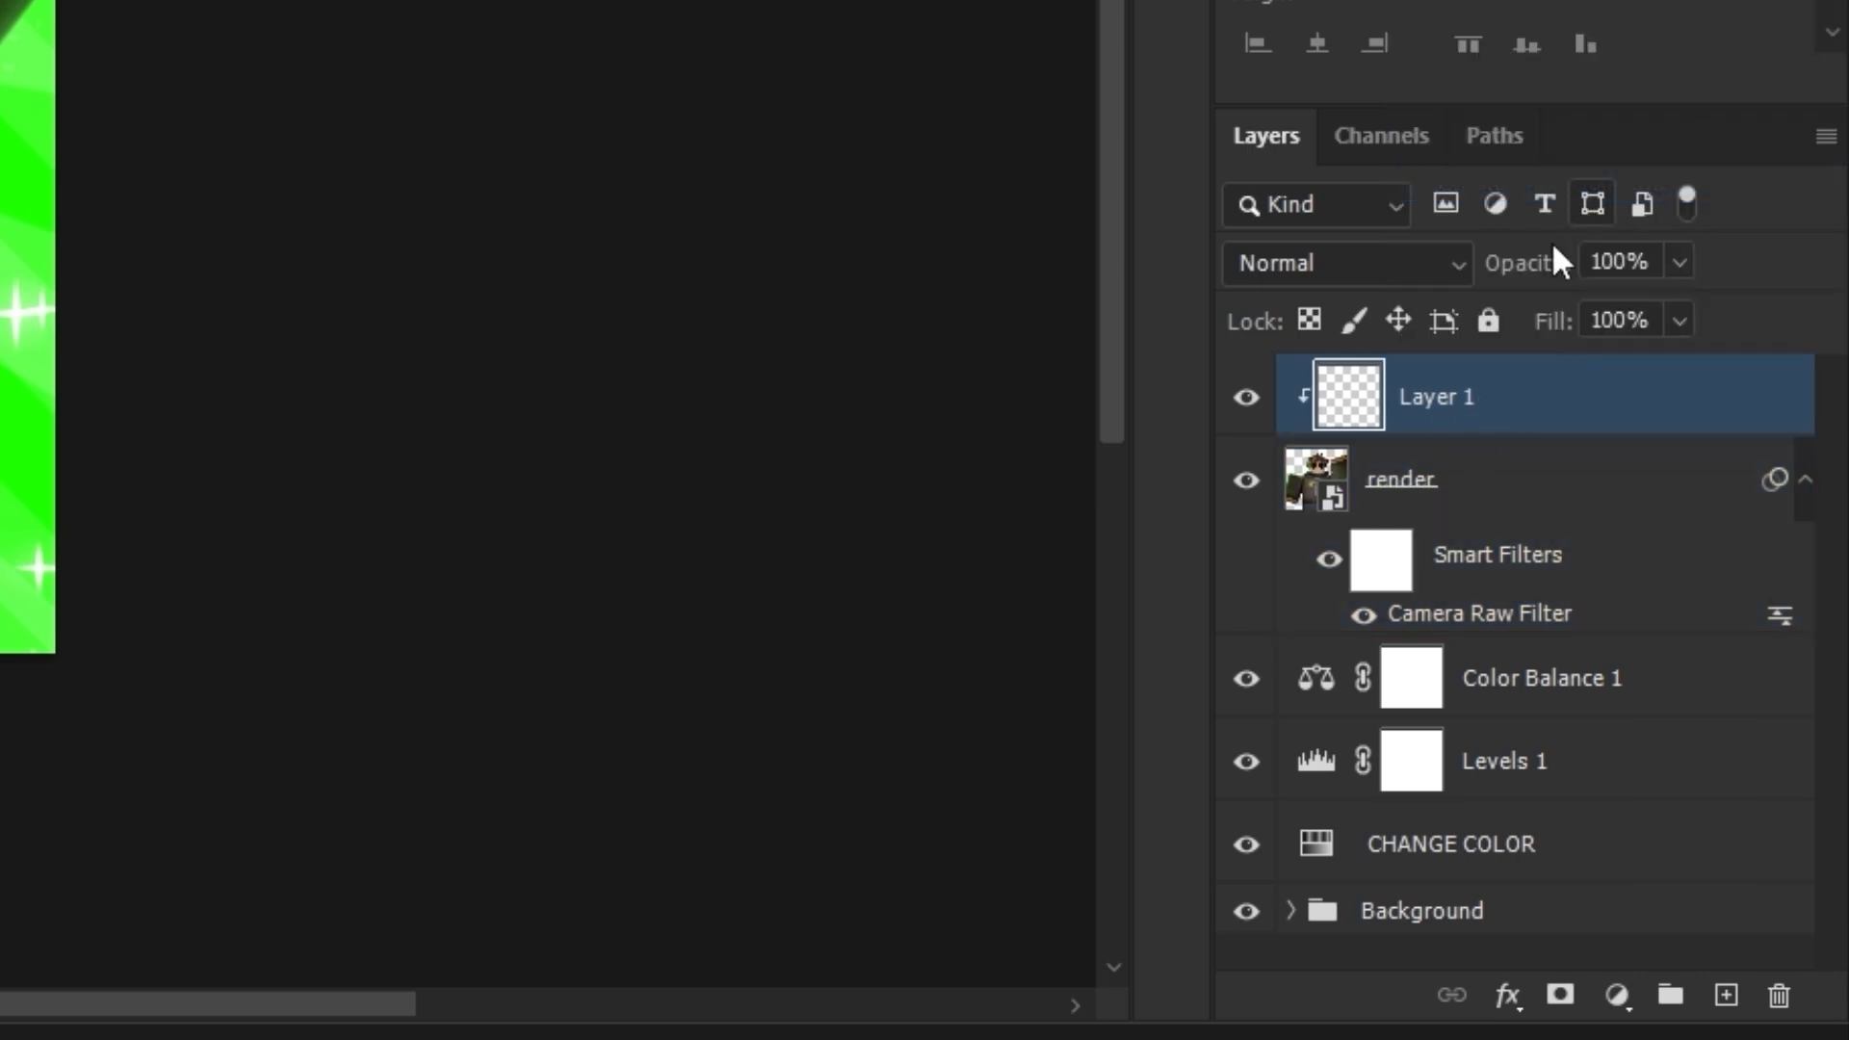
pyautogui.click(1344, 262)
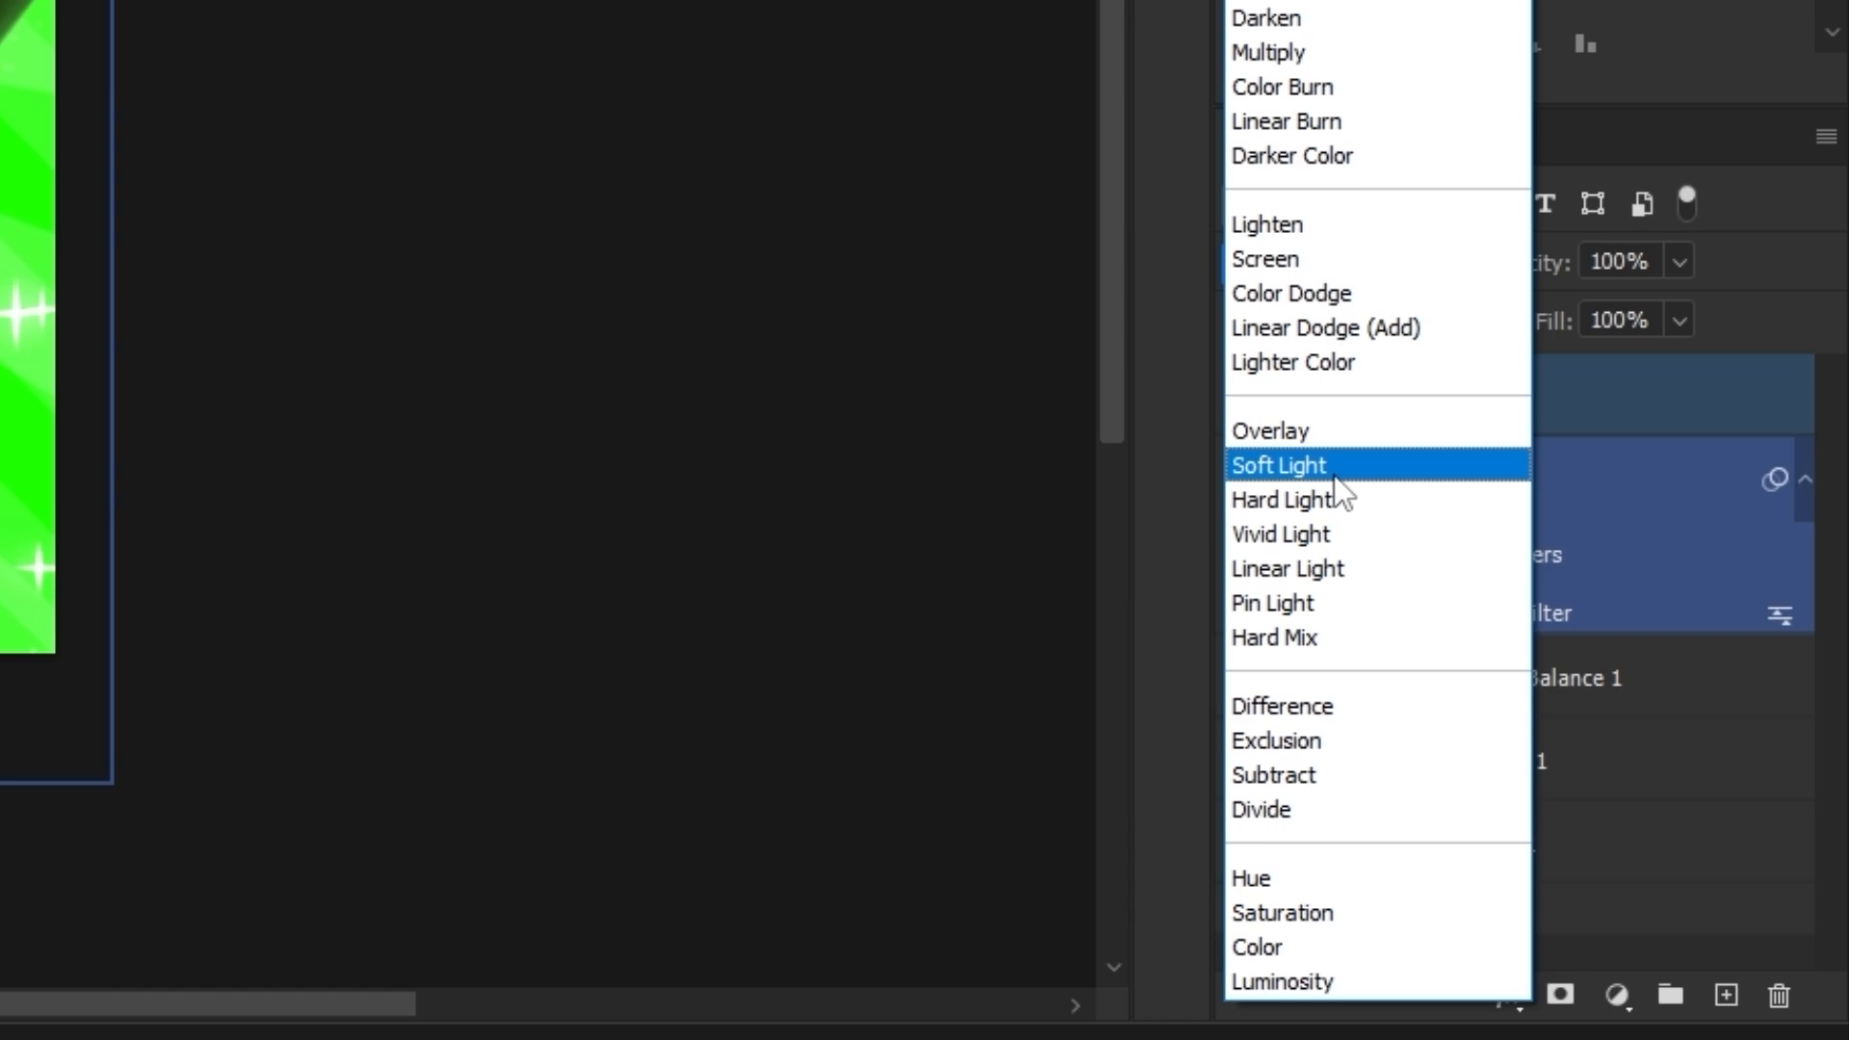
pyautogui.click(1278, 464)
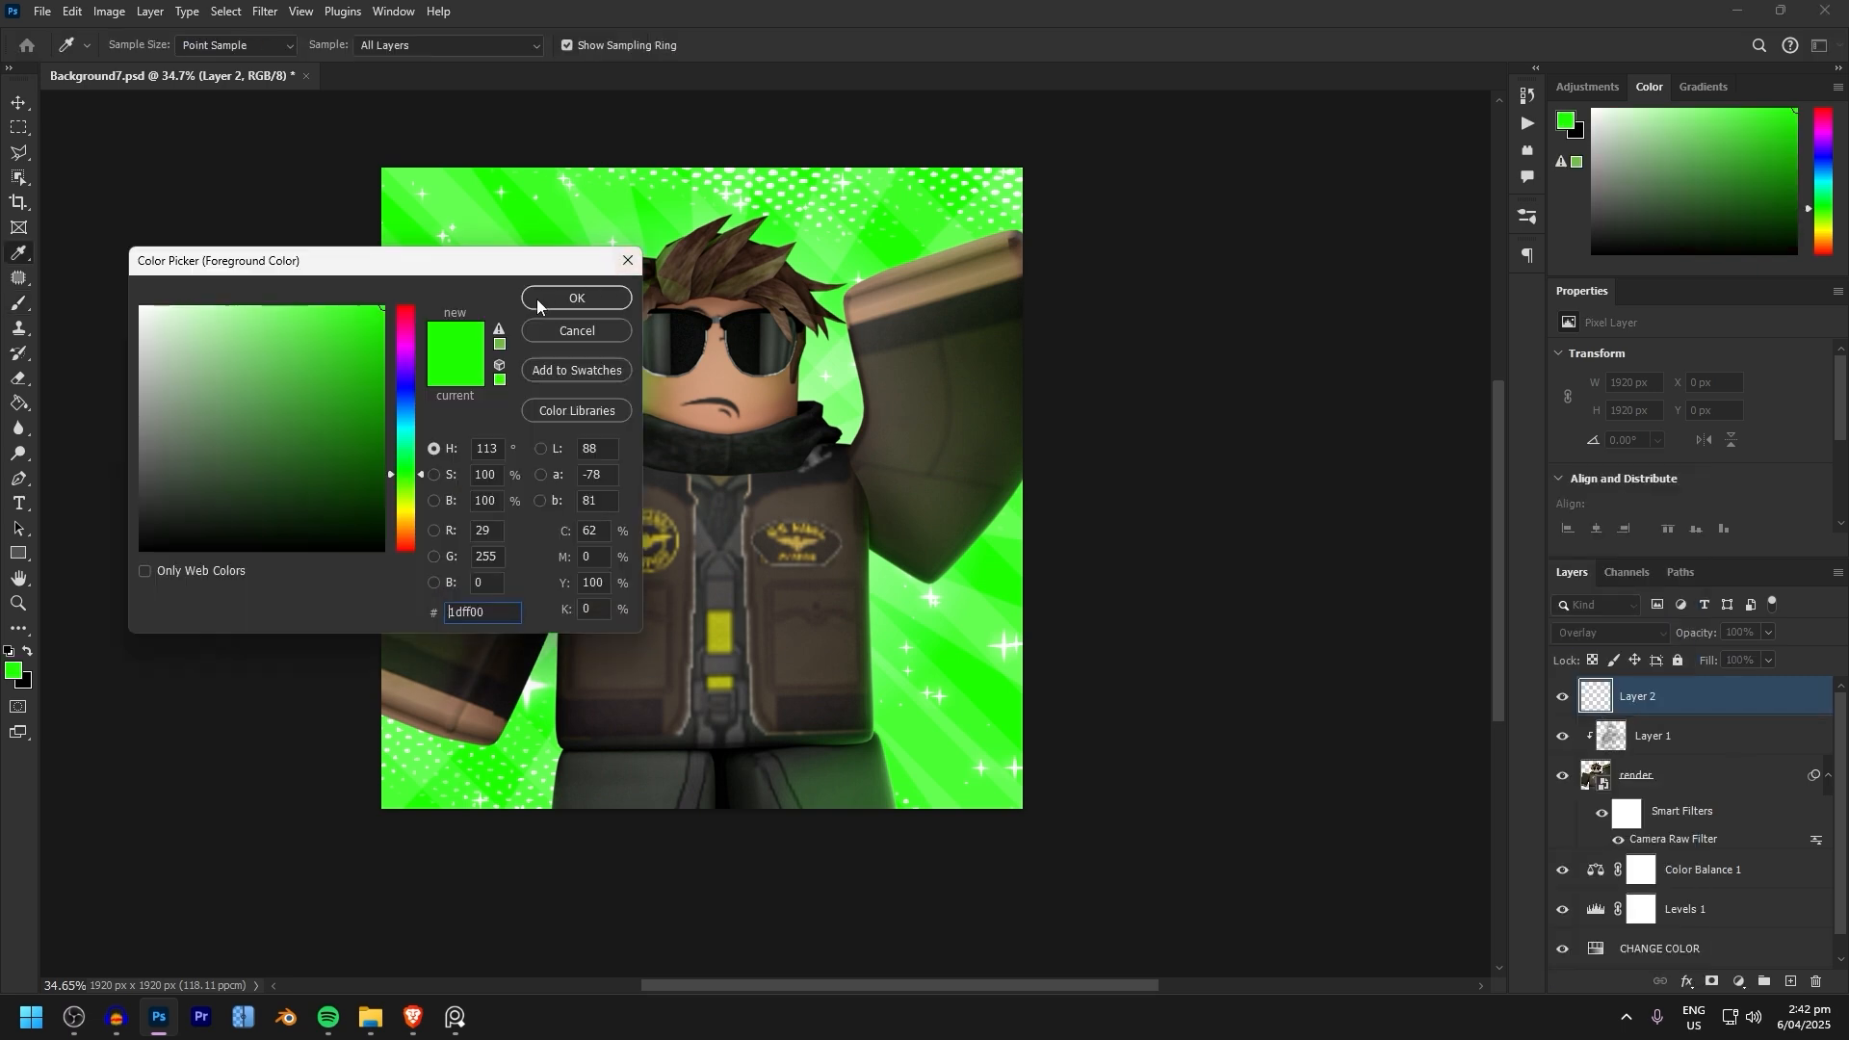
# Confirm bright green 1dff00 as the colour for the Overlay tint layer.
pyautogui.click(576, 296)
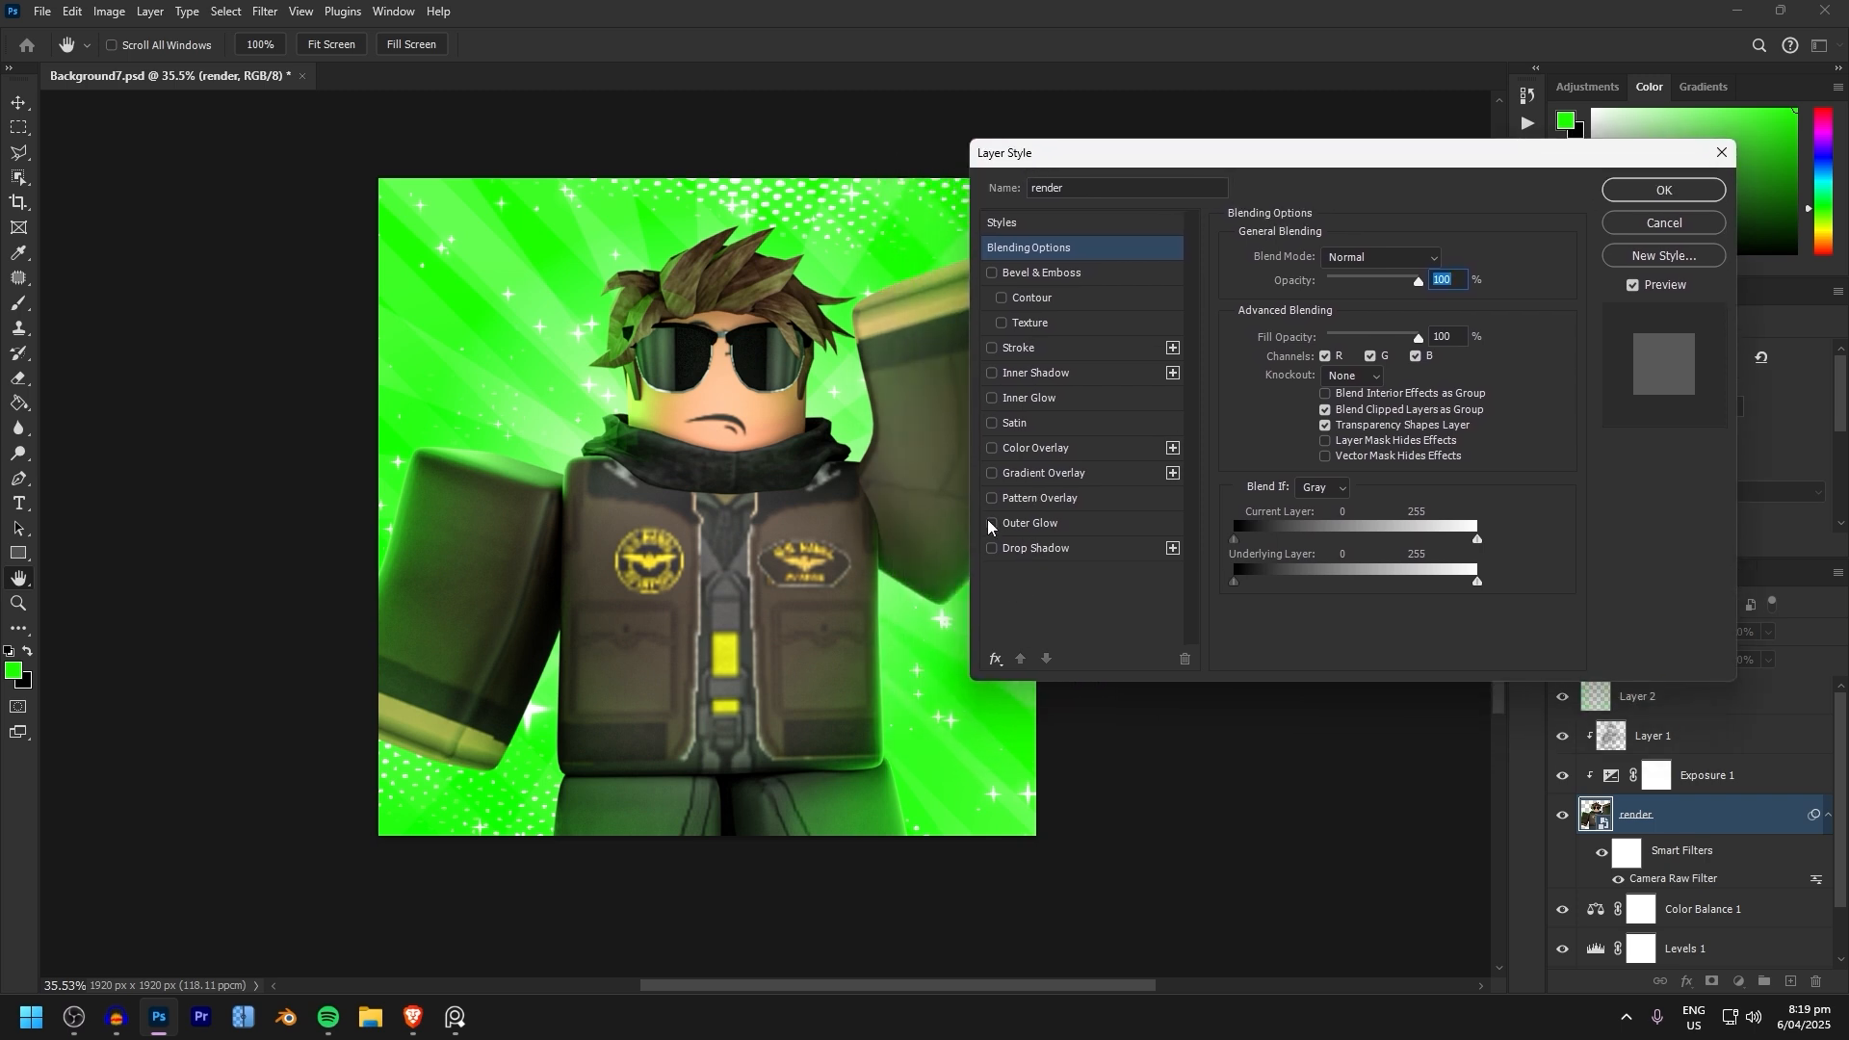
# Enable a white Overlay outer glow of about 92 px on the render and turn on Inner Shadow.
pyautogui.click(1028, 522)
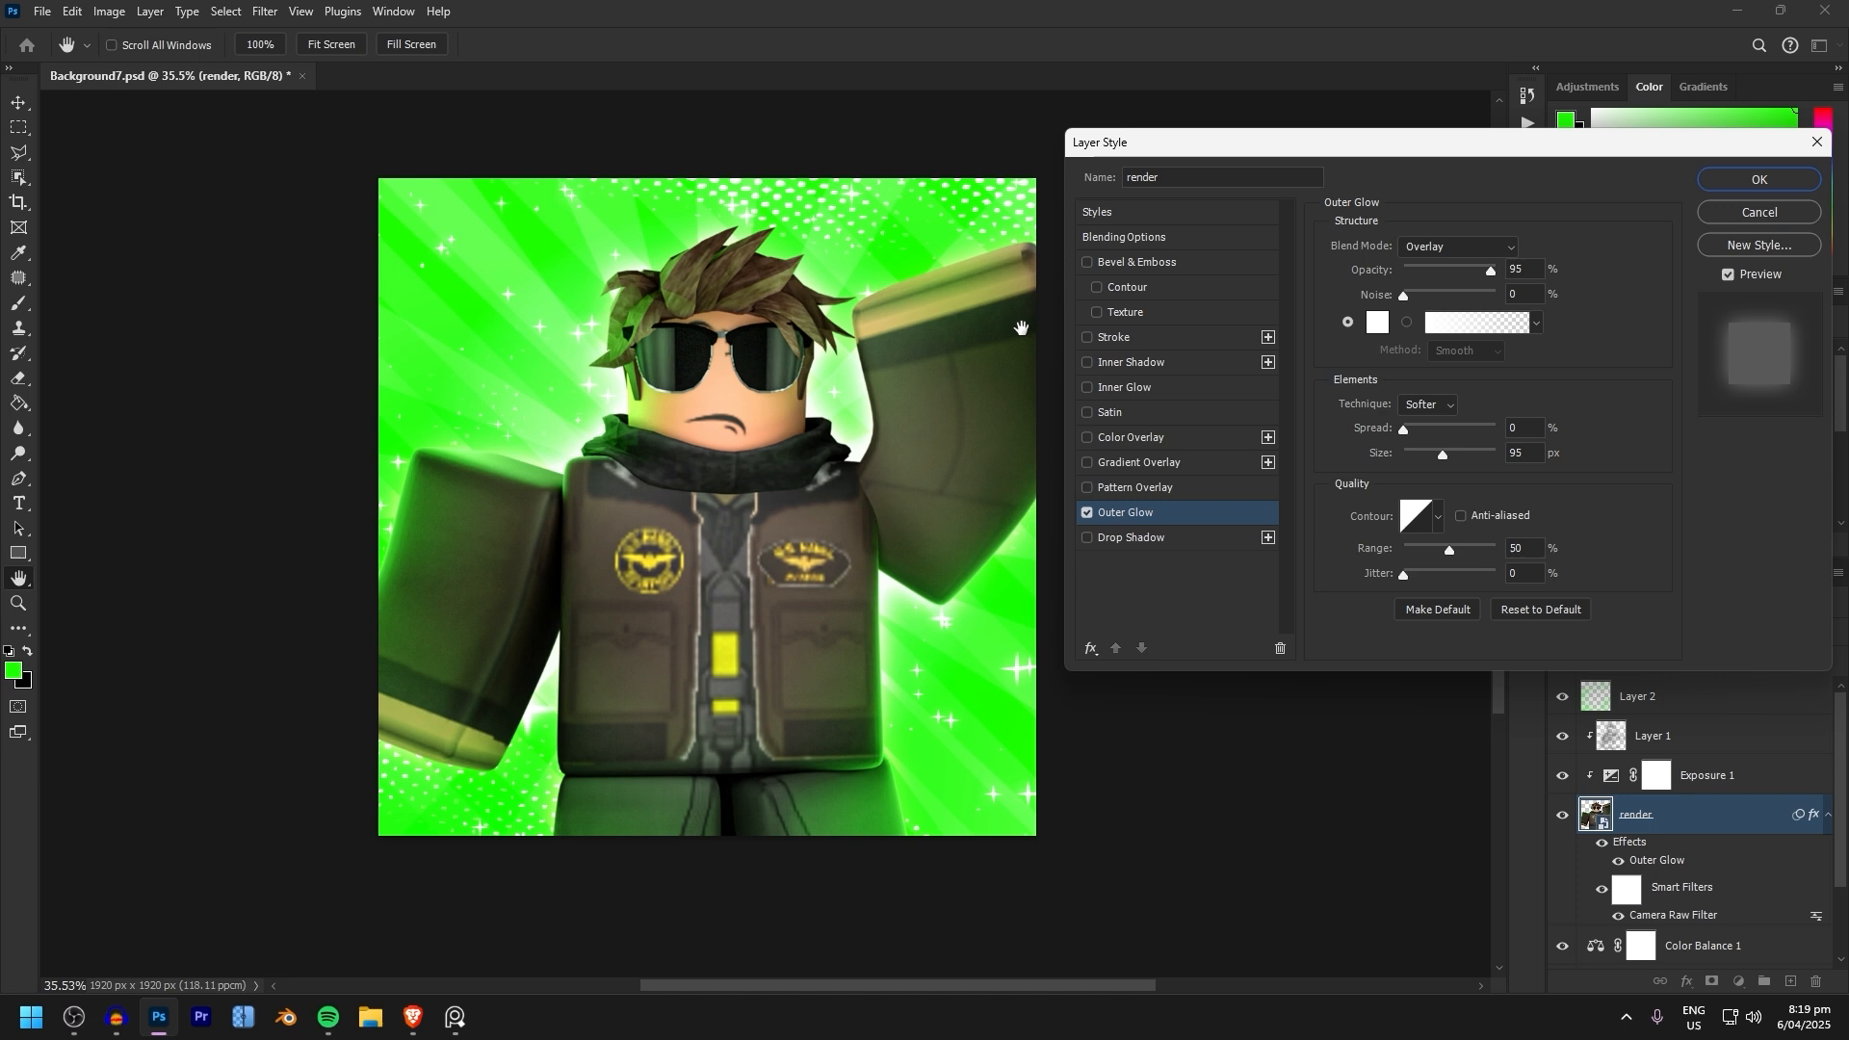
pyautogui.click(1456, 247)
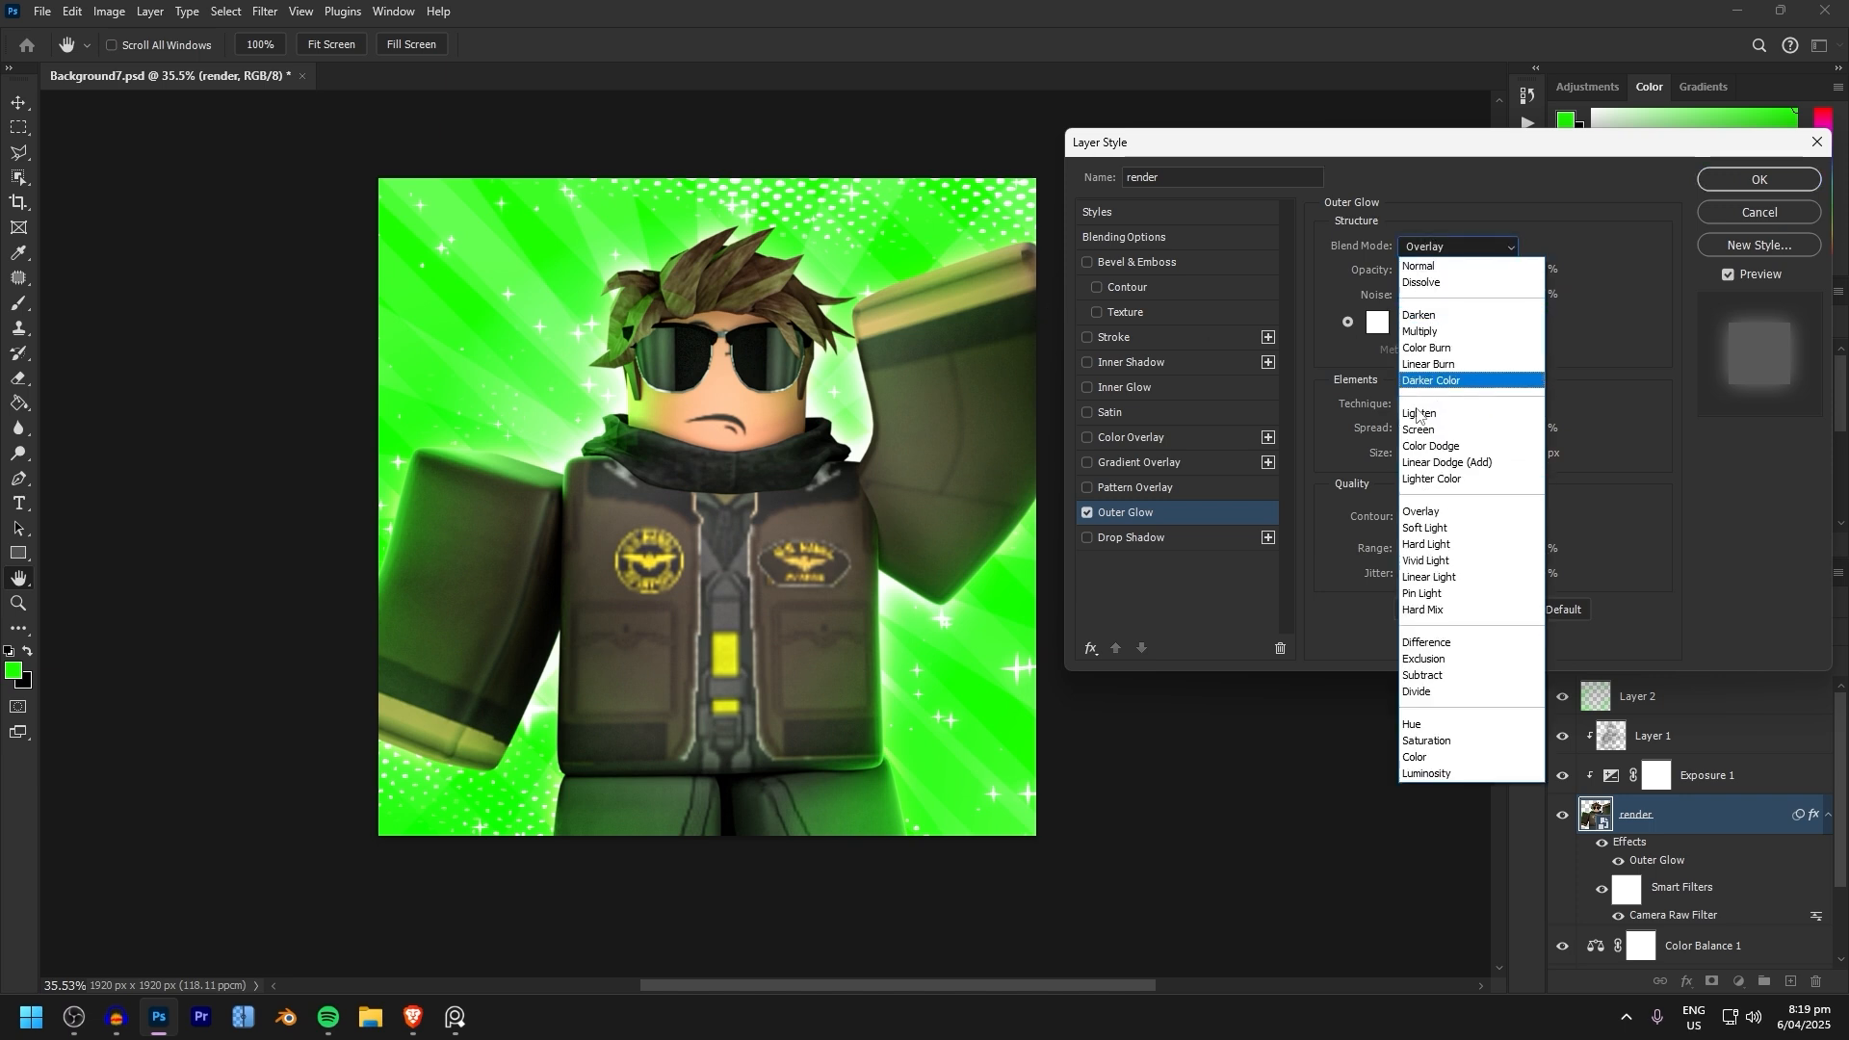
pyautogui.click(1421, 511)
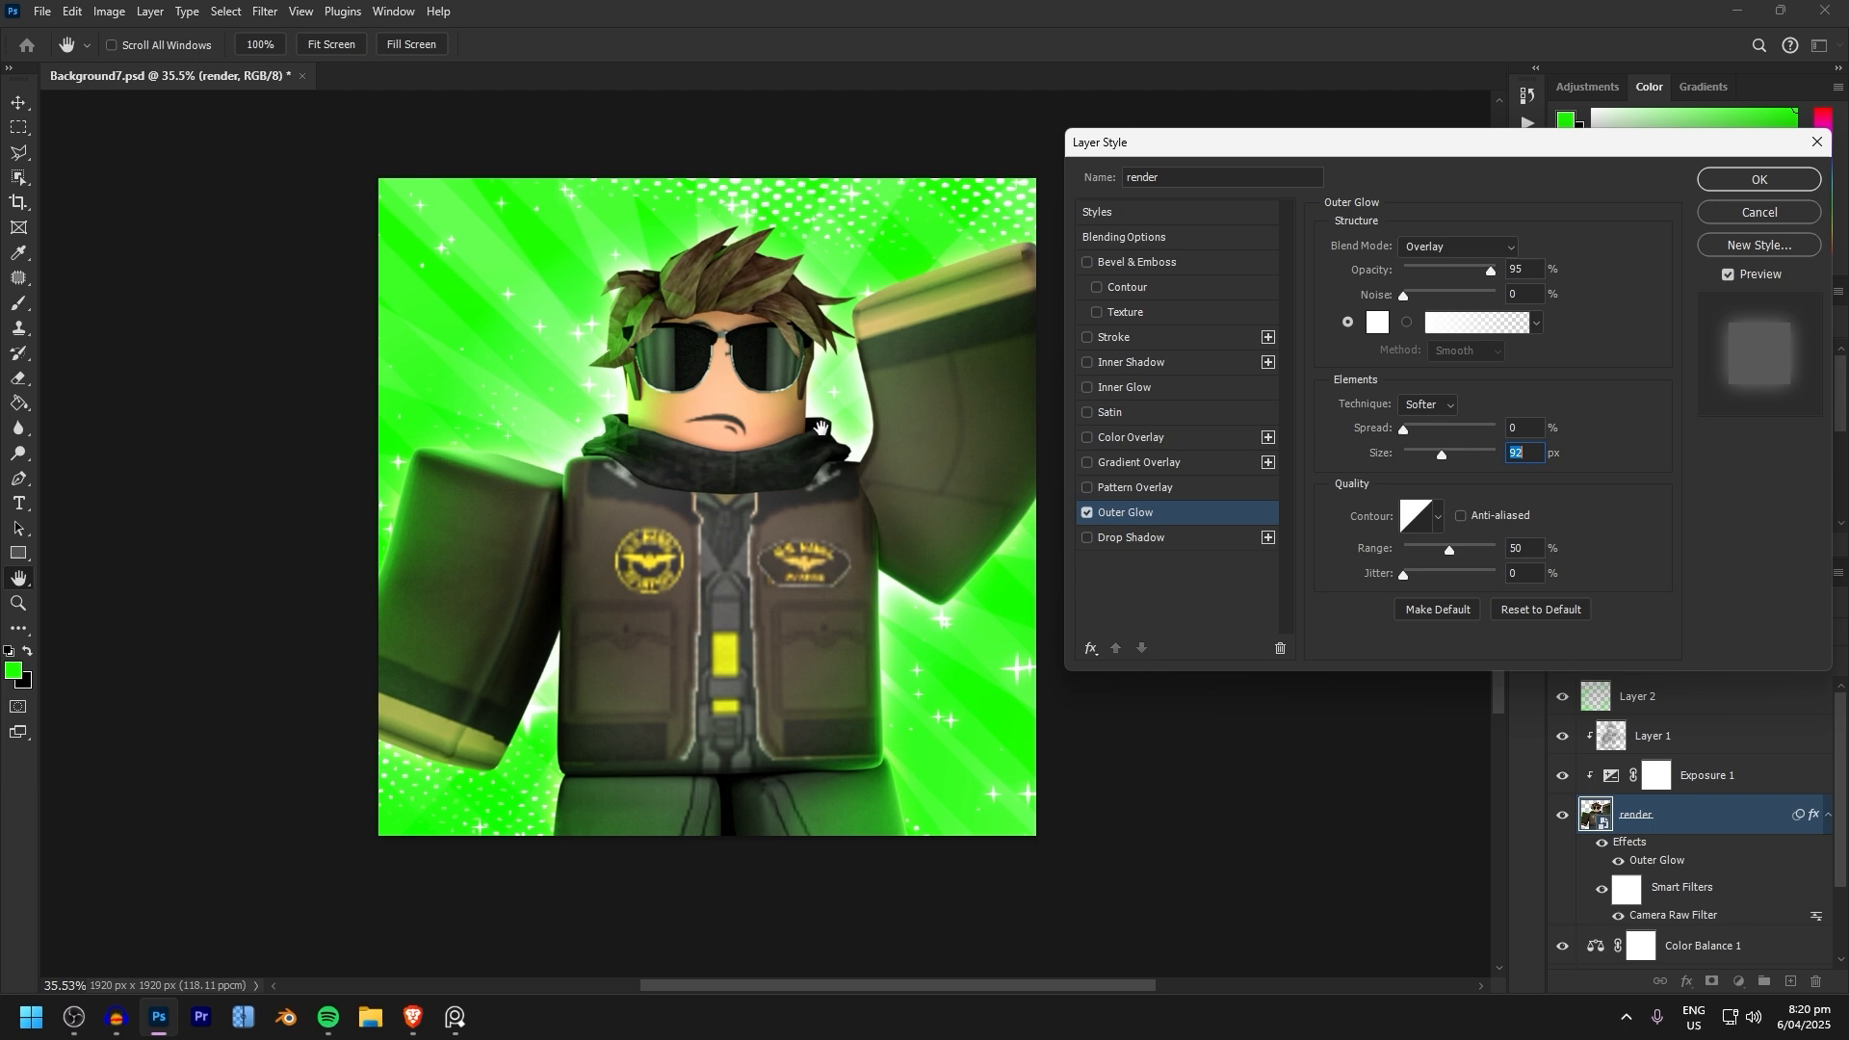
pyautogui.click(1130, 362)
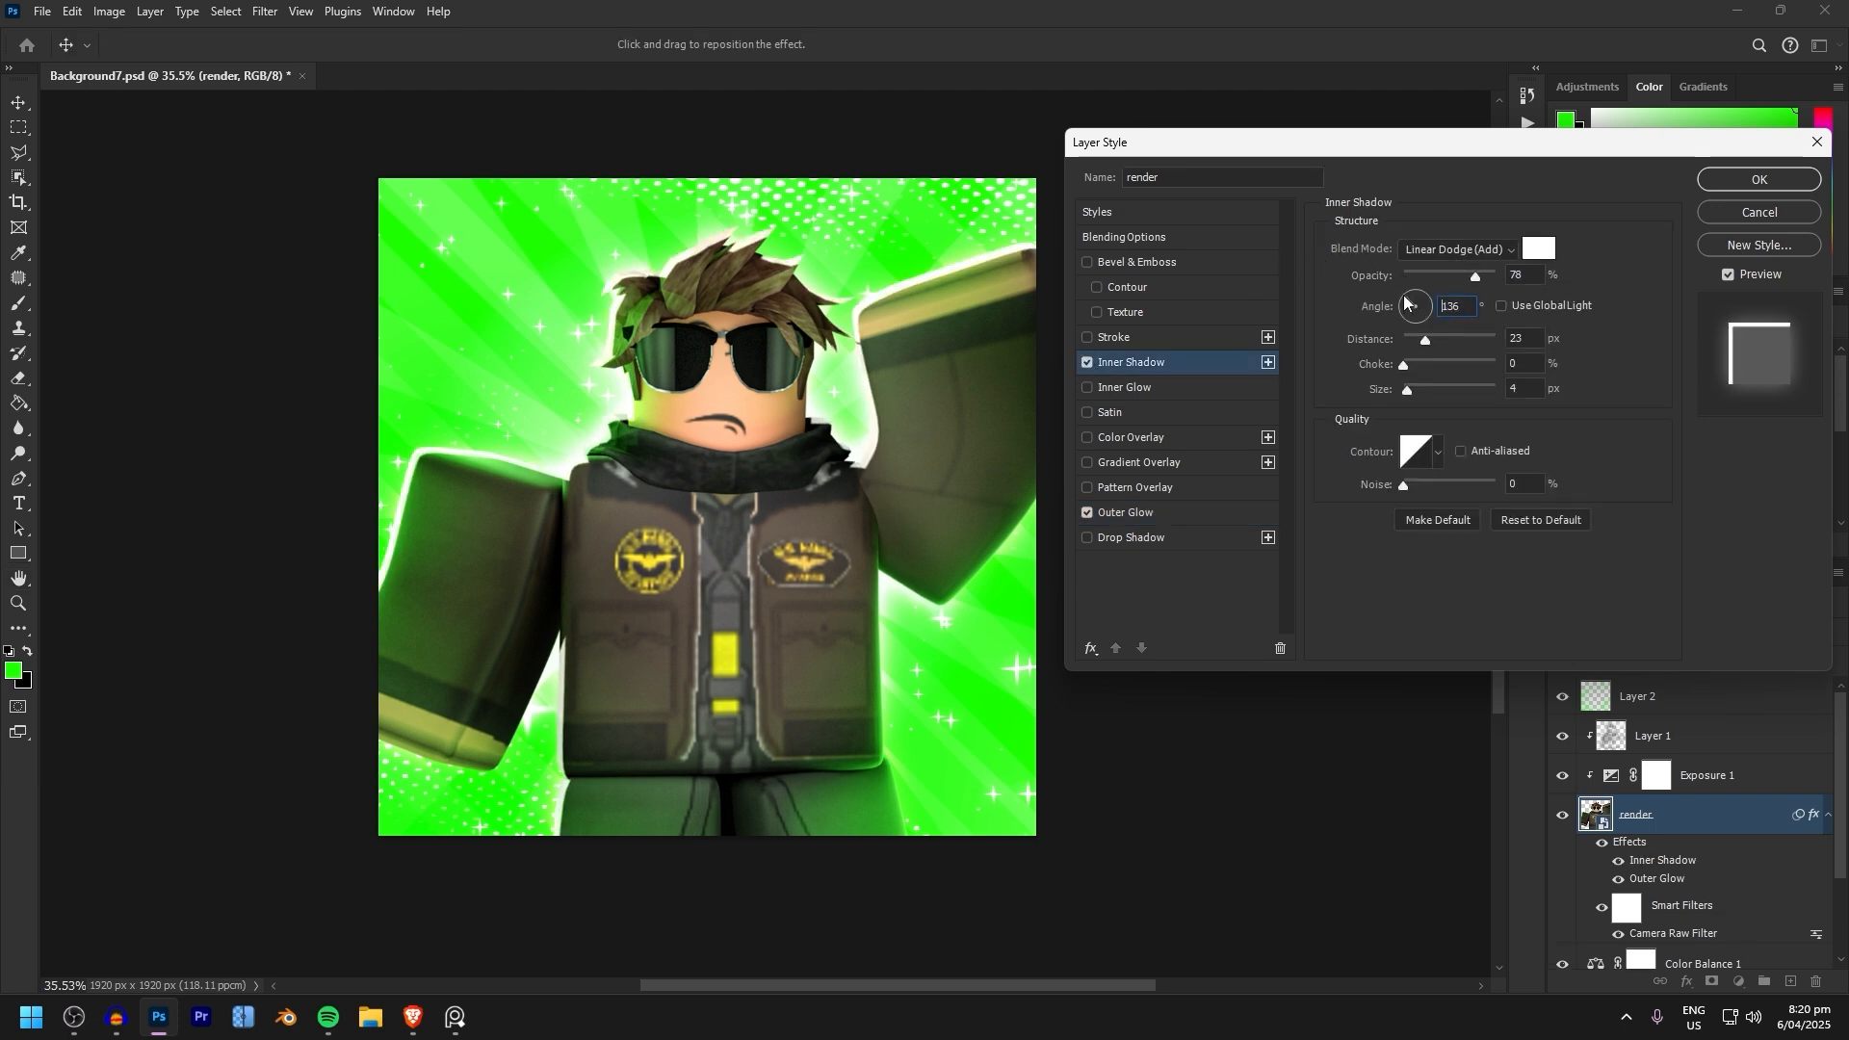
# Set the inner shadow to Linear Dodge, light green, about 10 px distance at 136°.
pyautogui.click(1456, 248)
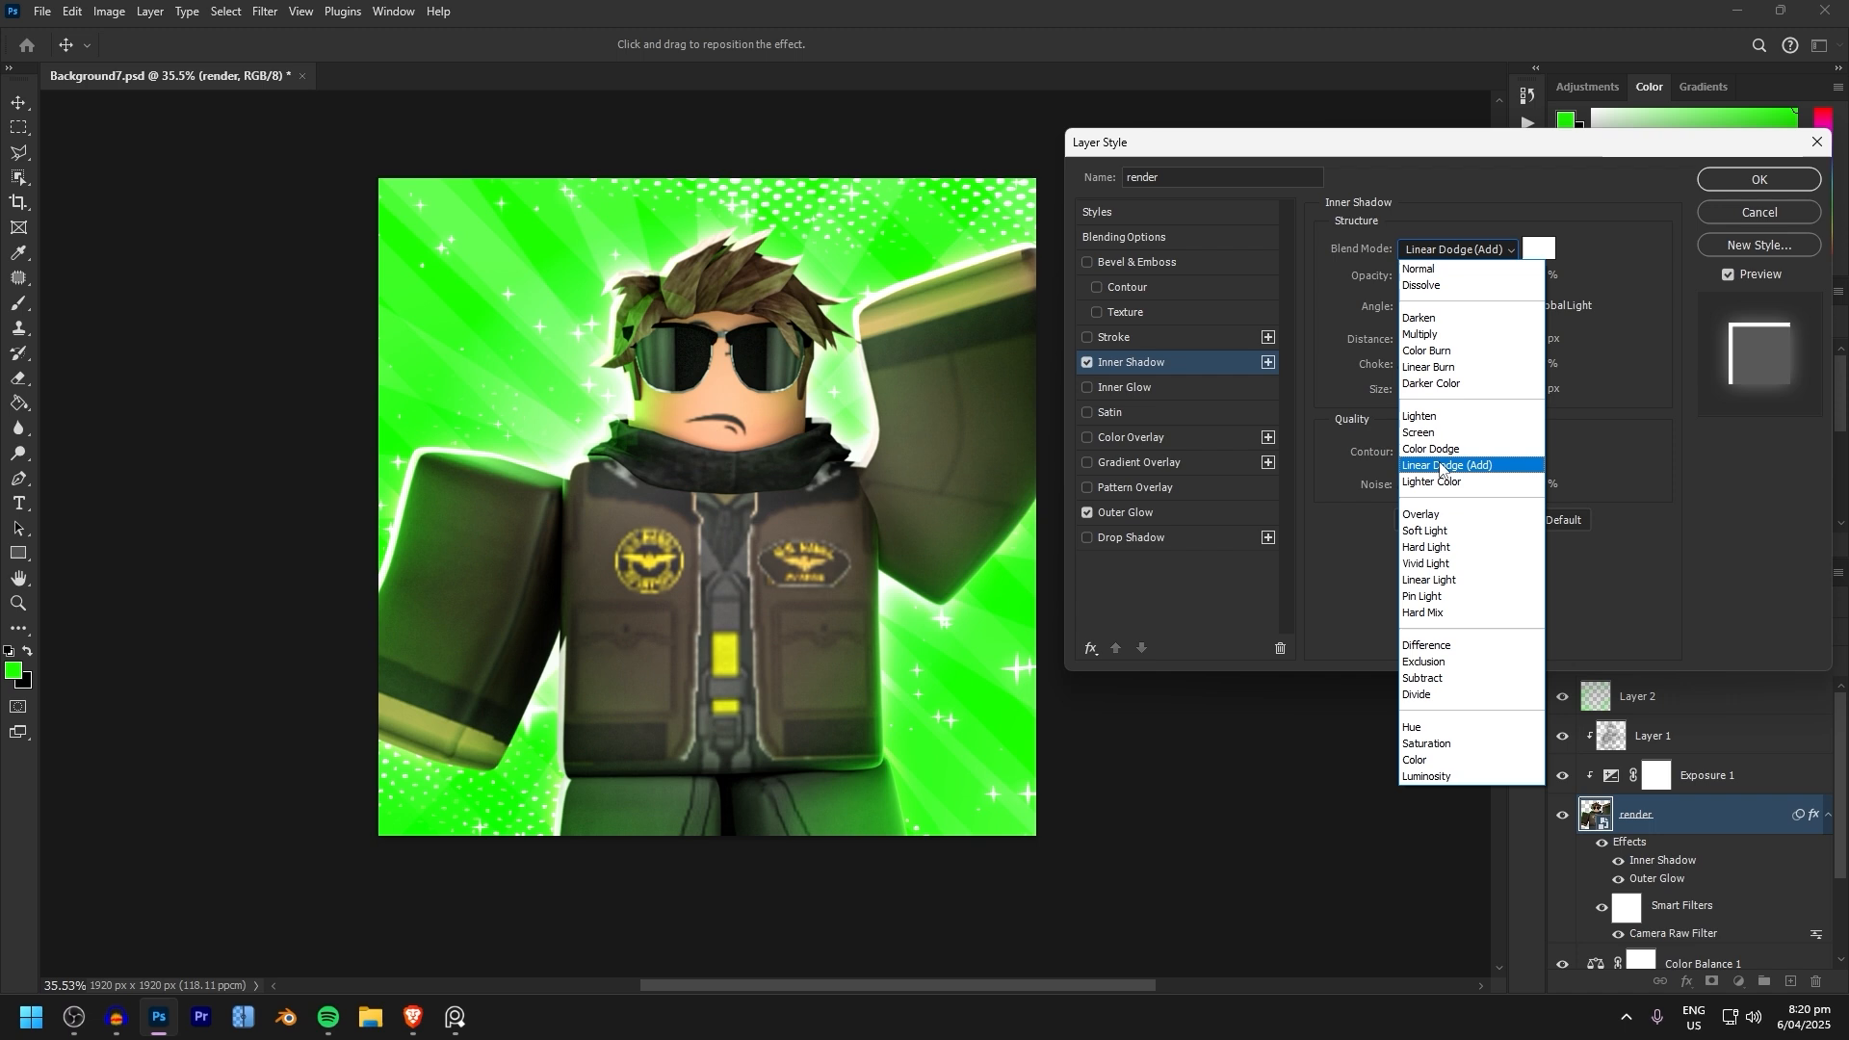
pyautogui.click(1446, 465)
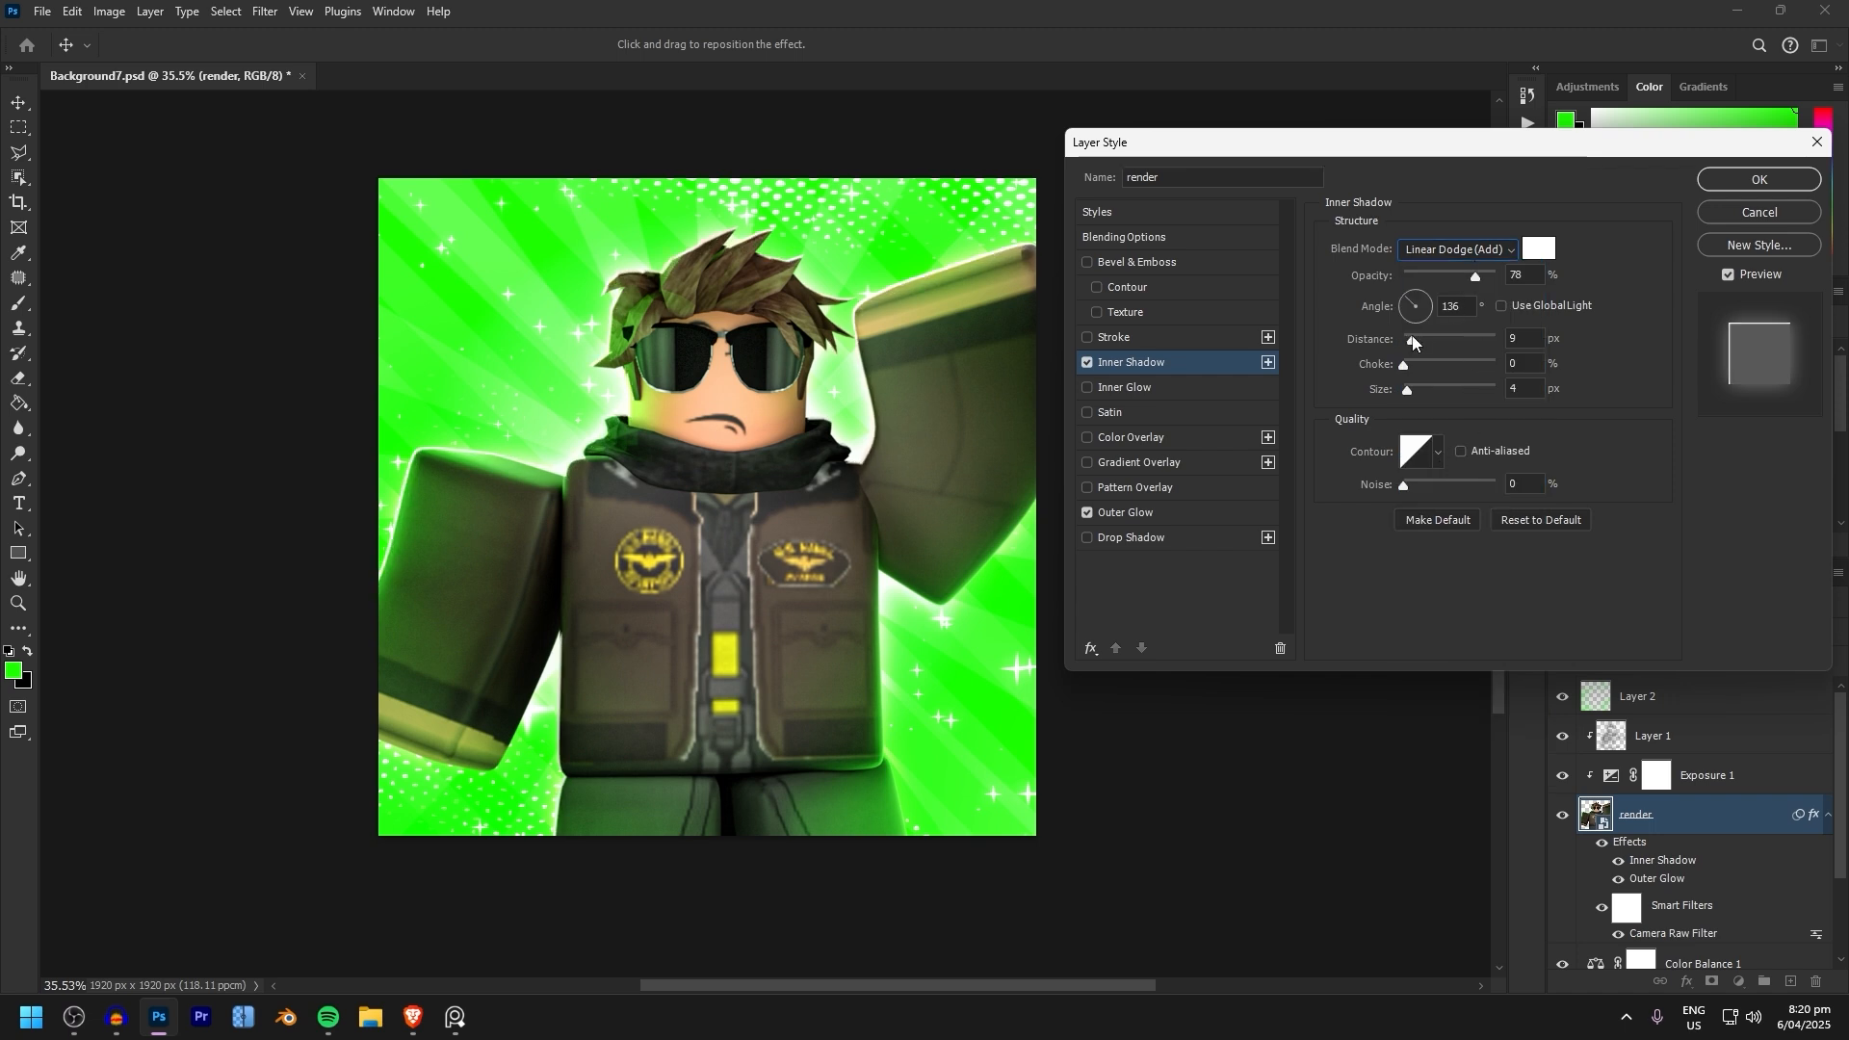
pyautogui.moveTo(1408, 339); pyautogui.dragTo(1415, 339)
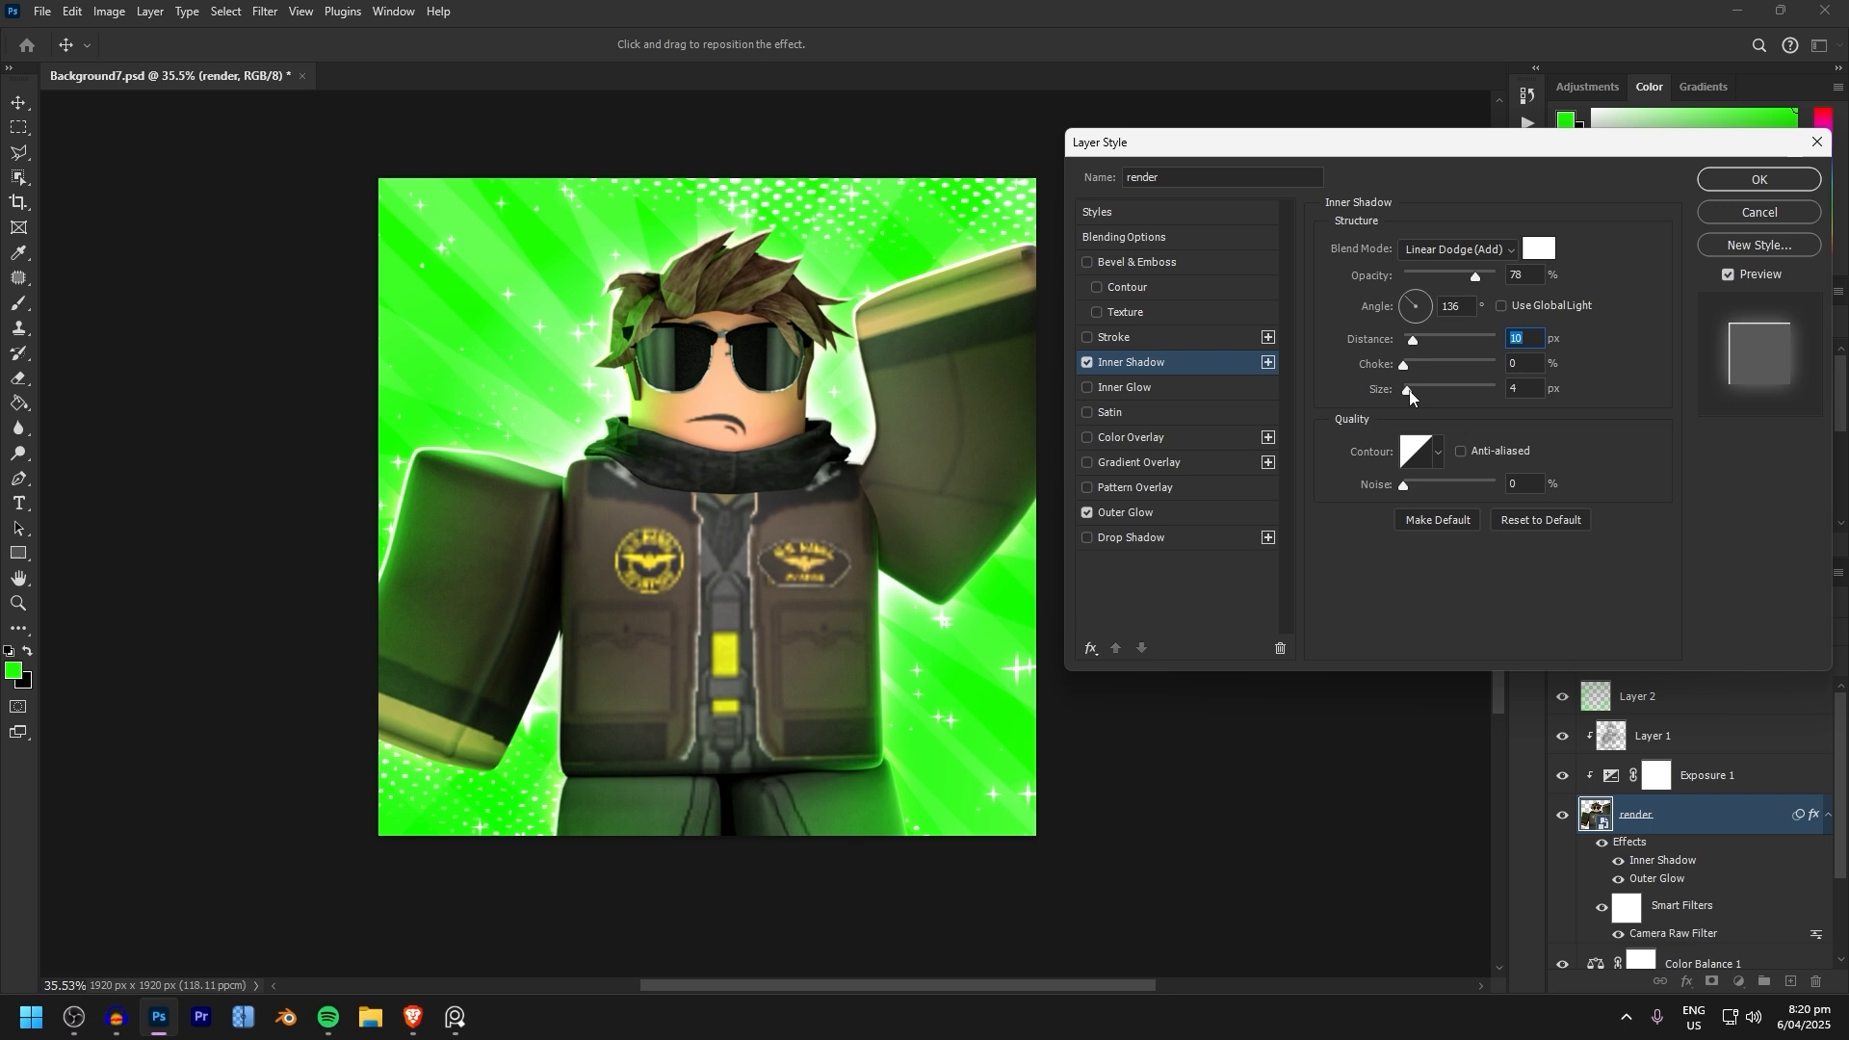
pyautogui.click(1406, 391)
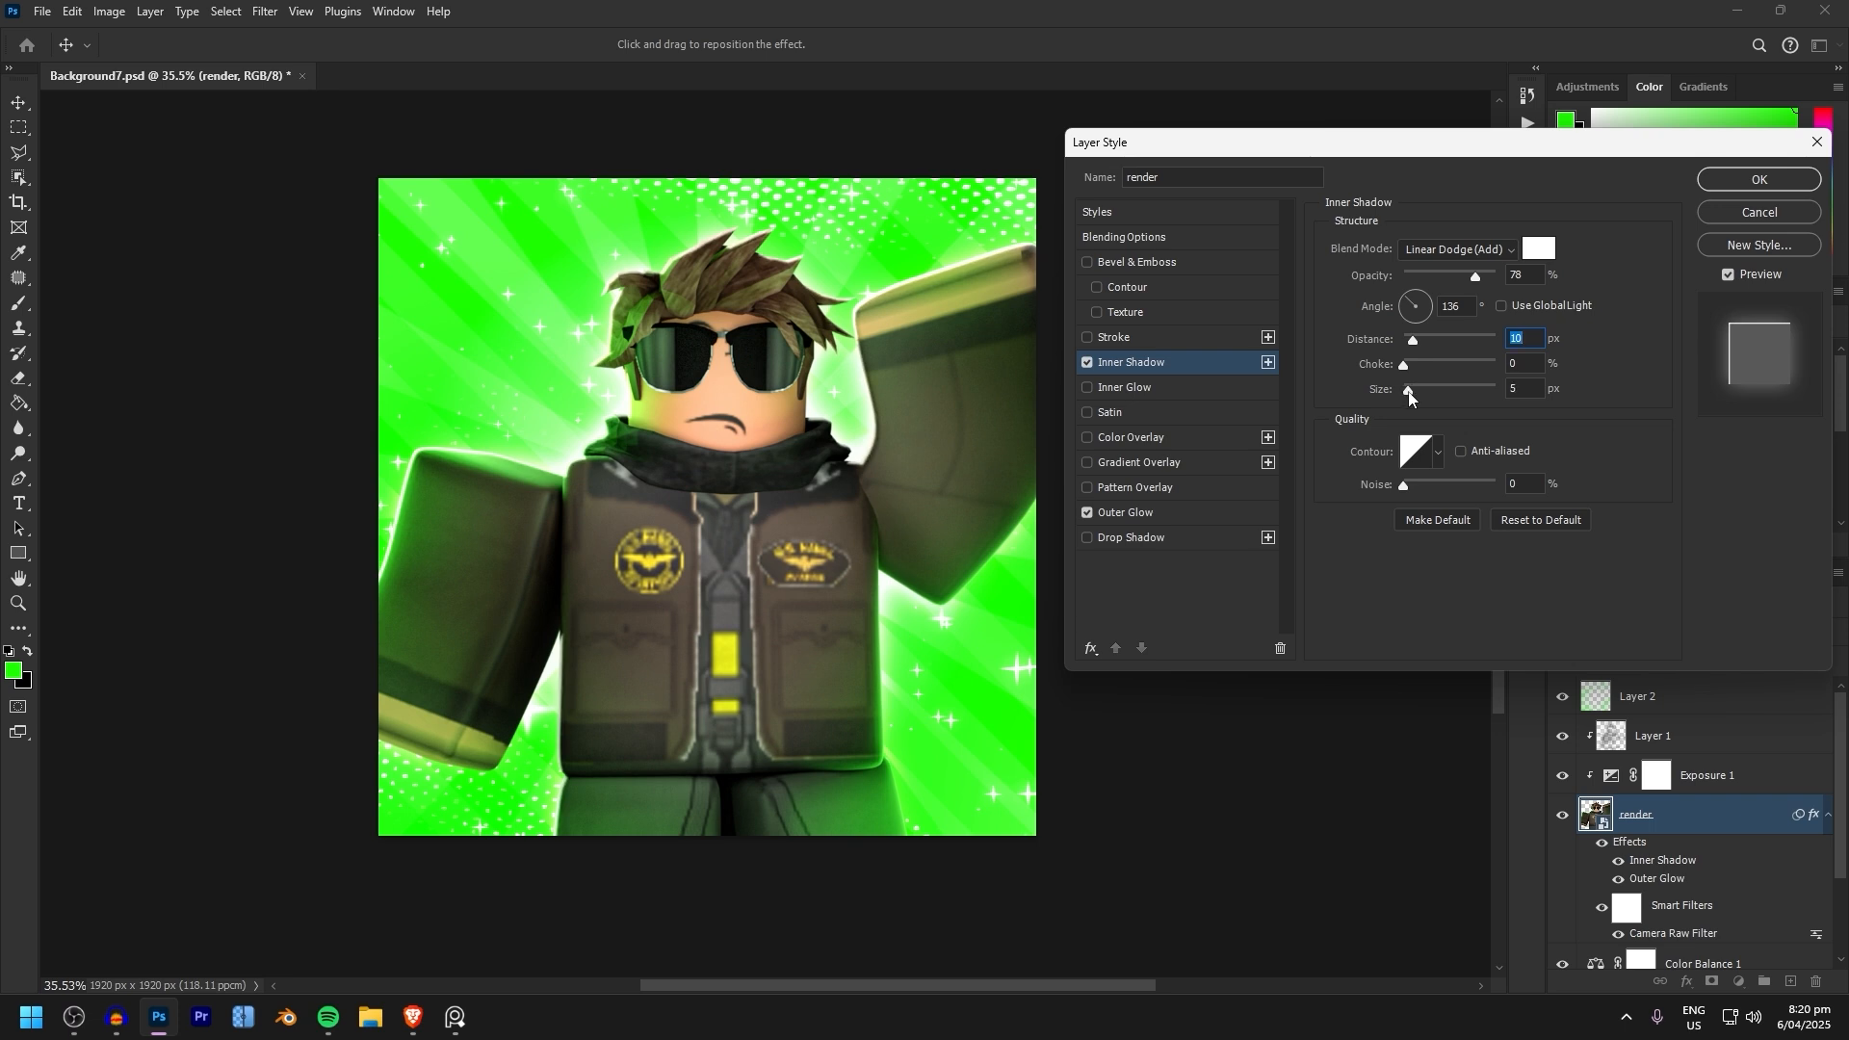
pyautogui.click(1536, 248)
pyautogui.write('7eff84')
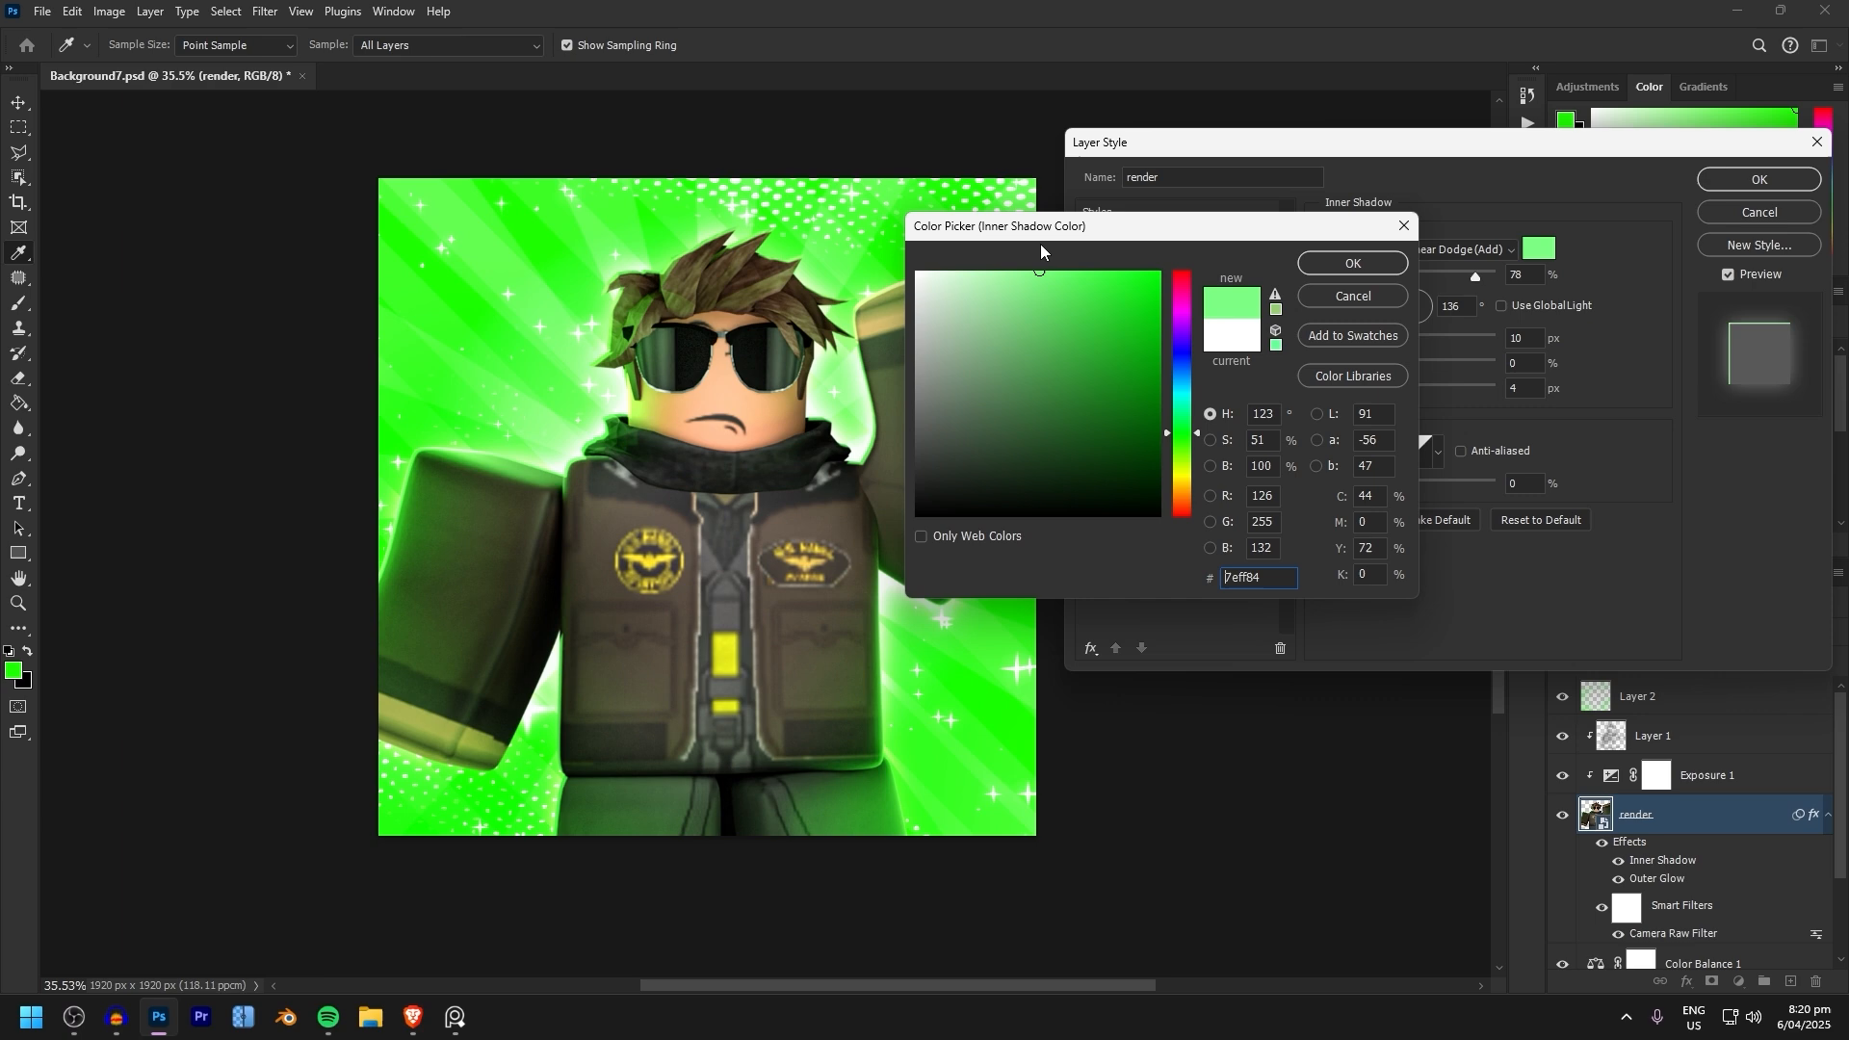
pyautogui.click(1350, 264)
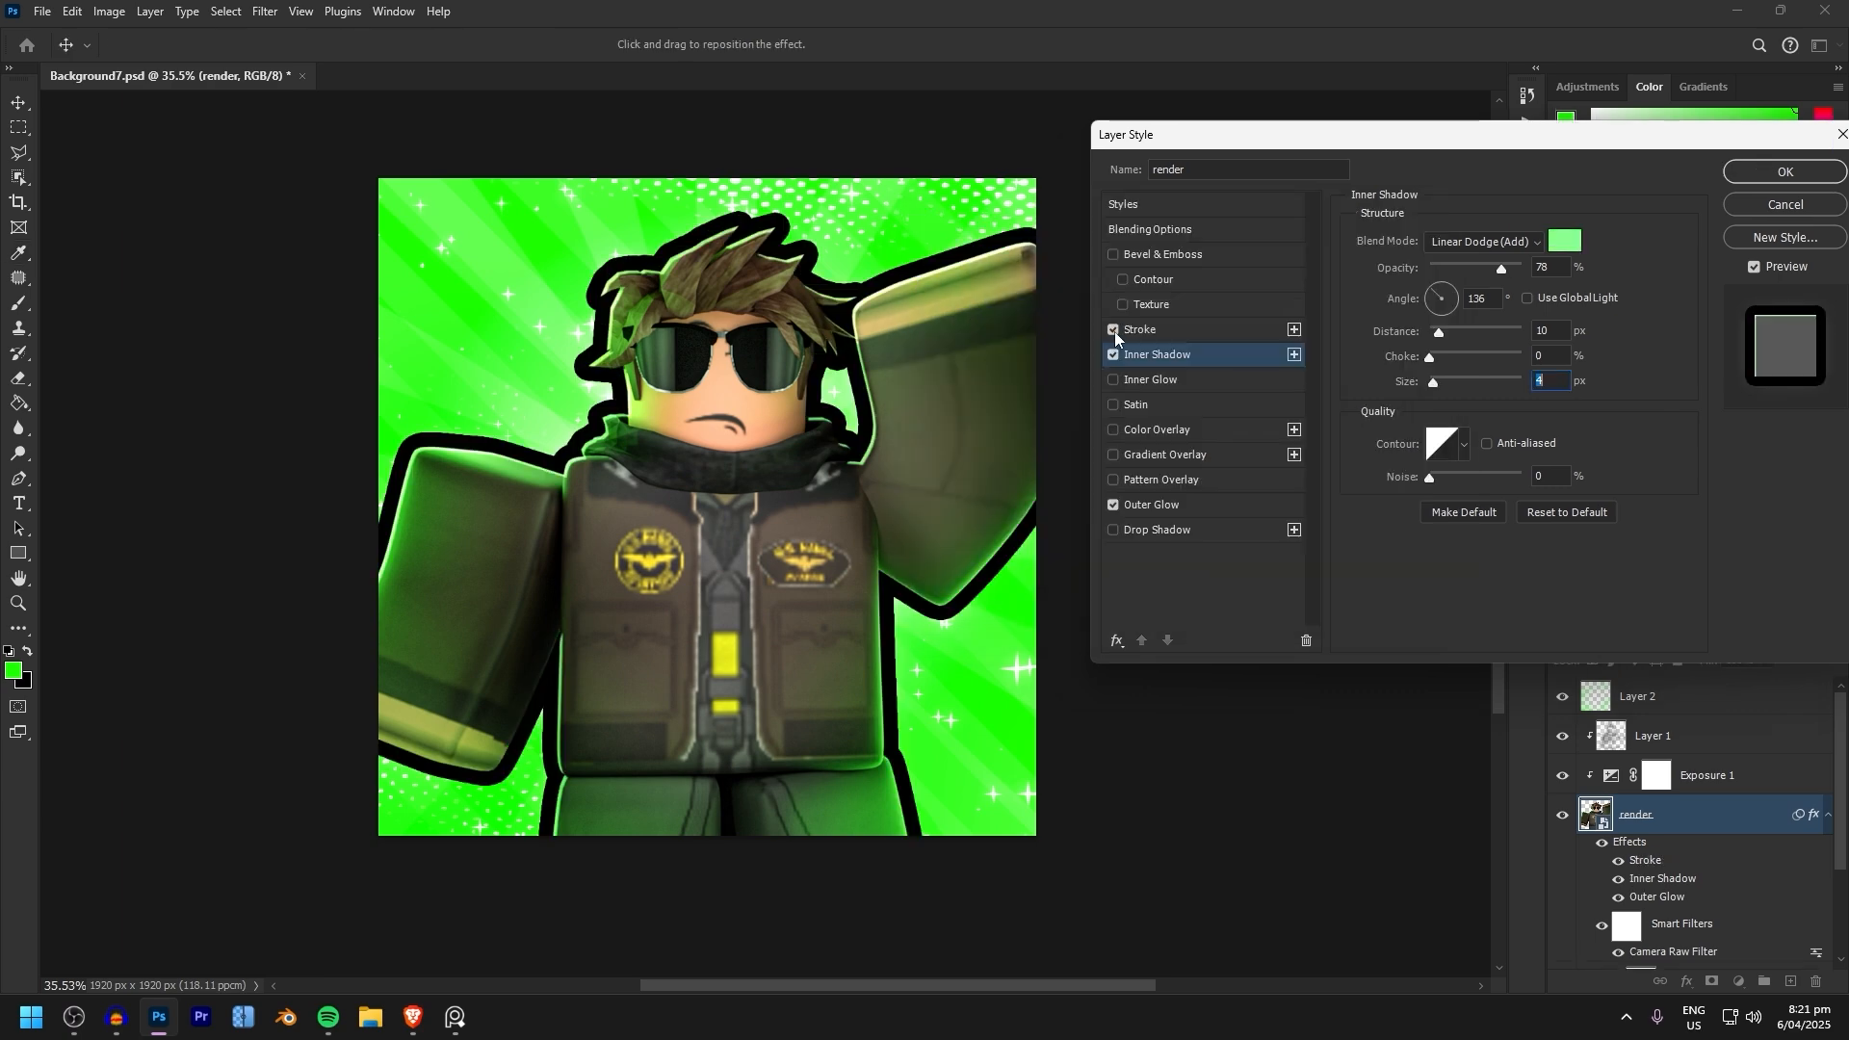
# Give the render a white Overlay stroke about 8 px wide.
pyautogui.click(1140, 329)
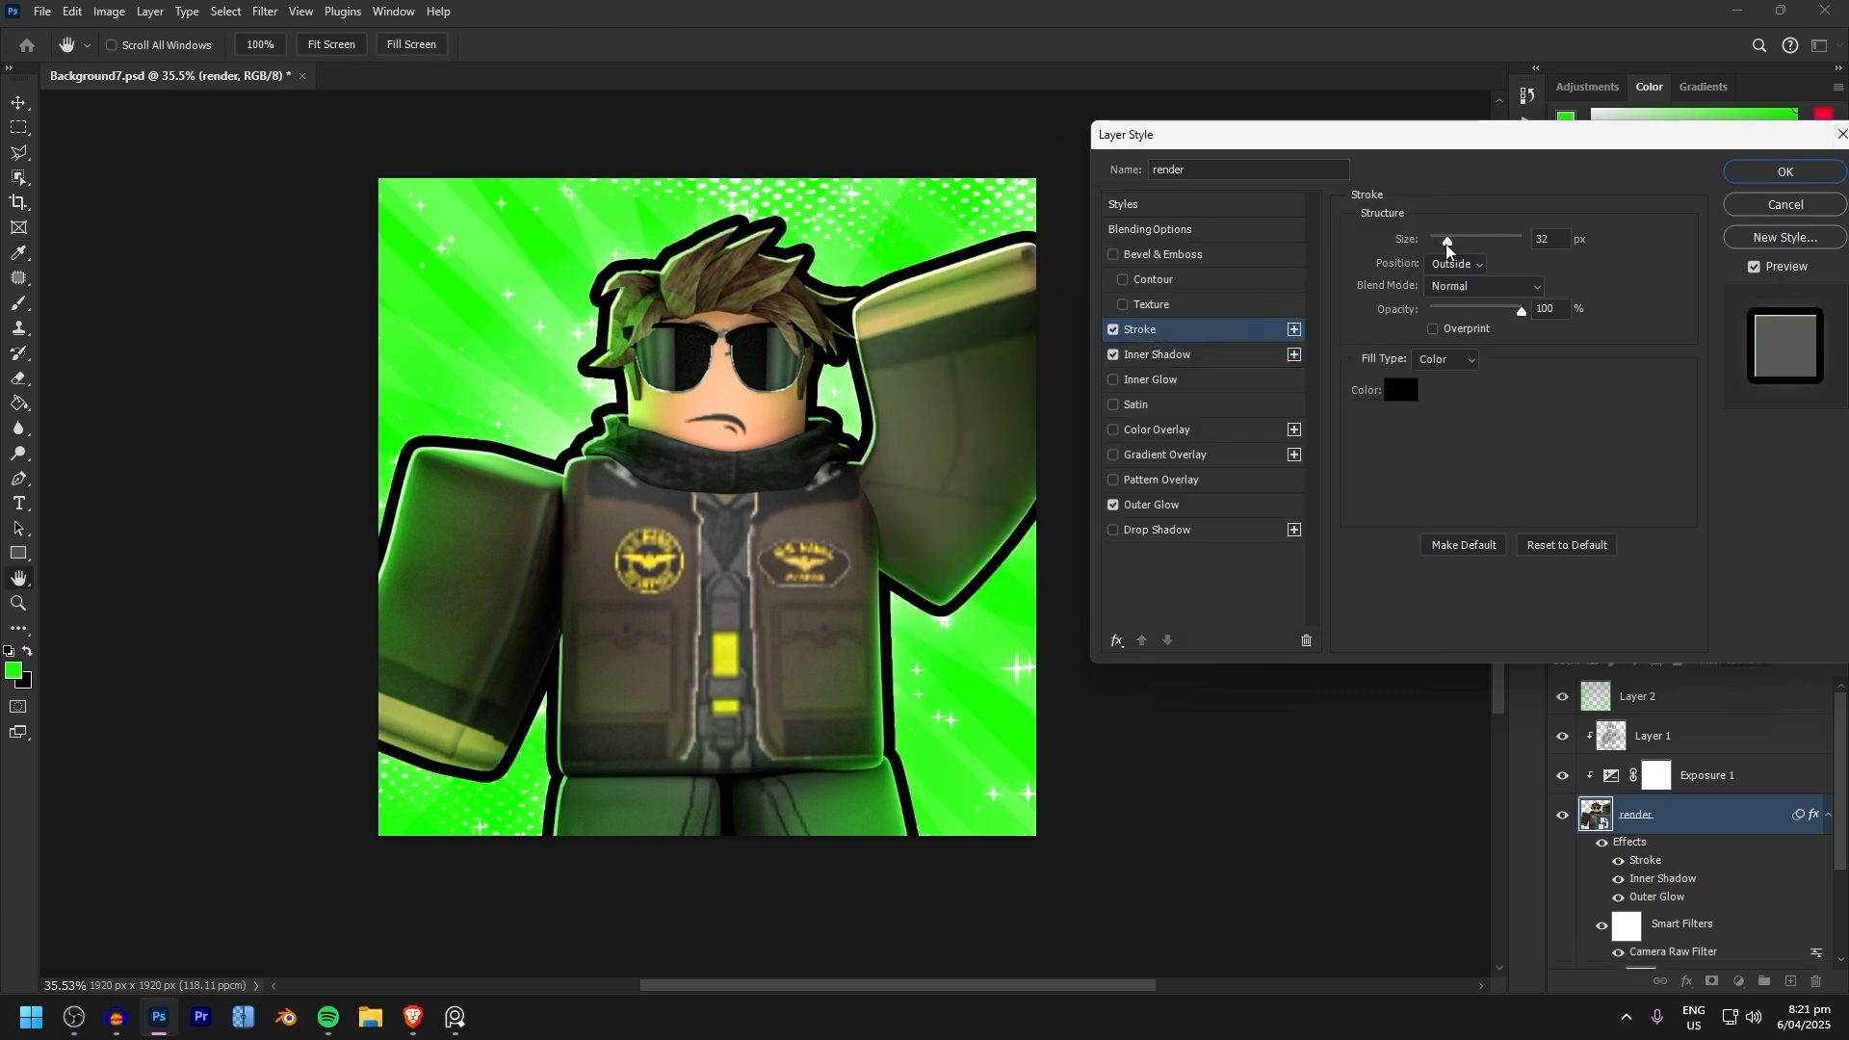
pyautogui.click(1400, 391)
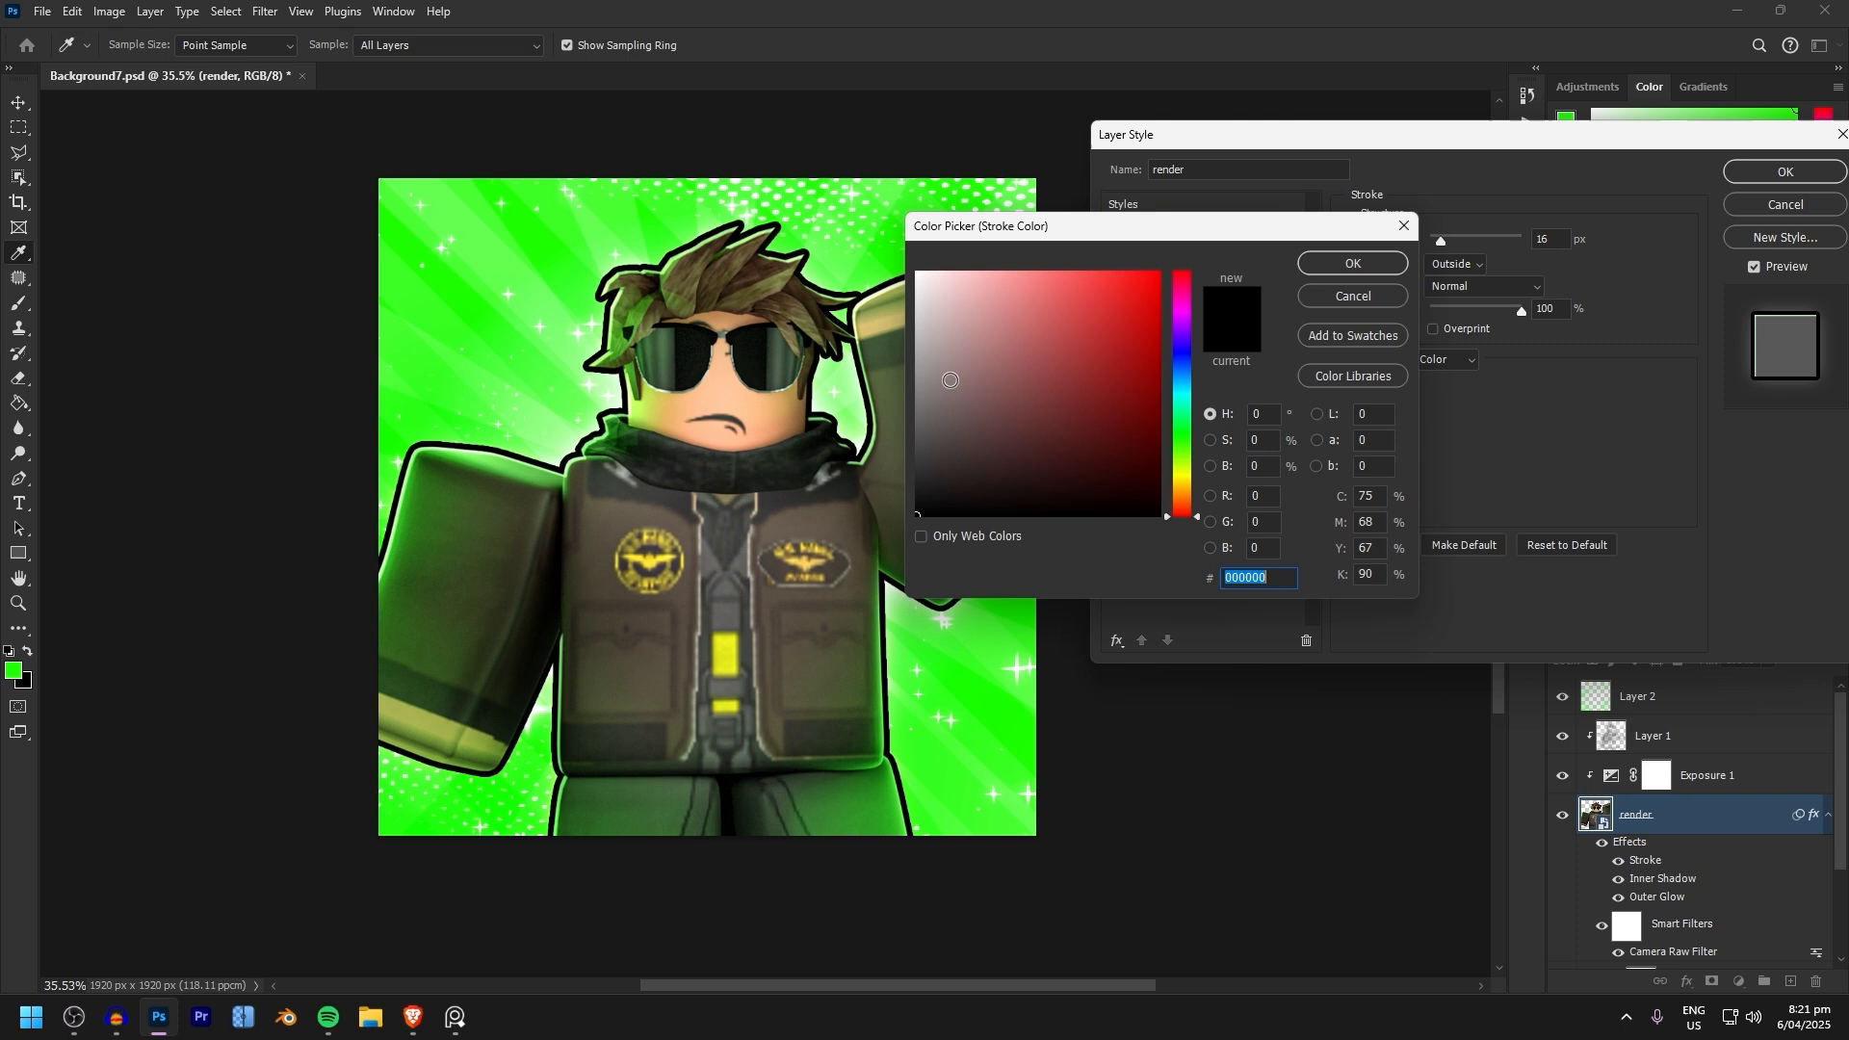
pyautogui.click(1352, 264)
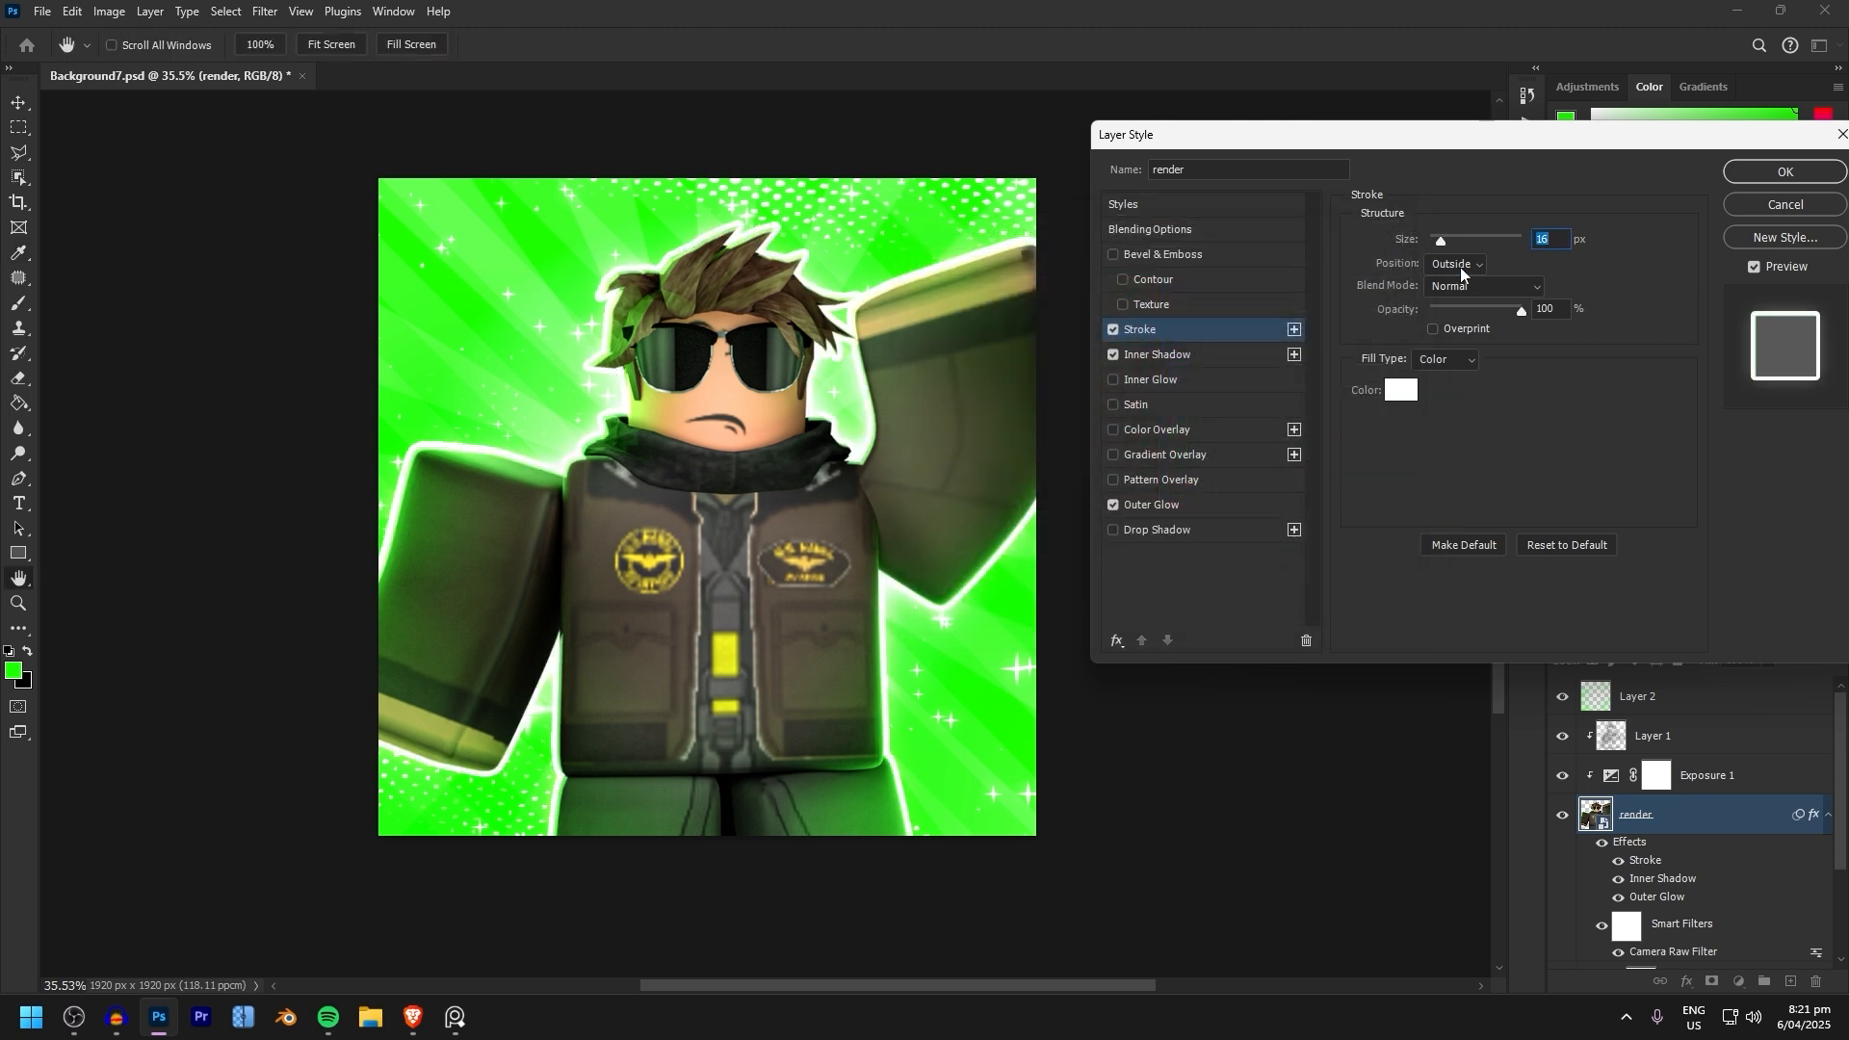
pyautogui.click(1483, 285)
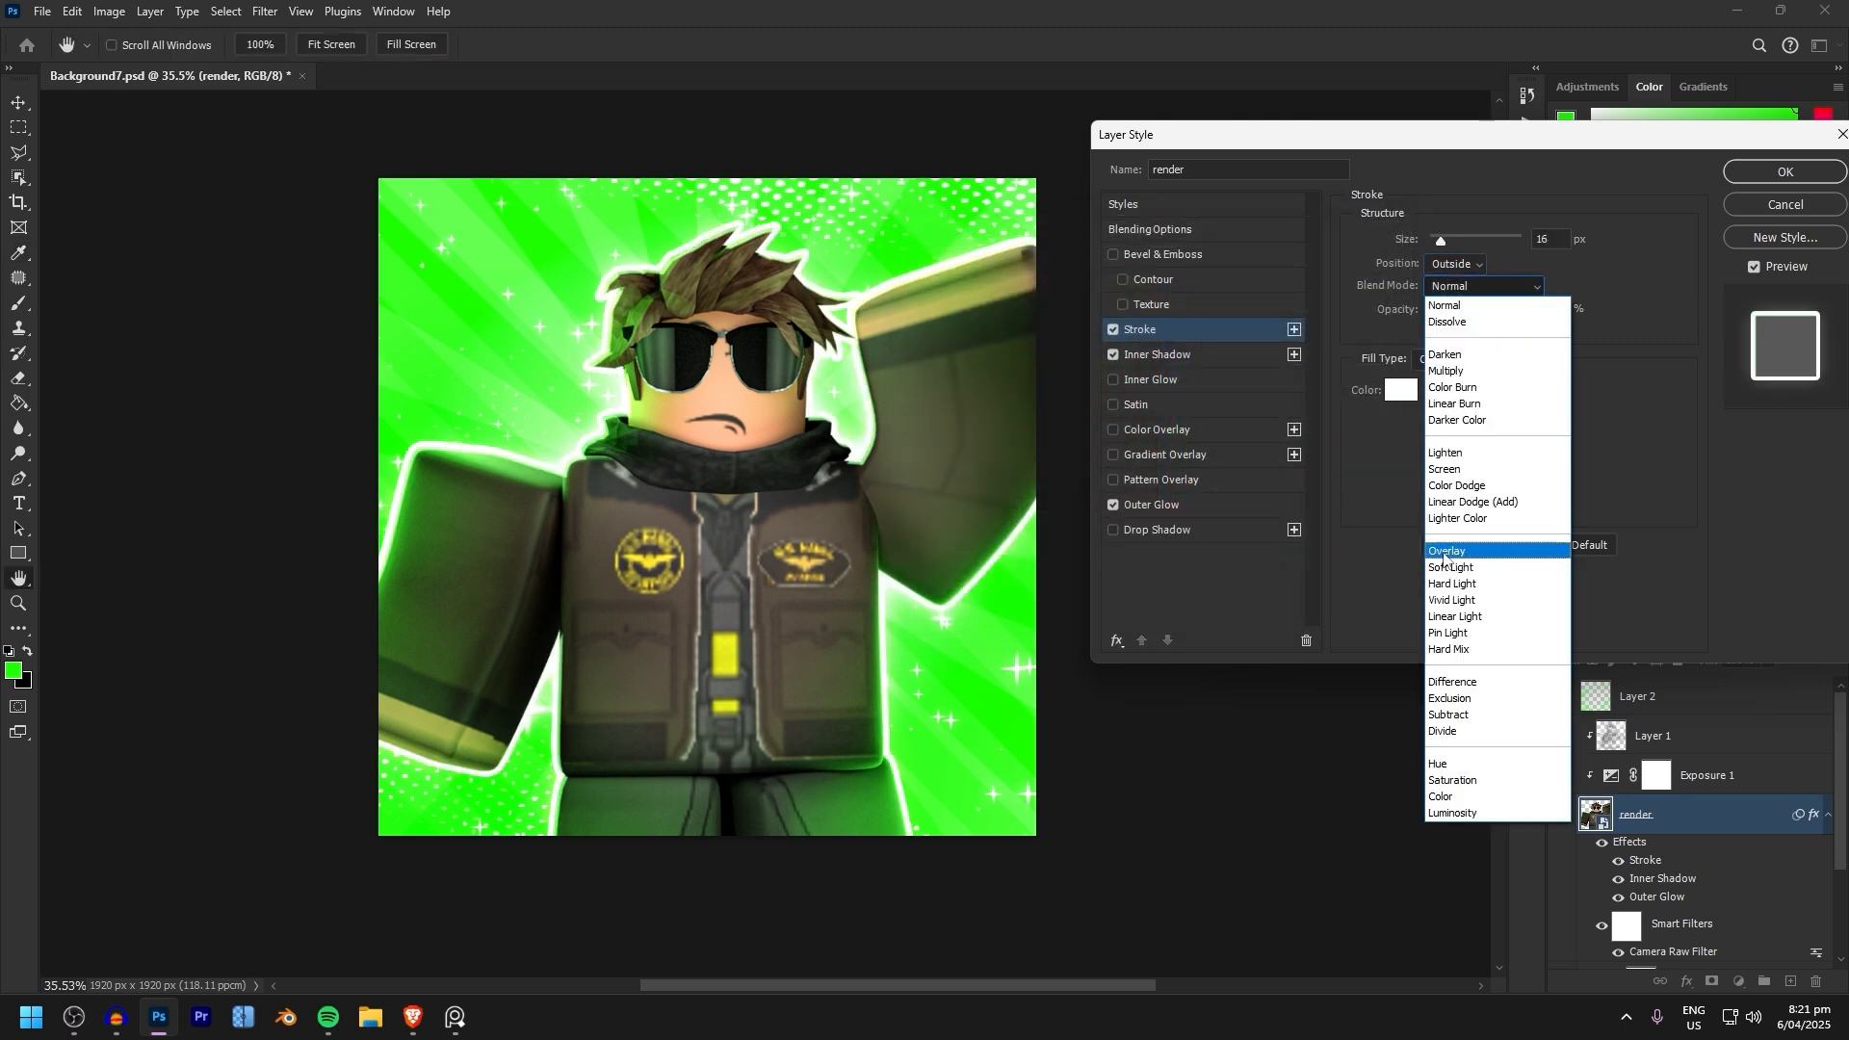
pyautogui.click(1446, 550)
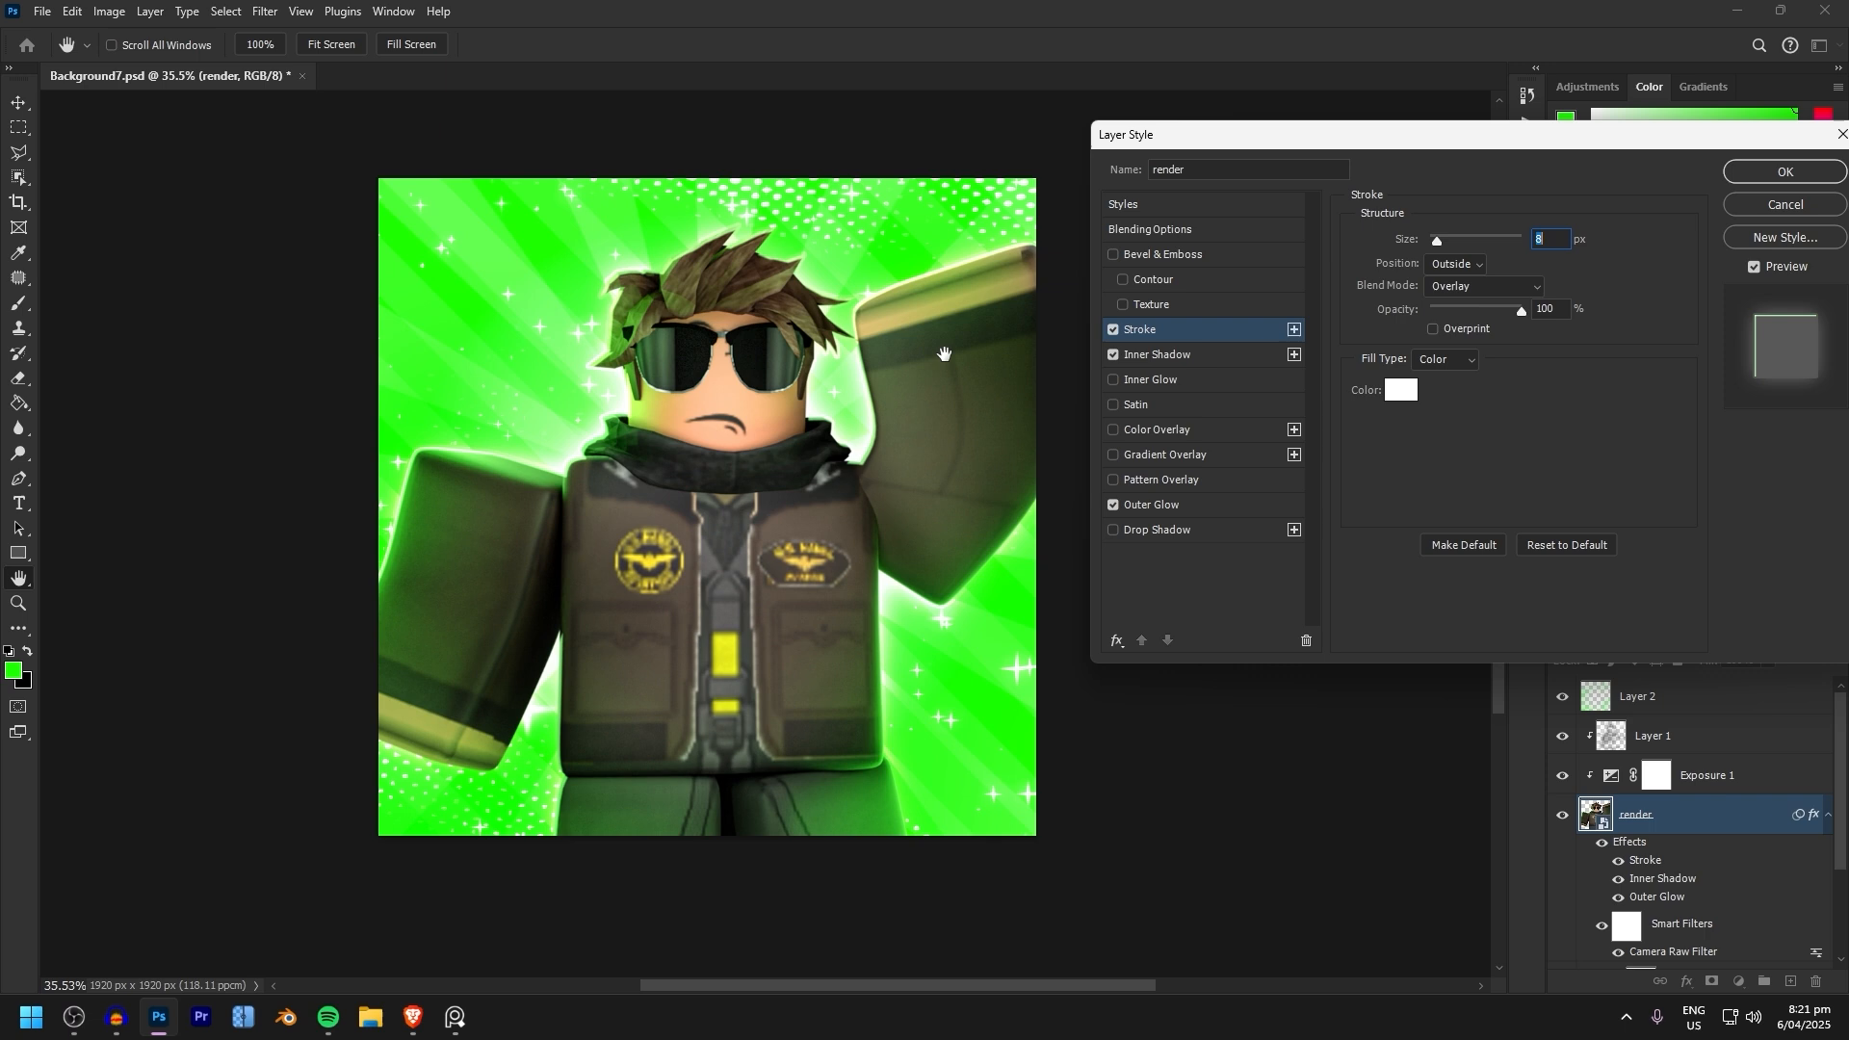
# Toggle the outer glow and stroke off and back on to compare the effects.
pyautogui.click(1113, 513)
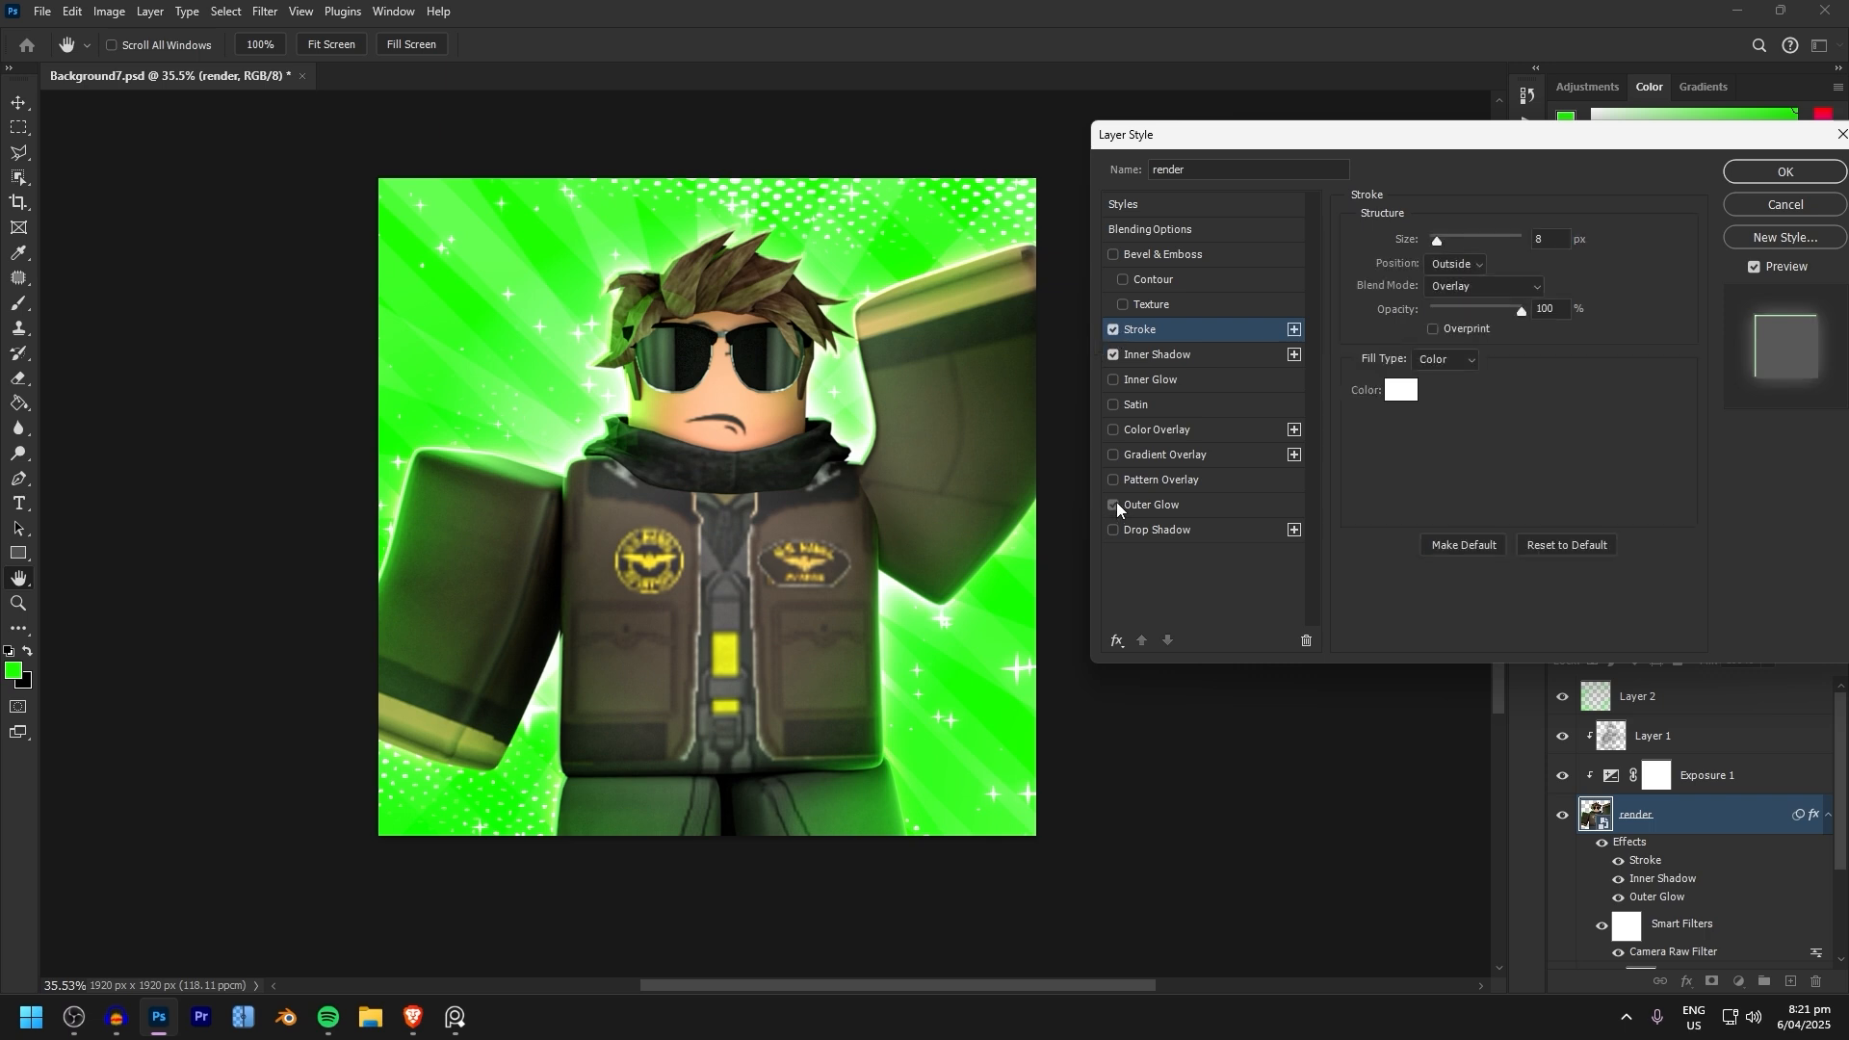
pyautogui.click(1111, 329)
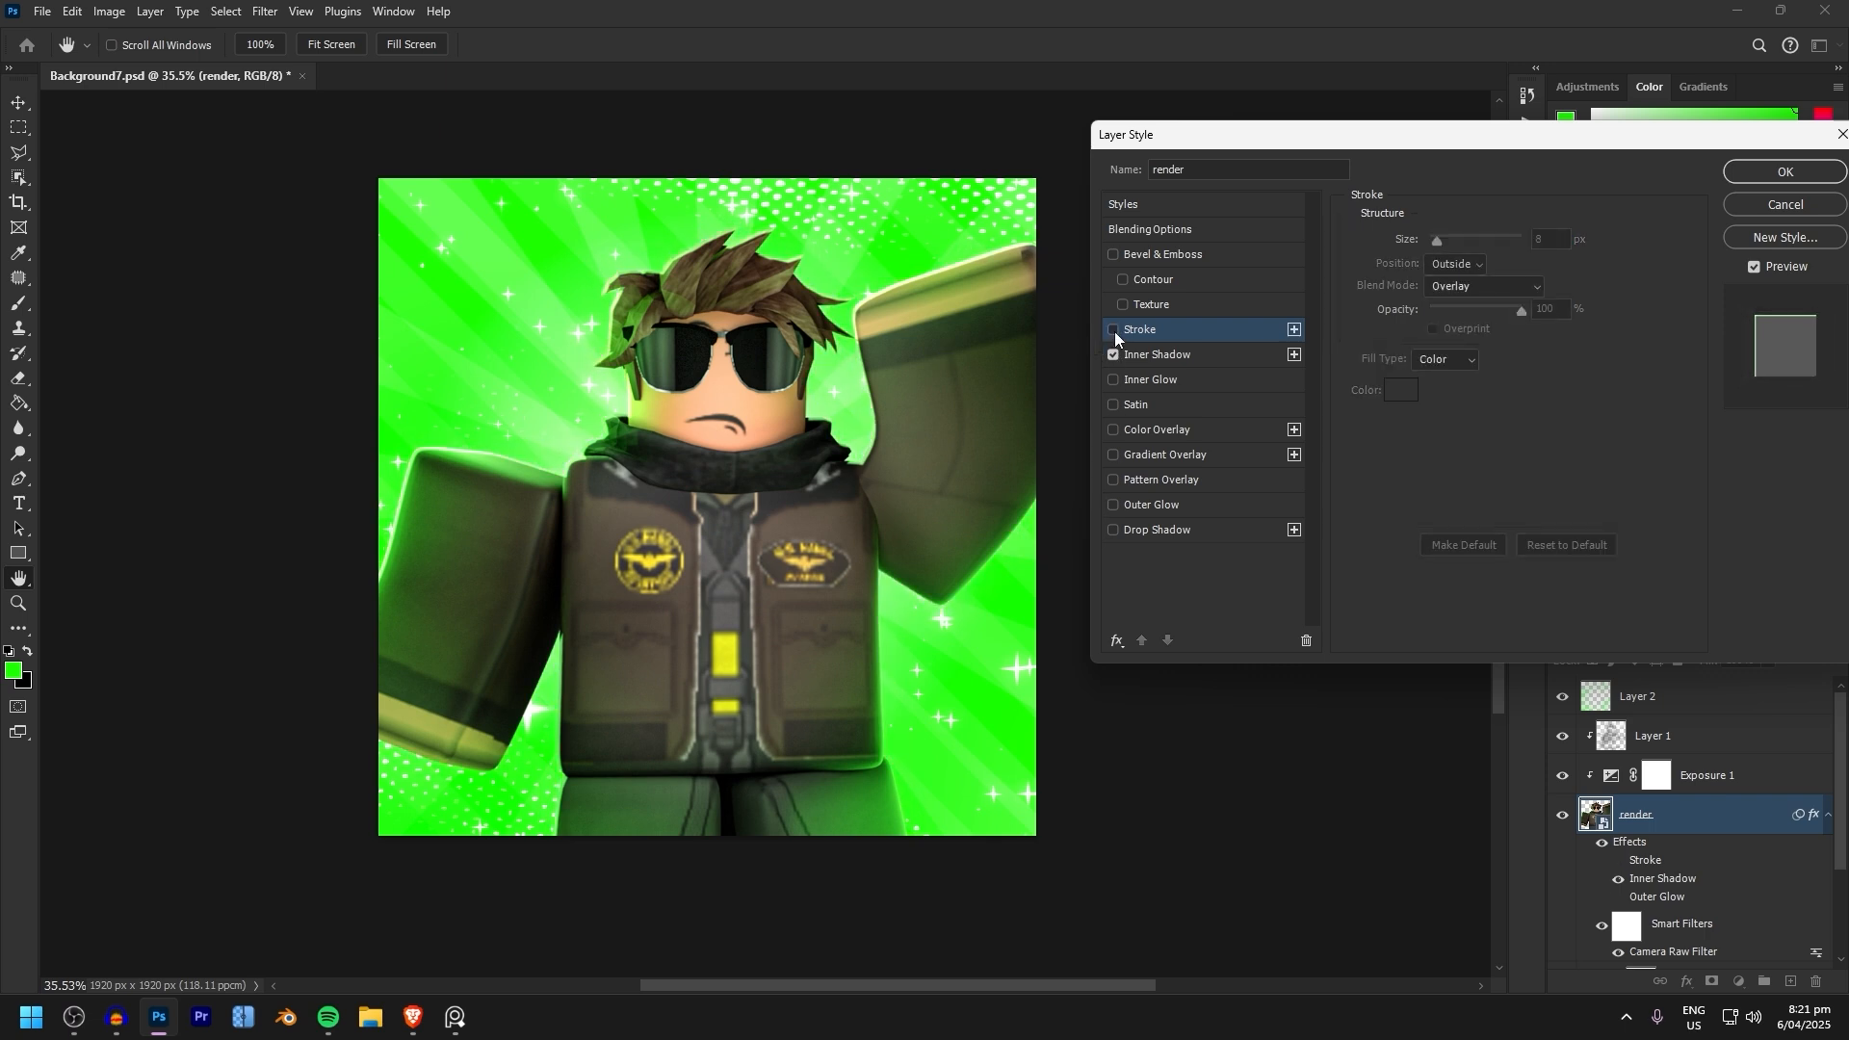
pyautogui.click(1111, 329)
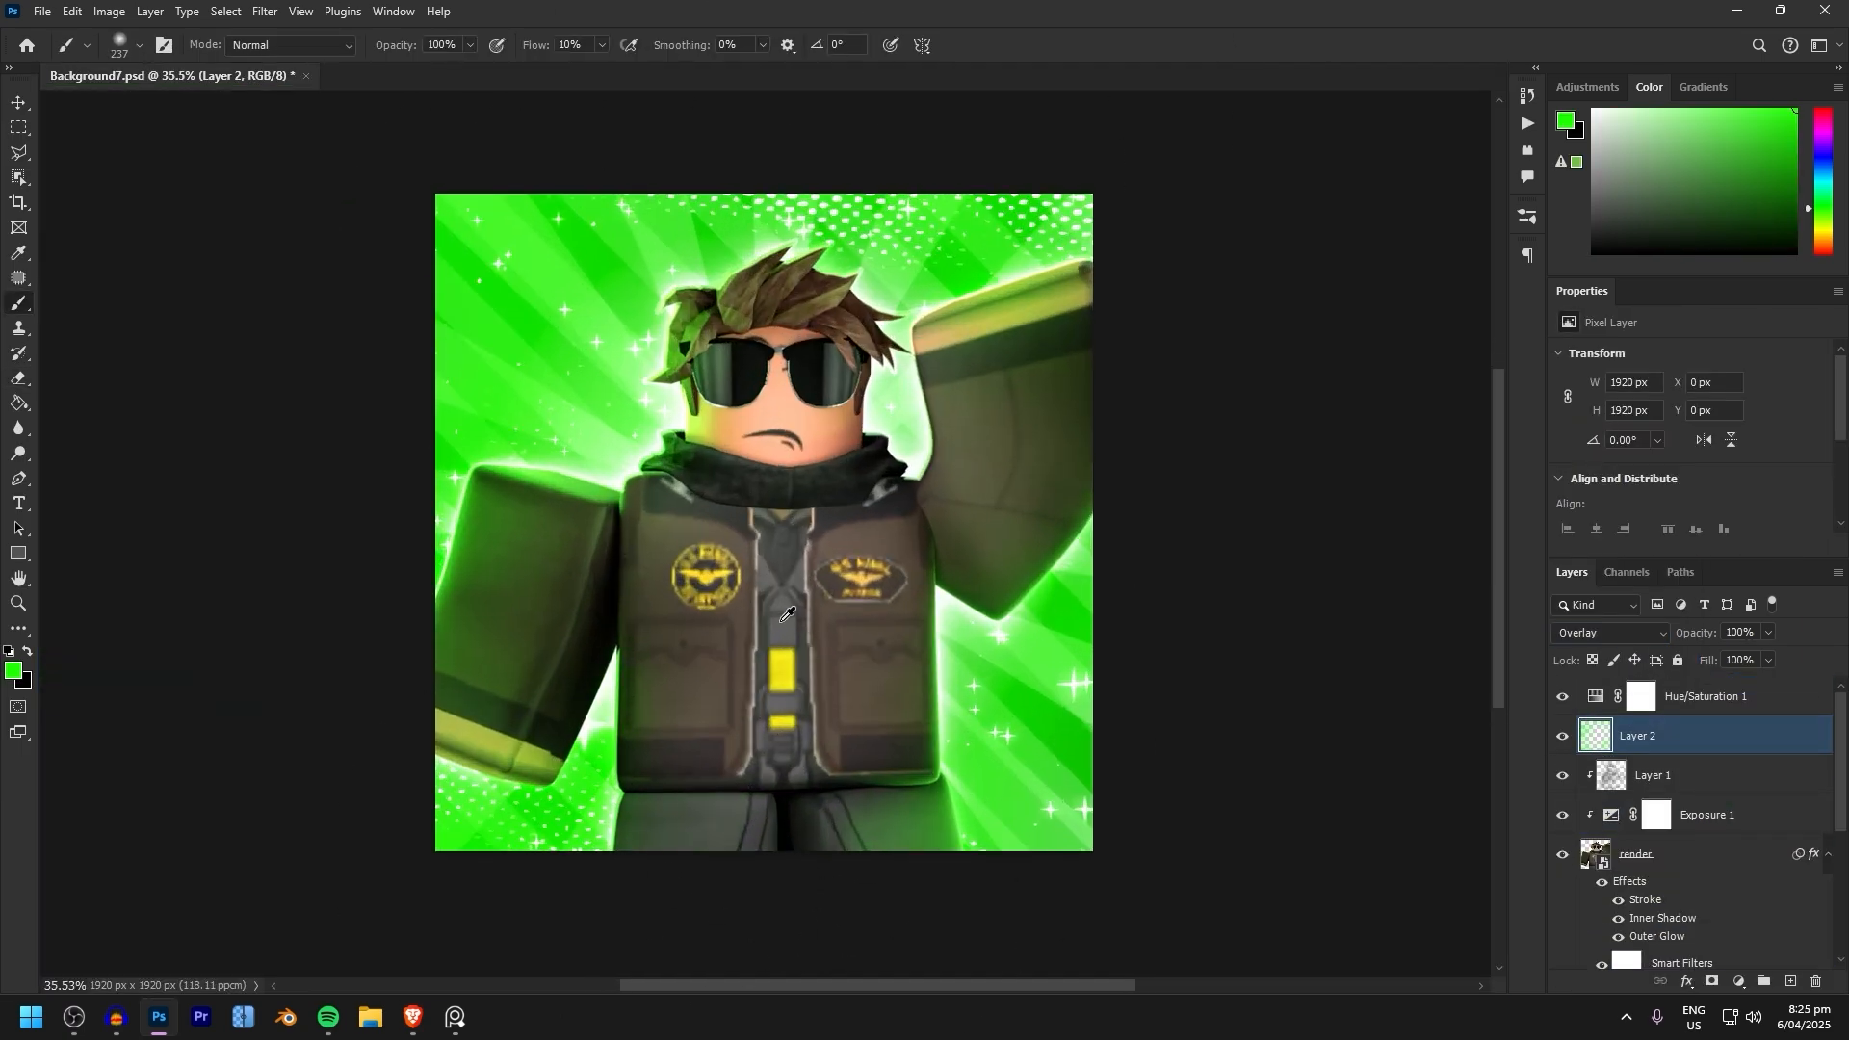
# Paint soft shading on the green overlay layer and adjust the outer glow opacity.
pyautogui.click(1652, 775)
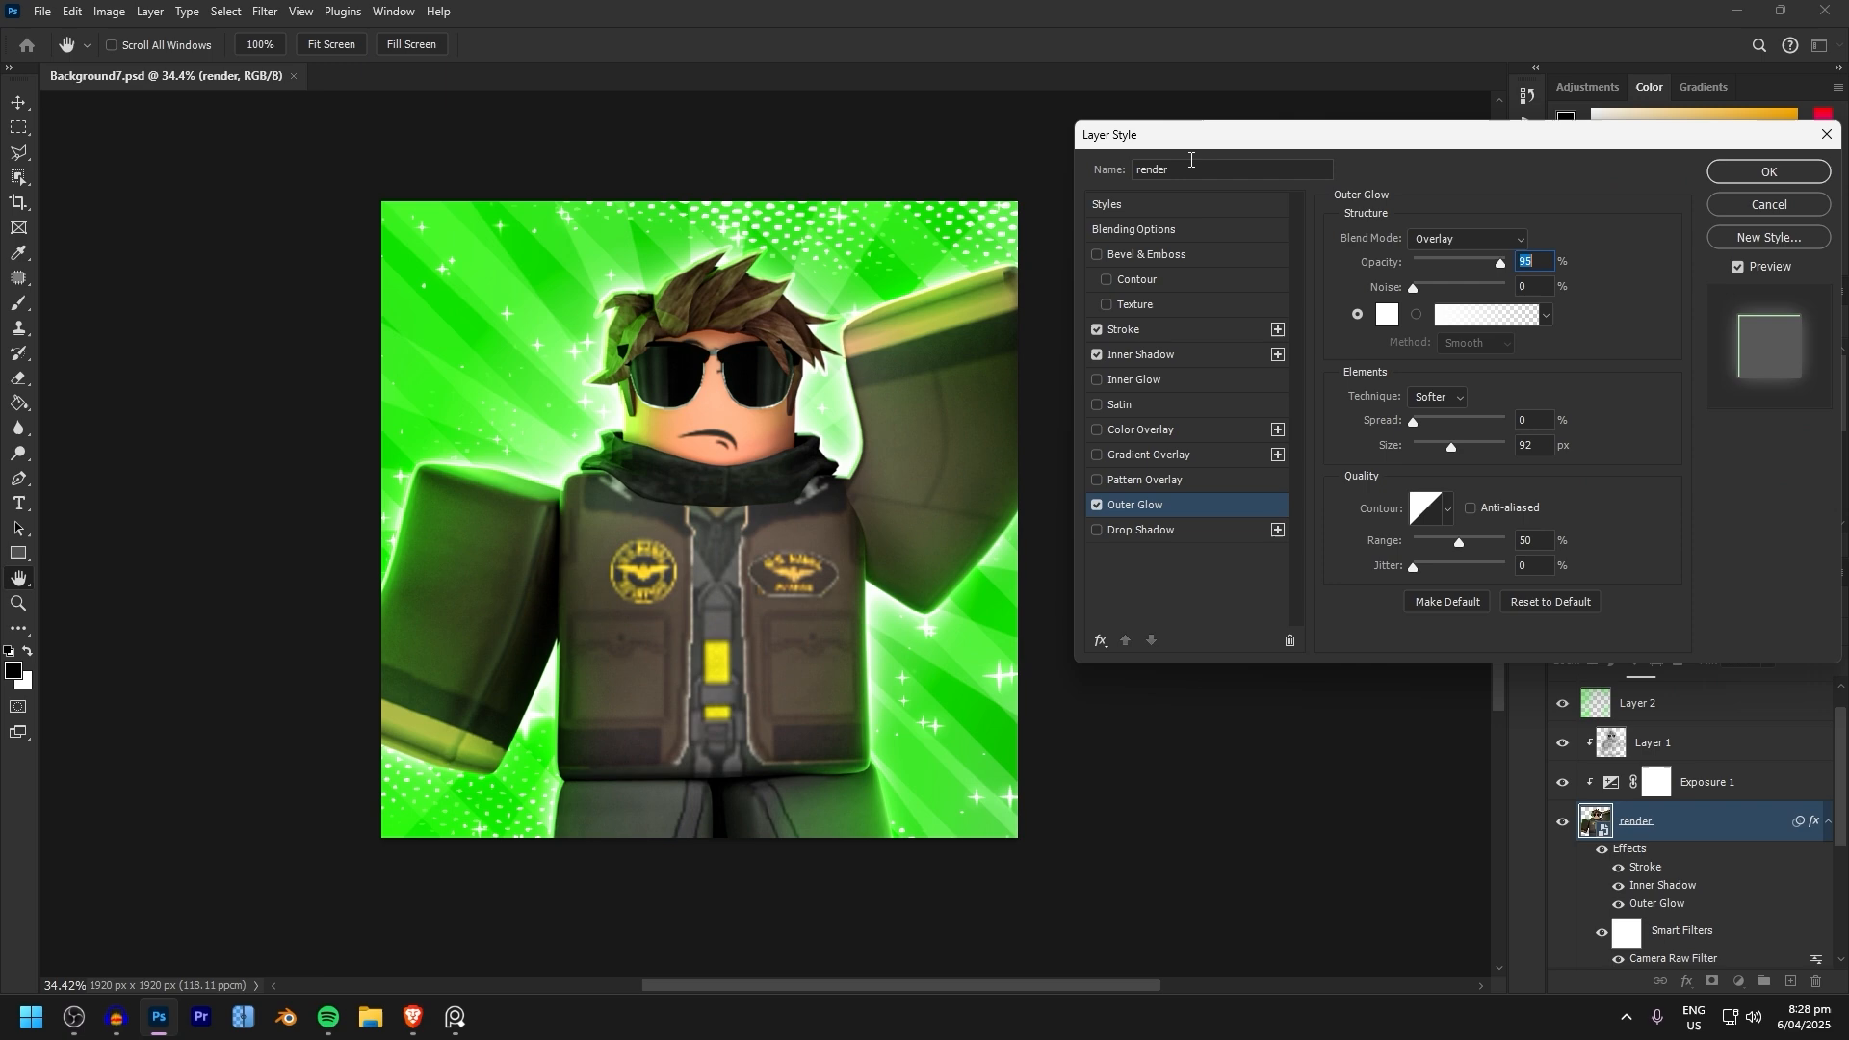
pyautogui.click(1767, 172)
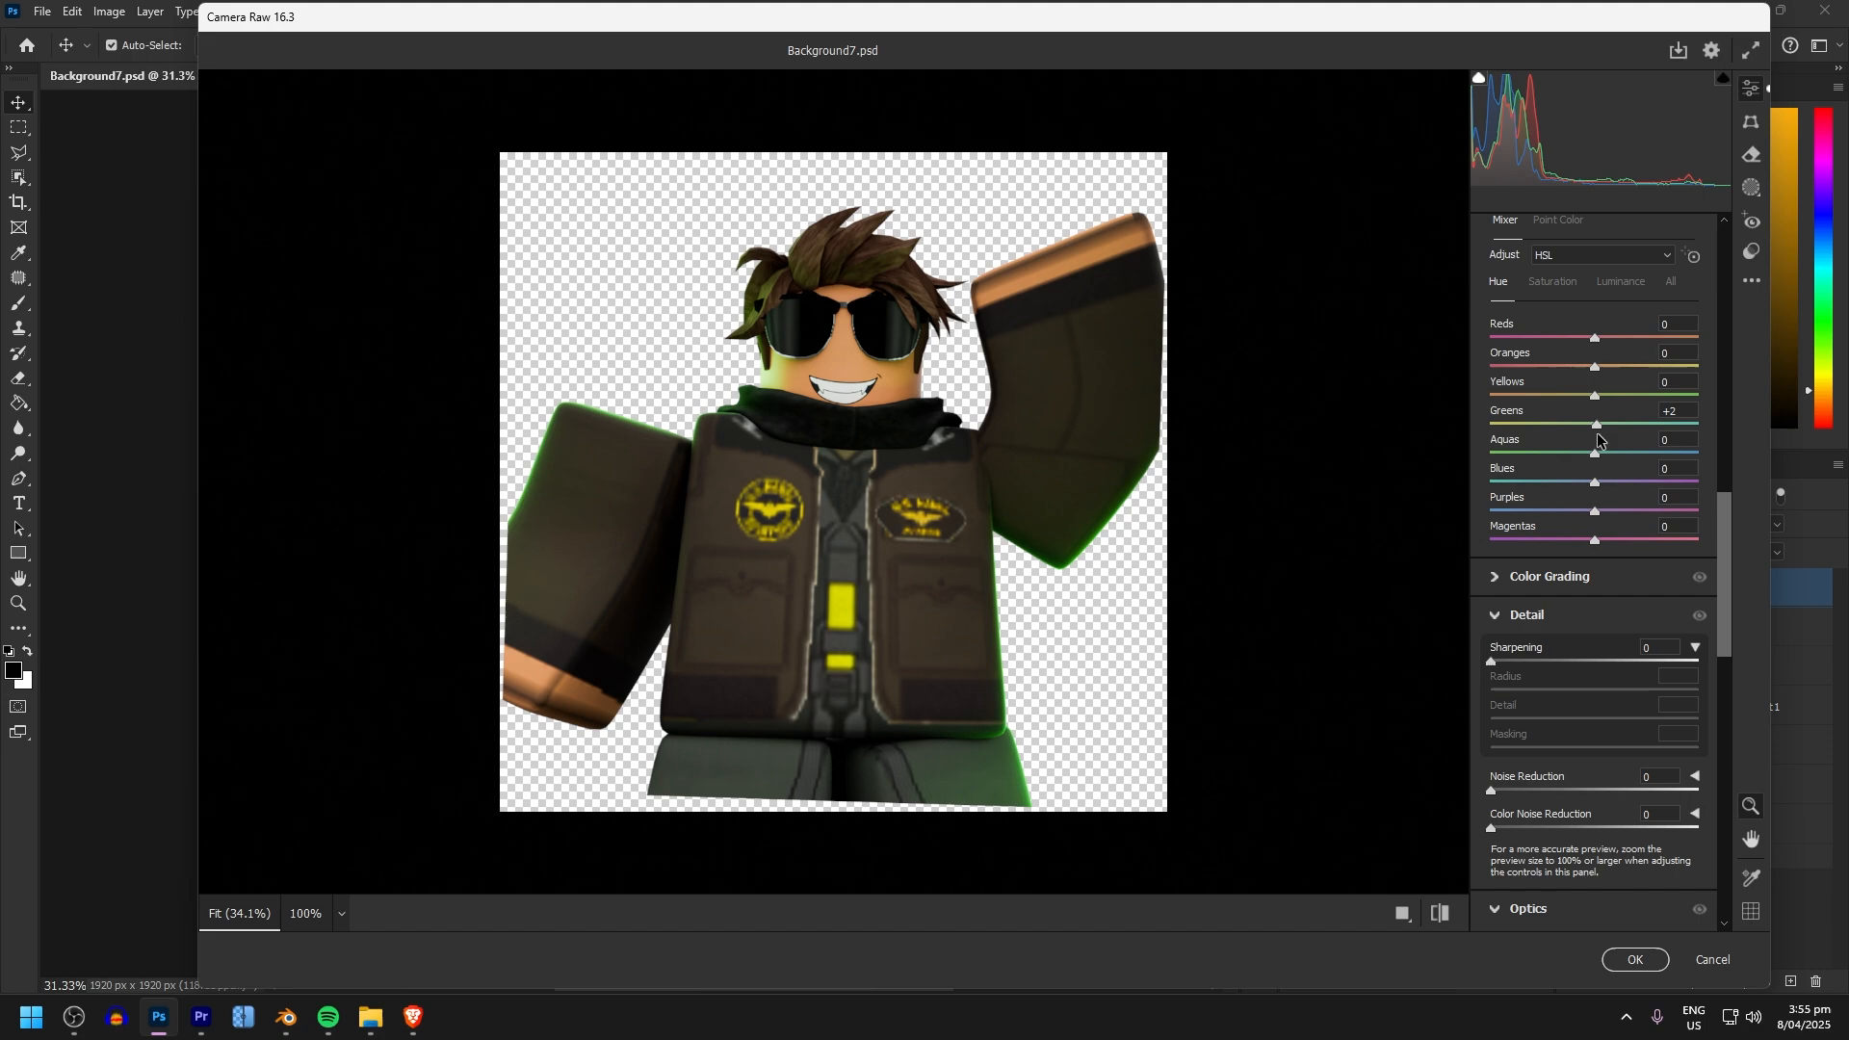
# Shift HSL Greens to +2, paint arm shading, and add stroke and inner glow to render2.
pyautogui.click(1633, 967)
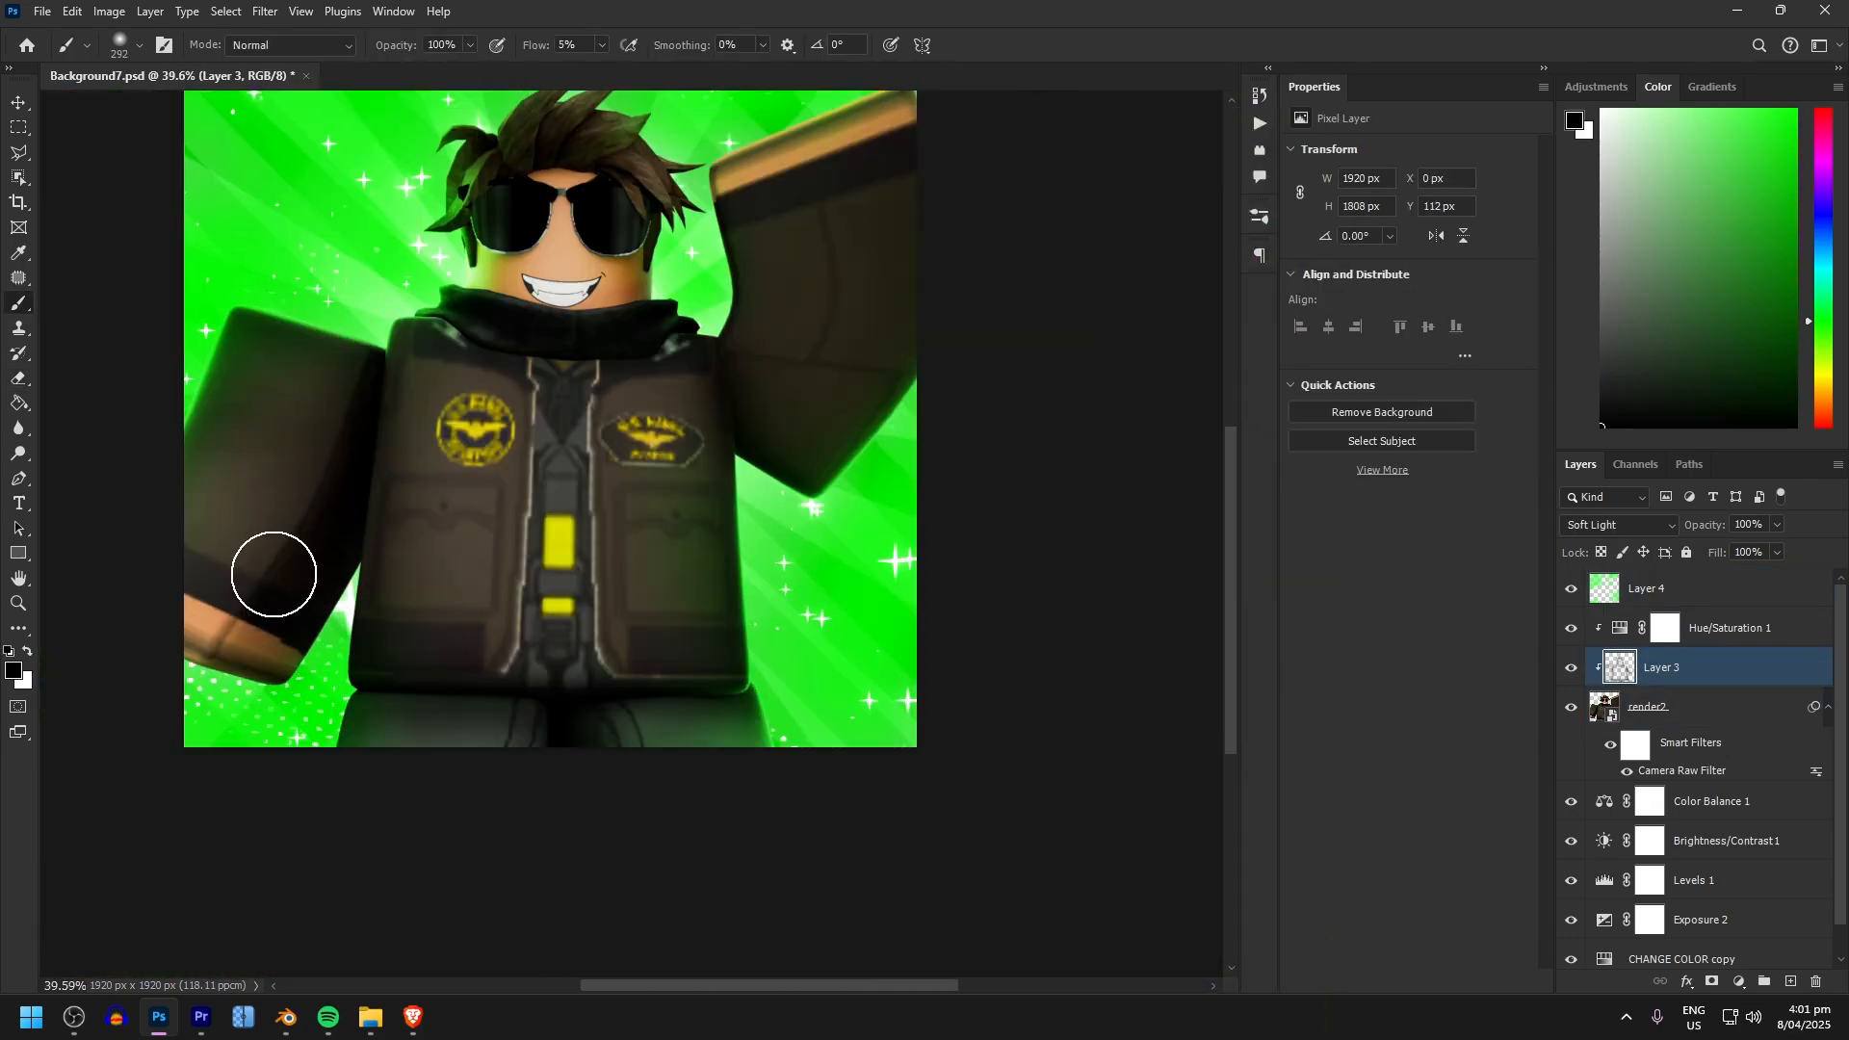
pyautogui.click(1729, 628)
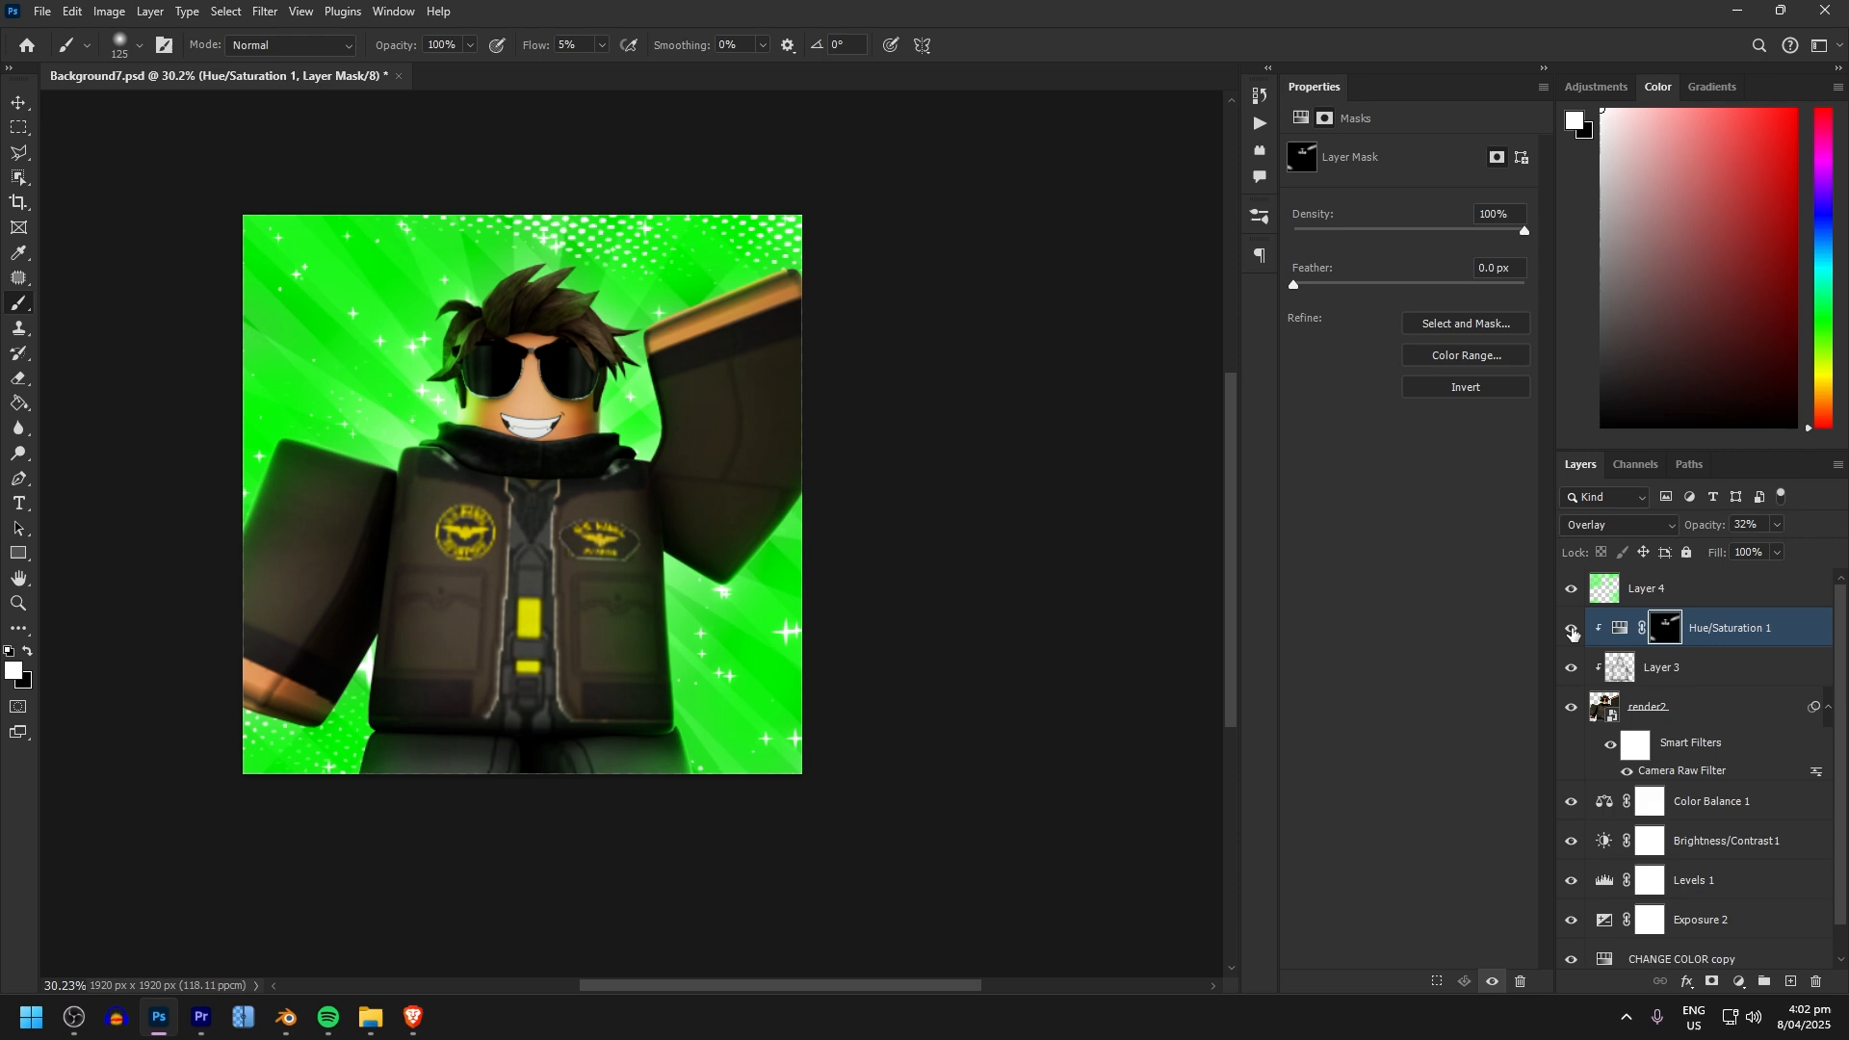
pyautogui.doubleClick(1647, 705)
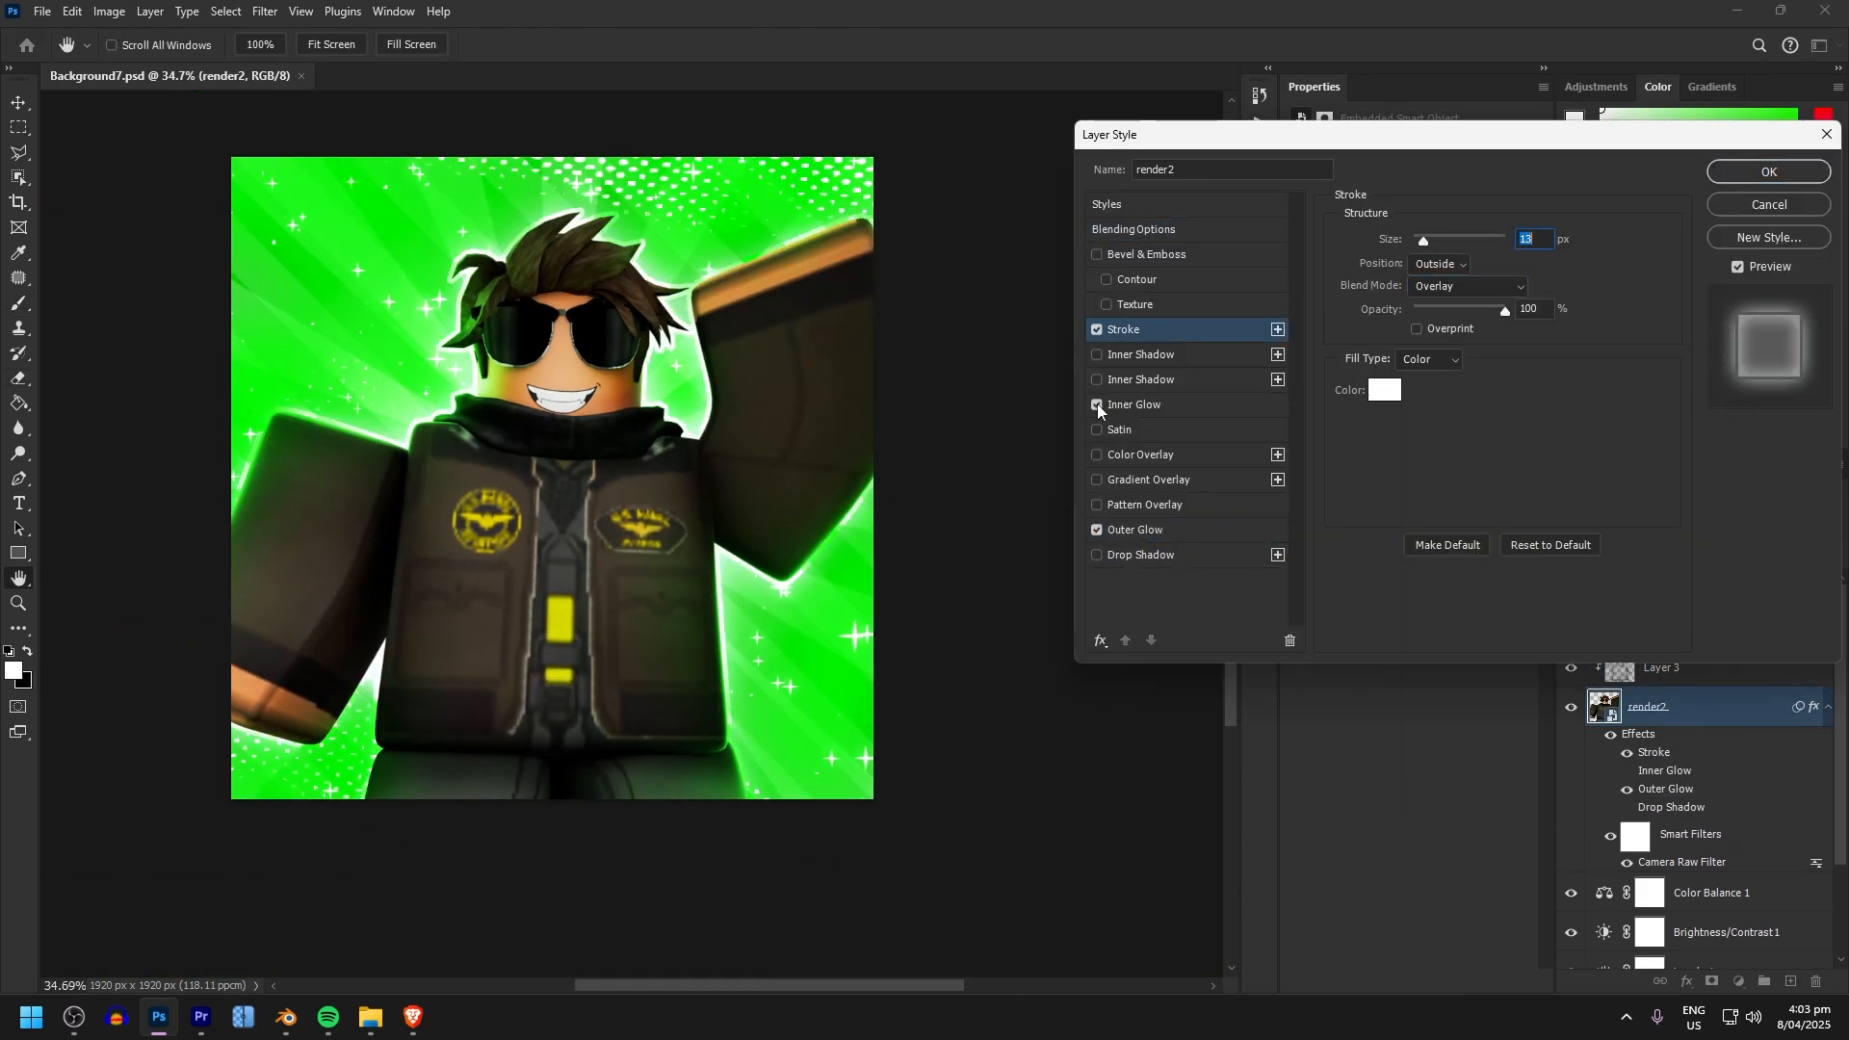
pyautogui.click(1768, 172)
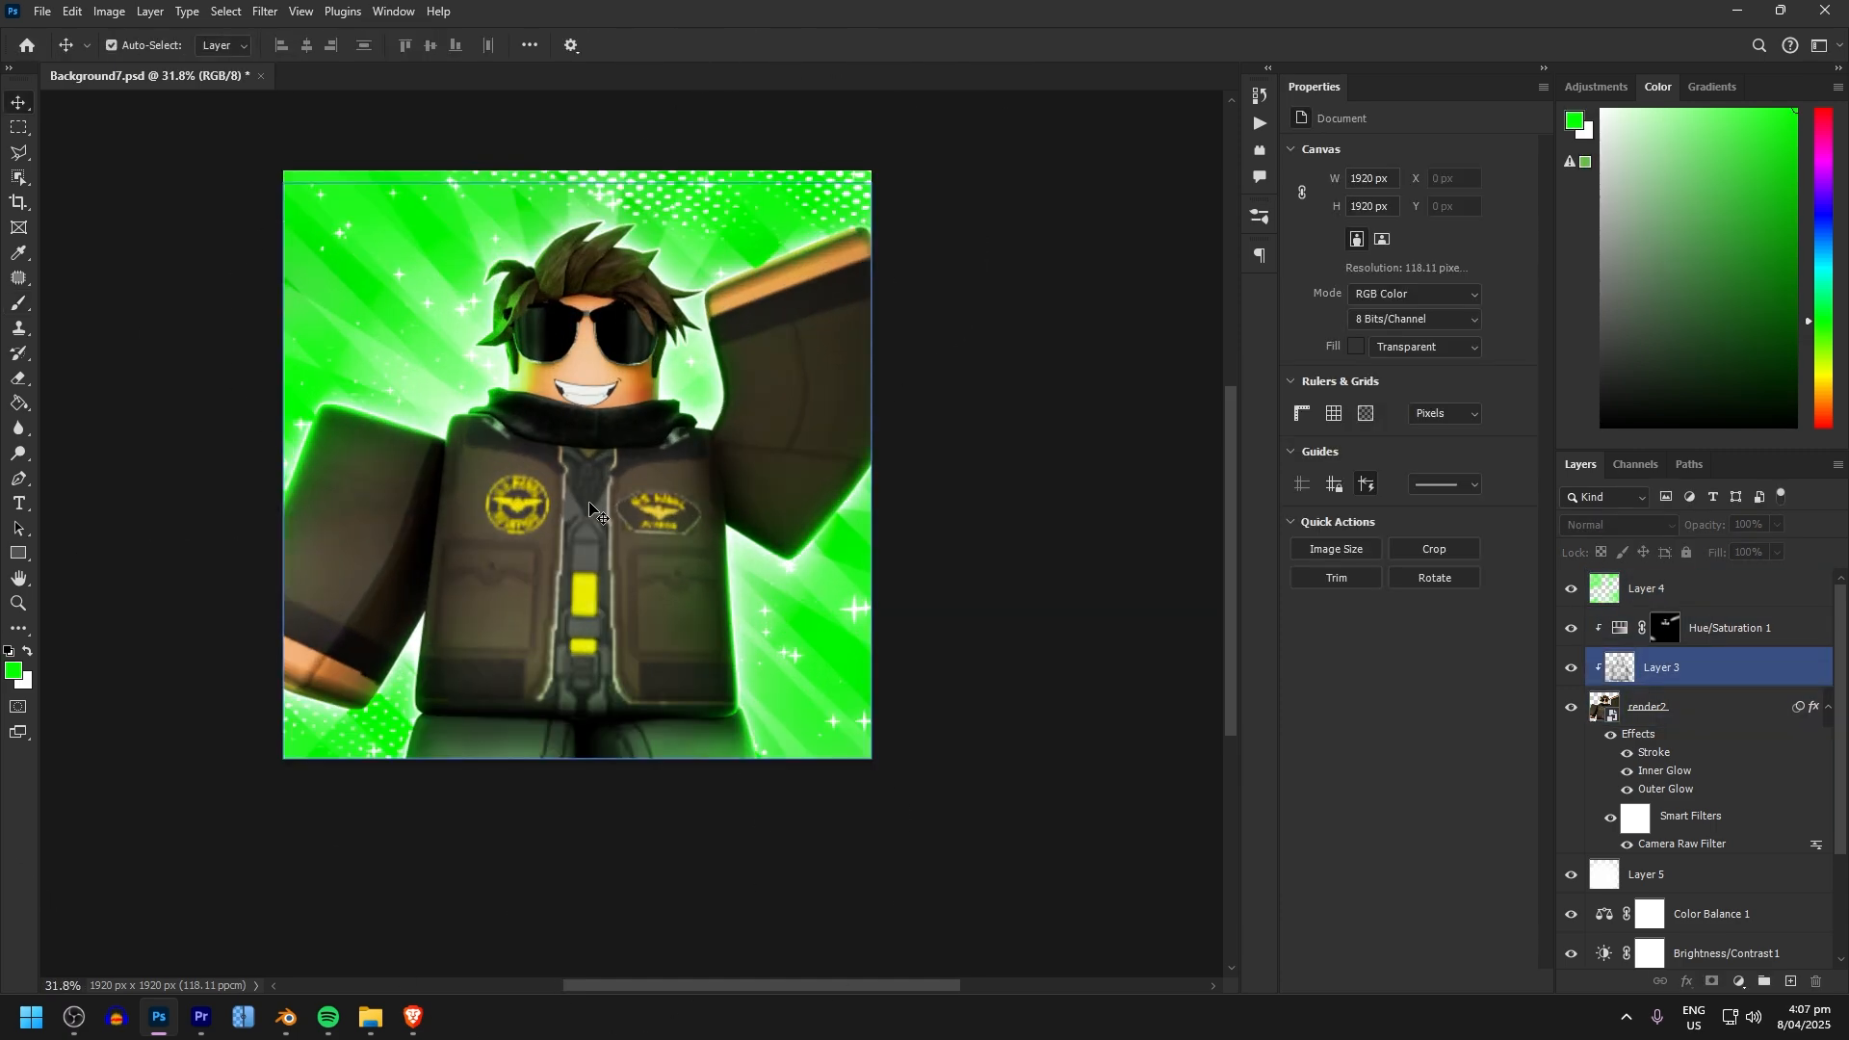
# Select the Hue/Saturation layer to show its hue −7, saturation +22 Overlay settings.
pyautogui.click(1729, 627)
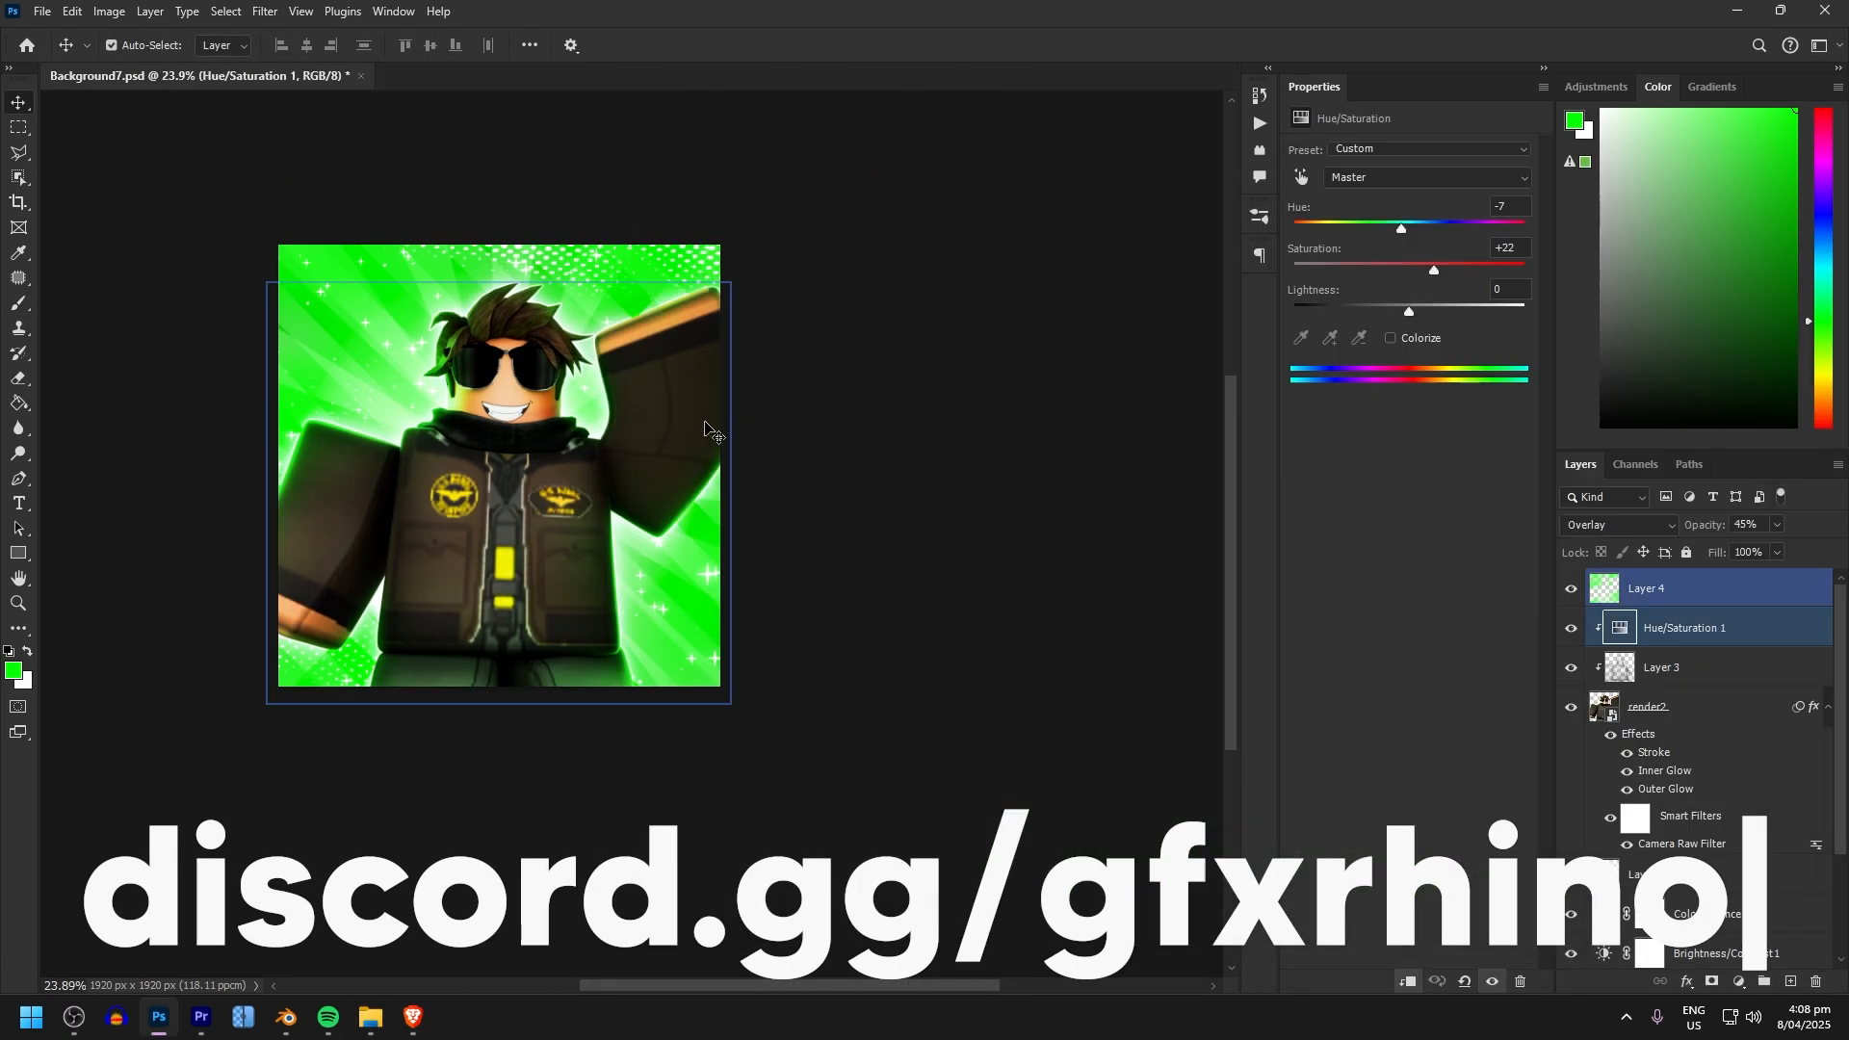